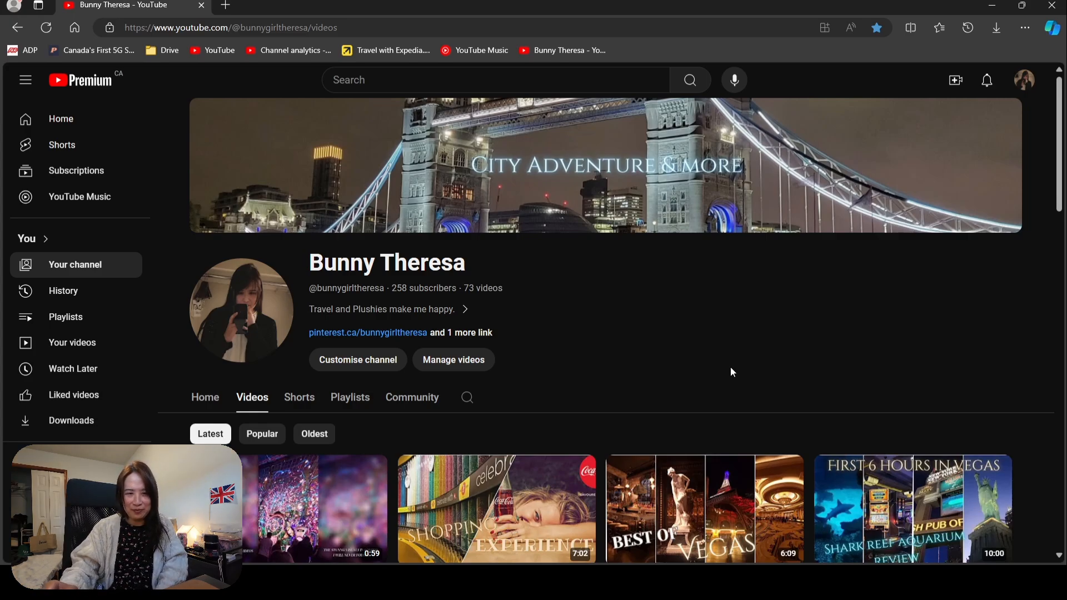
mouse_move(714, 366)
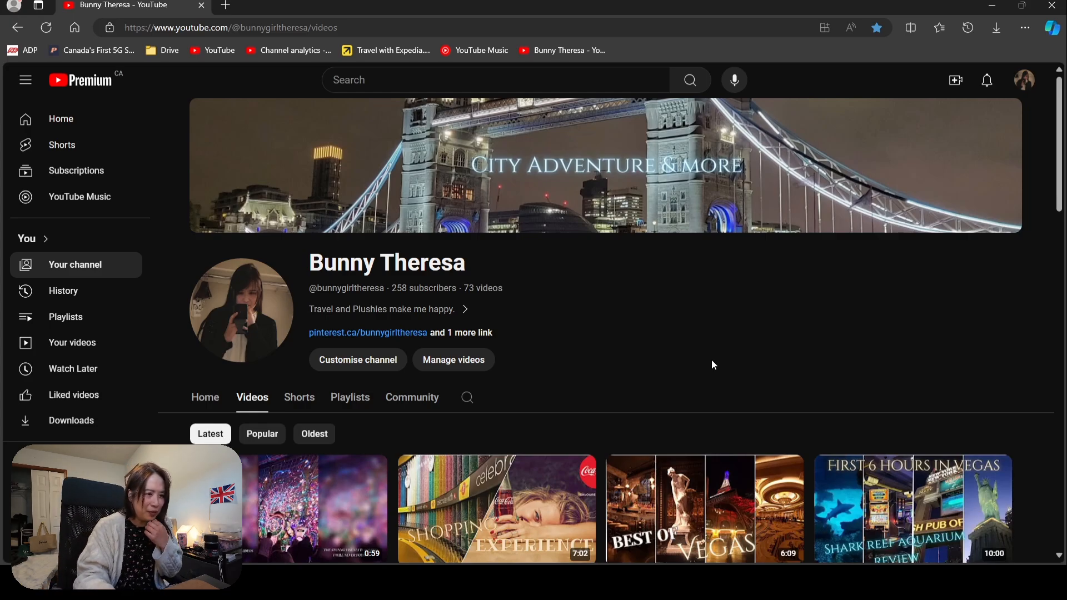
mouse_move(574, 318)
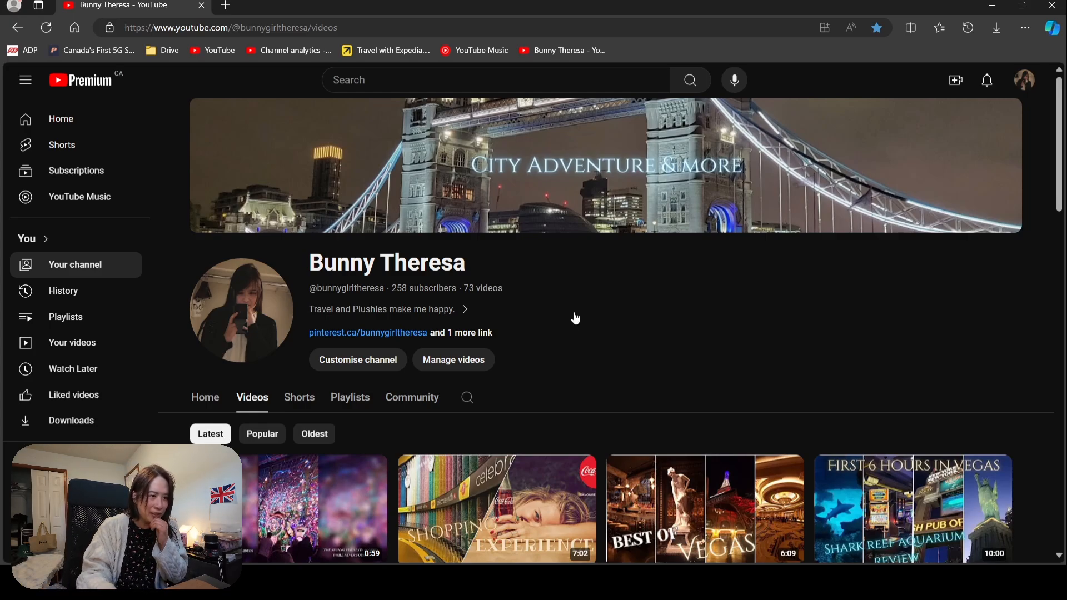
mouse_move(388, 288)
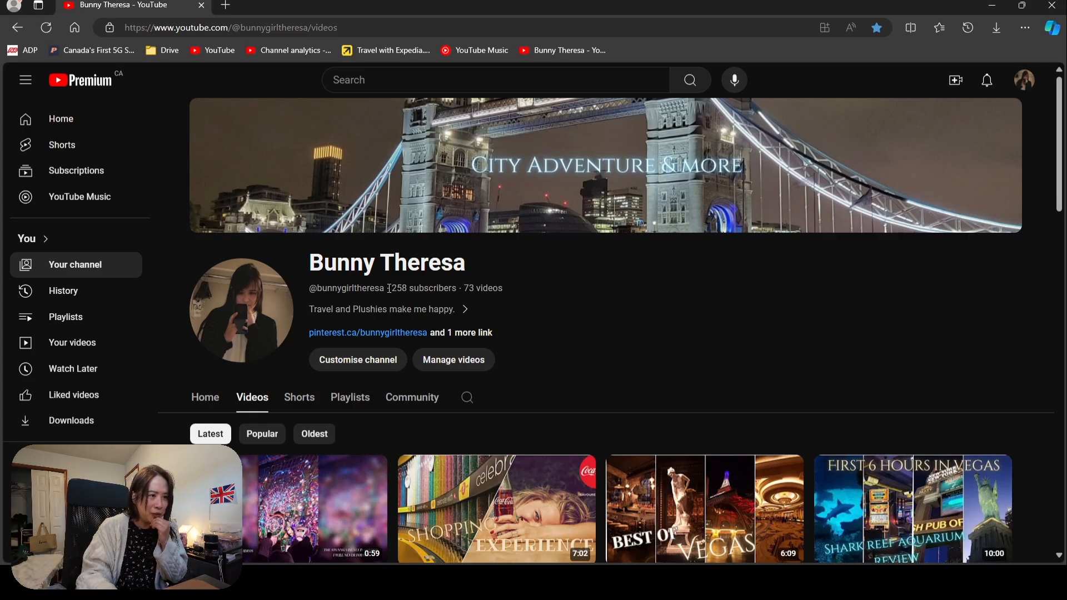
Select the subscriber count 258 and bring up the channel's About details panel
double_click(399, 288)
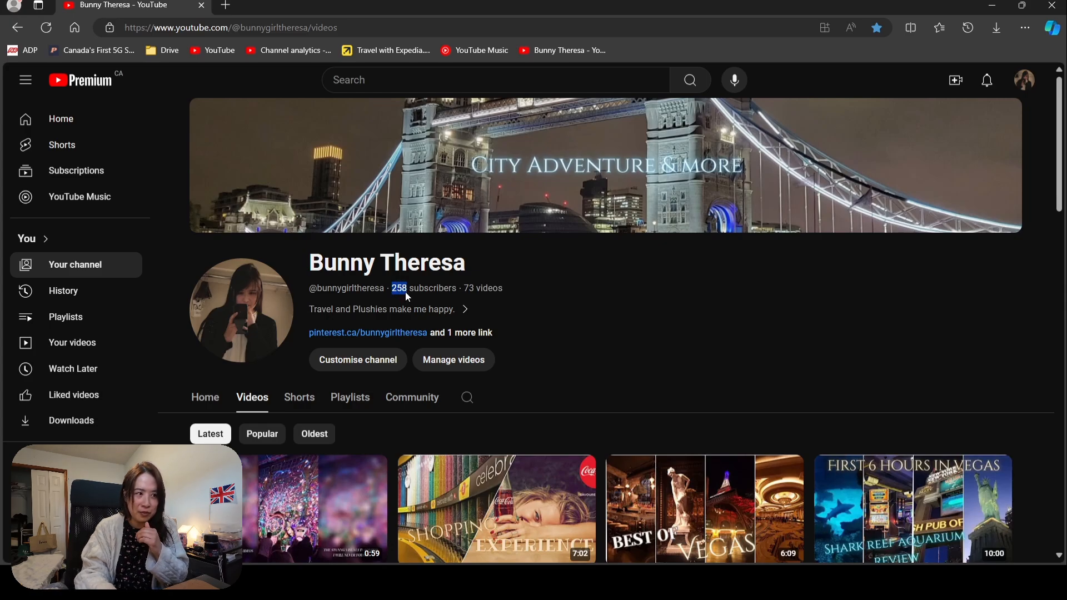
mouse_move(486, 303)
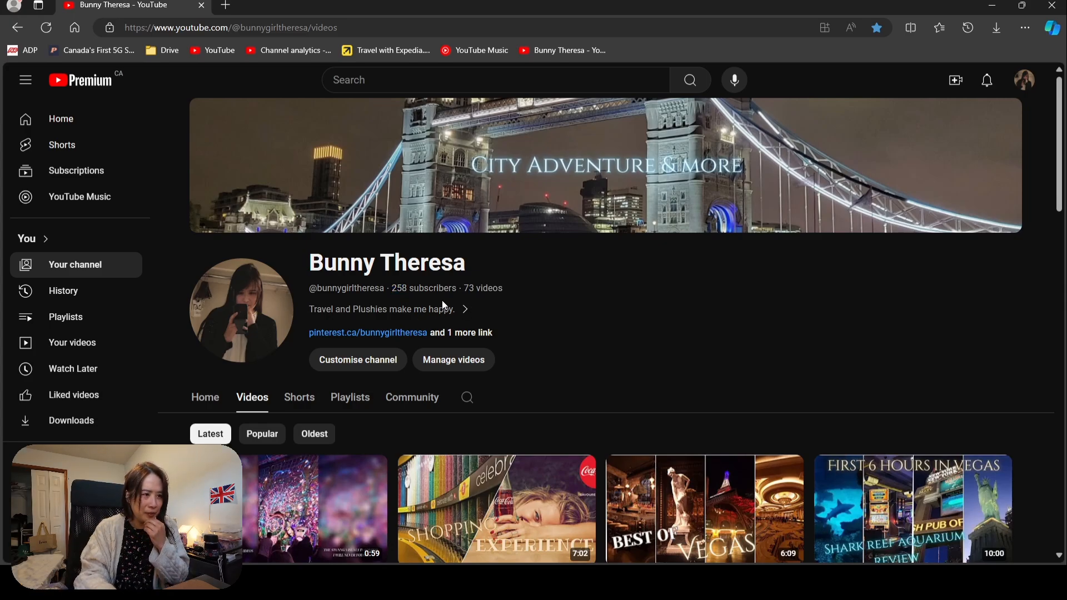
left_click(465, 309)
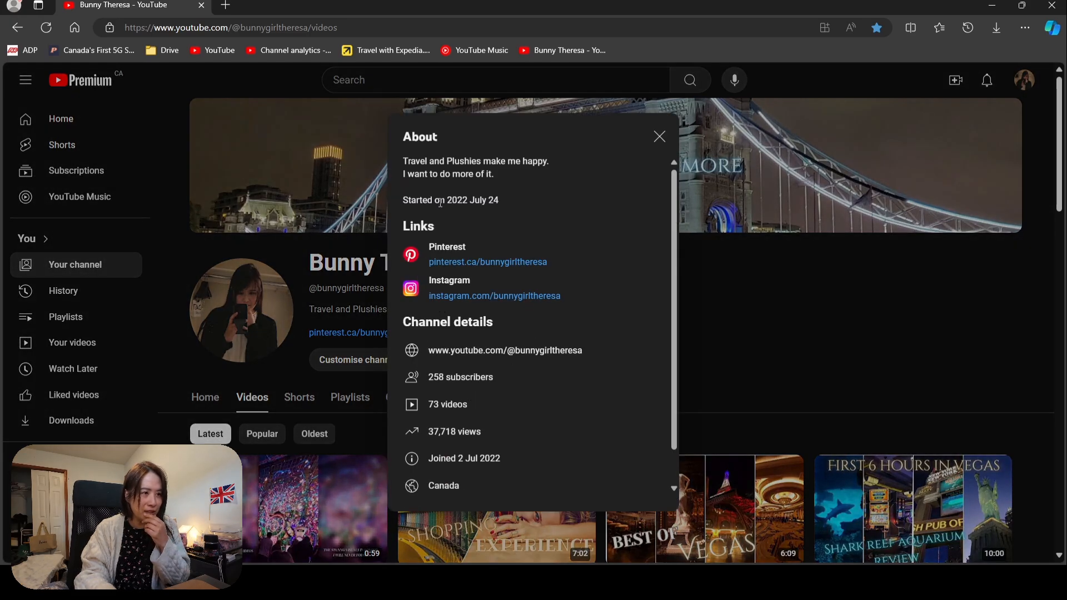
double_click(457, 199)
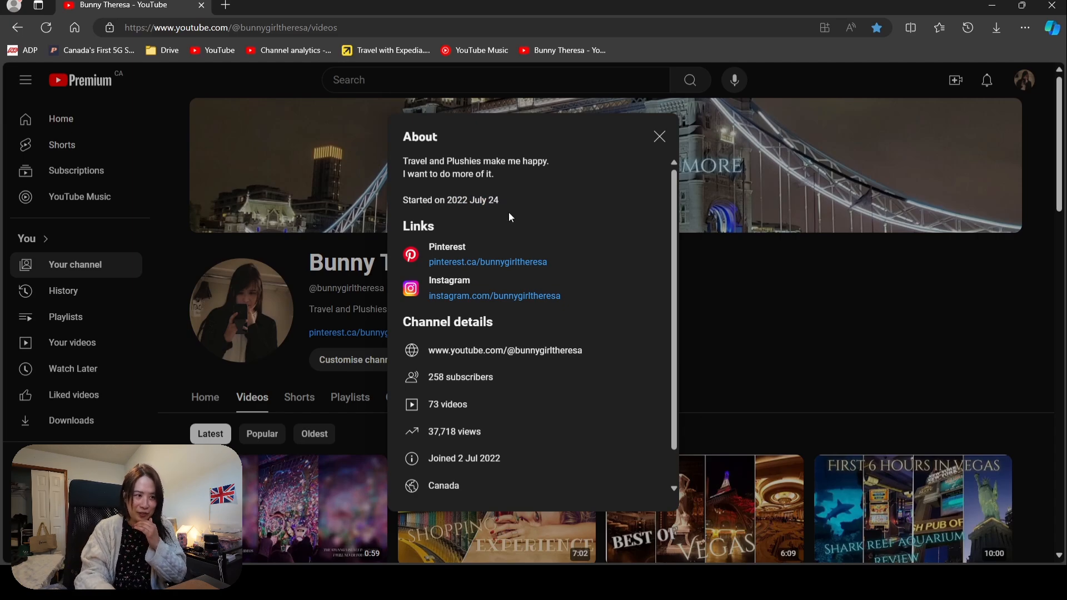
mouse_move(488, 426)
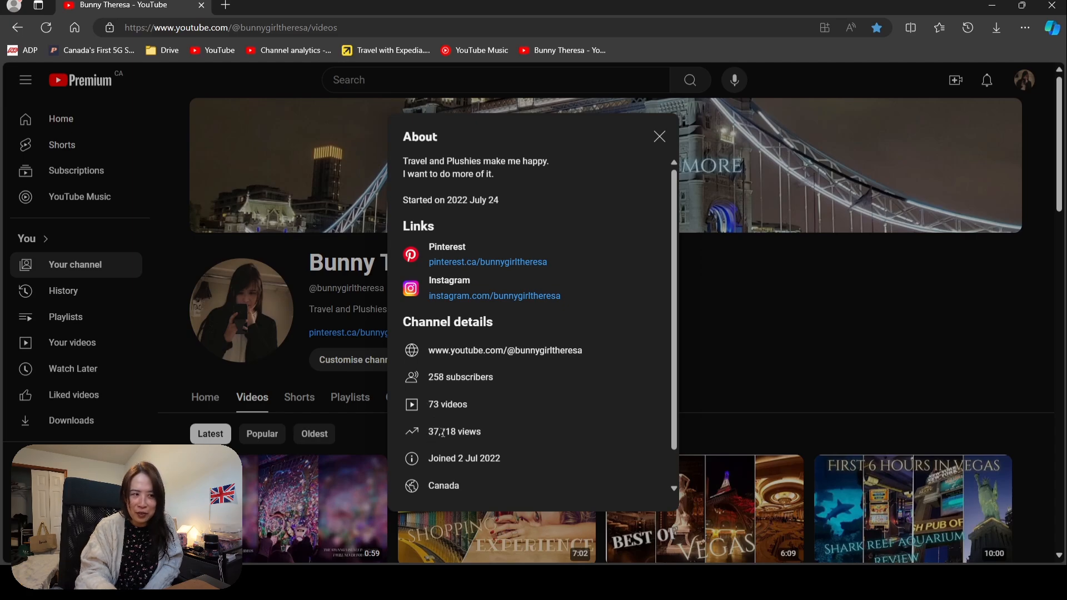
mouse_move(477, 431)
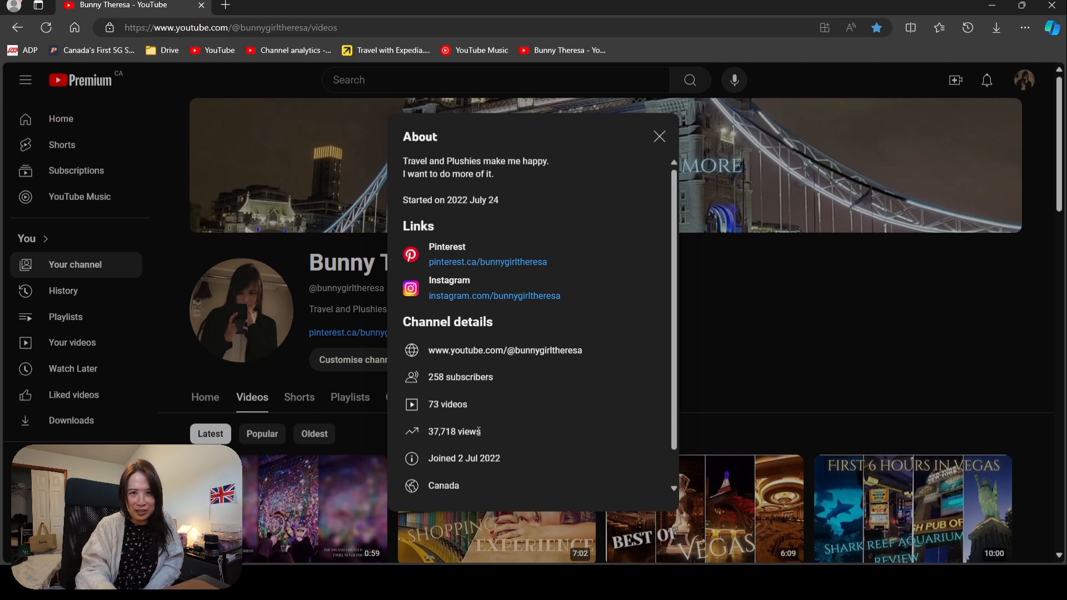
mouse_move(551, 402)
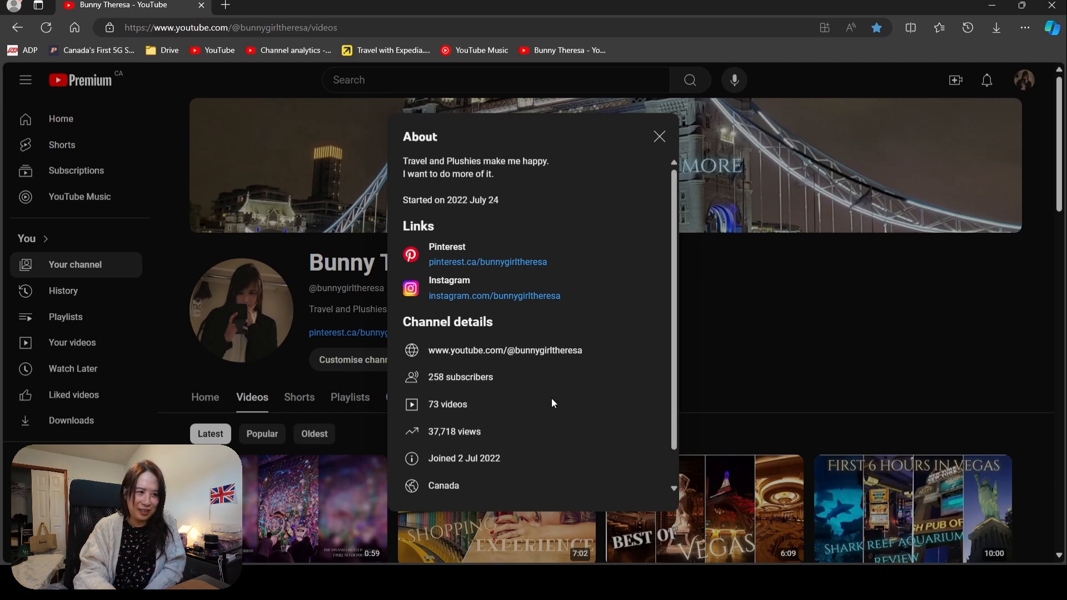
mouse_move(658, 137)
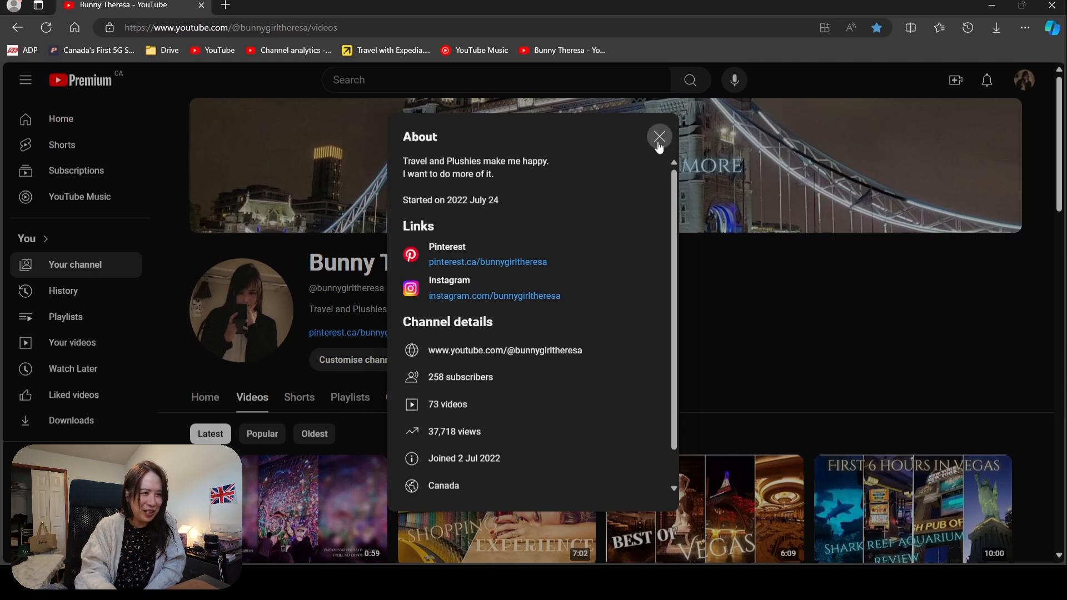
Close the About panel and browse down the Videos tab grid of uploads
left_click(658, 137)
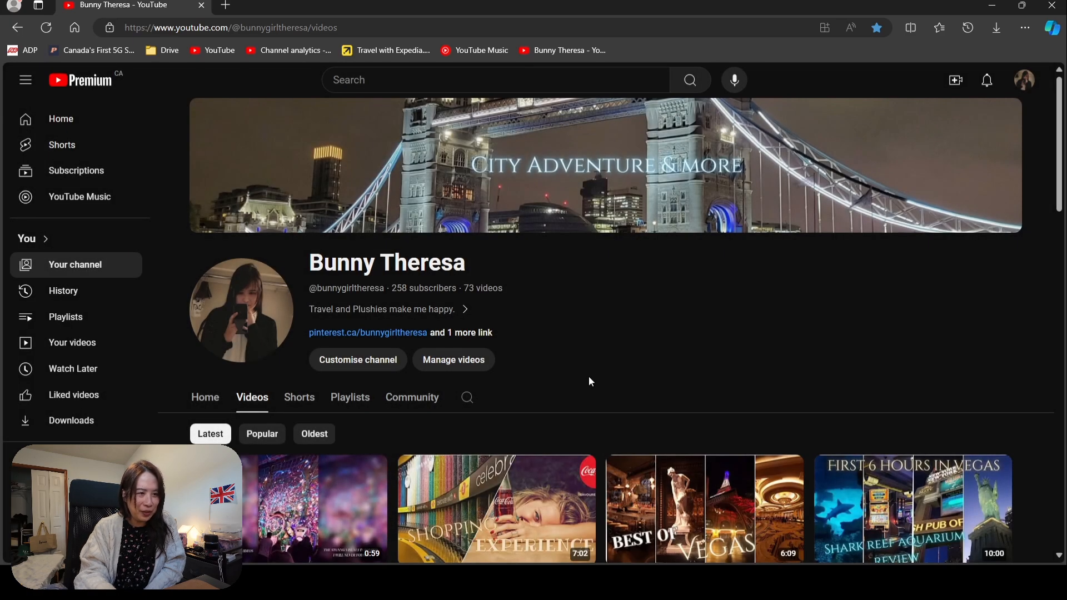
mouse_move(579, 376)
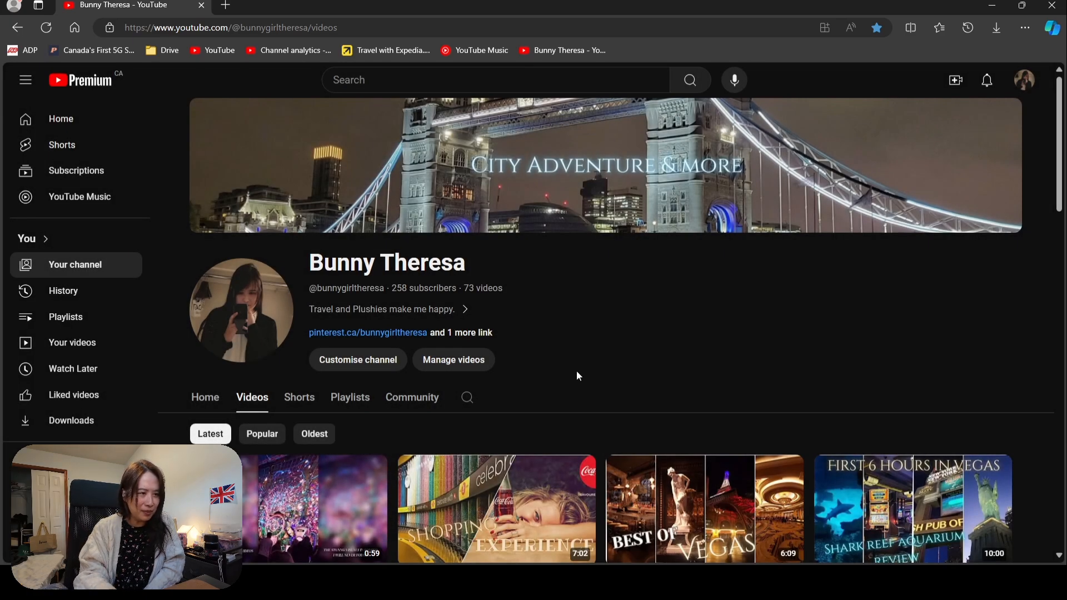
scroll("down", 3)
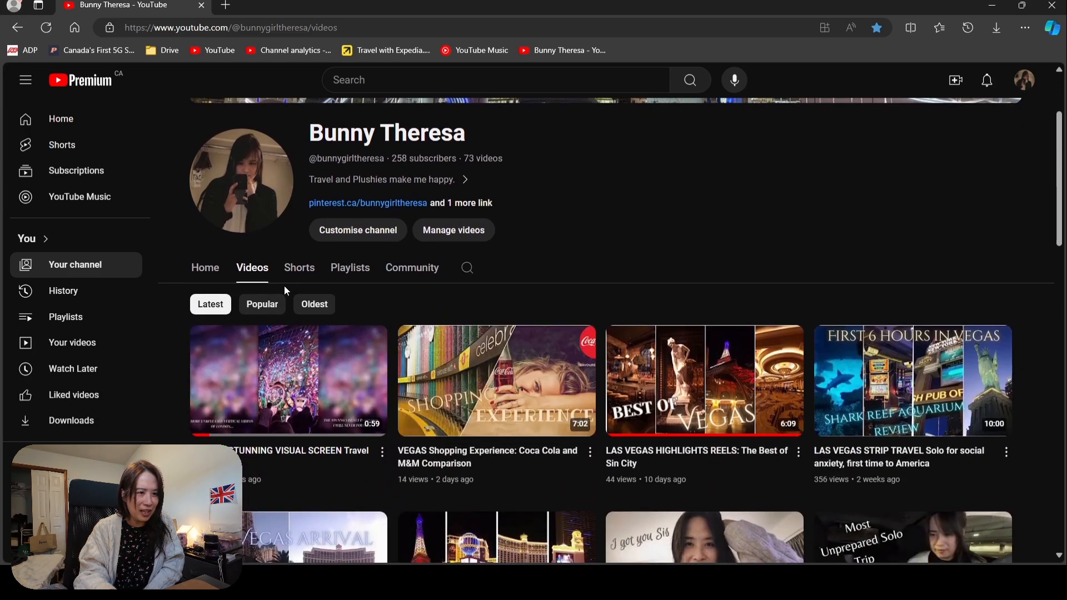
scroll("down", 3)
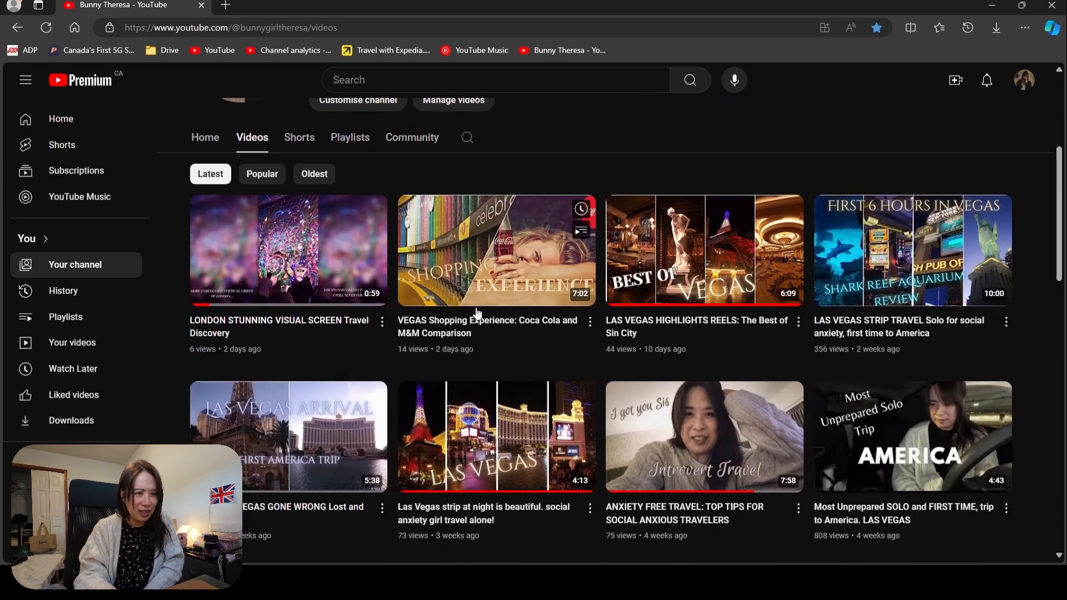
scroll("down", 3)
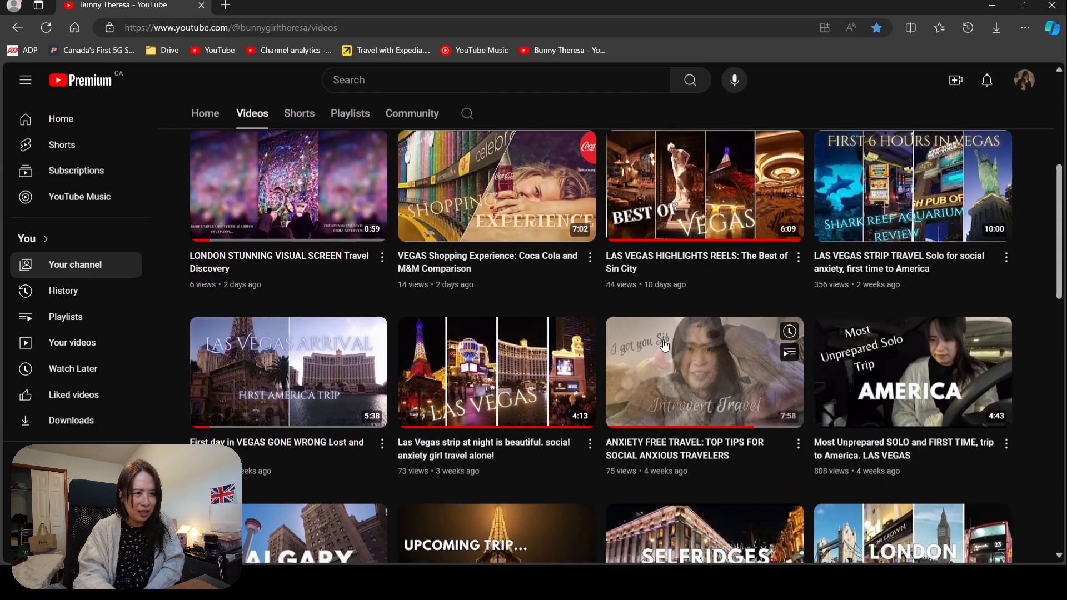
scroll("down", 3)
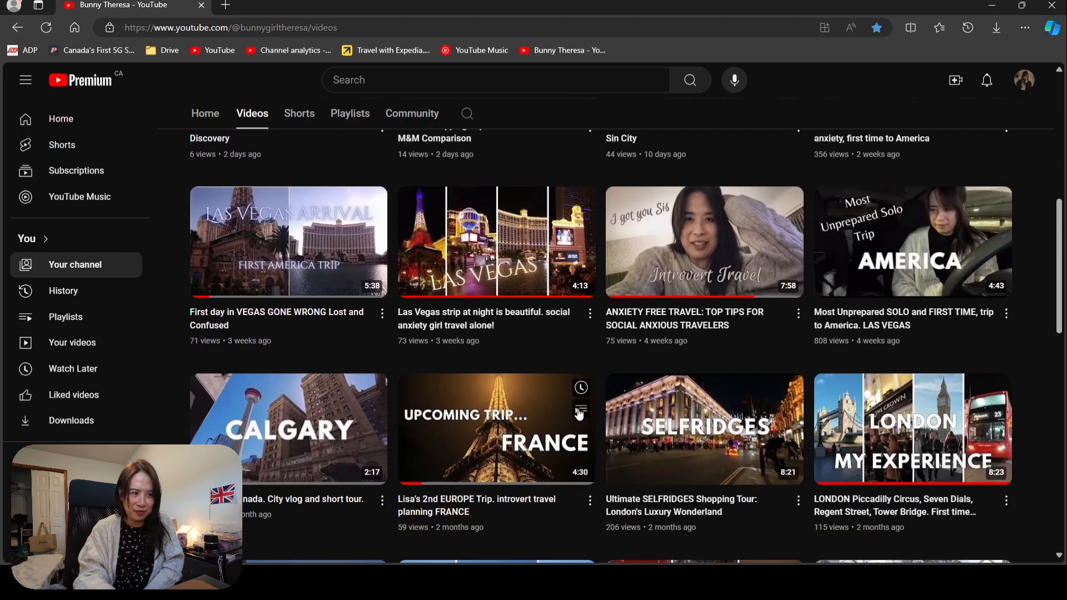
scroll("down", 3)
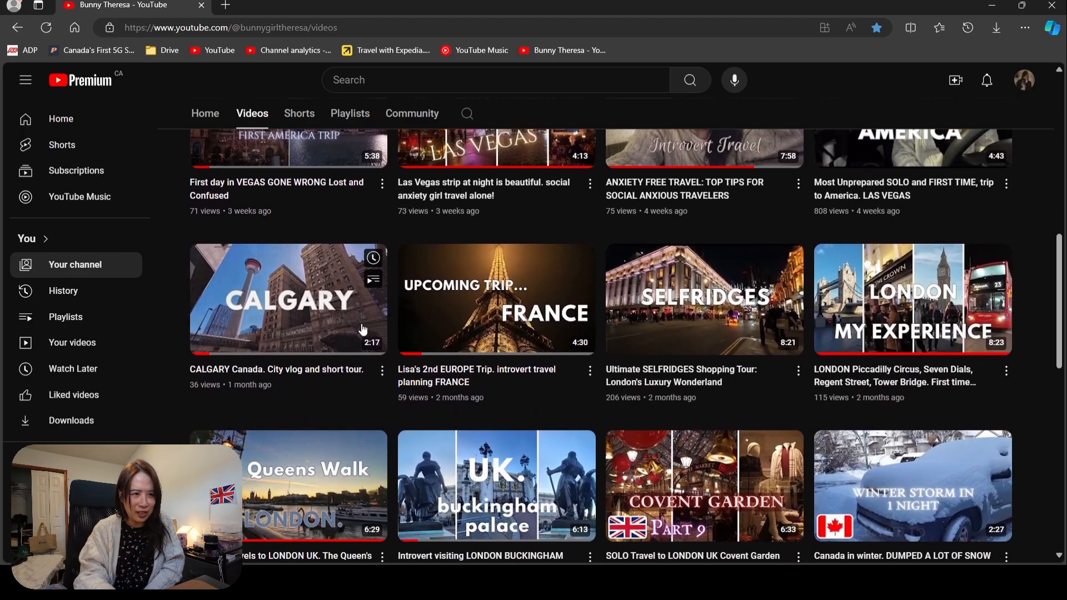
mouse_move(856, 342)
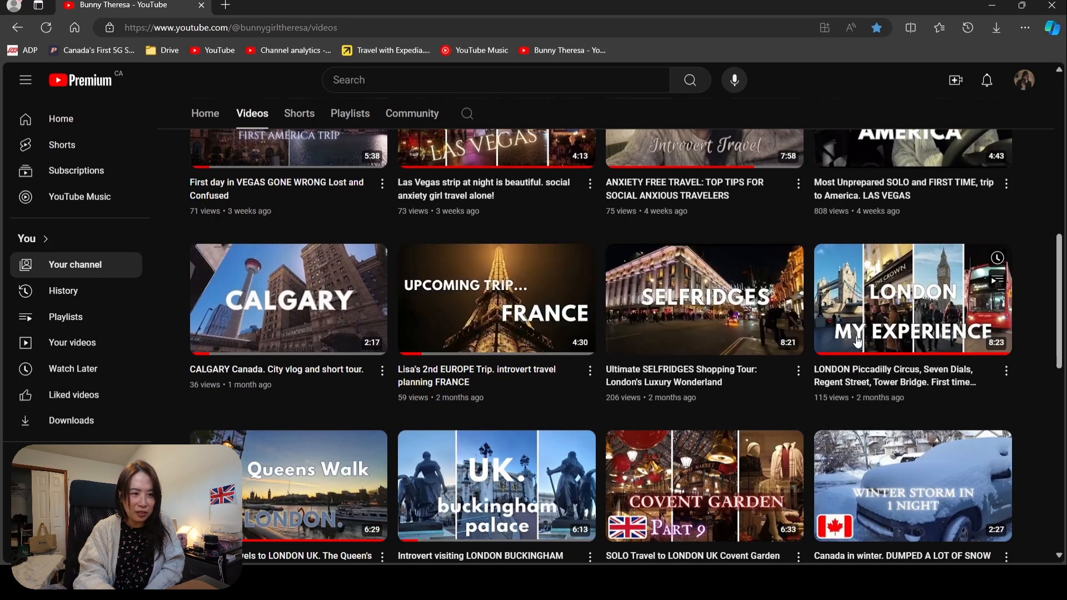
Browse back through the full upload list and return toward the top of the Videos tab
scroll("up", 3)
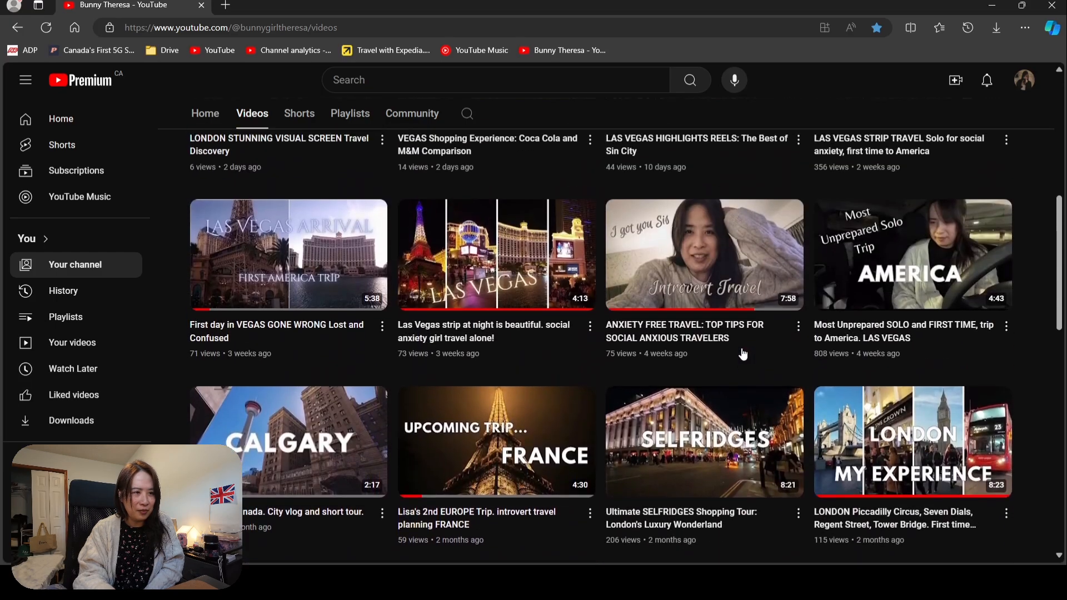
scroll("up", 3)
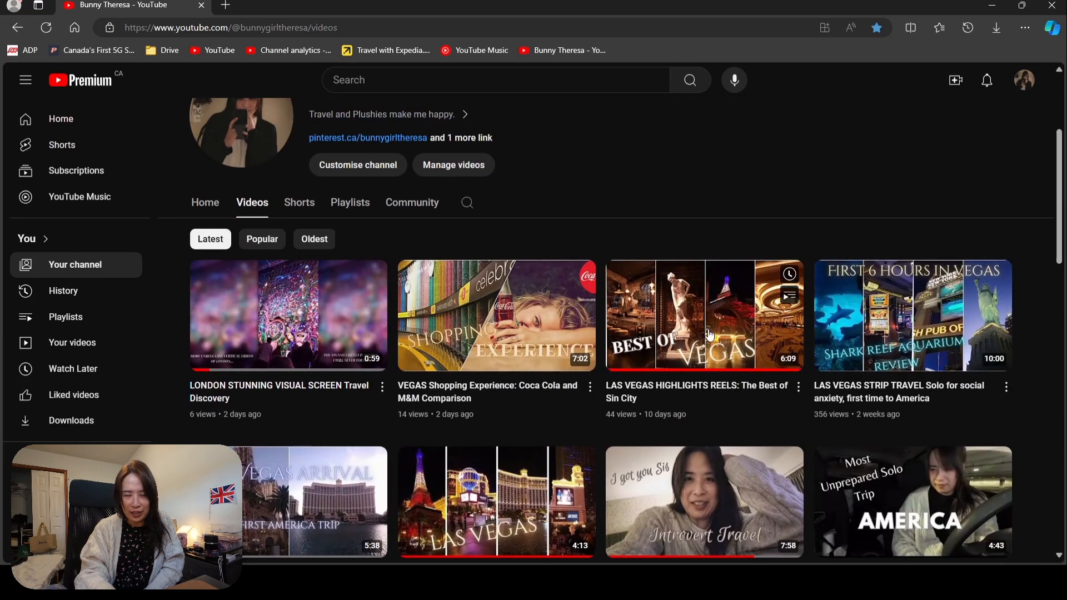
scroll("down", 3)
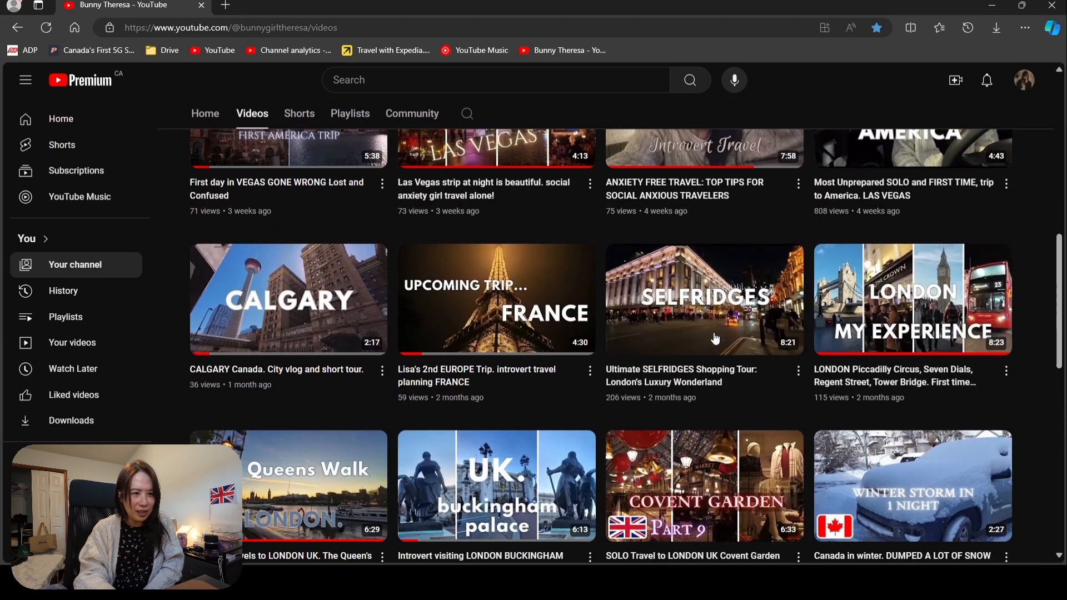
scroll("down", 3)
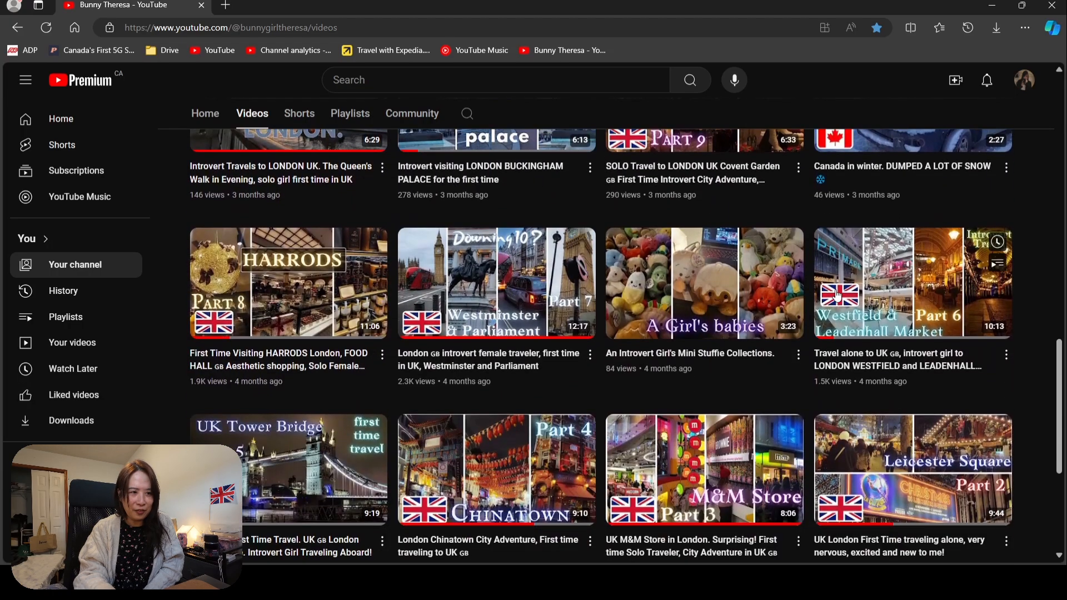
scroll("down", 3)
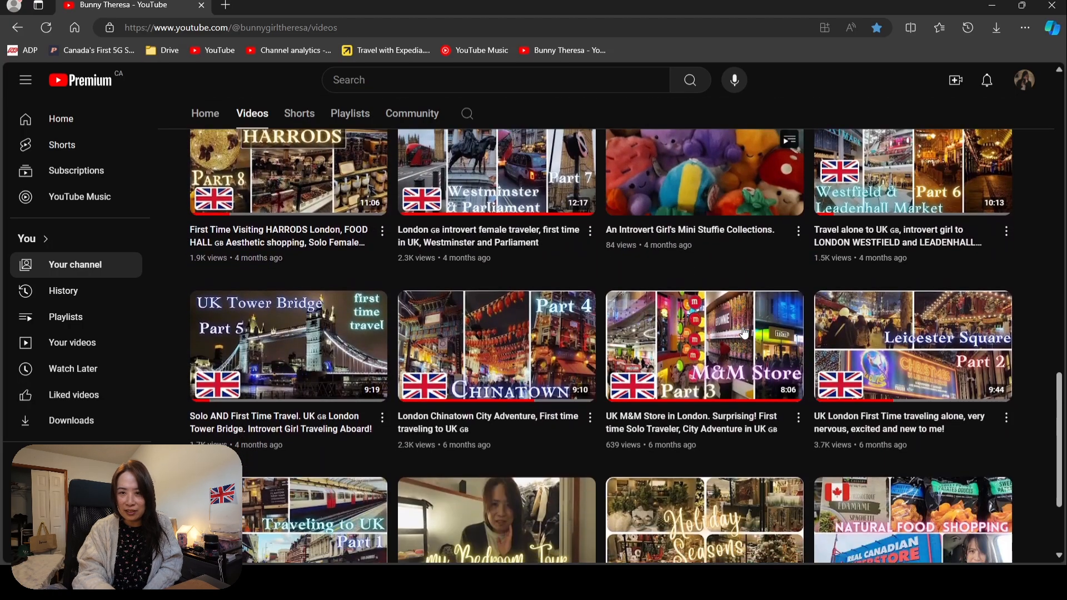
scroll("down", 3)
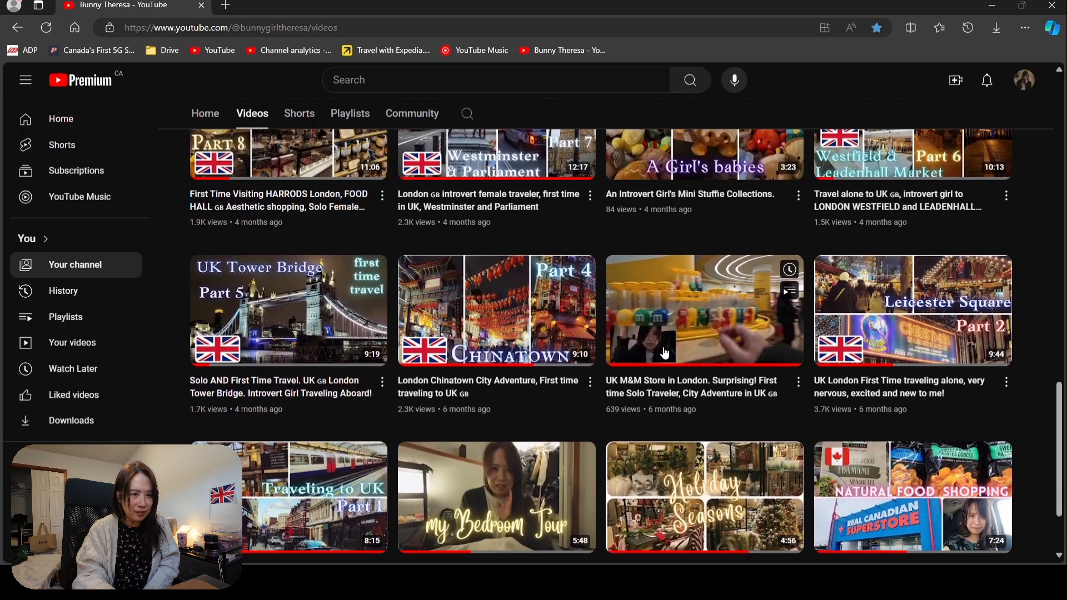
scroll("down", 3)
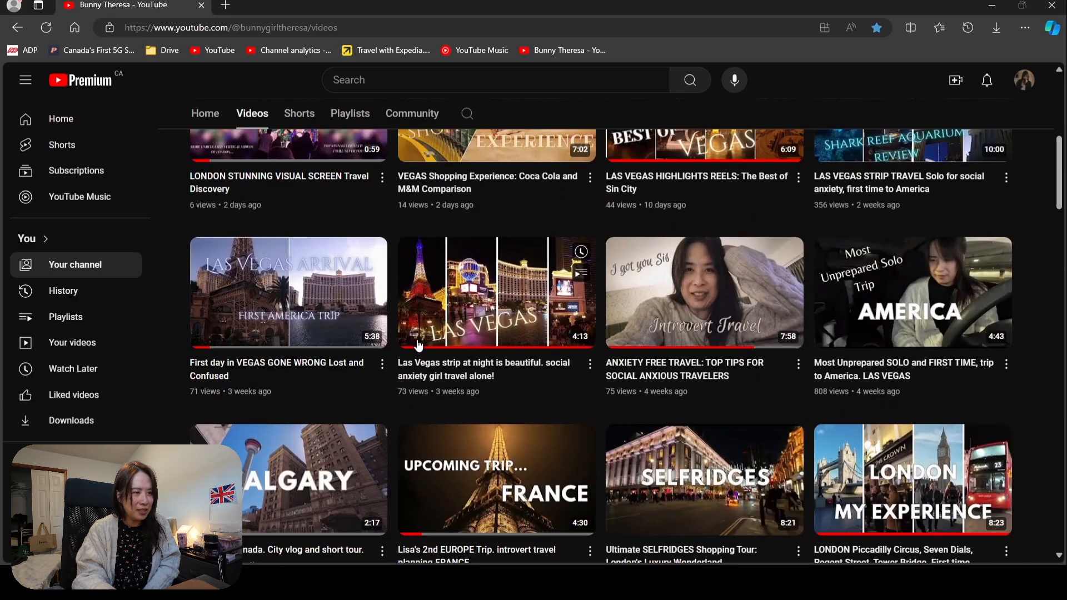
scroll("up", 3)
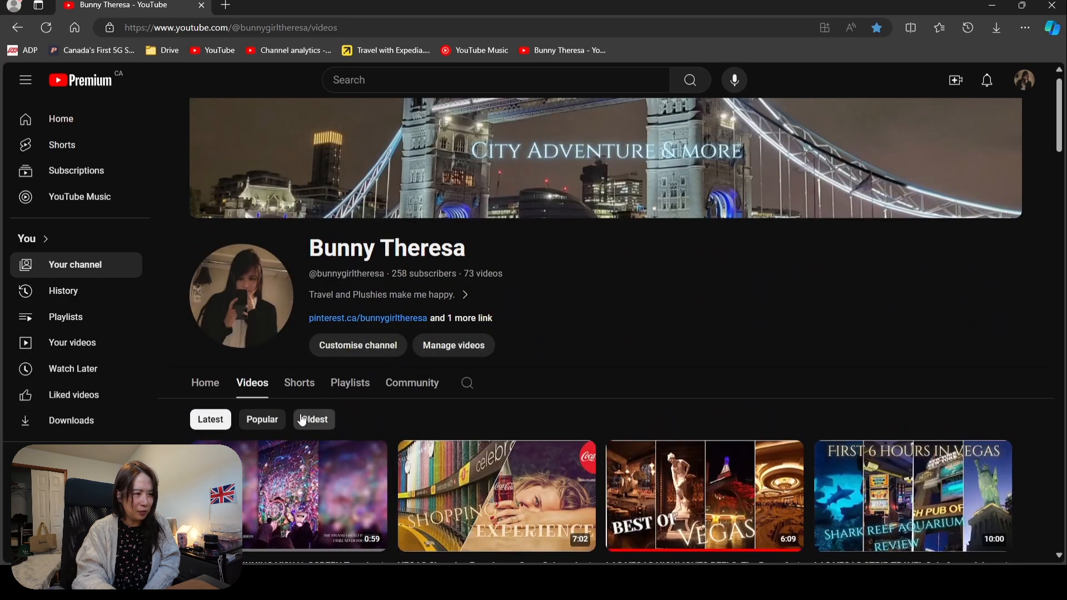
left_click(313, 420)
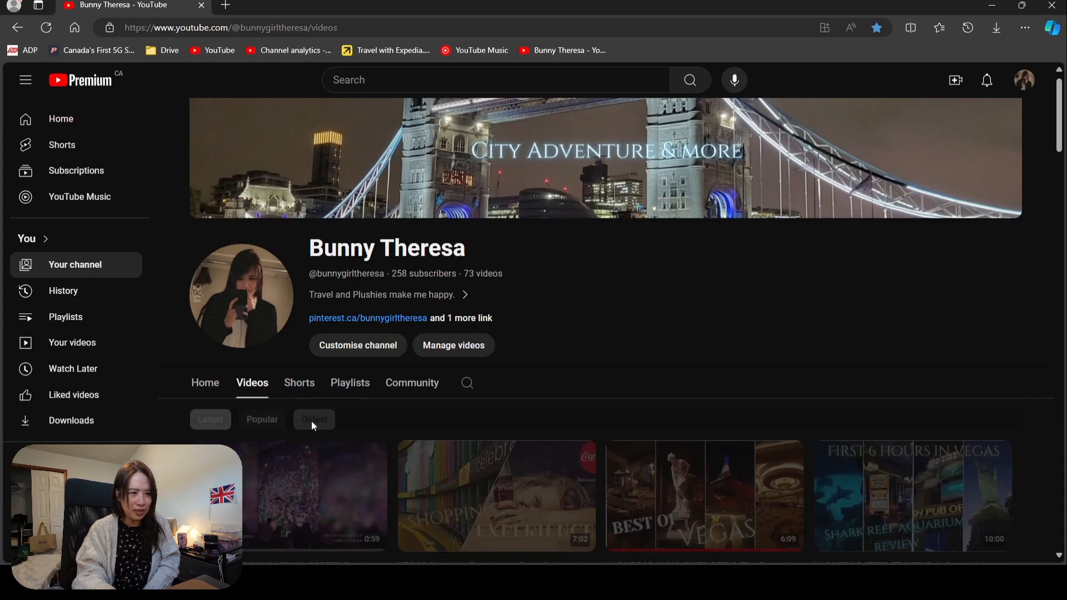
left_click(313, 419)
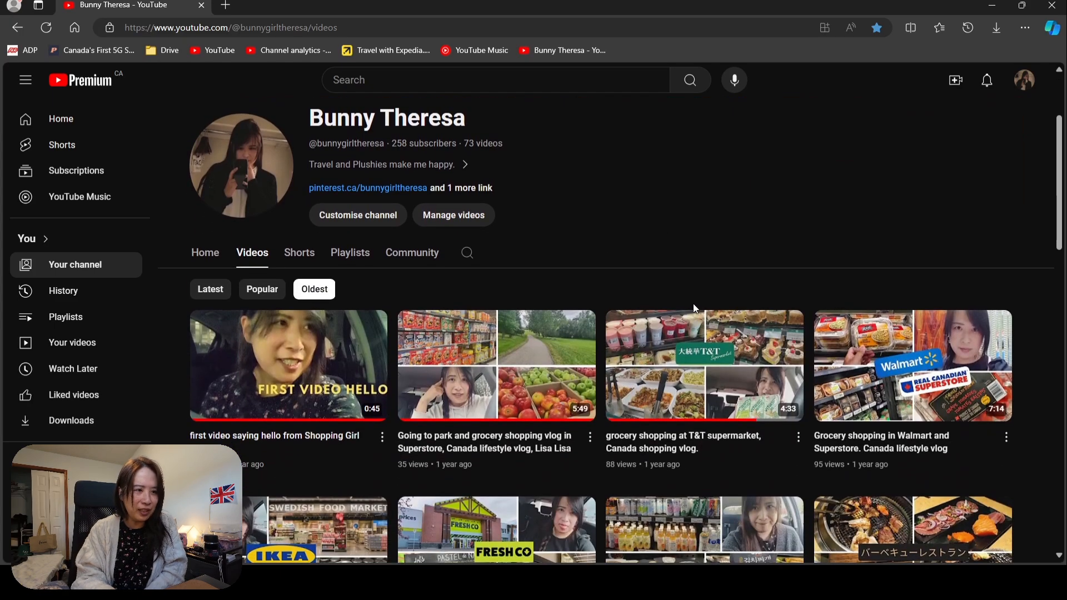
scroll("down", 3)
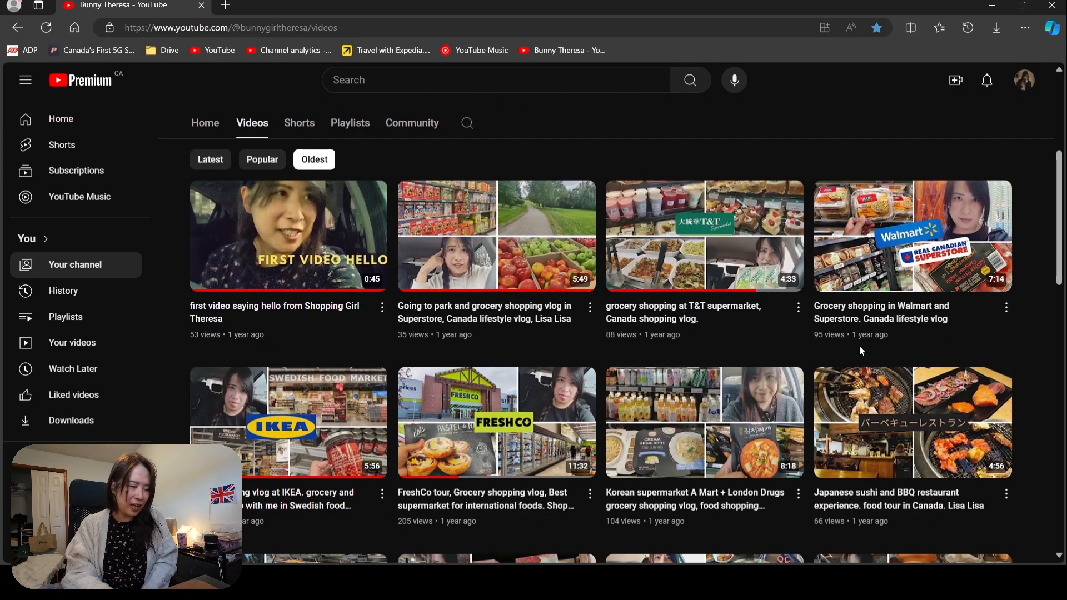
mouse_move(878, 126)
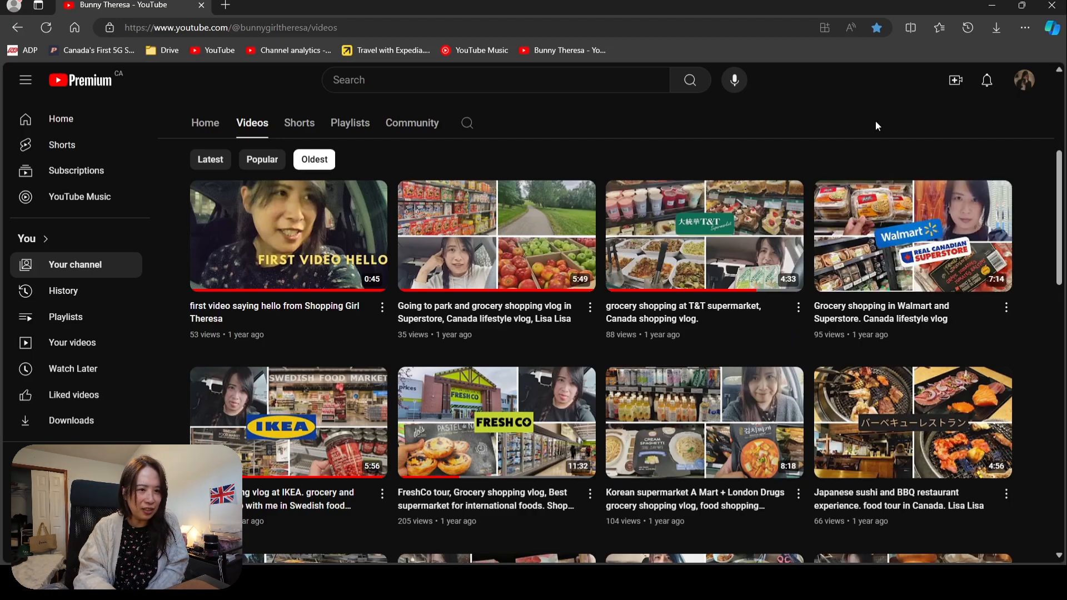
scroll("down", 3)
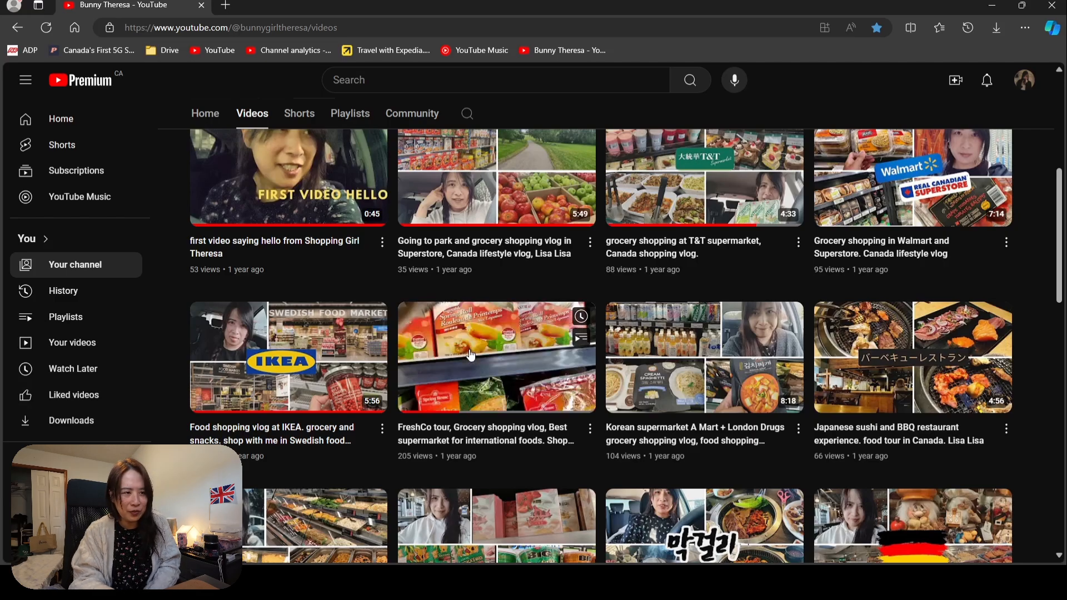
scroll("down", 3)
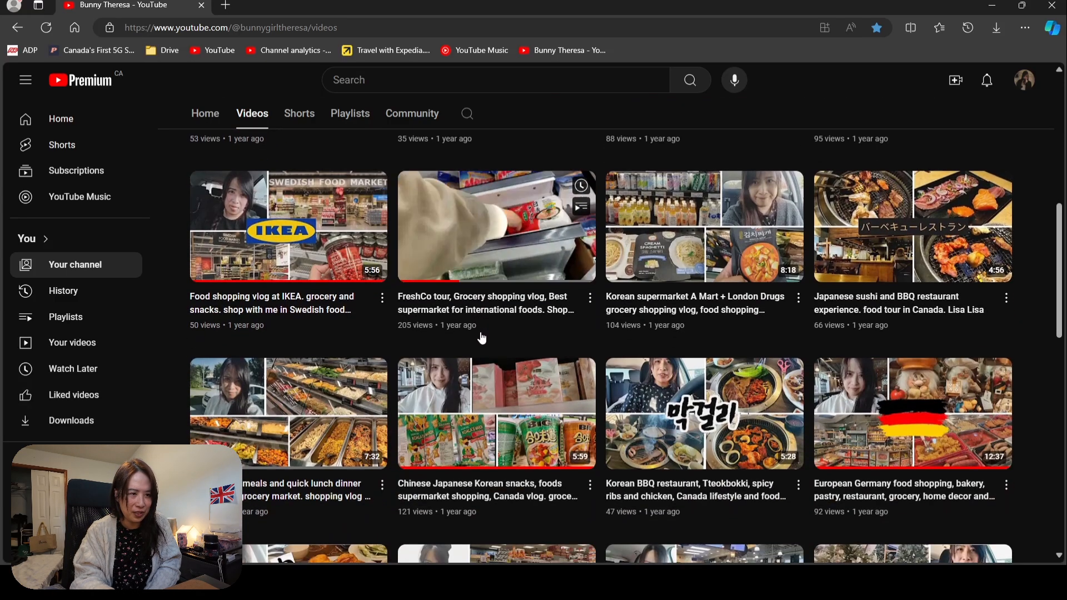
scroll("down", 3)
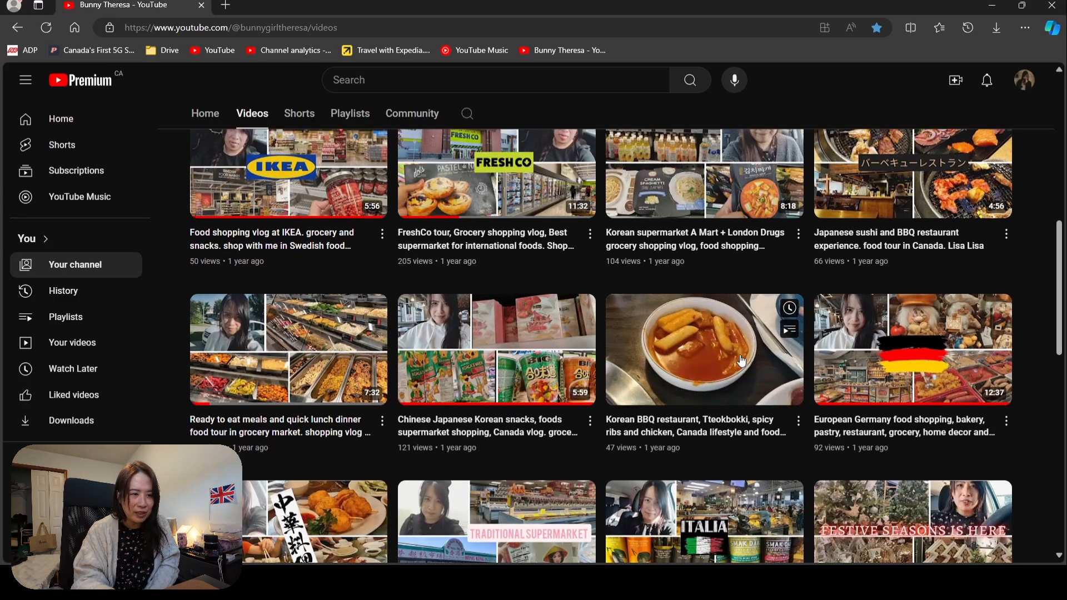
scroll("down", 3)
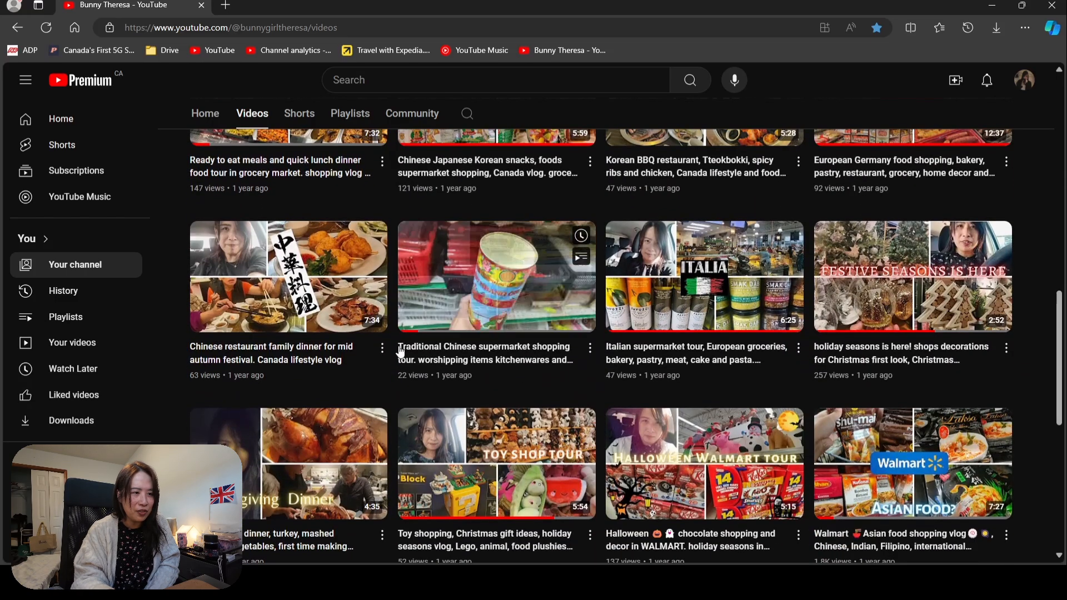
scroll("down", 3)
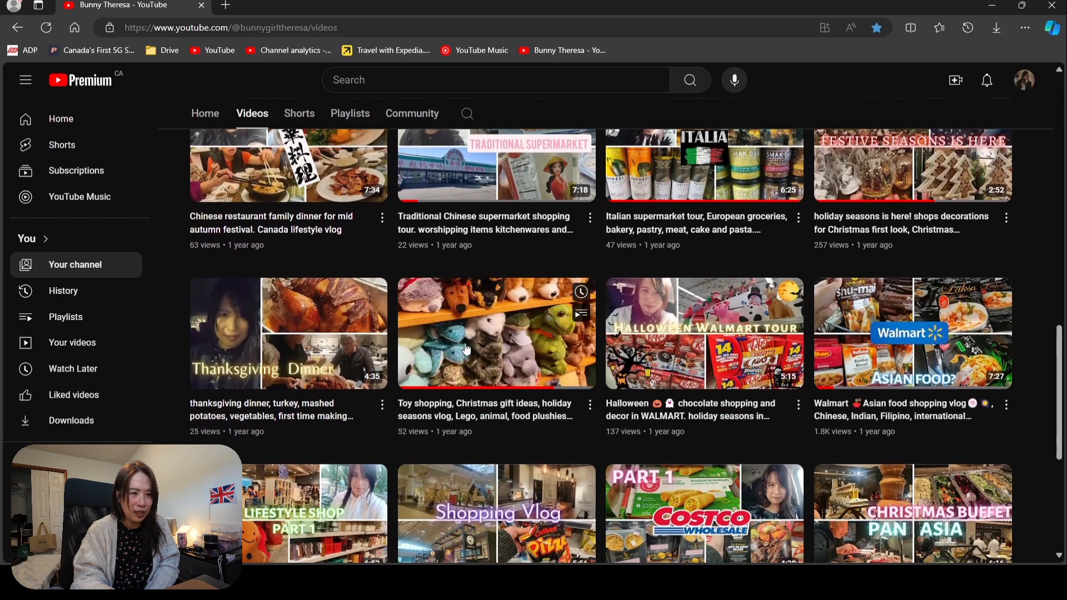
scroll("down", 3)
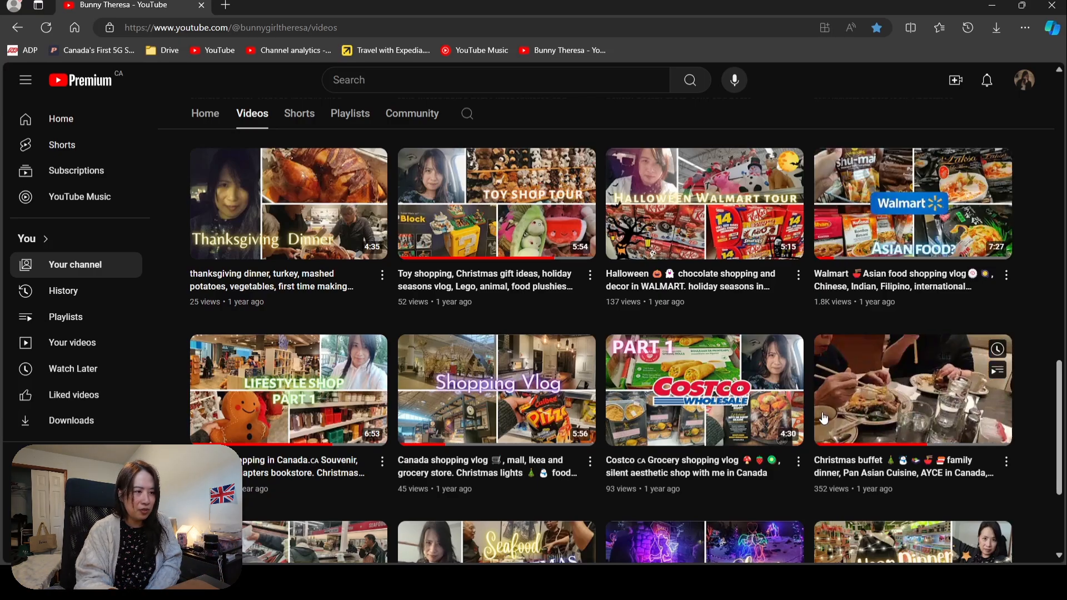
scroll("down", 3)
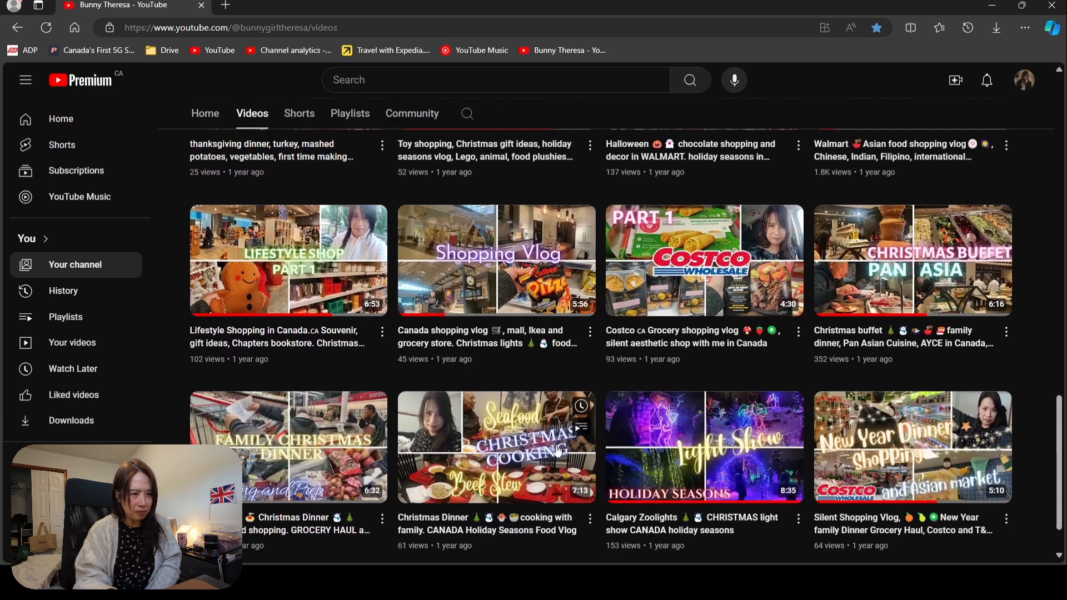
scroll("down", 3)
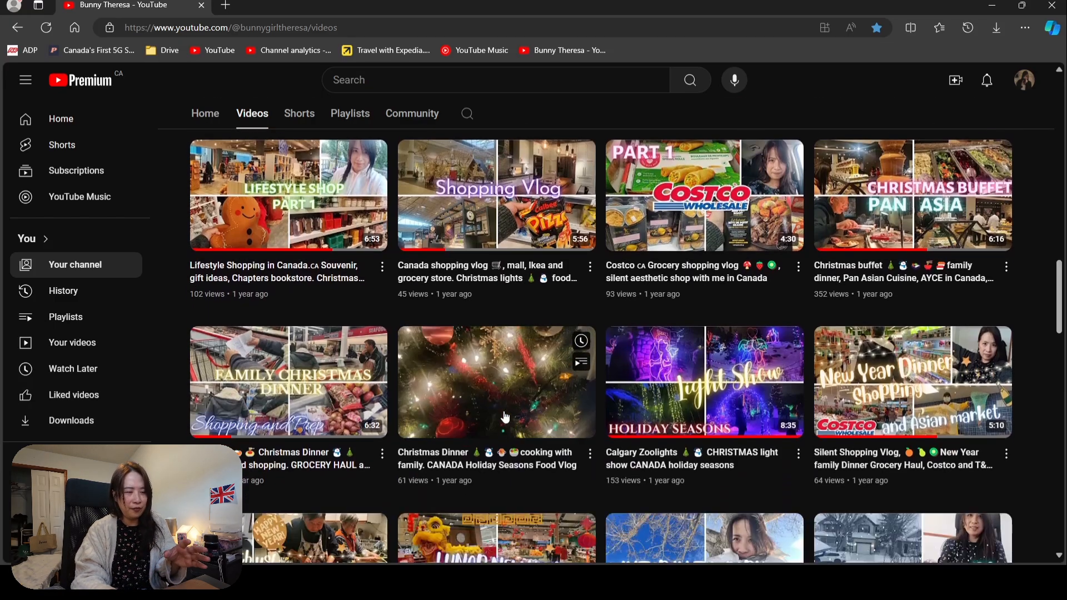
mouse_move(708, 483)
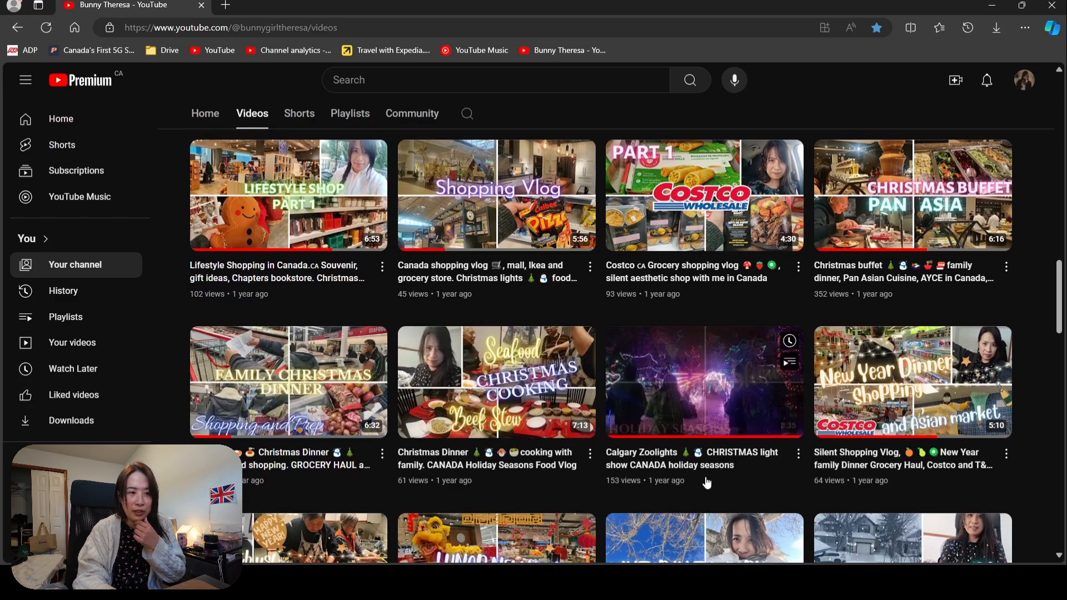
scroll("down", 3)
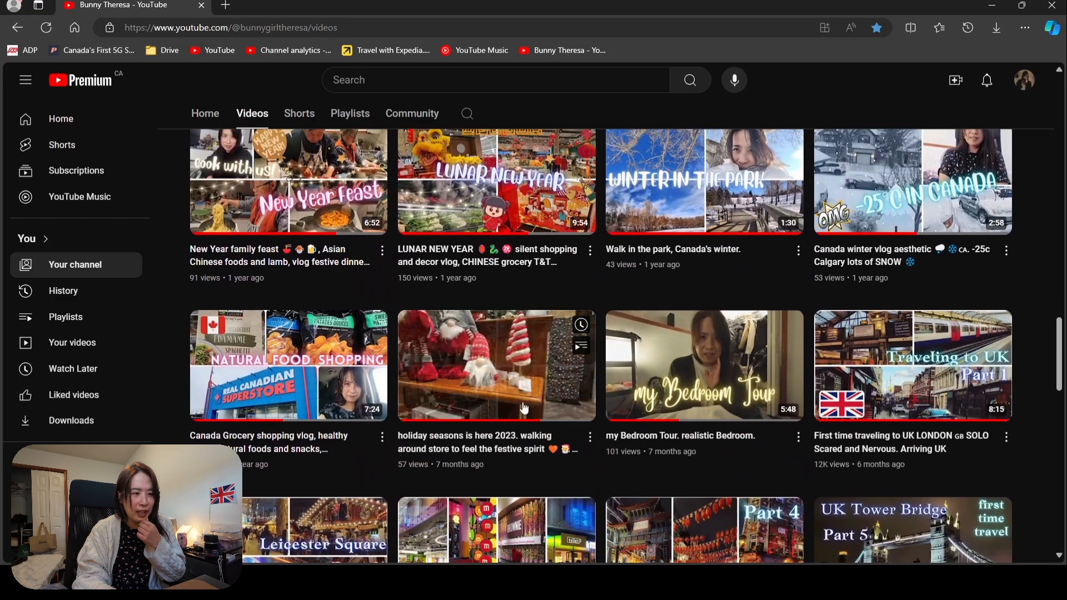
scroll("down", 3)
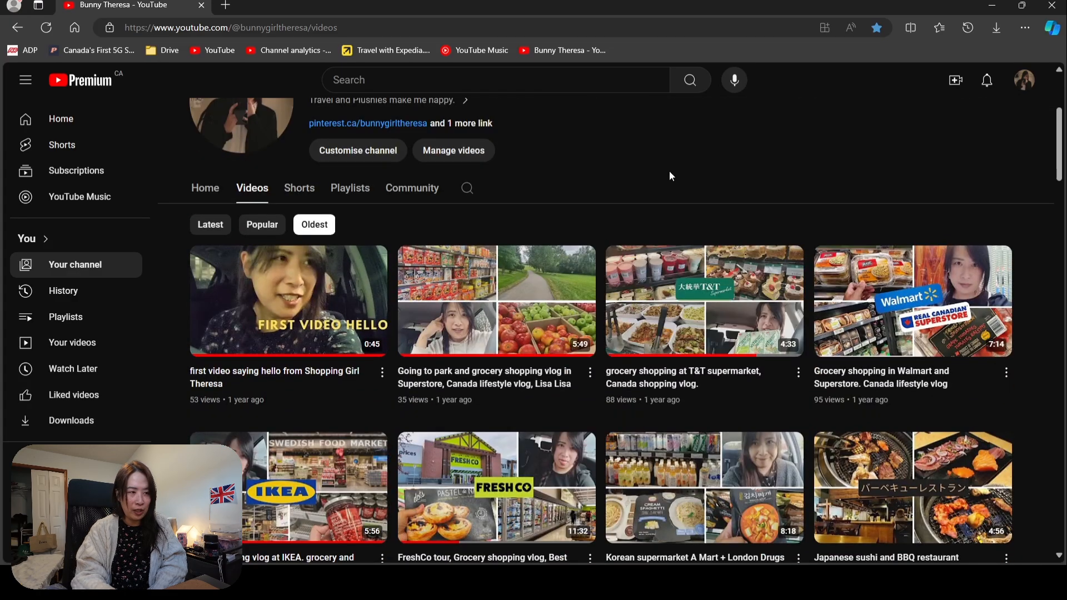
mouse_move(654, 160)
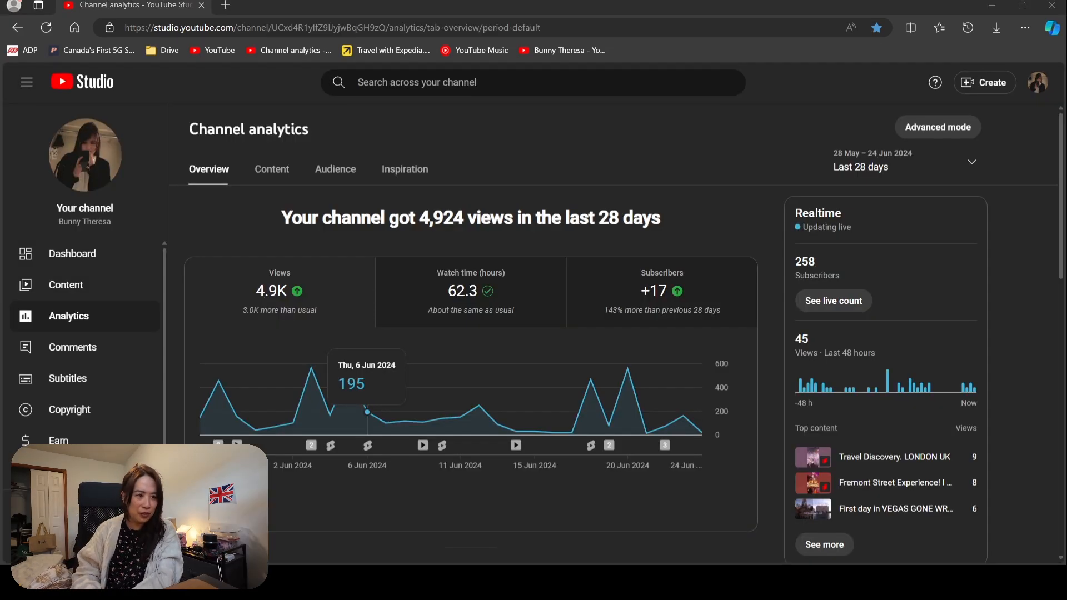
mouse_move(740, 148)
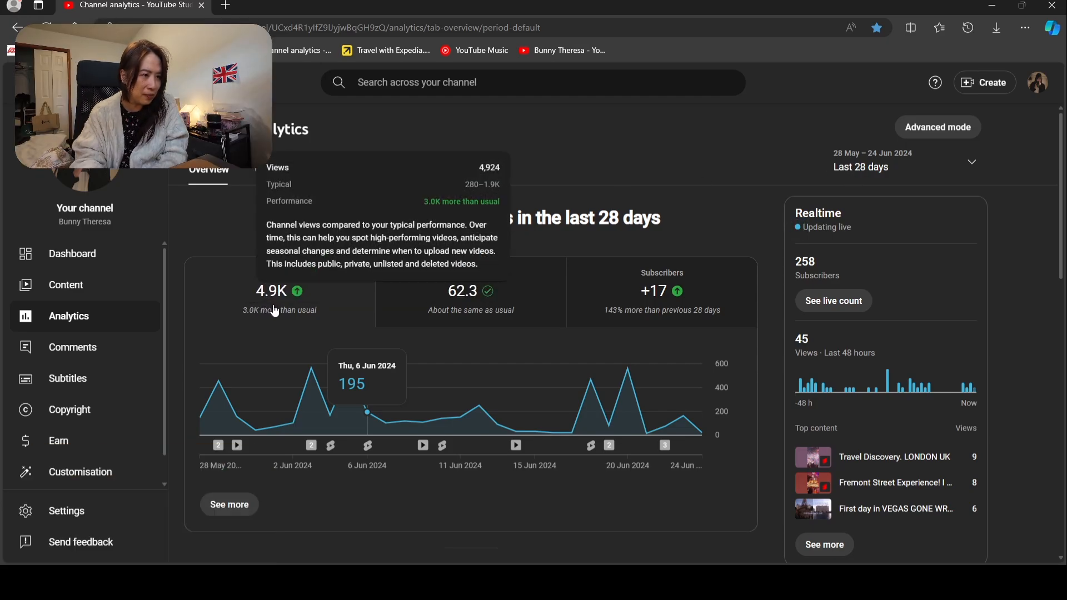
mouse_move(514, 240)
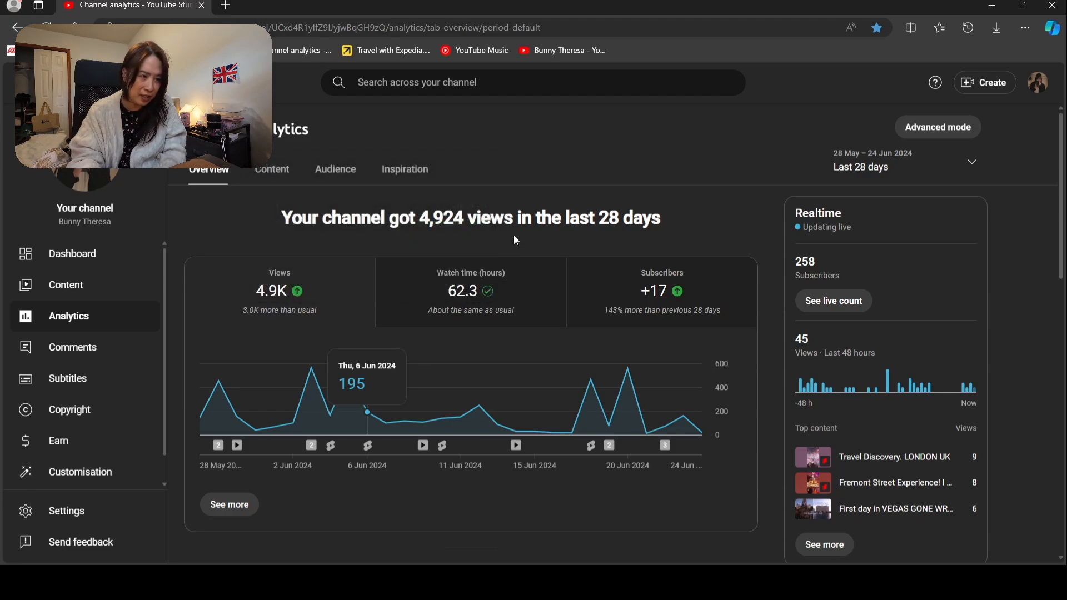
mouse_move(538, 219)
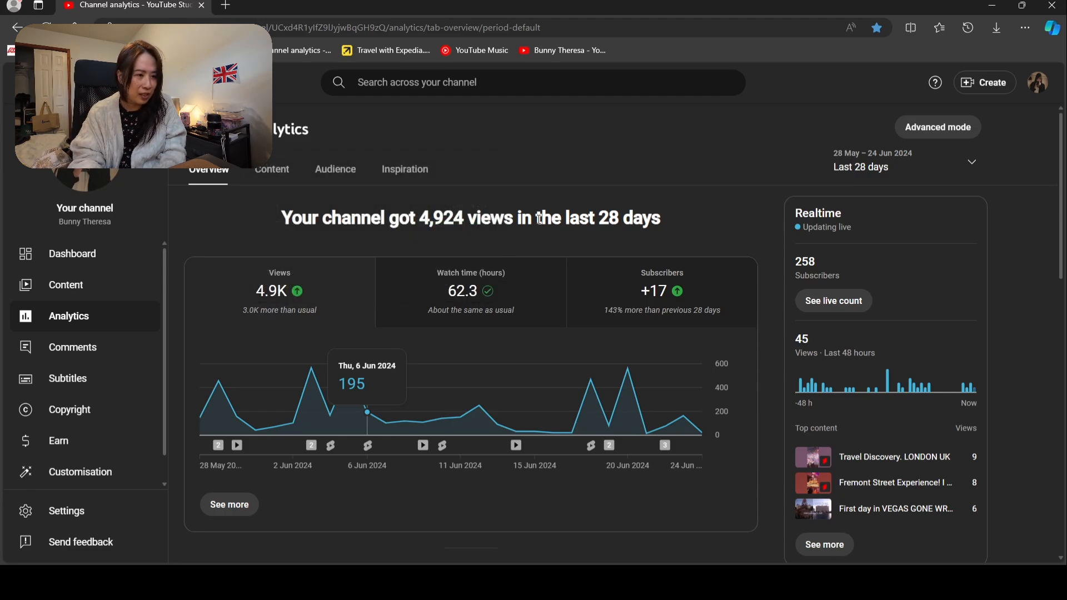
Review the 28-day overview of 4,924 views, 62.3 watch hours and +17 subscribers
scroll("down", 3)
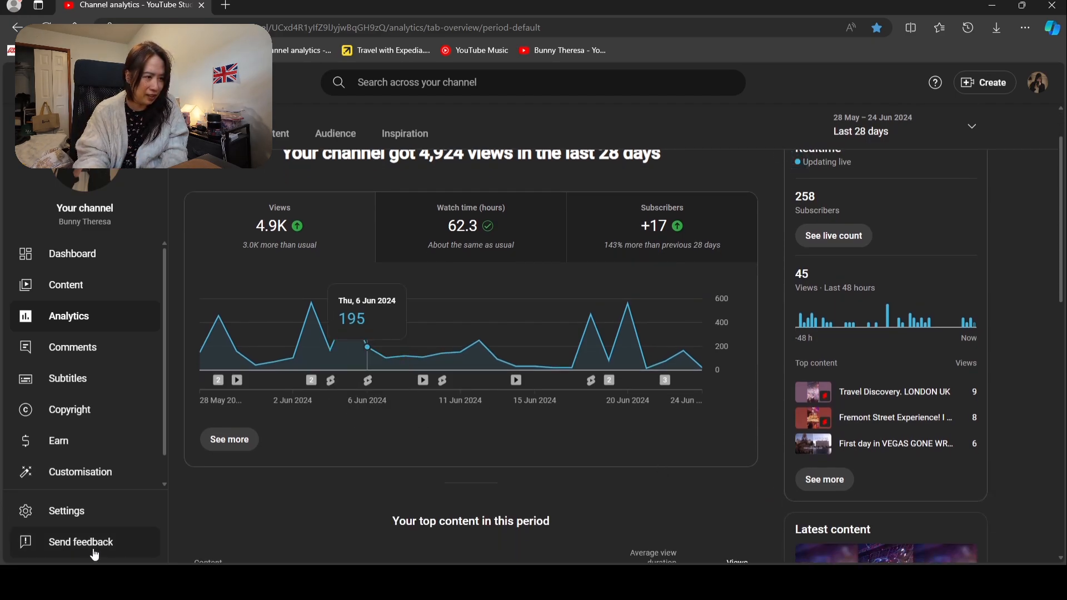
mouse_move(429, 400)
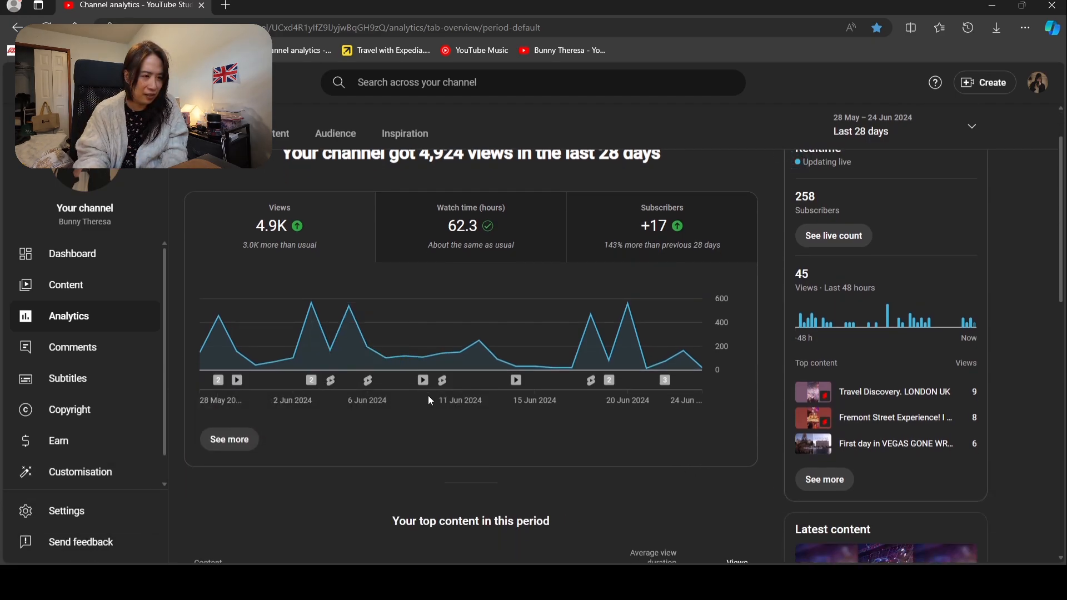
mouse_move(681, 408)
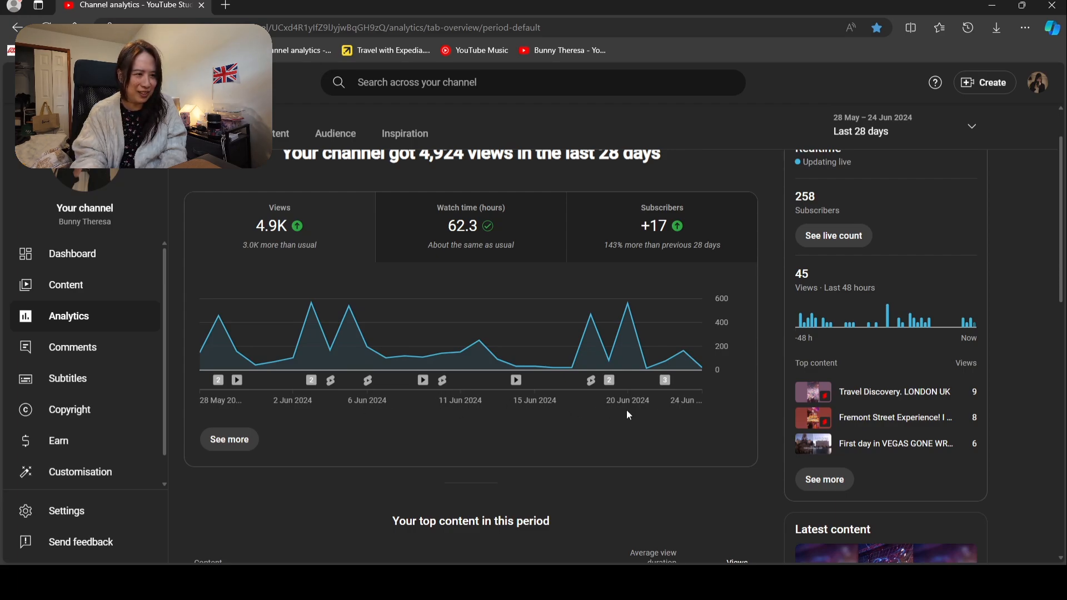
mouse_move(608, 380)
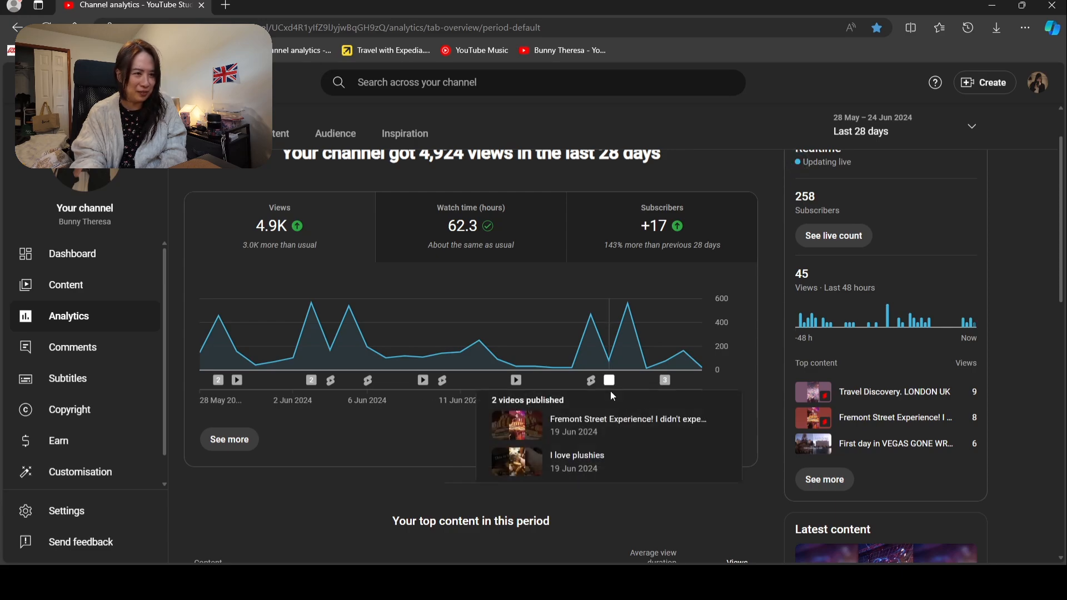
scroll("down", 3)
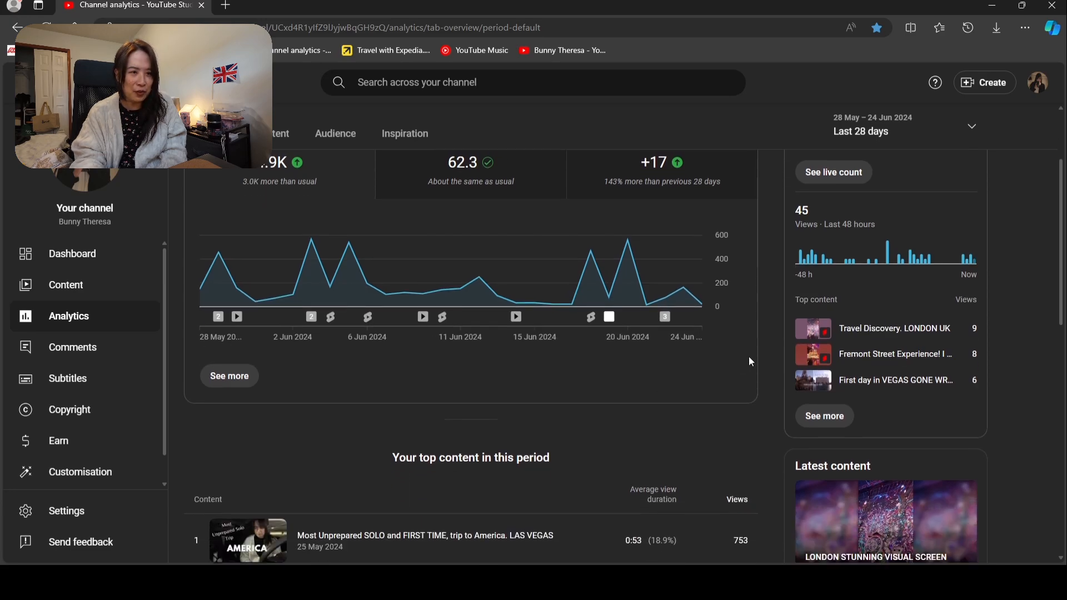
scroll("up", 3)
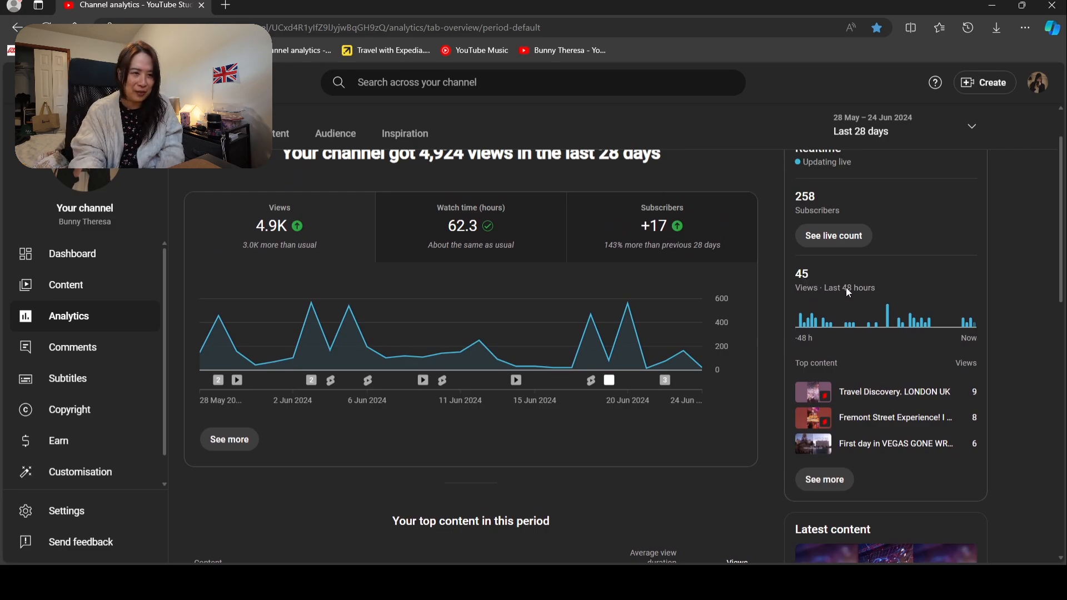
mouse_move(849, 292)
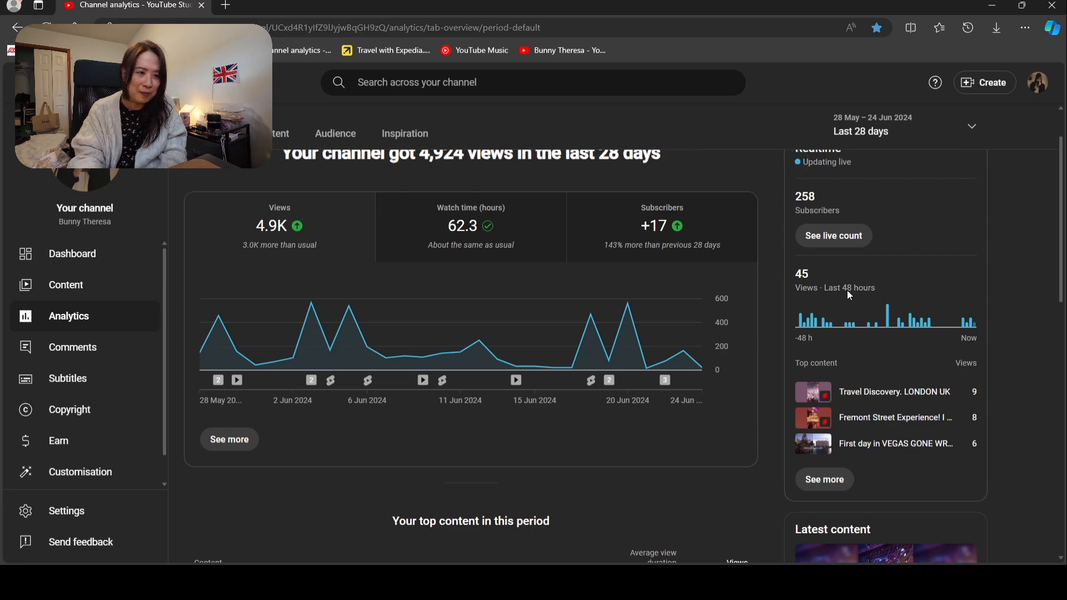
mouse_move(778, 374)
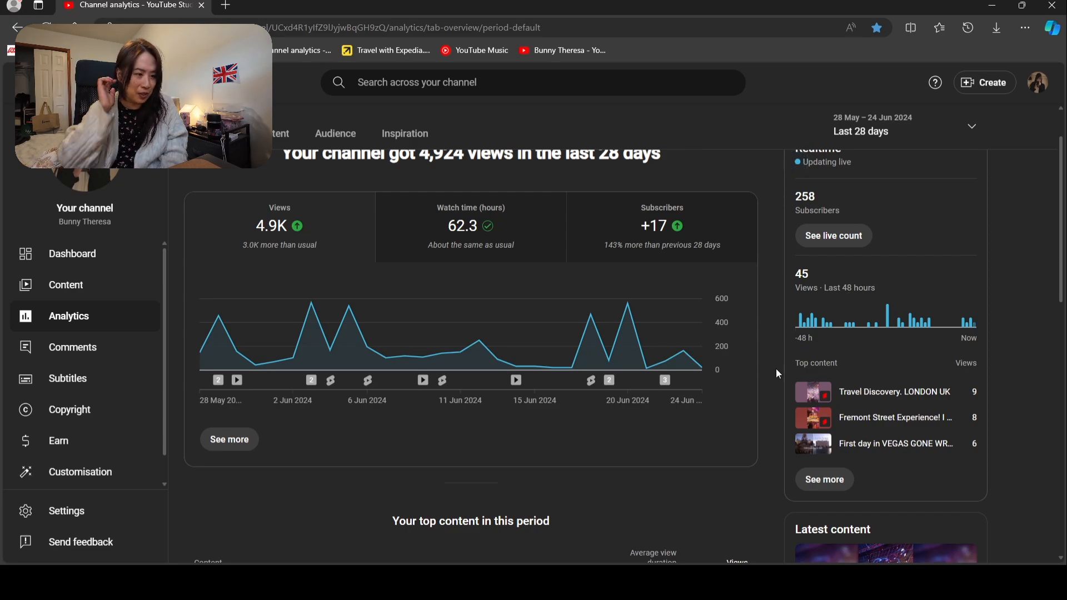
mouse_move(768, 381)
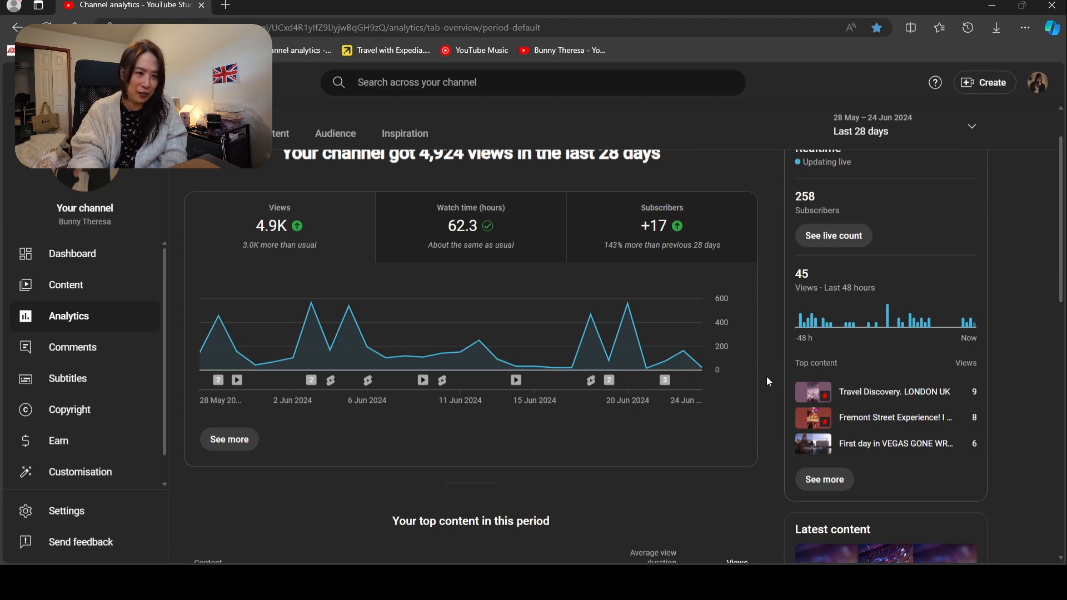
scroll("down", 3)
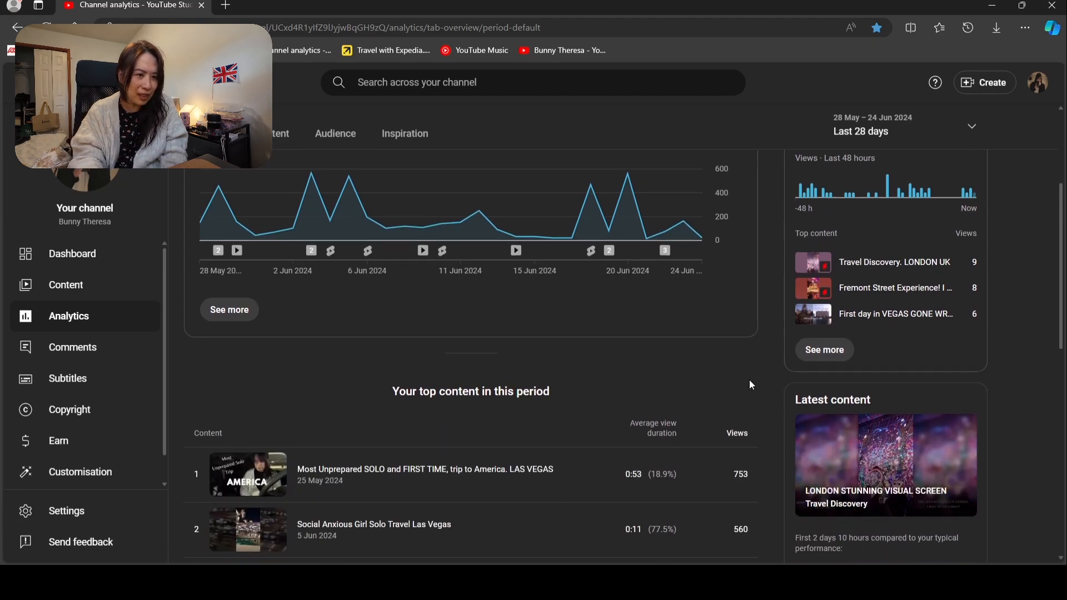
scroll("down", 3)
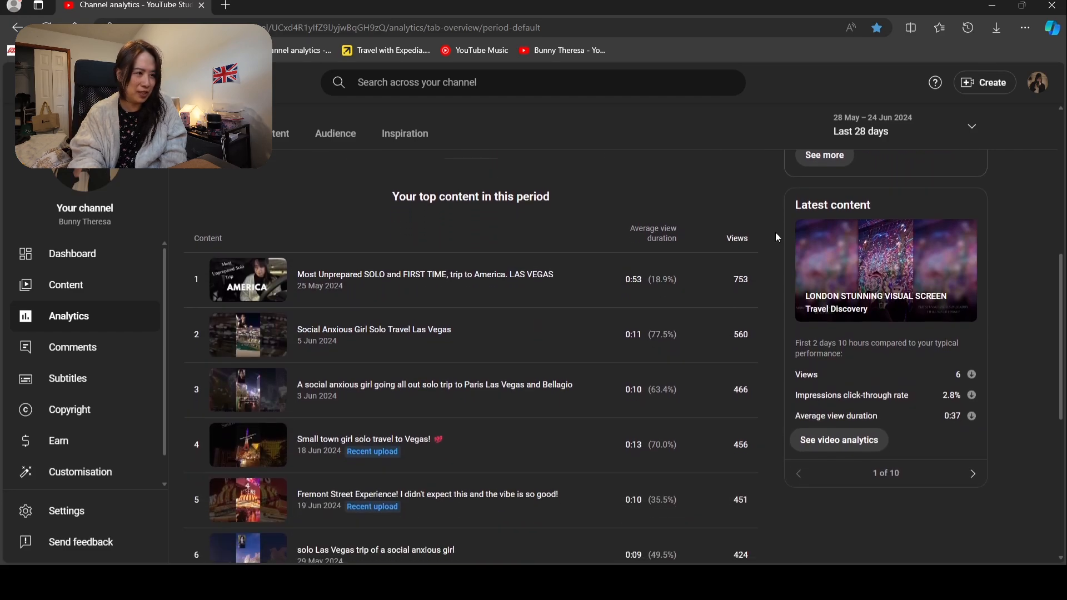
scroll("down", 3)
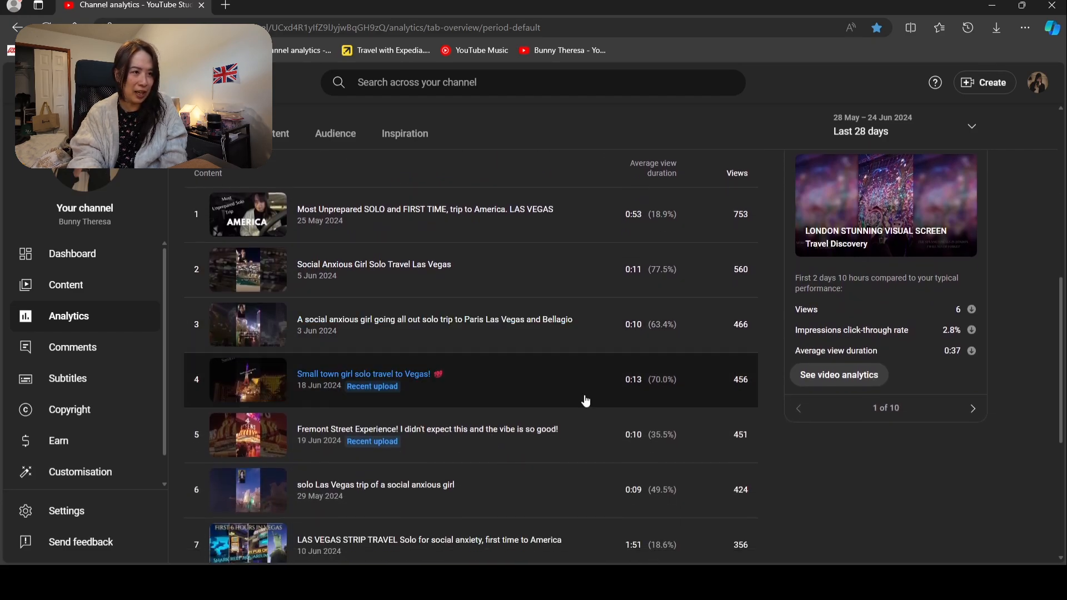
mouse_move(653, 168)
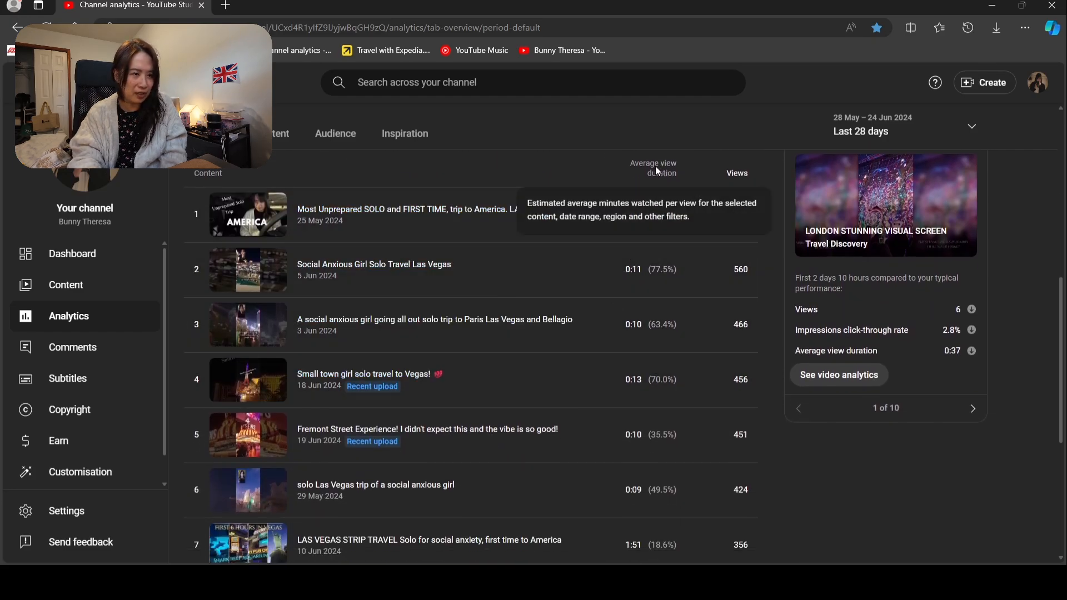
scroll("down", 3)
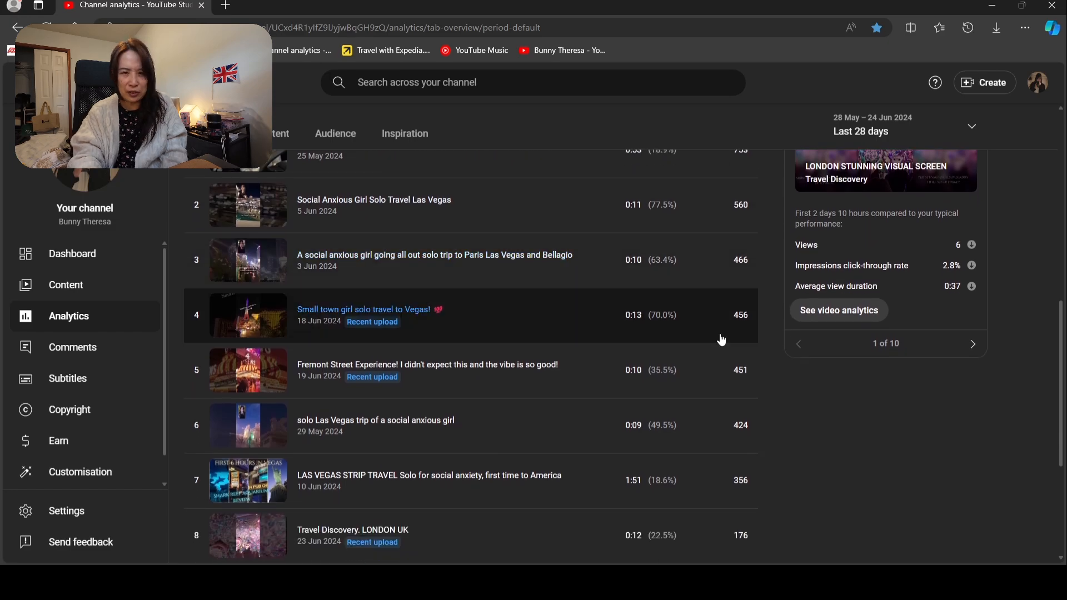
mouse_move(660, 328)
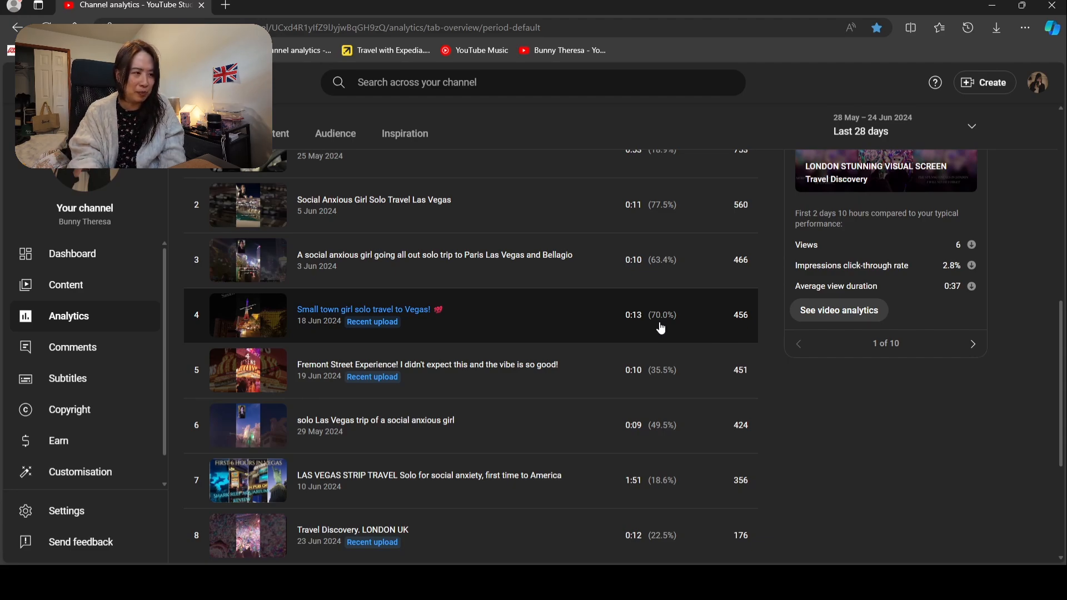
scroll("down", 3)
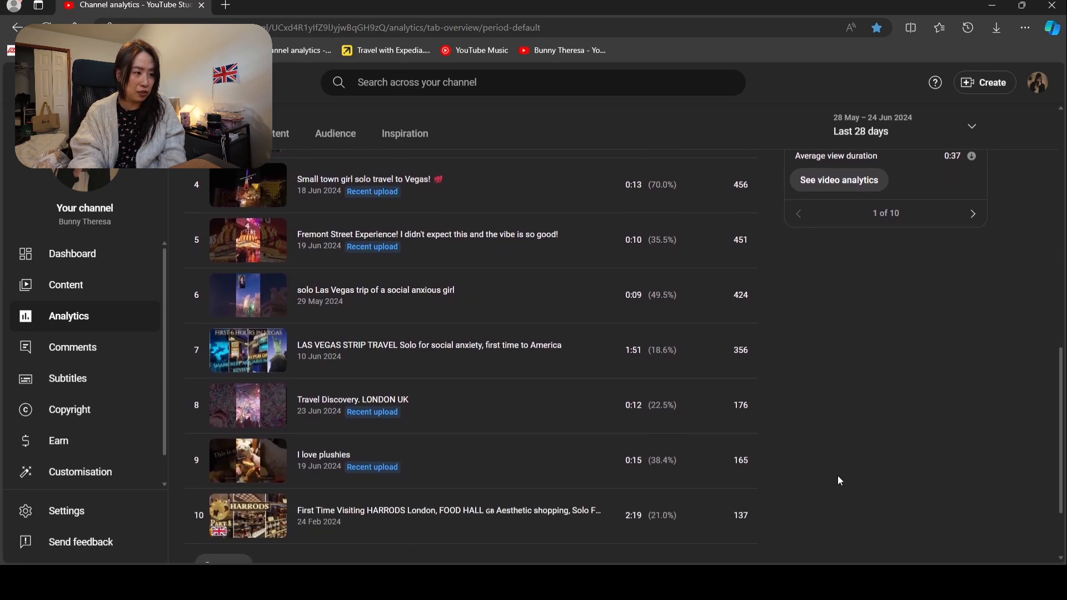
scroll("down", 3)
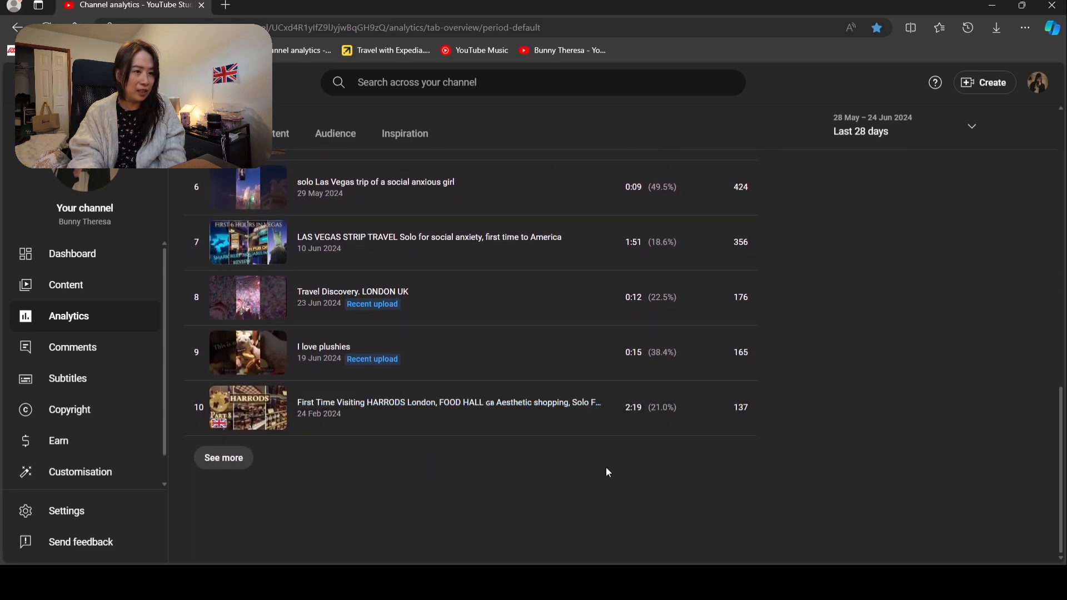
mouse_move(671, 260)
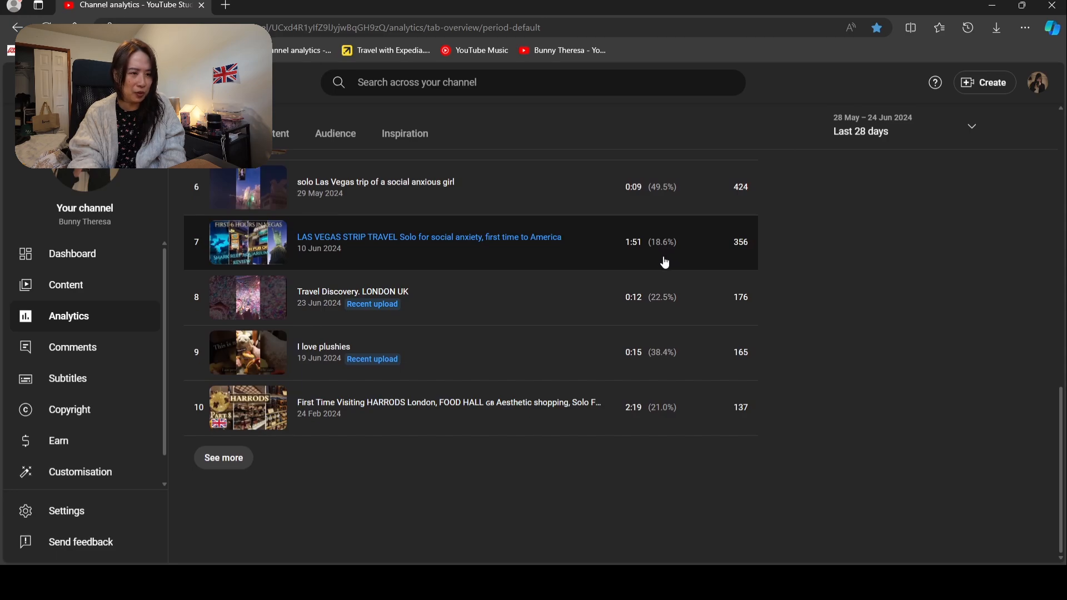
mouse_move(660, 420)
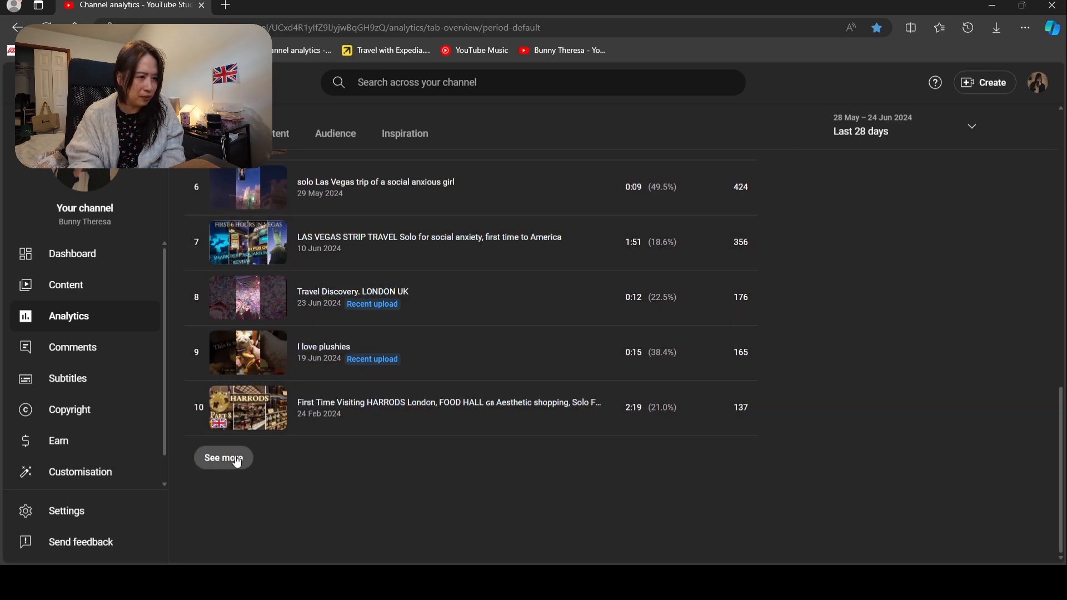
left_click(223, 456)
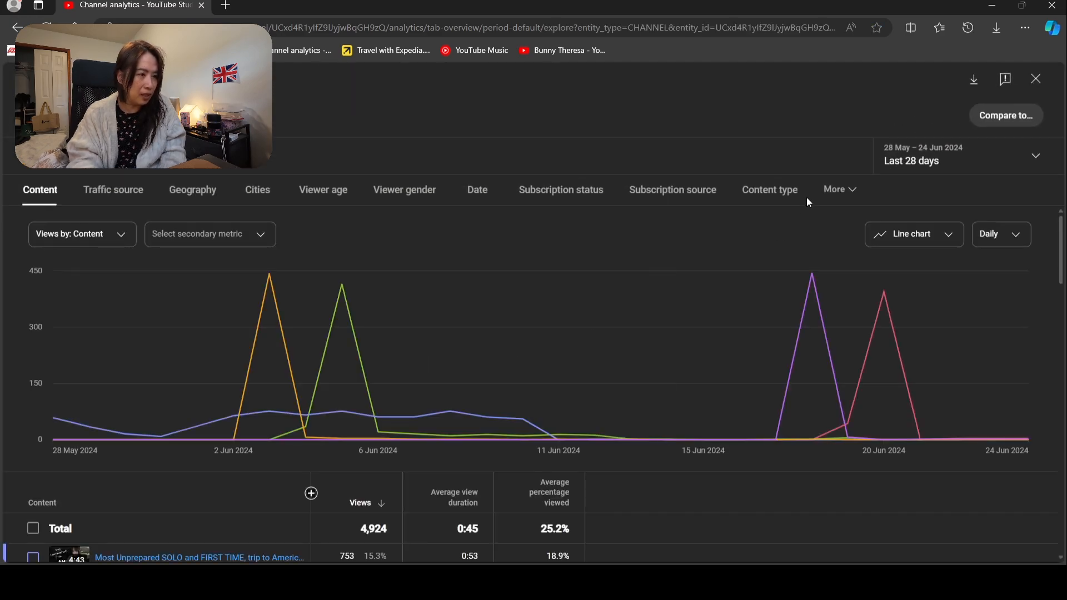
scroll("down", 3)
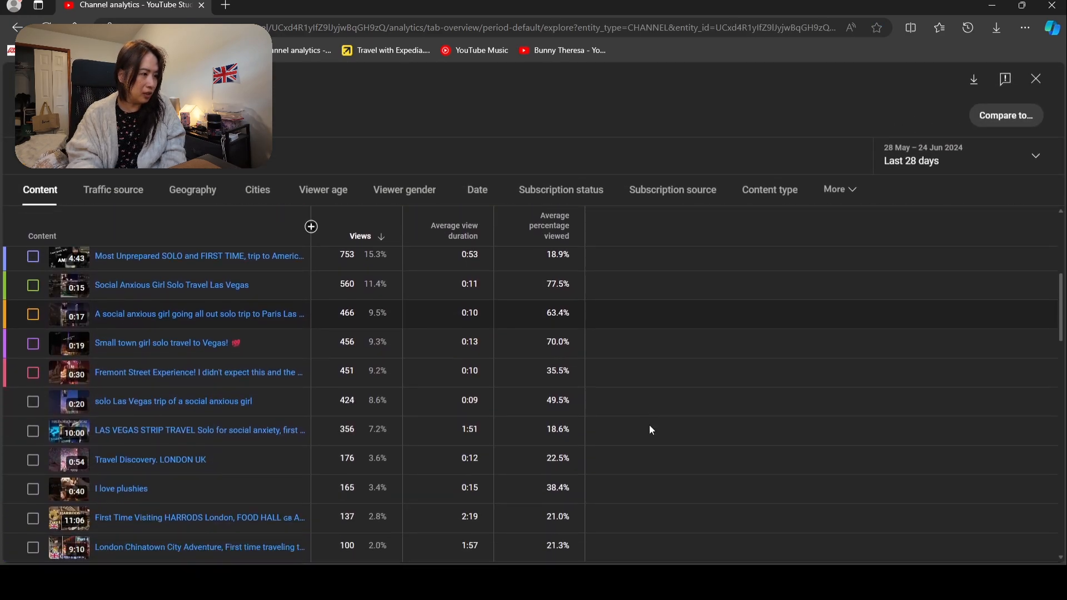
scroll("down", 3)
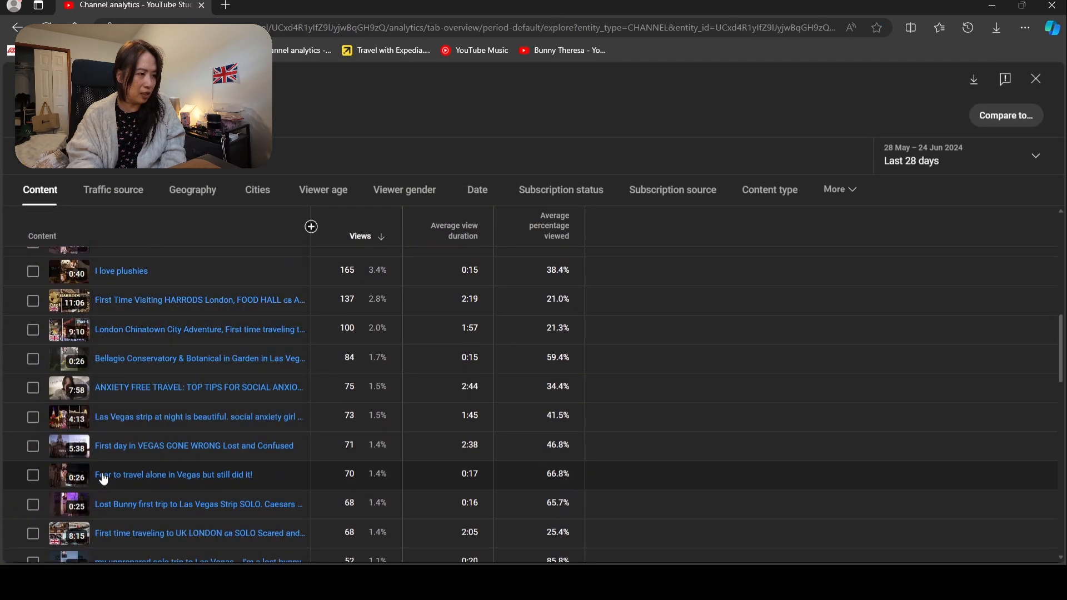
mouse_move(696, 398)
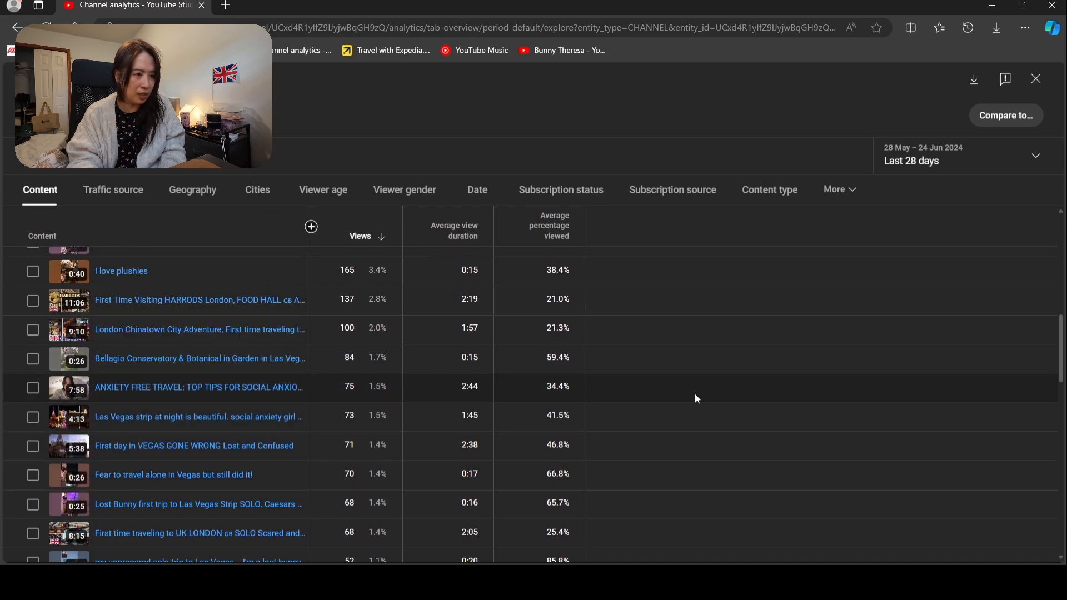
mouse_move(581, 390)
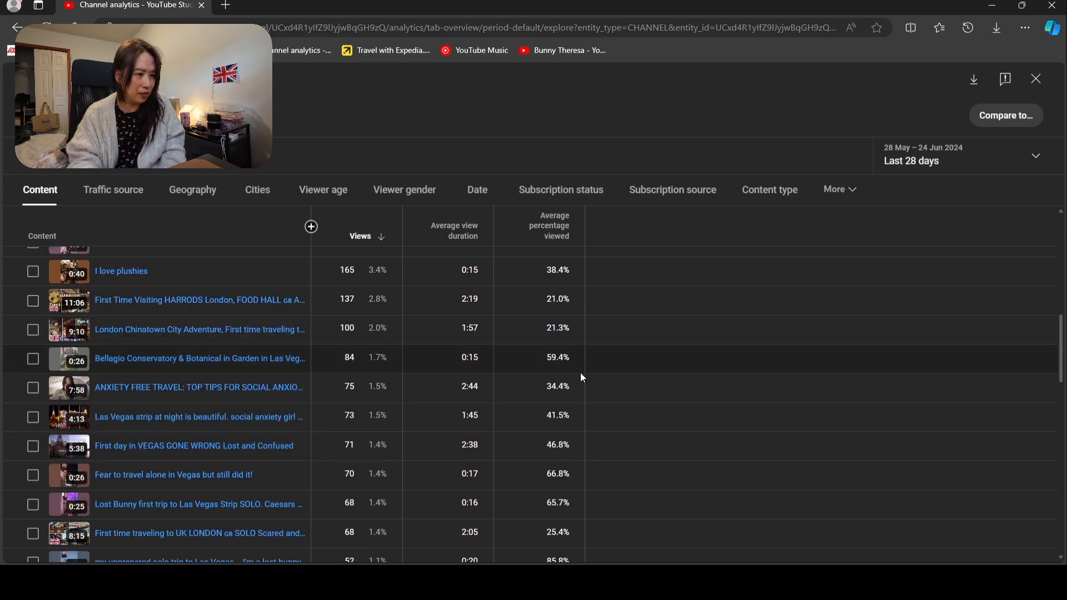
mouse_move(572, 427)
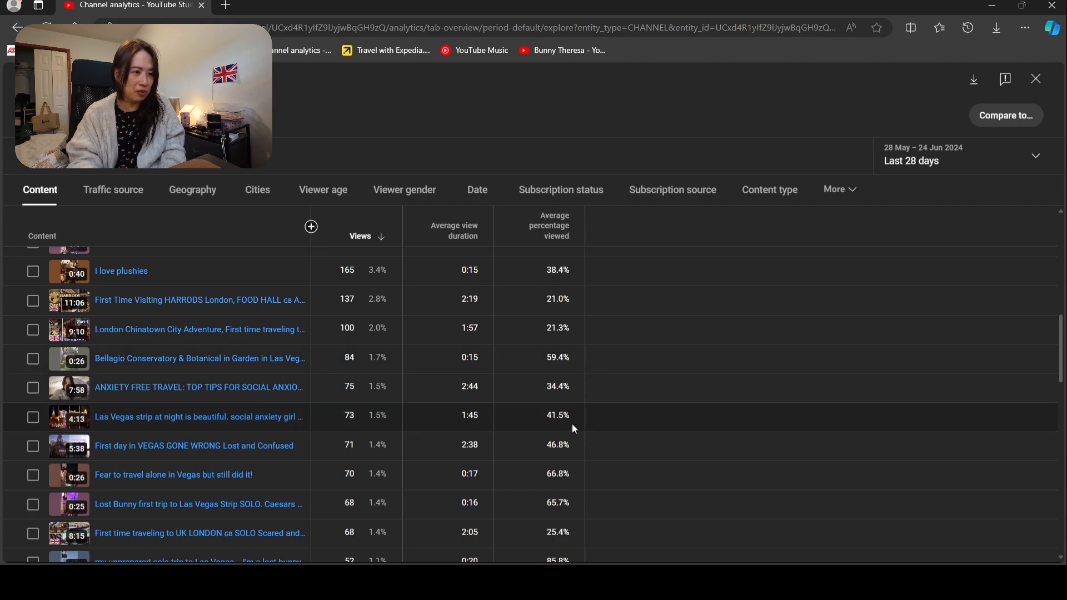
mouse_move(584, 450)
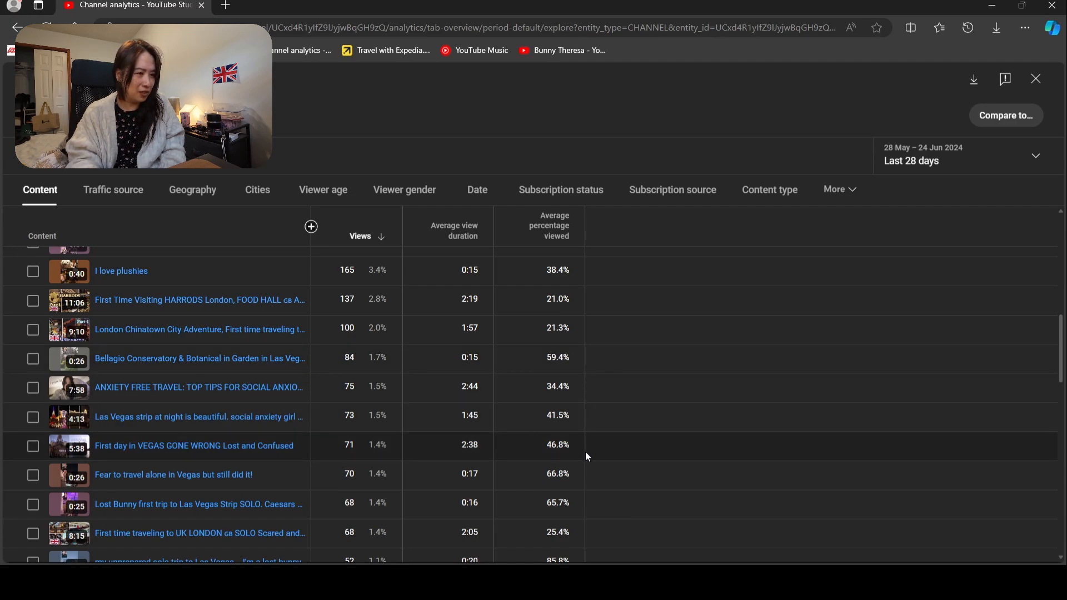
scroll("down", 3)
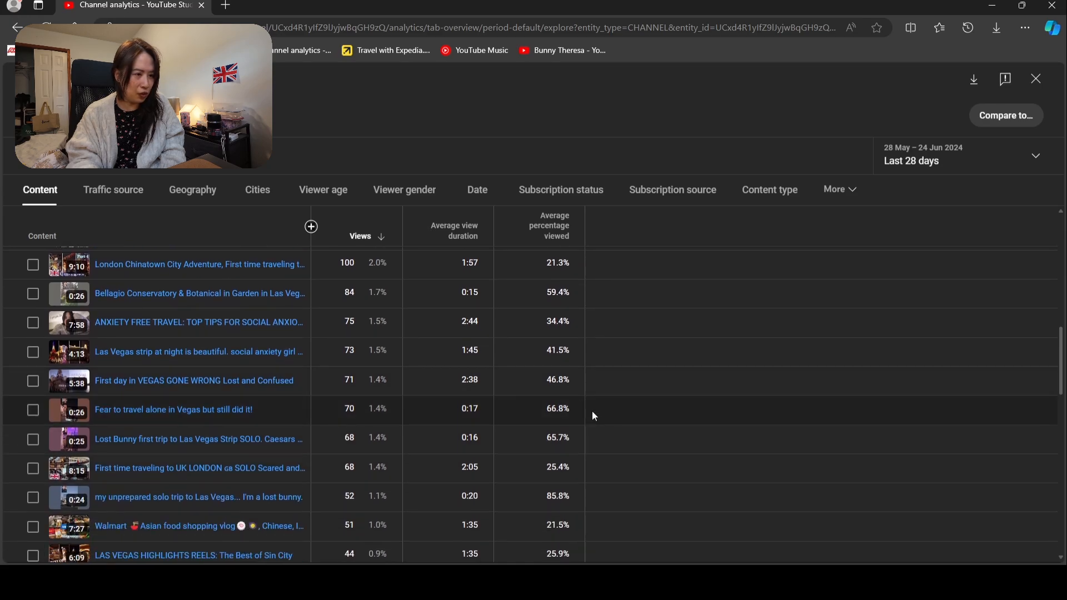
mouse_move(603, 457)
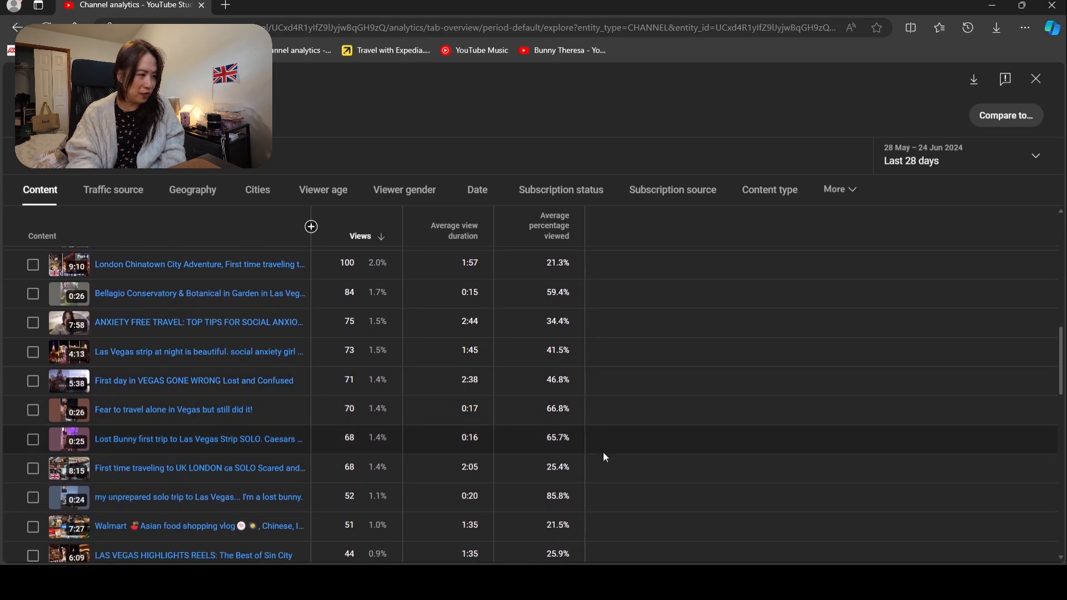
mouse_move(589, 502)
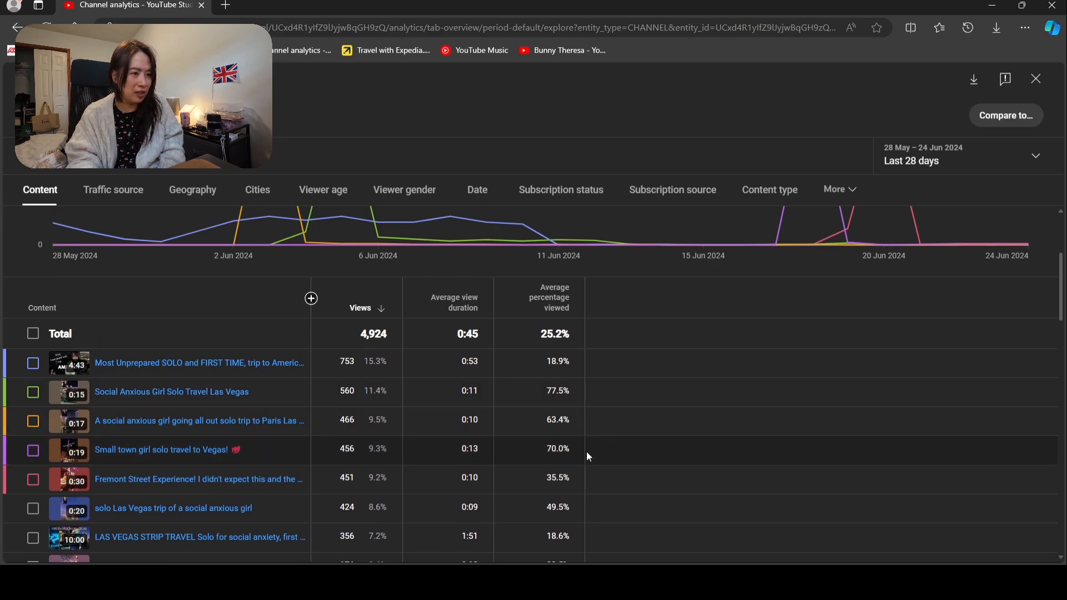
mouse_move(588, 372)
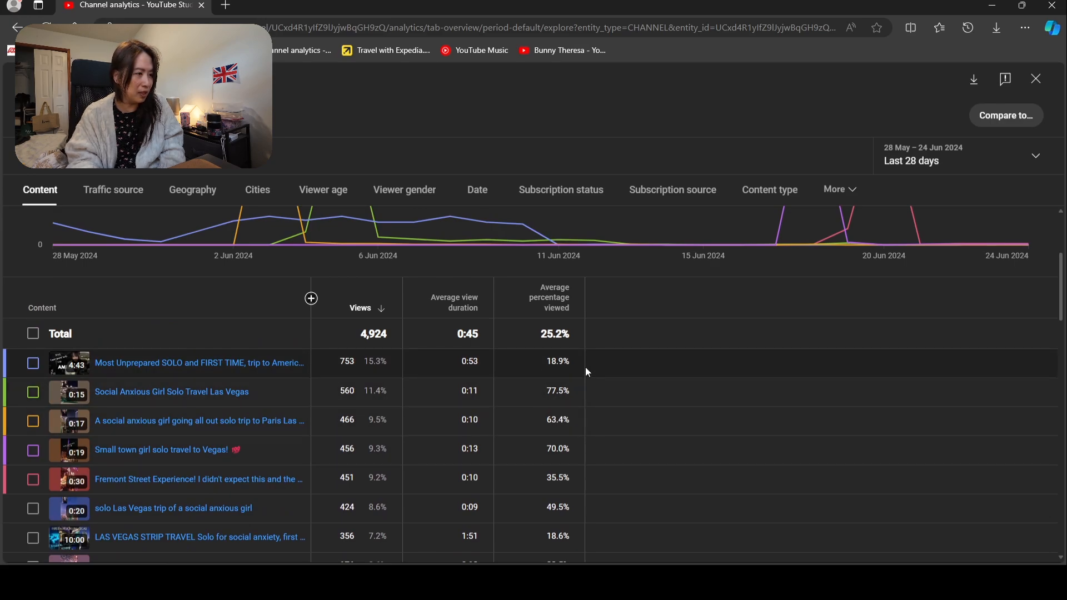
mouse_move(600, 362)
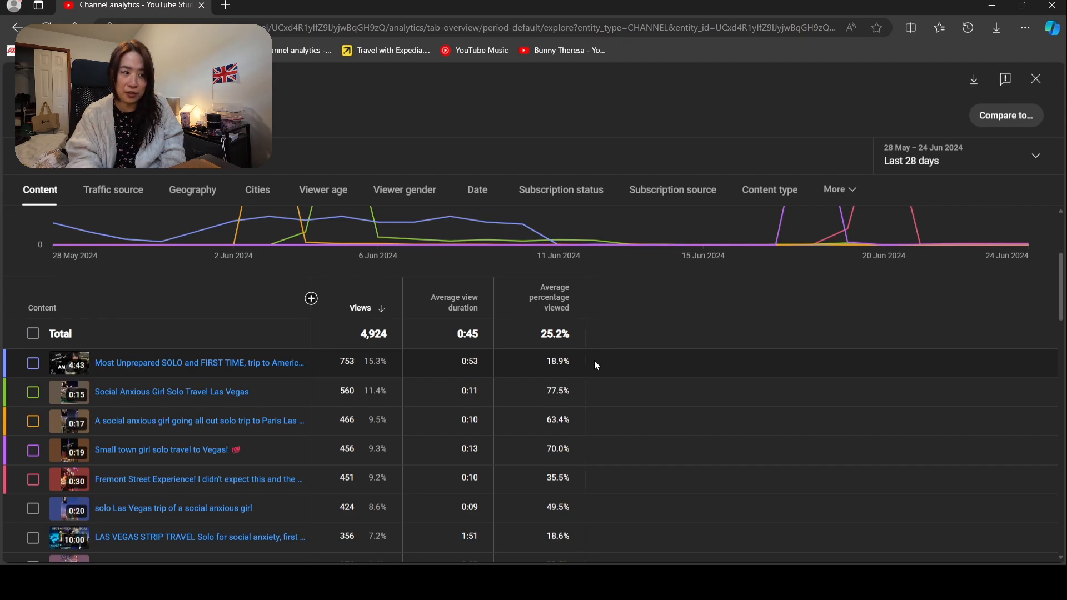
mouse_move(587, 368)
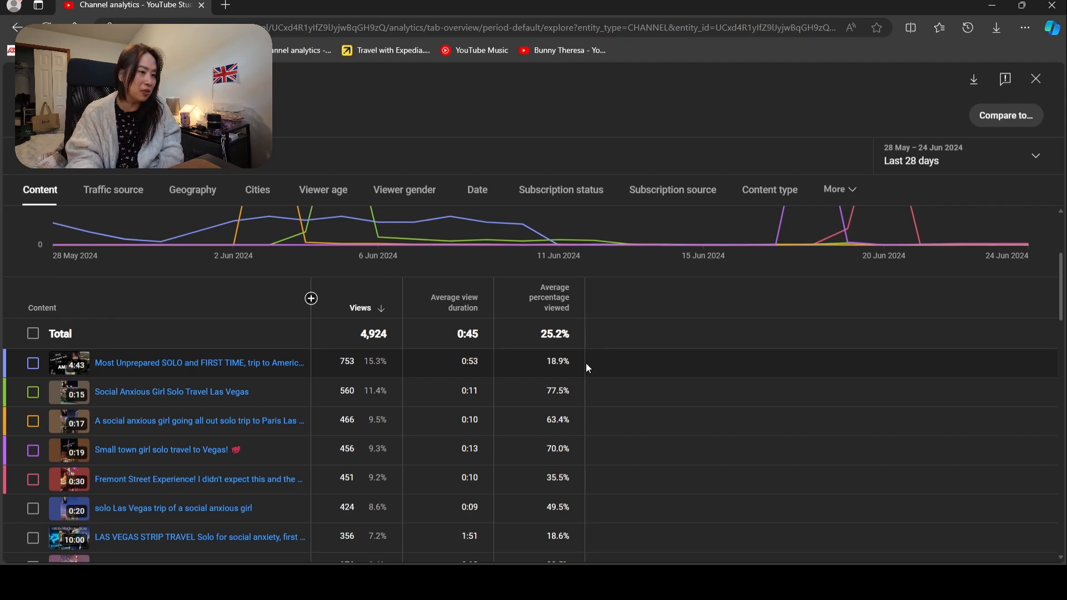
scroll("down", 3)
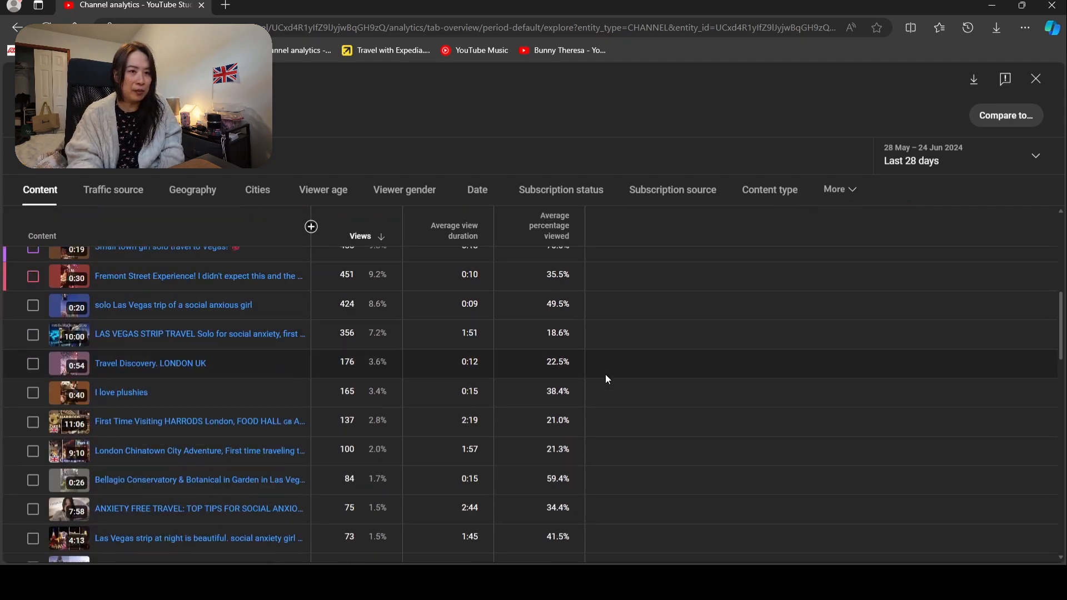
scroll("down", 3)
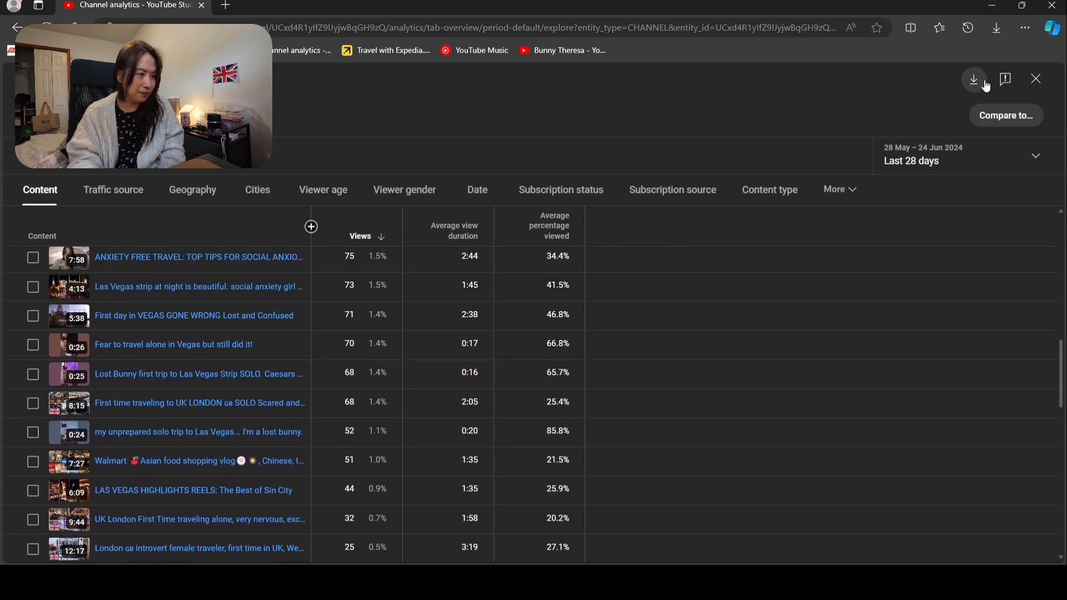
left_click(1035, 79)
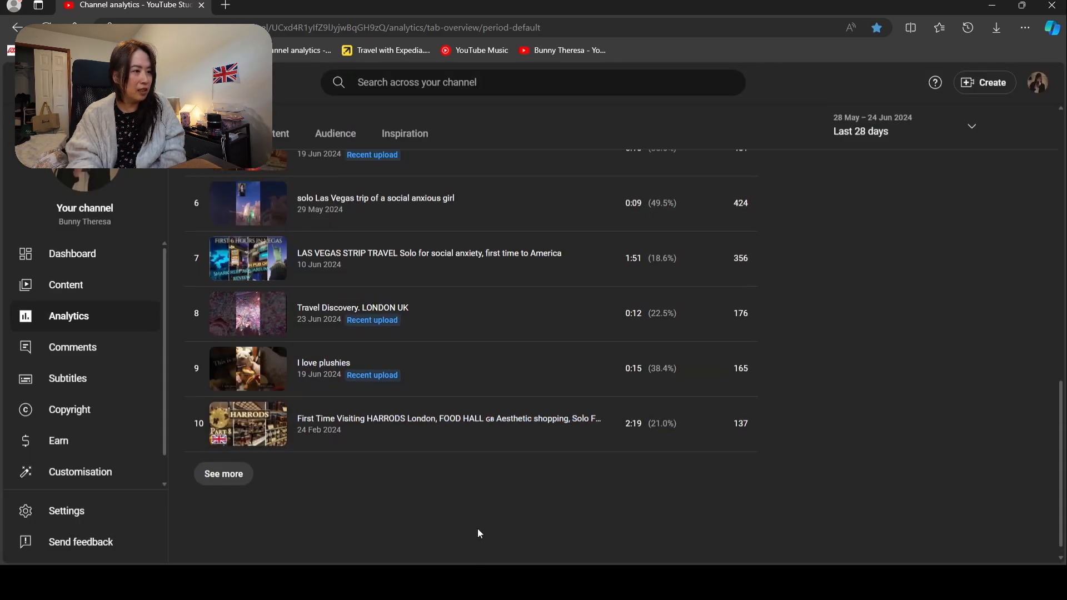
Switch Analytics to the Content tab comparing Shorts versus videos by viewer type
scroll("up", 3)
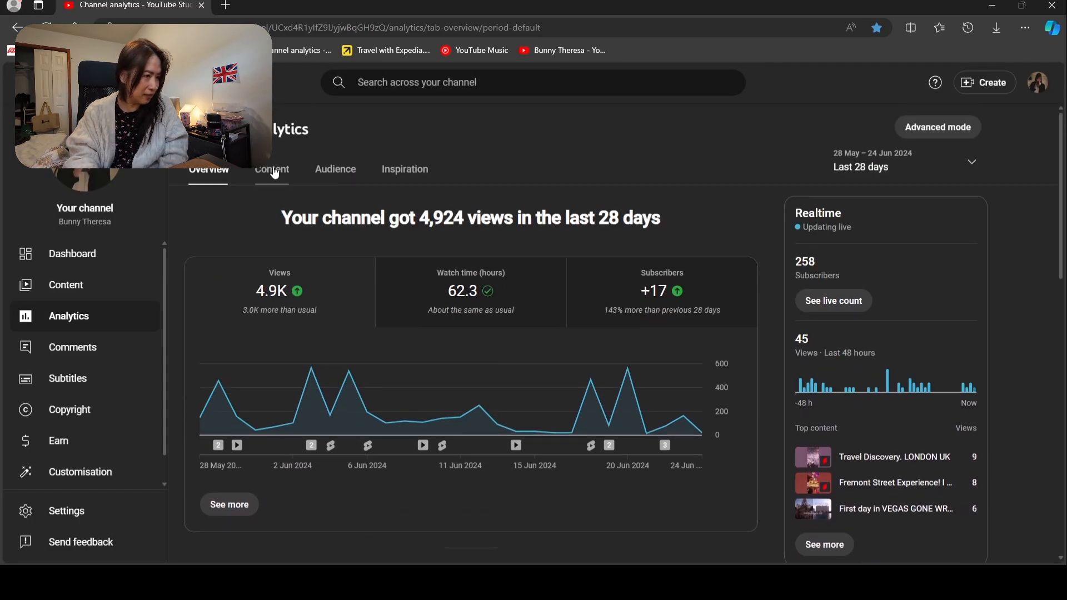
left_click(271, 169)
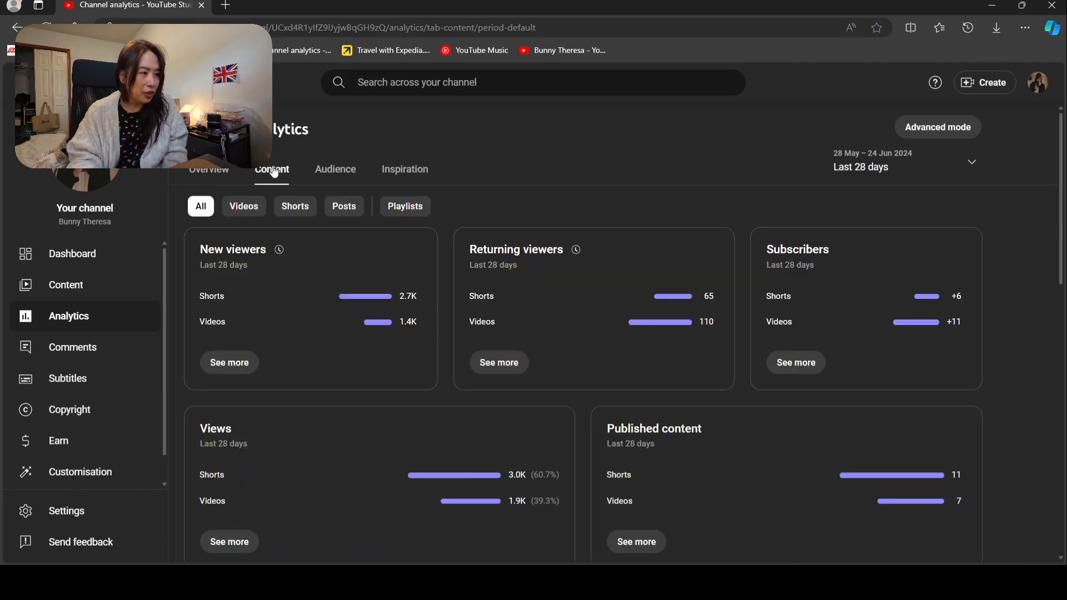
mouse_move(277, 464)
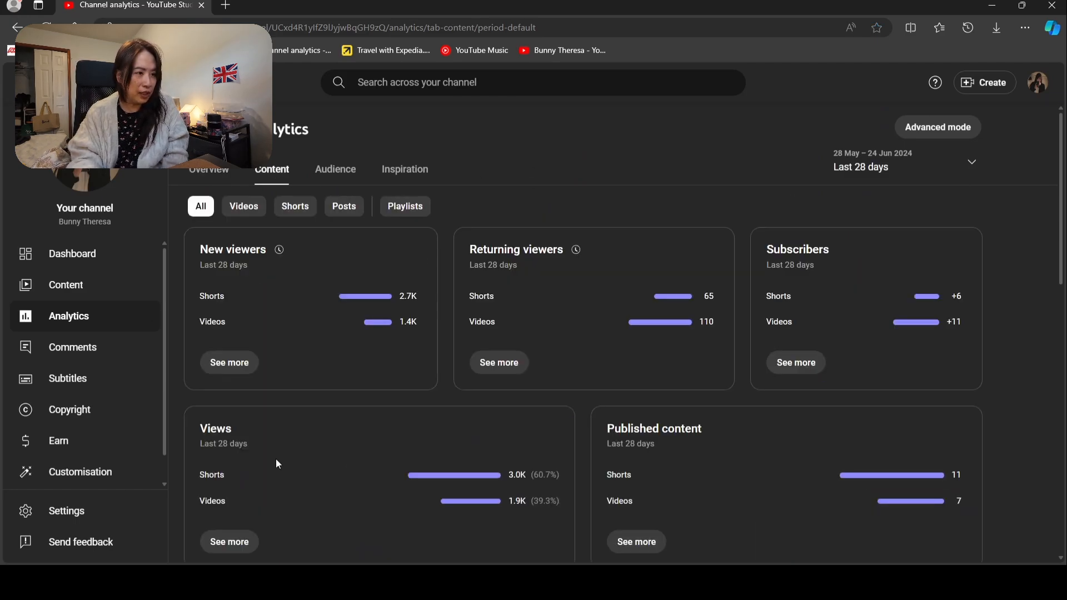
mouse_move(407, 321)
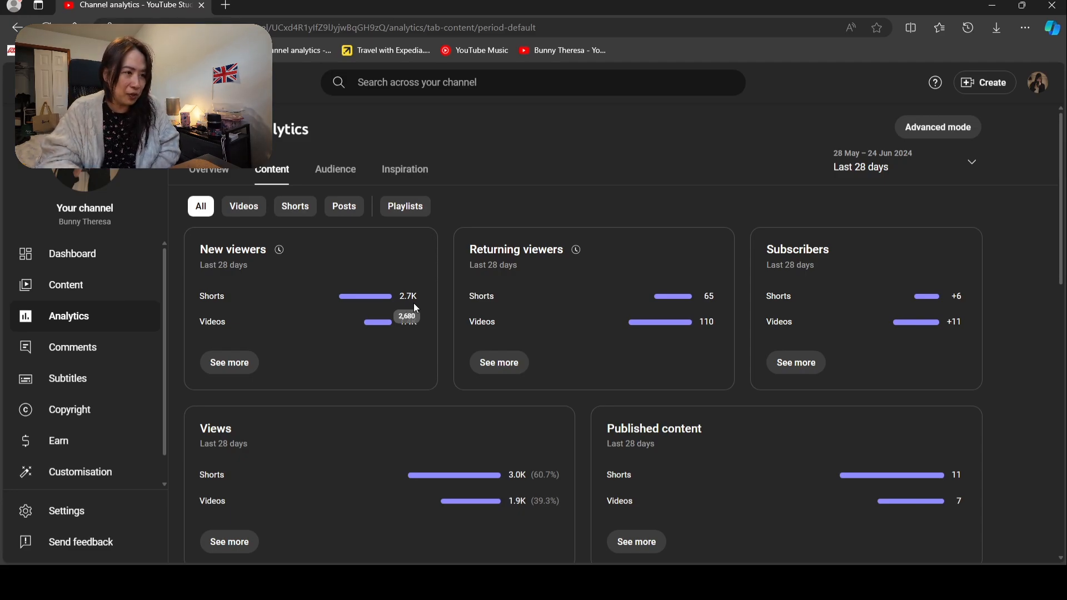
mouse_move(614, 294)
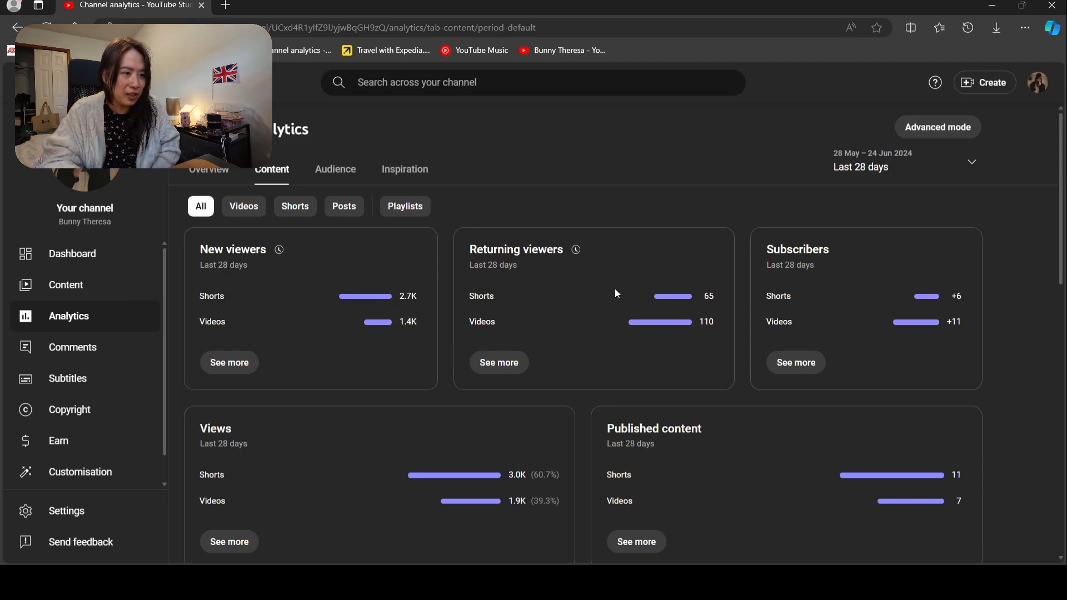
mouse_move(702, 336)
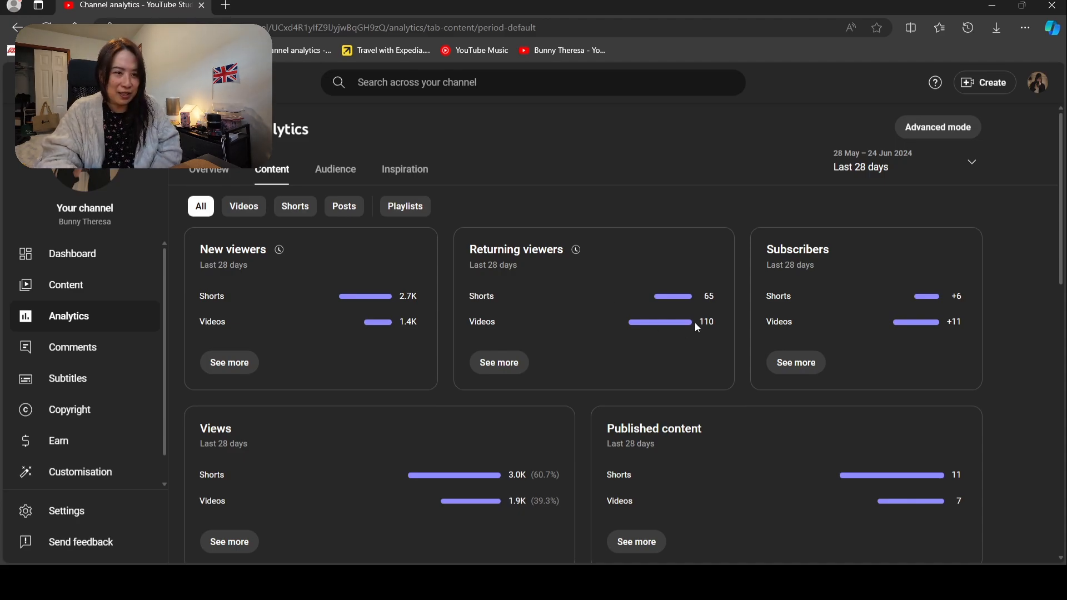
mouse_move(813, 287)
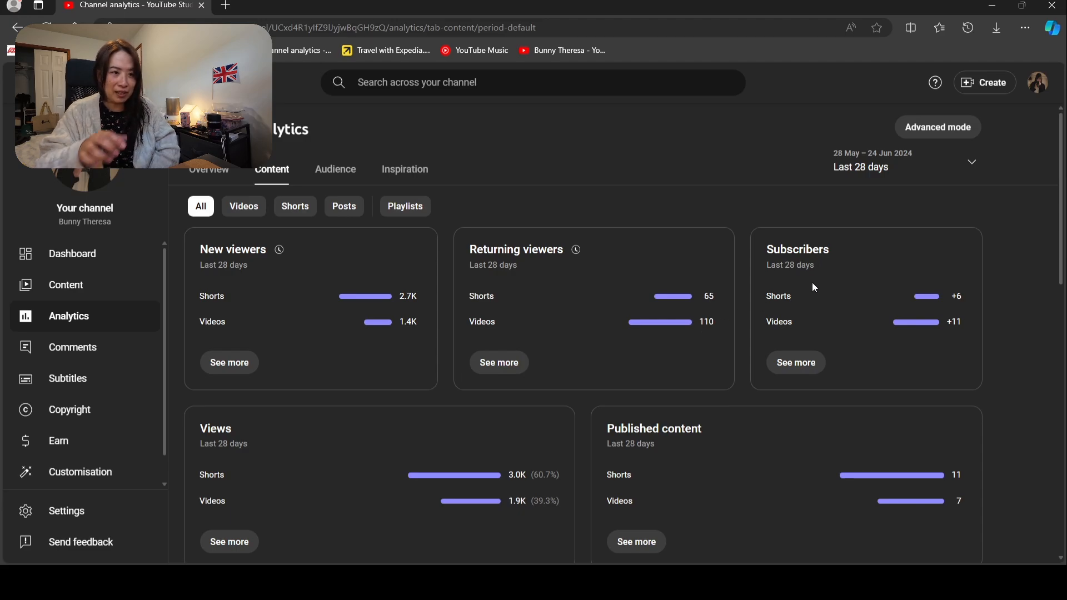
mouse_move(934, 314)
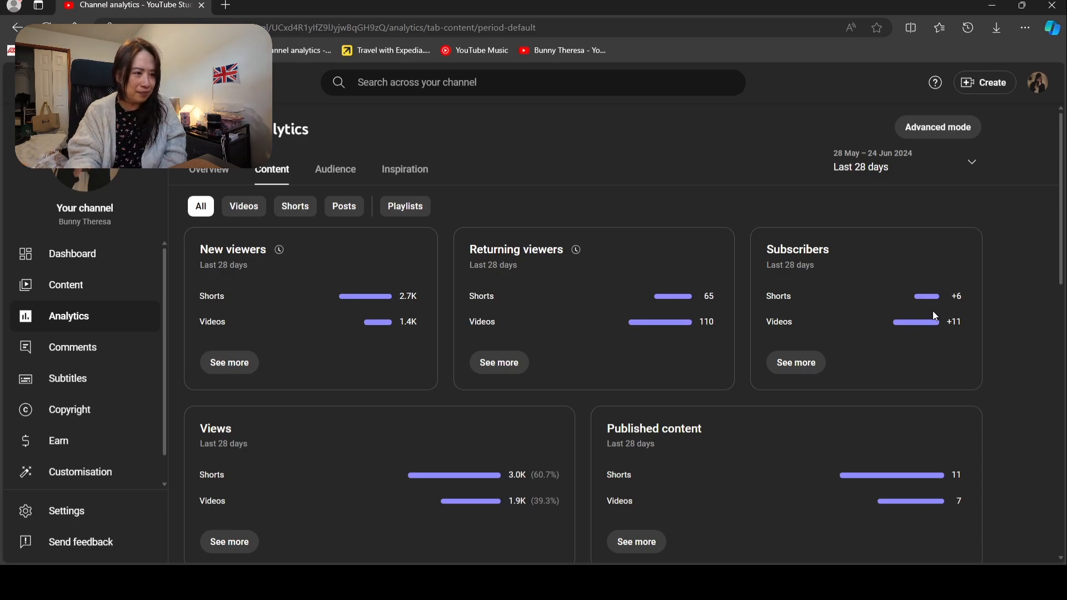
scroll("down", 3)
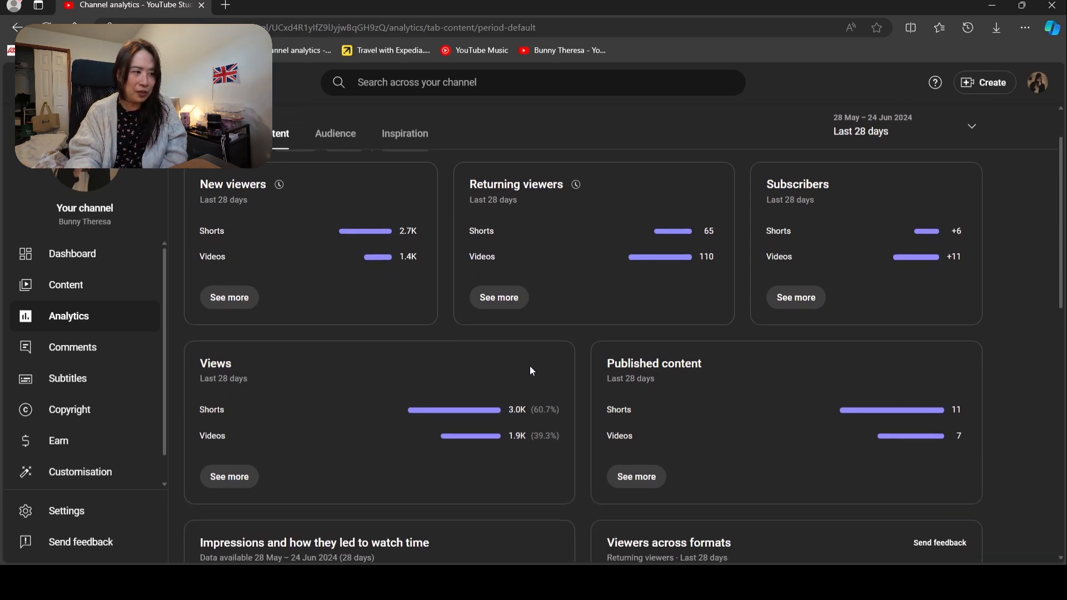
mouse_move(487, 420)
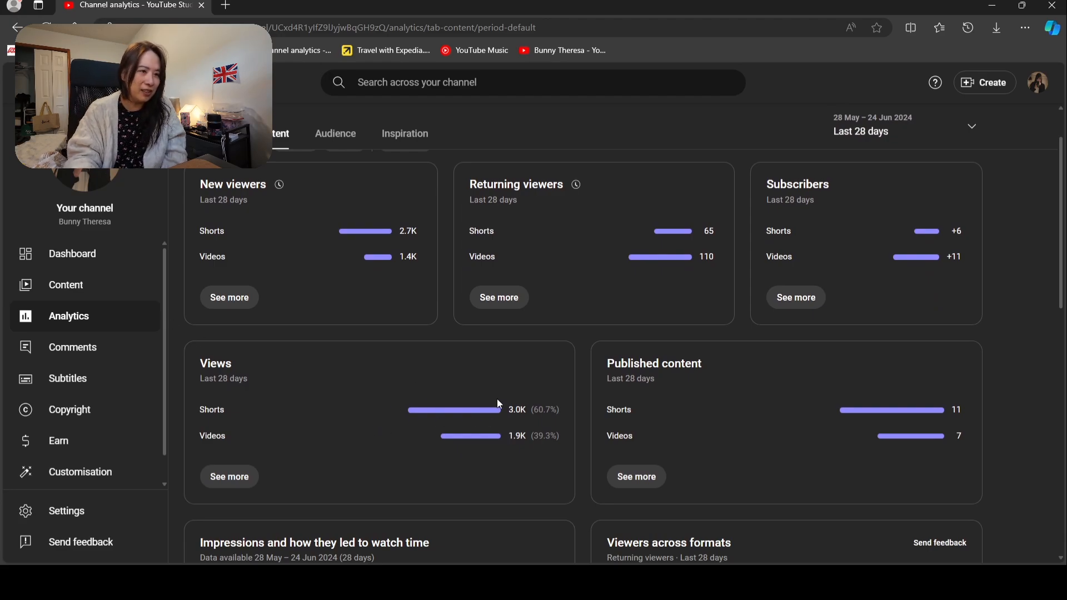
scroll("down", 3)
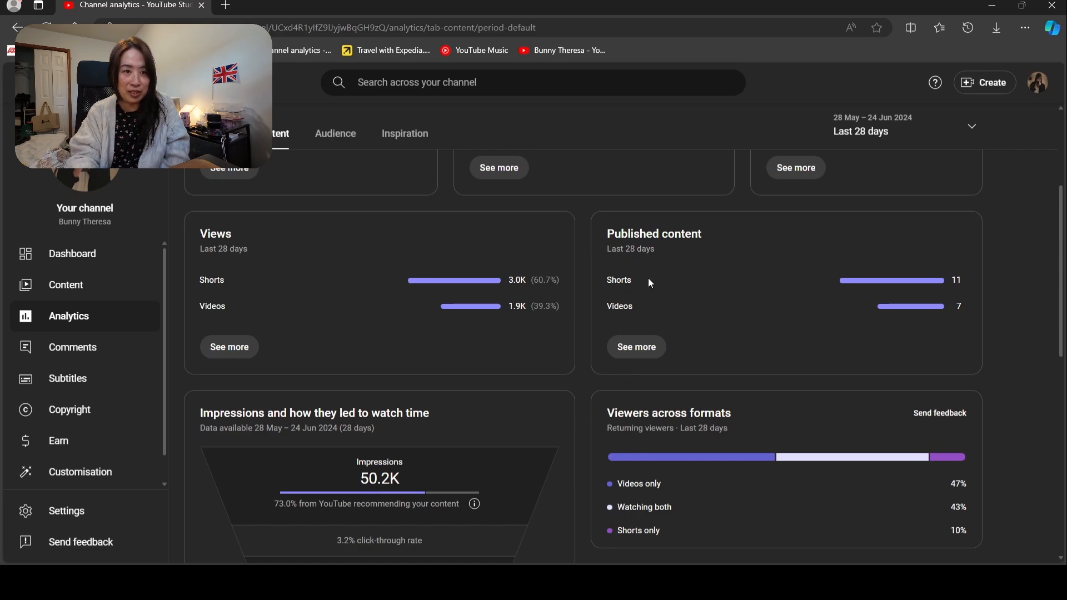
mouse_move(929, 318)
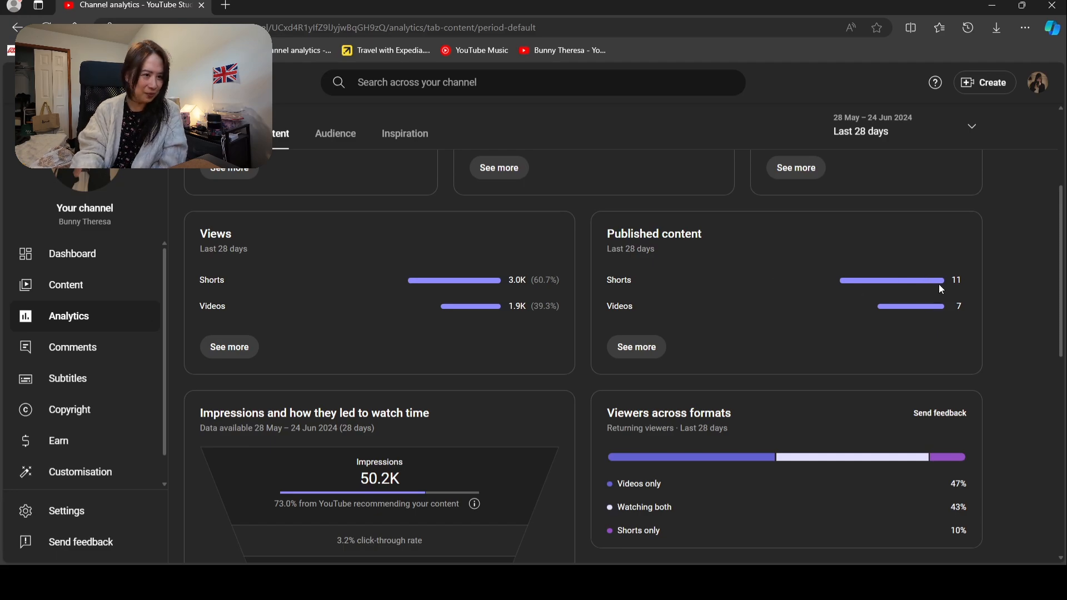
scroll("down", 3)
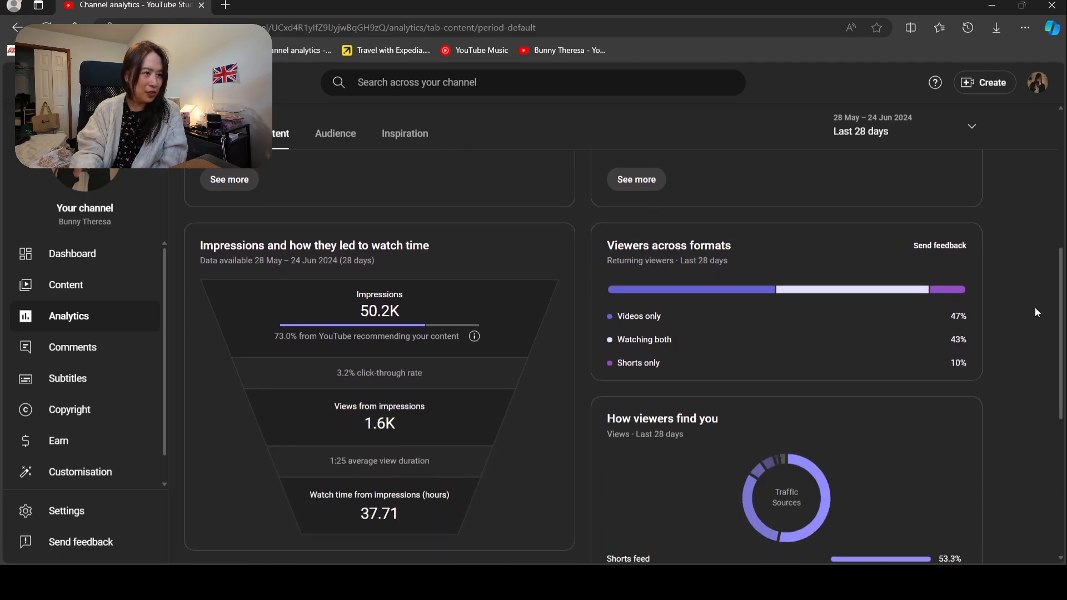
scroll("down", 3)
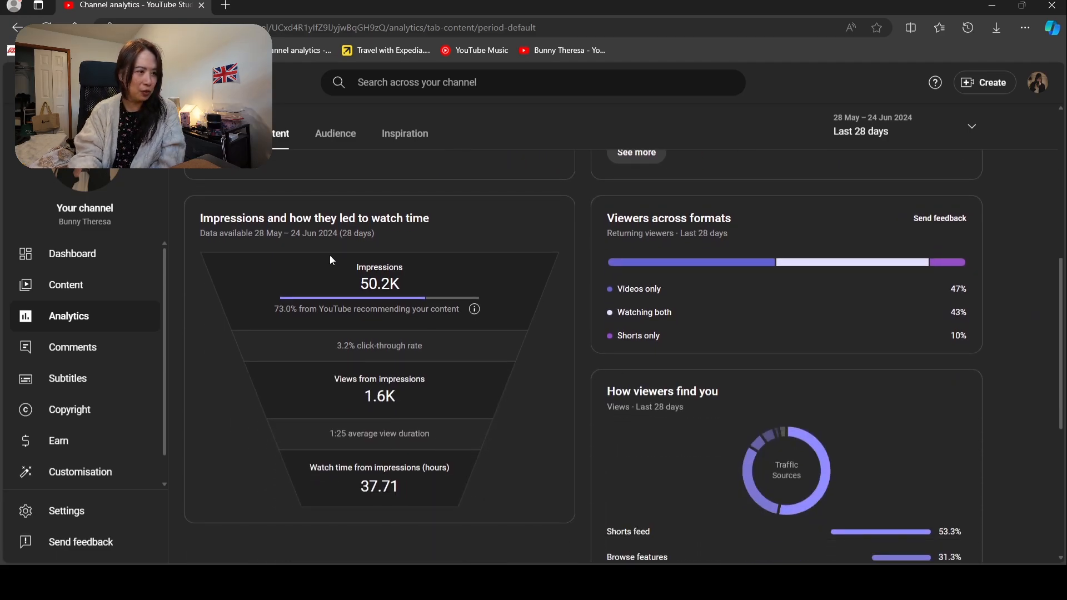
mouse_move(503, 299)
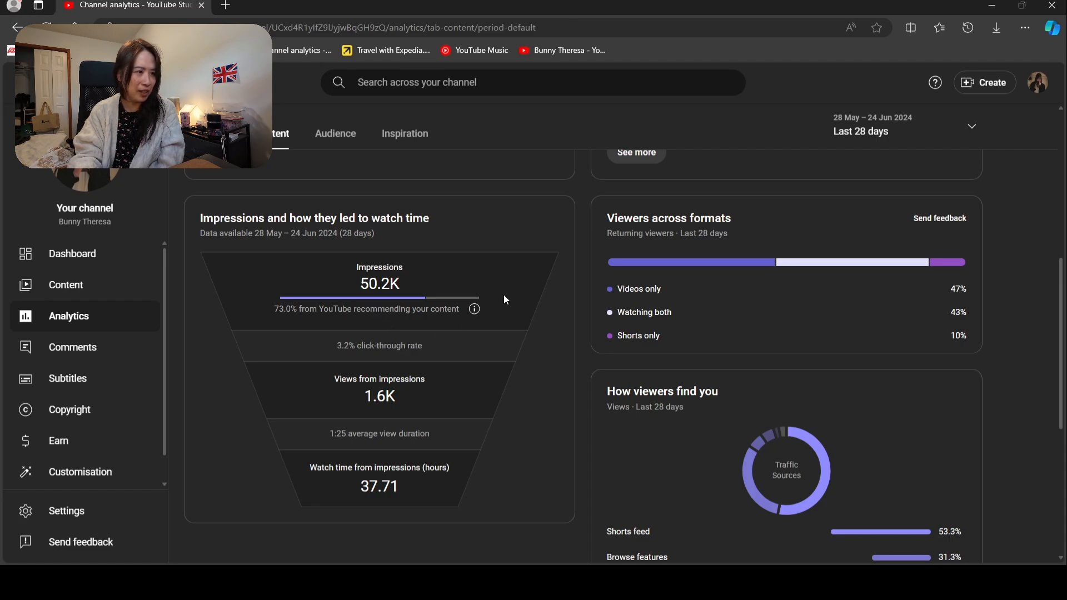
mouse_move(371, 298)
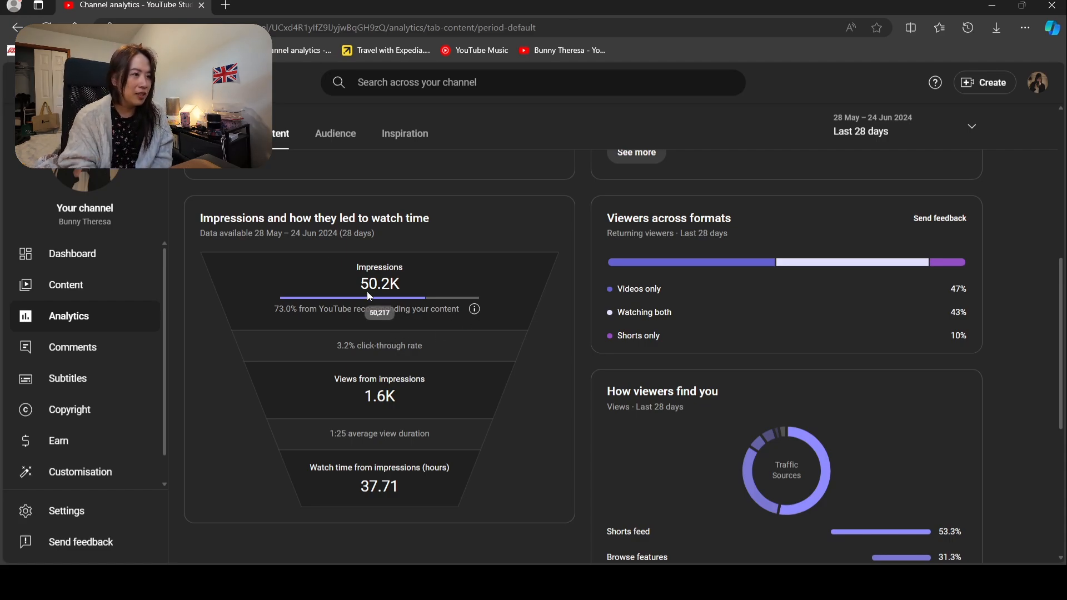
mouse_move(305, 331)
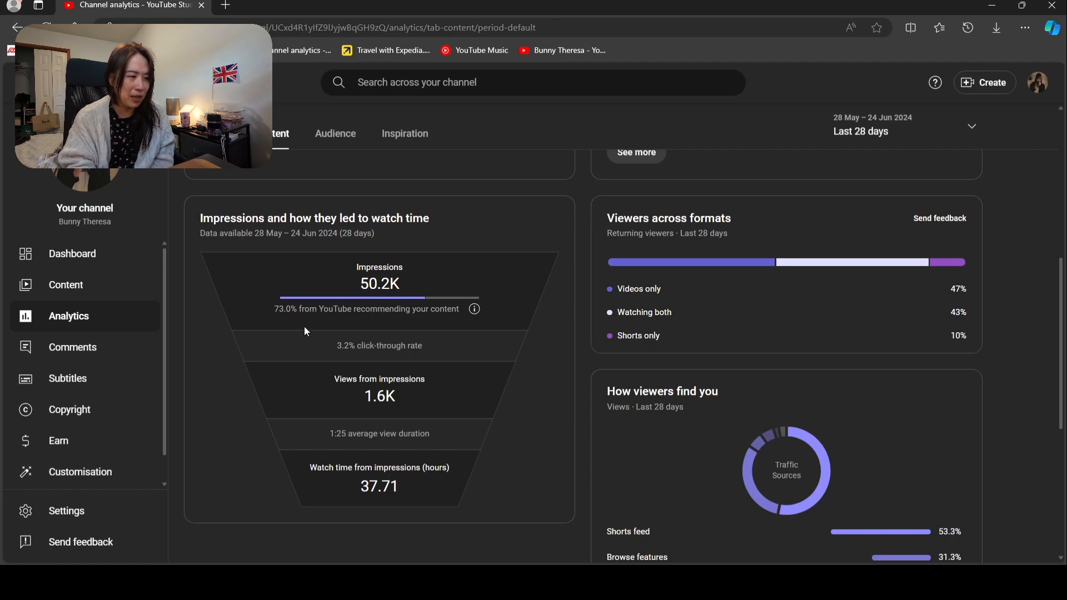
mouse_move(369, 322)
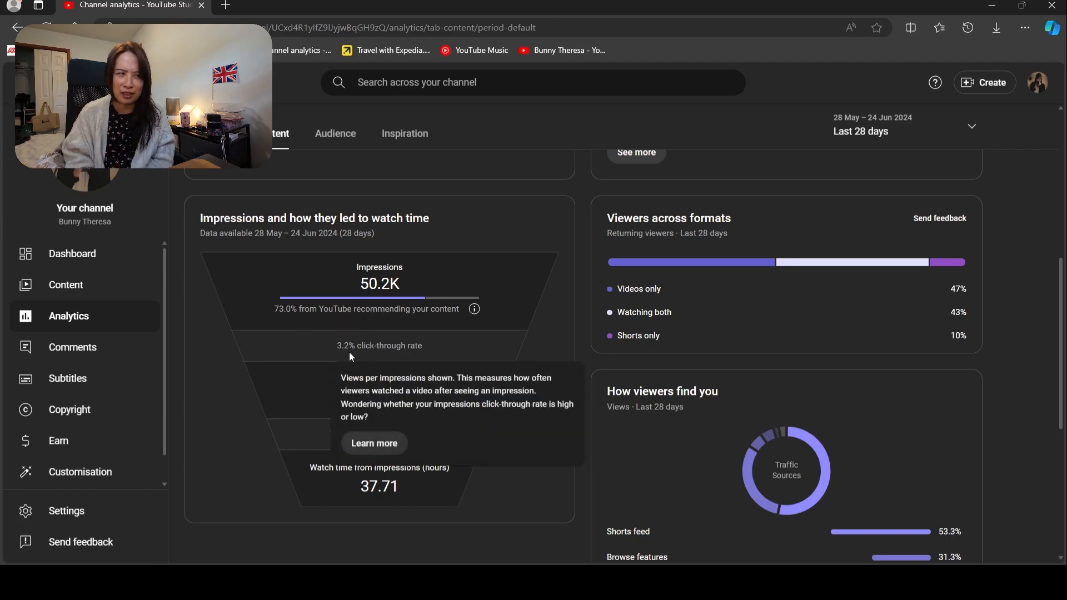
mouse_move(377, 368)
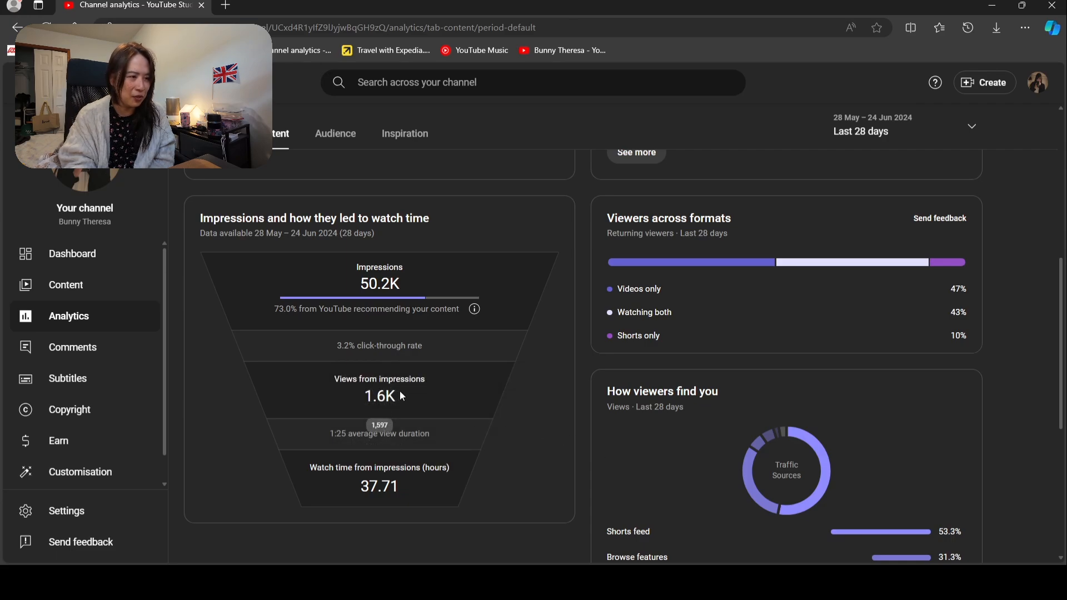
mouse_move(388, 407)
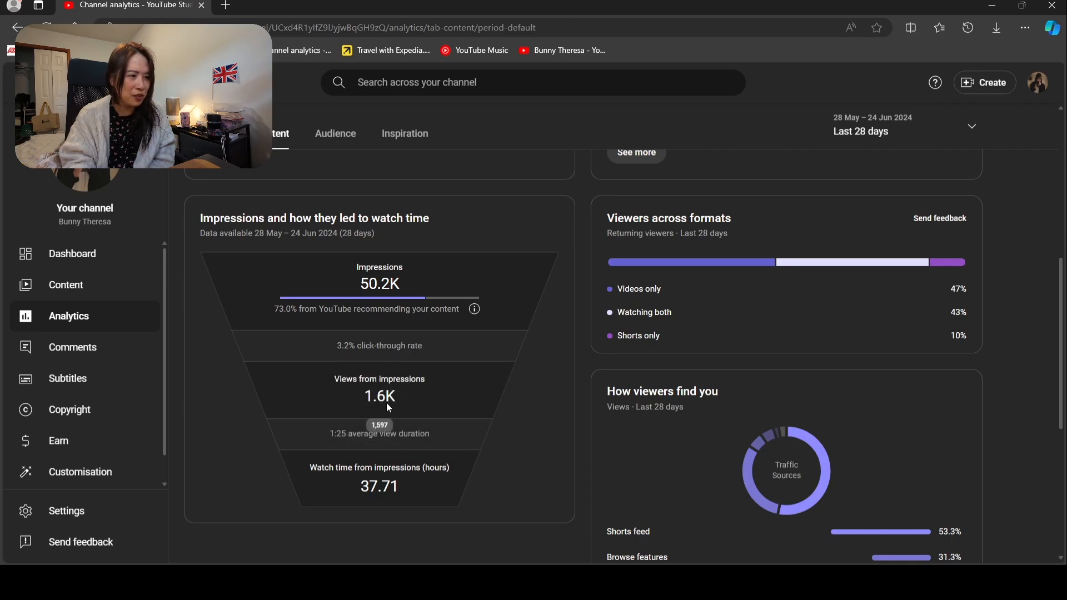
mouse_move(348, 452)
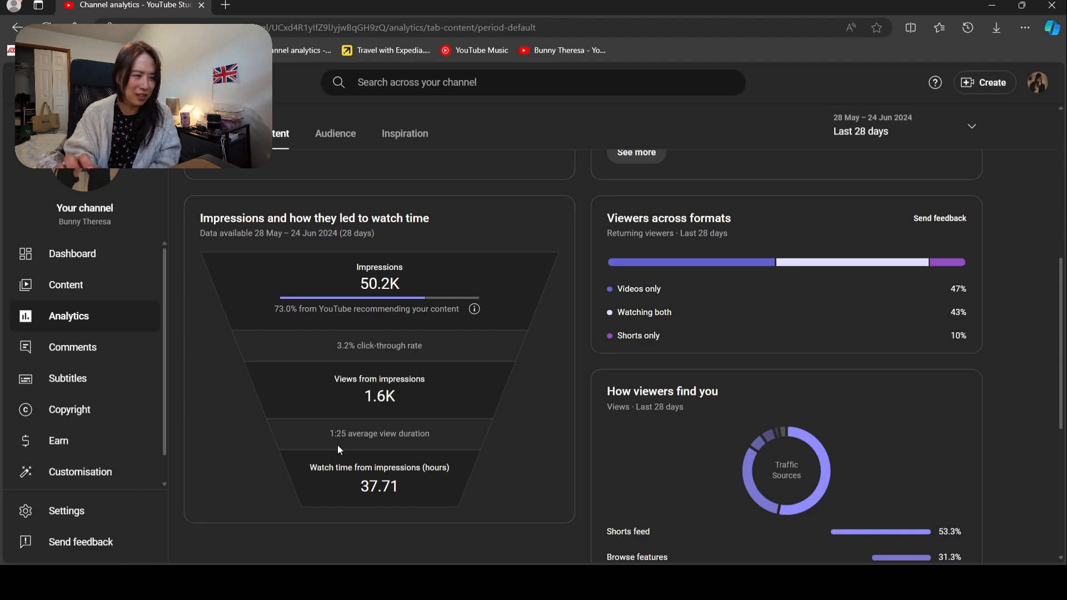
mouse_move(432, 435)
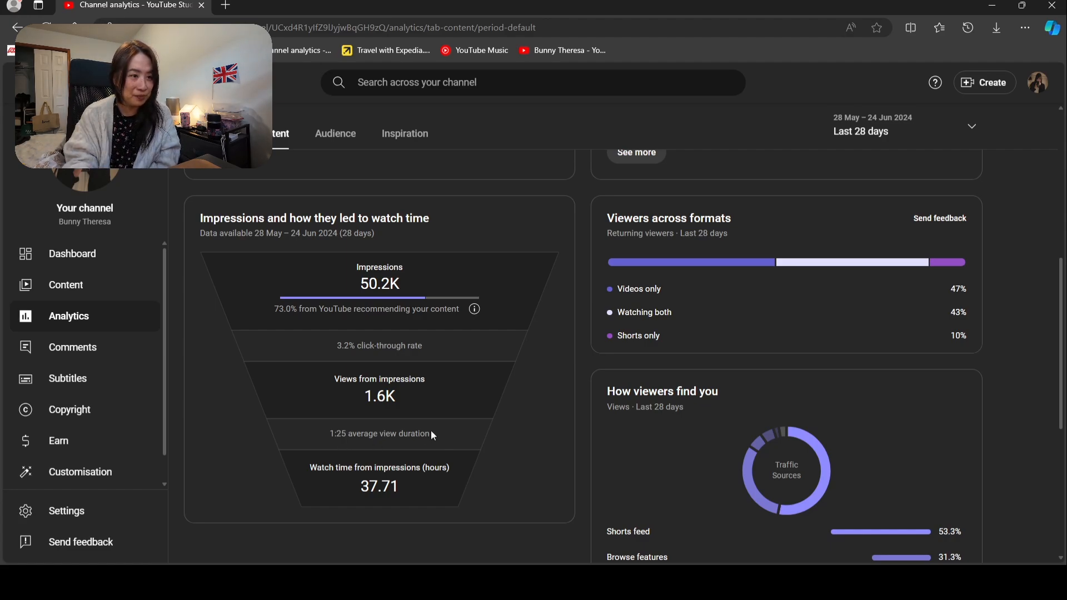
scroll("up", 3)
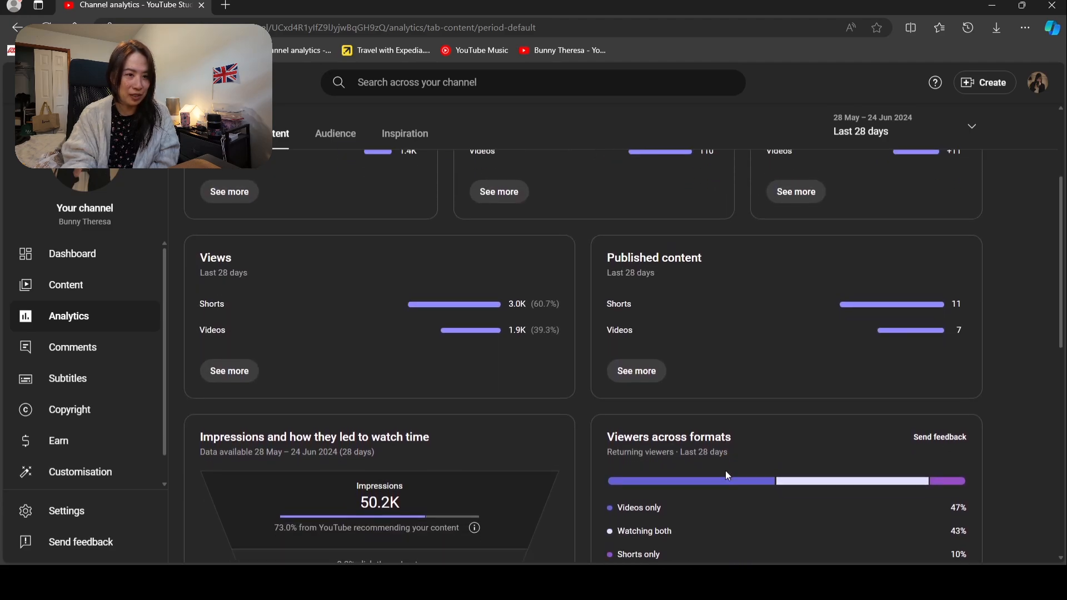
scroll("down", 3)
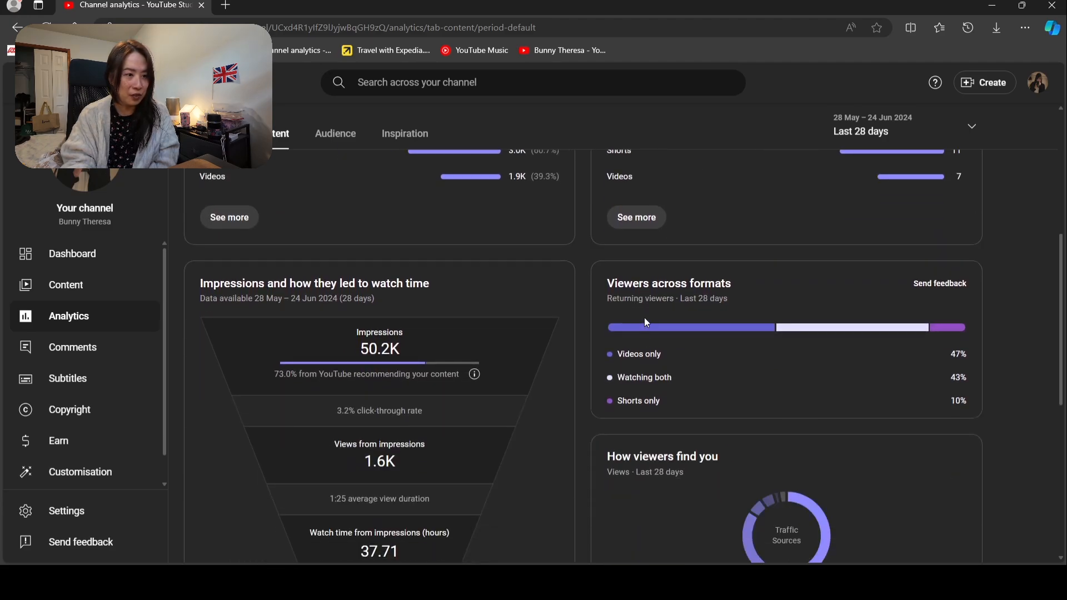
scroll("down", 3)
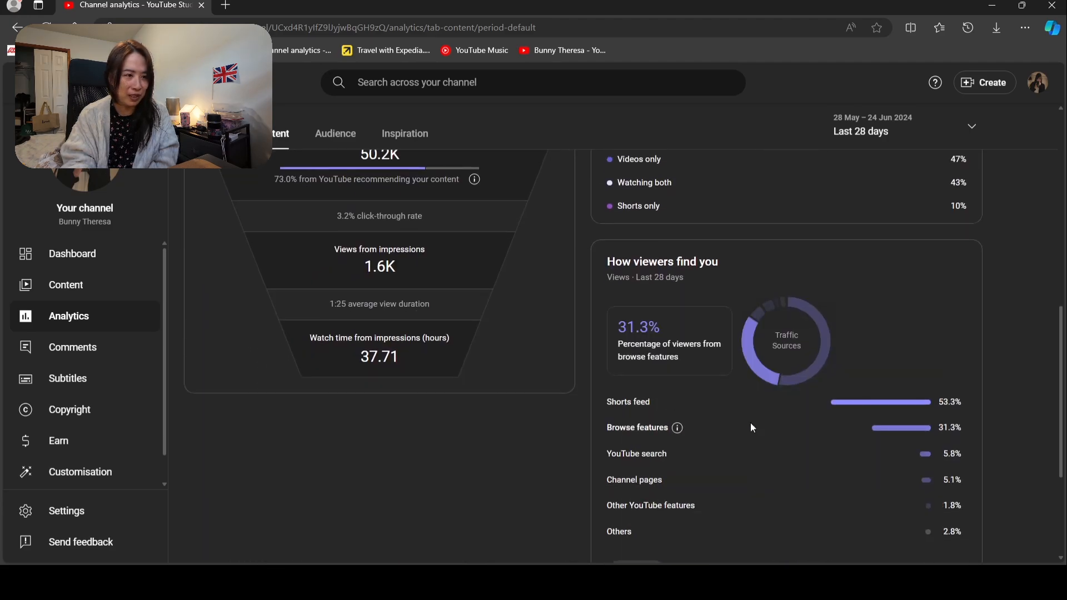
mouse_move(981, 398)
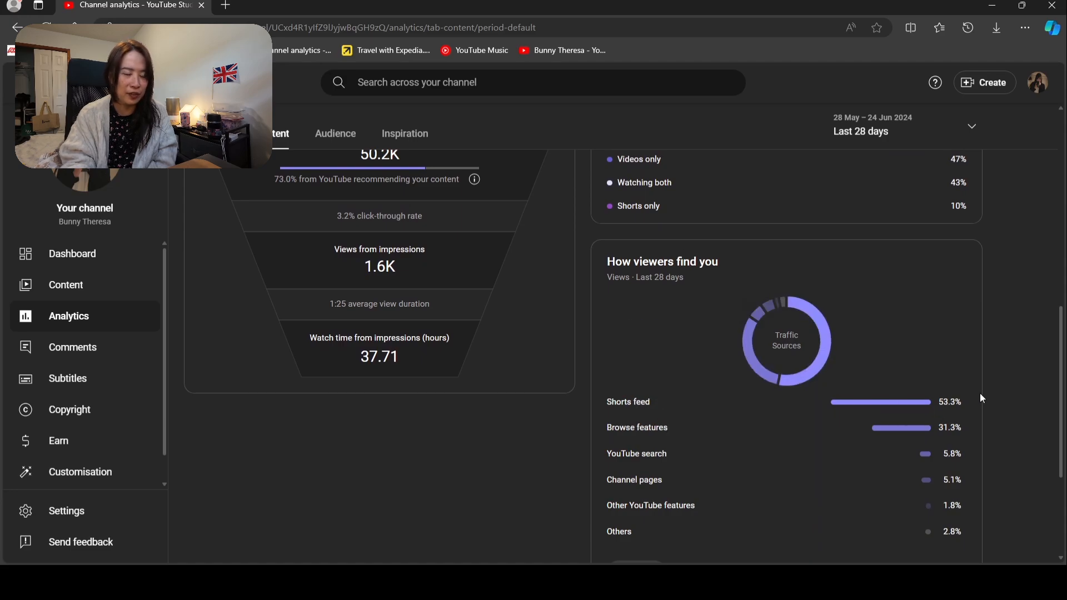
mouse_move(1000, 416)
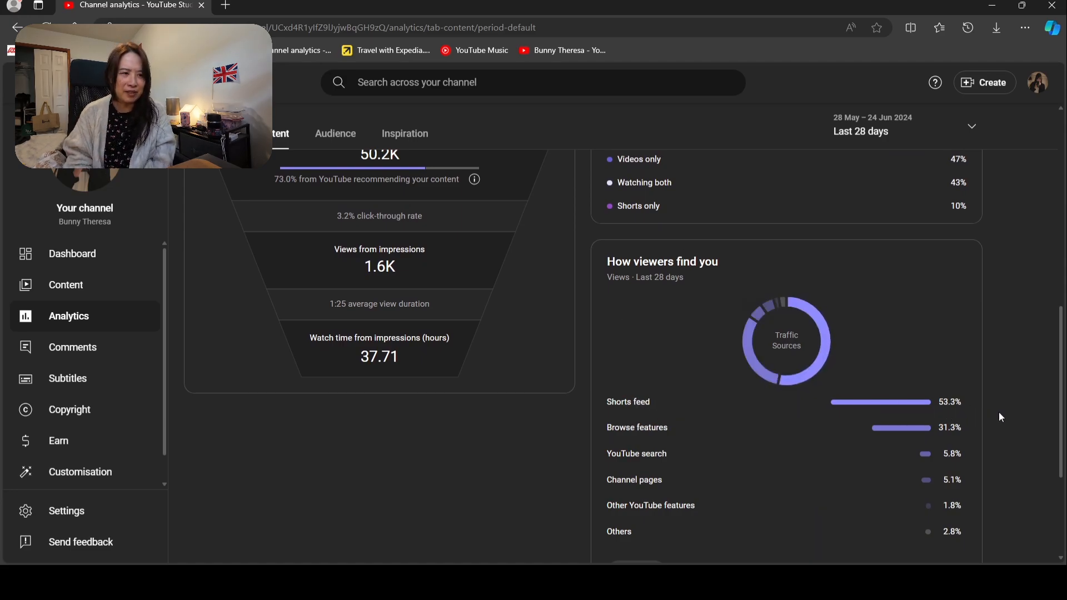
mouse_move(1012, 418)
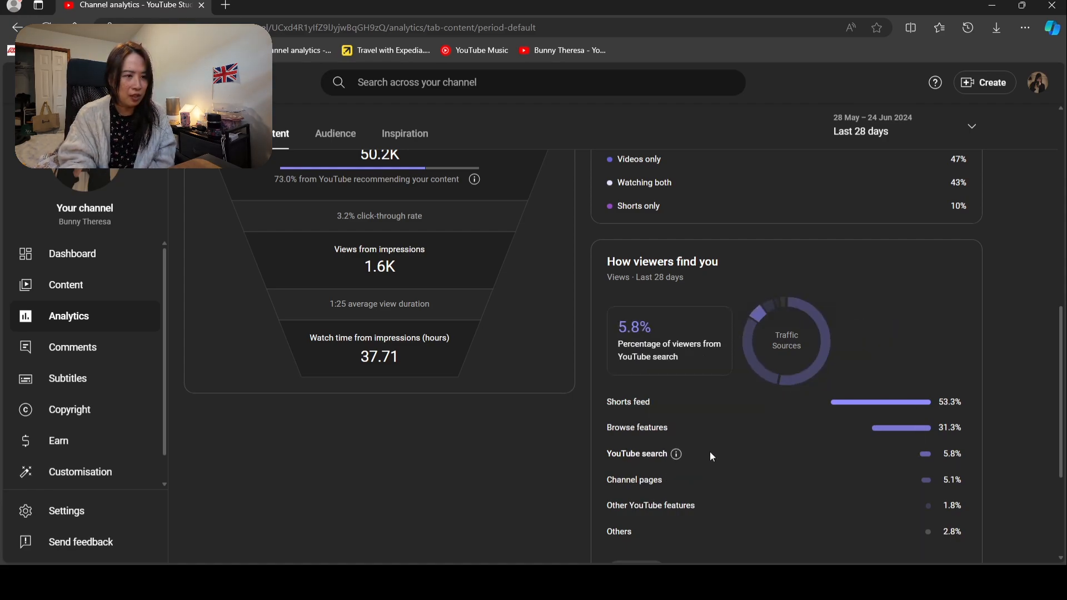
scroll("down", 3)
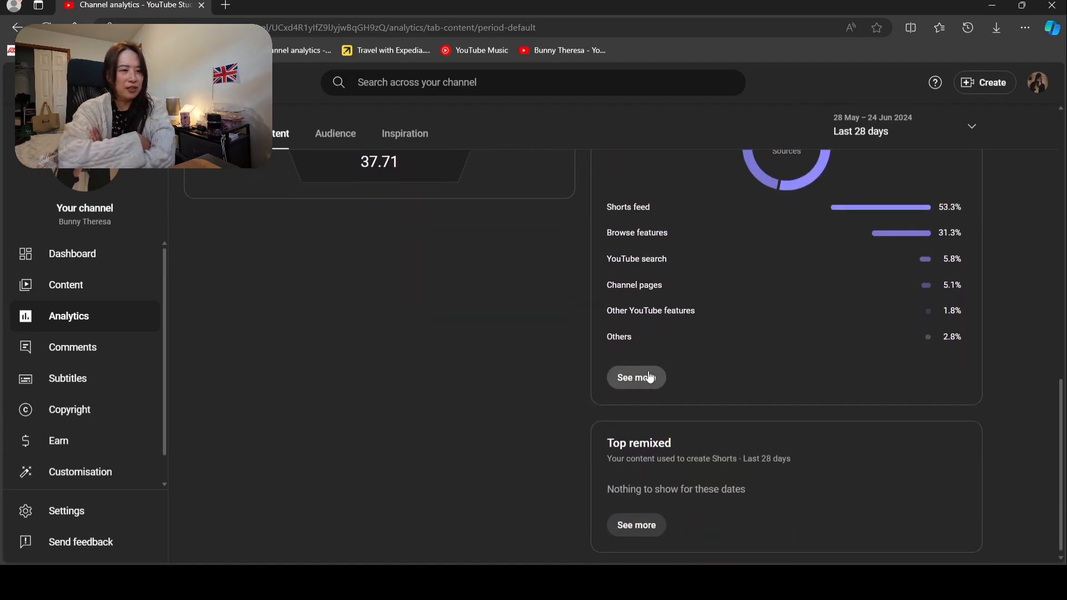
mouse_move(732, 416)
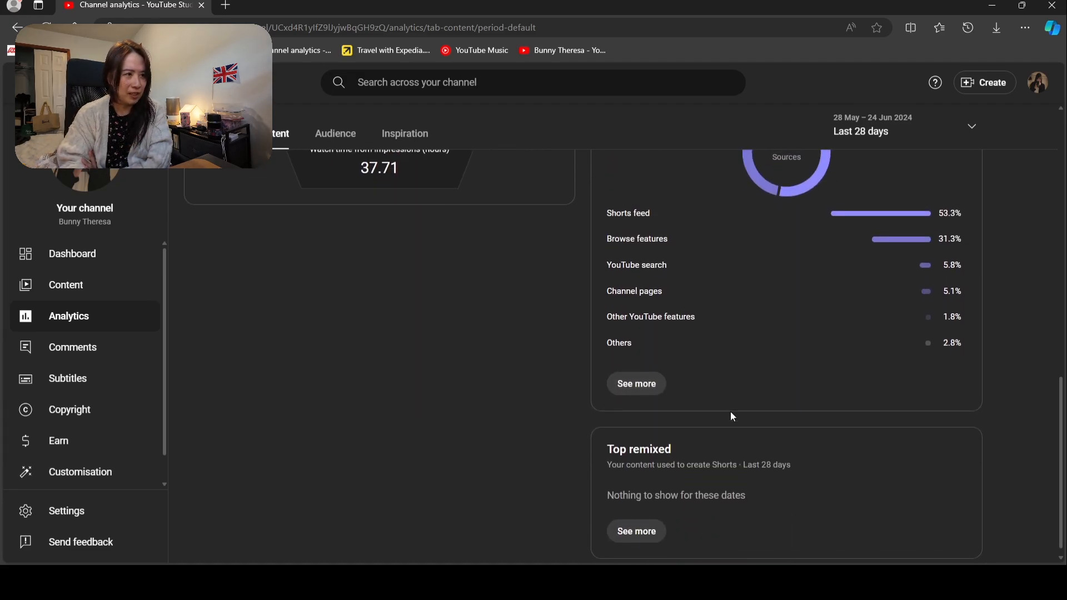
scroll("up", 3)
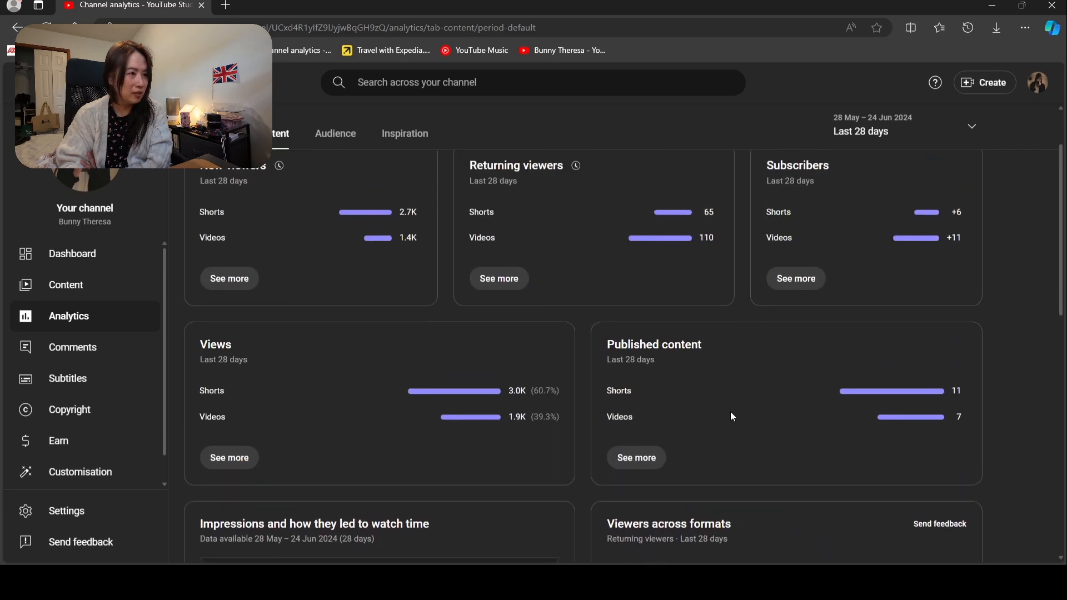
scroll("up", 3)
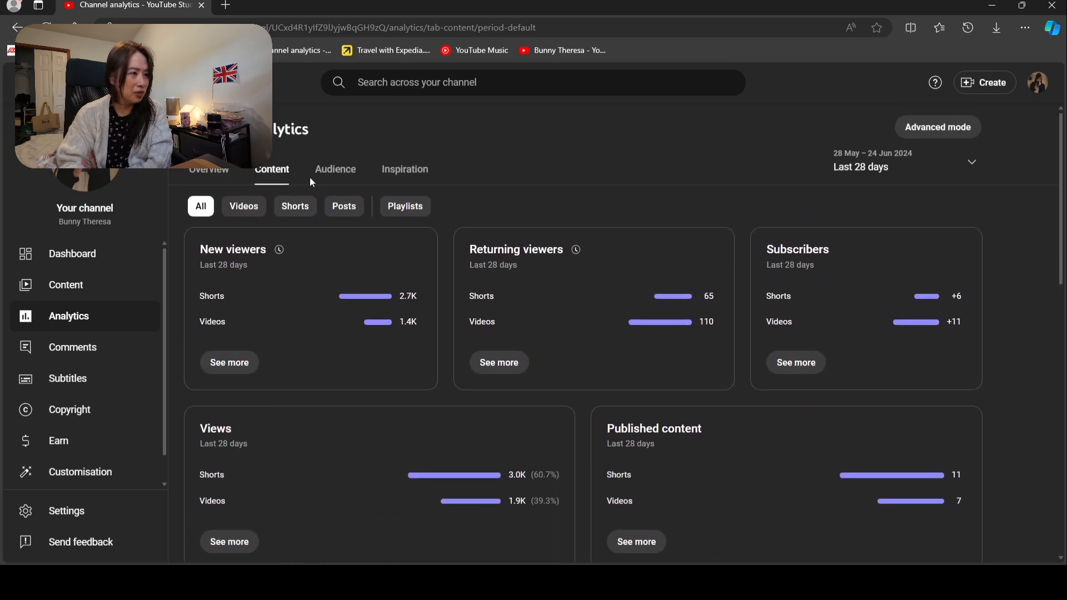
Show Audience analytics: 122 returning viewers, 4.2K unique viewers, 79.9% non-subscriber watch time, top geographies
left_click(334, 169)
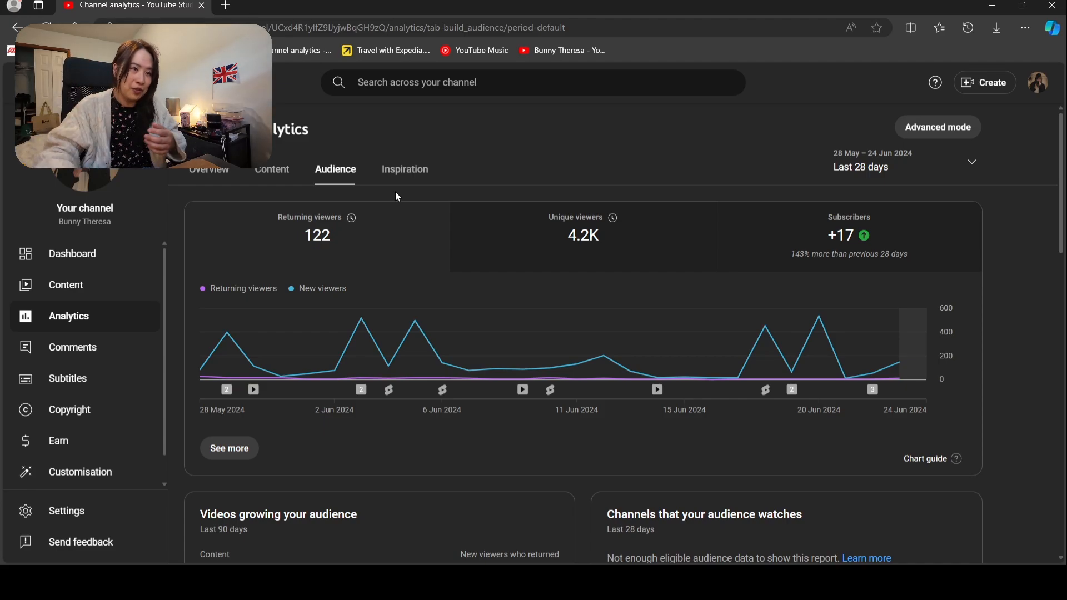
mouse_move(677, 292)
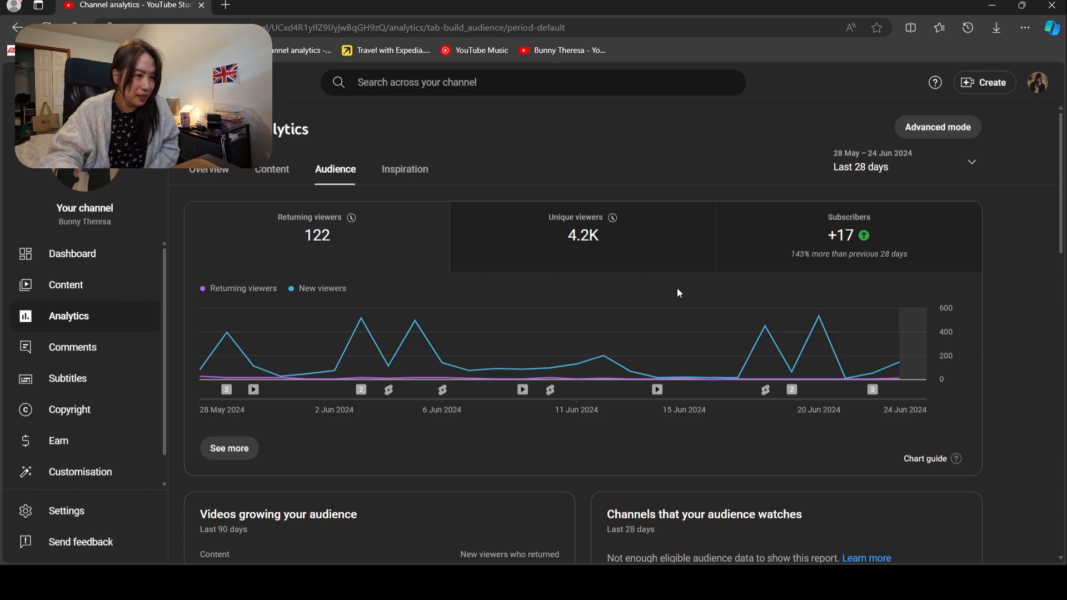
scroll("down", 3)
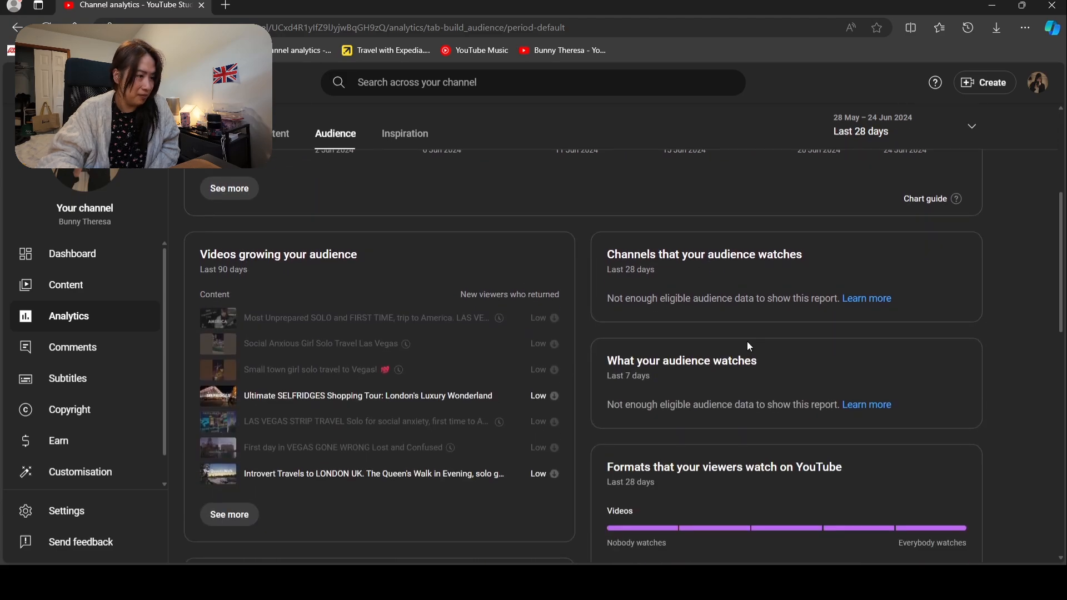
scroll("down", 3)
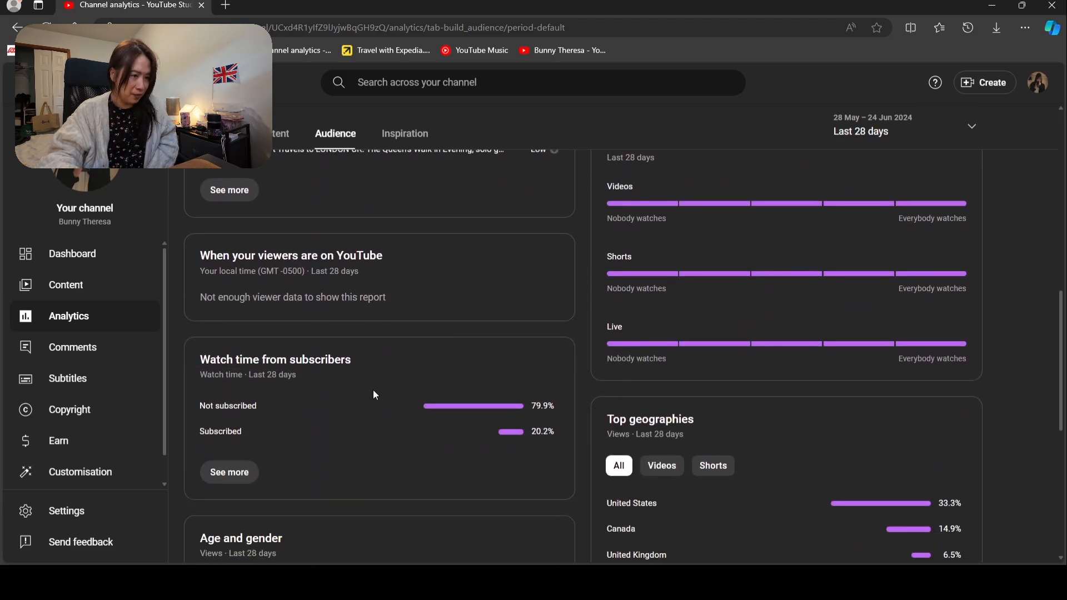
mouse_move(250, 431)
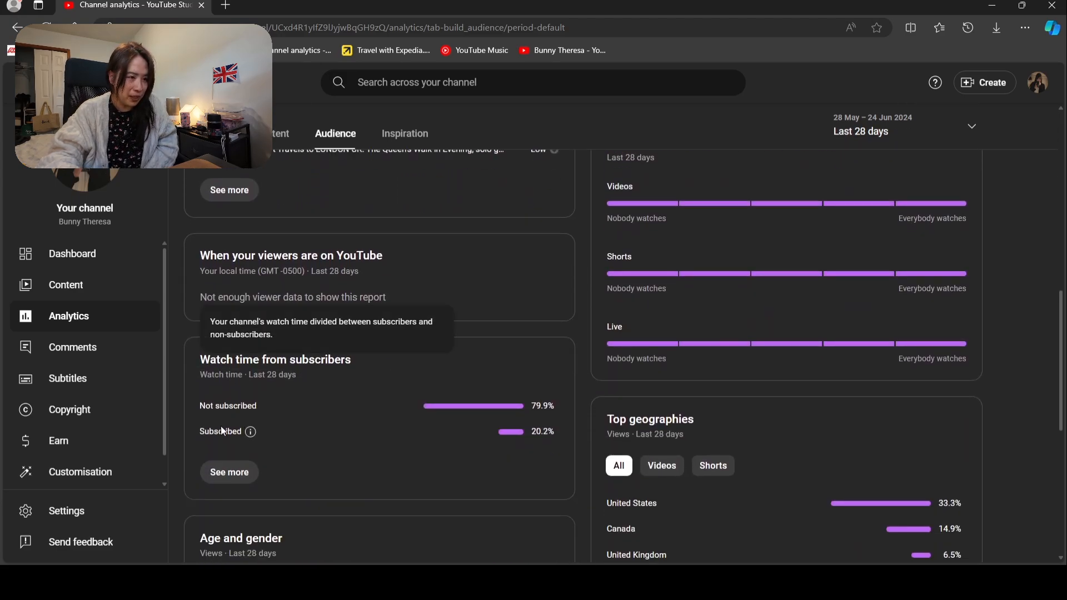
mouse_move(555, 411)
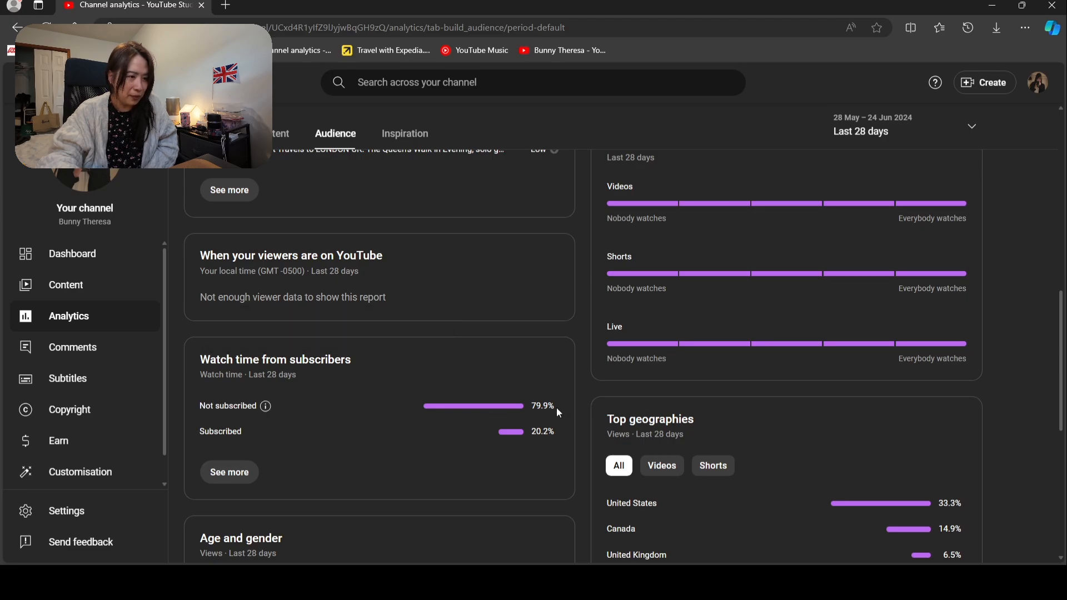
mouse_move(579, 443)
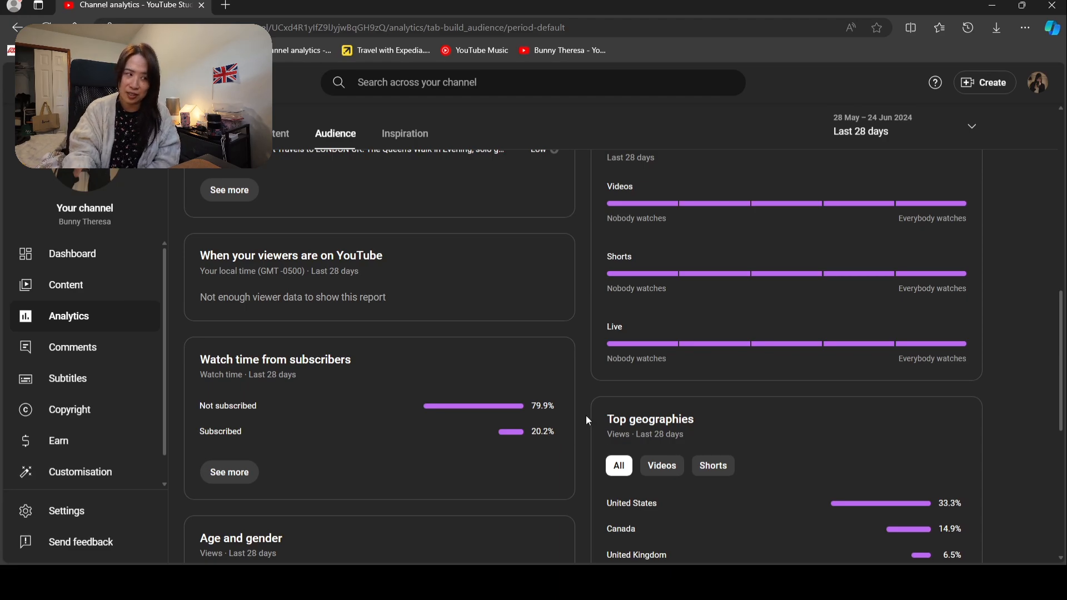
scroll("down", 3)
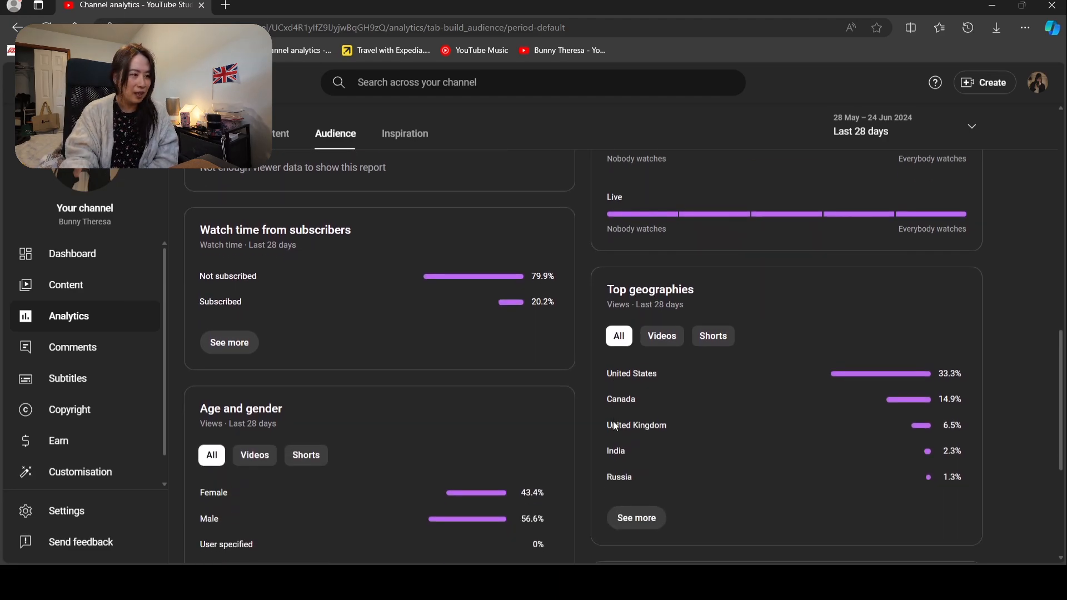
scroll("down", 3)
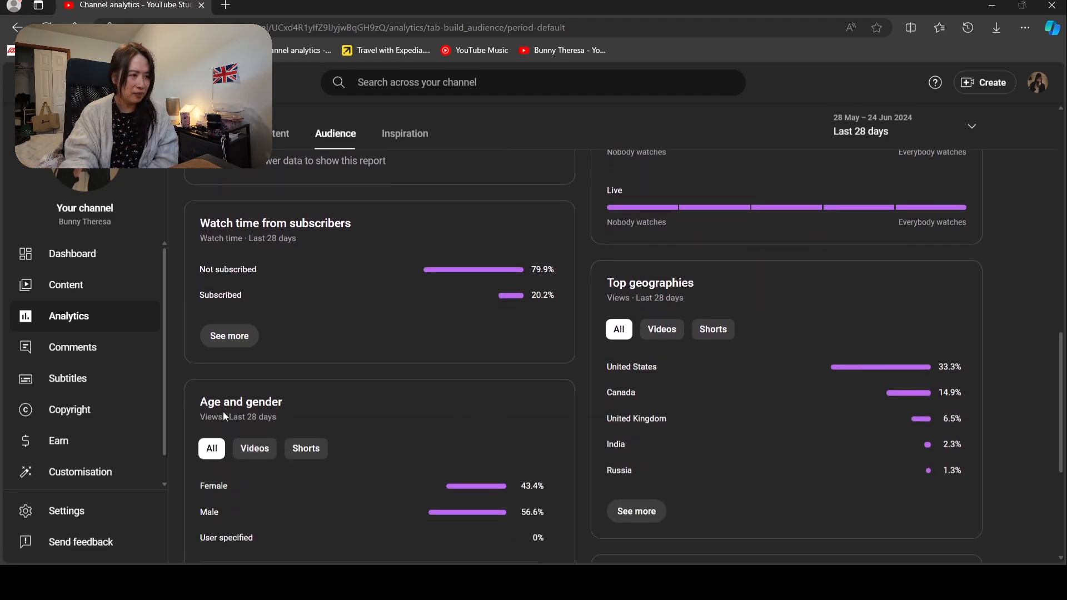
scroll("down", 3)
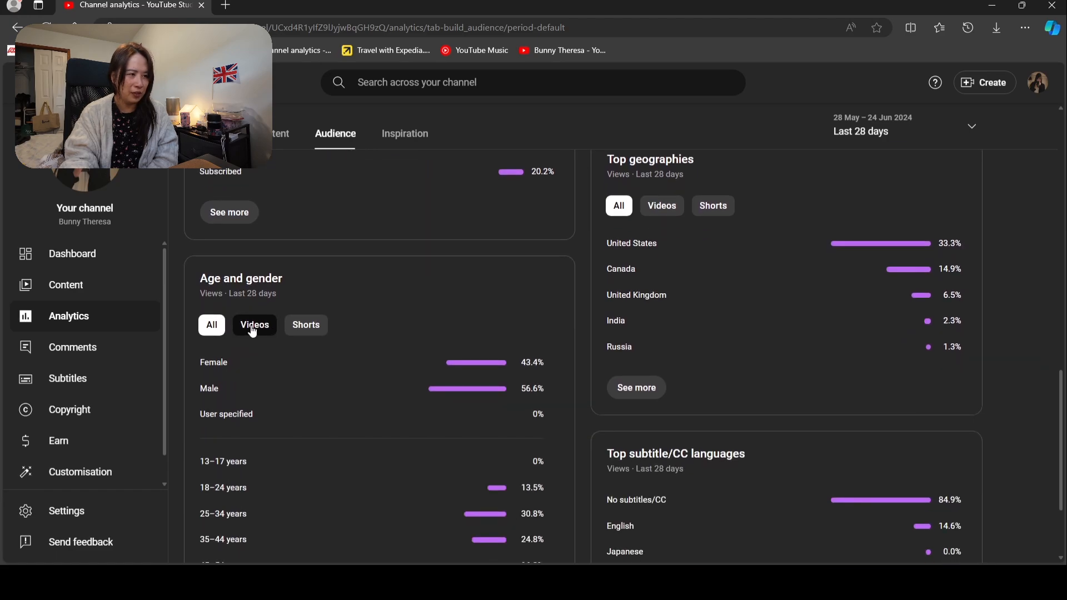
left_click(255, 324)
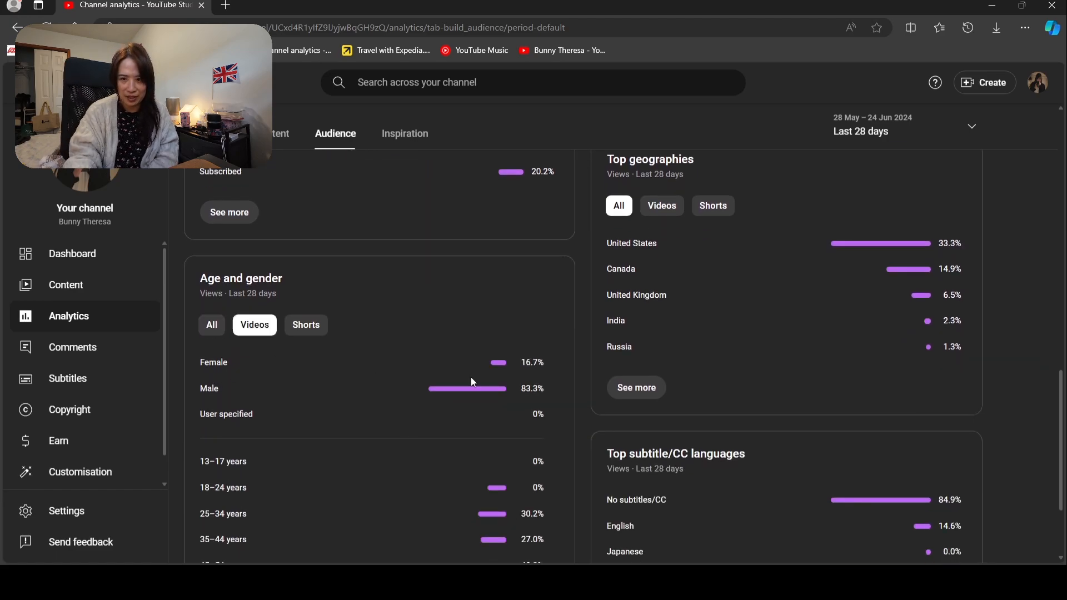
mouse_move(413, 404)
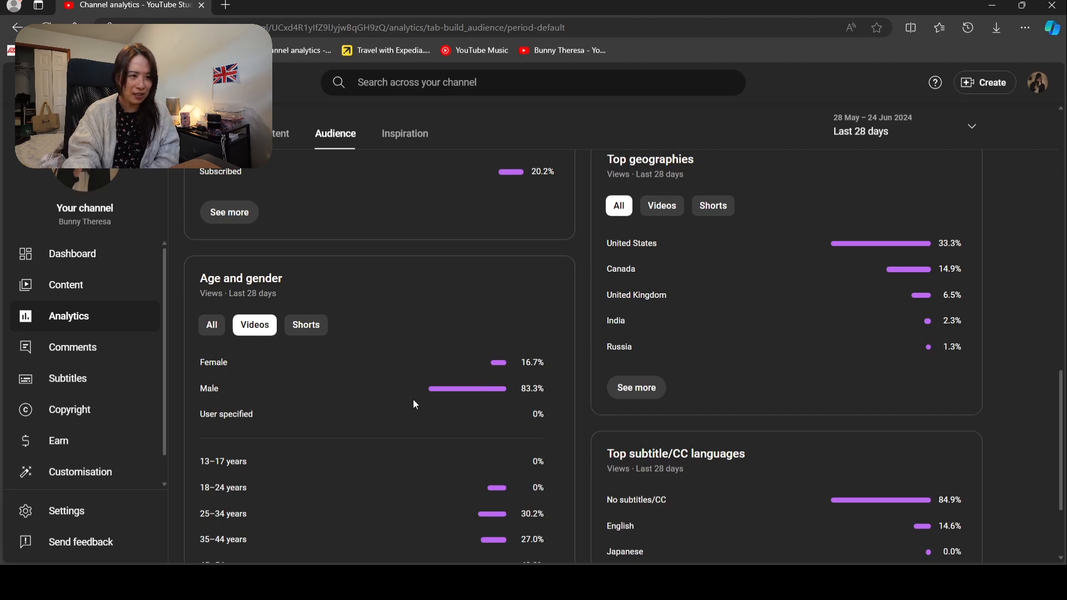
mouse_move(499, 402)
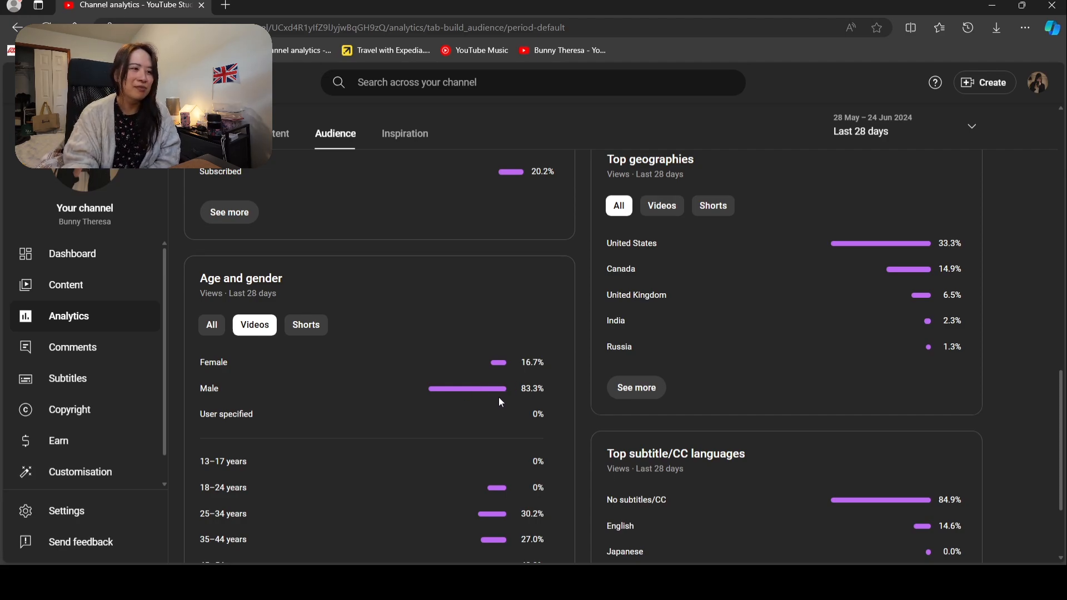
mouse_move(524, 369)
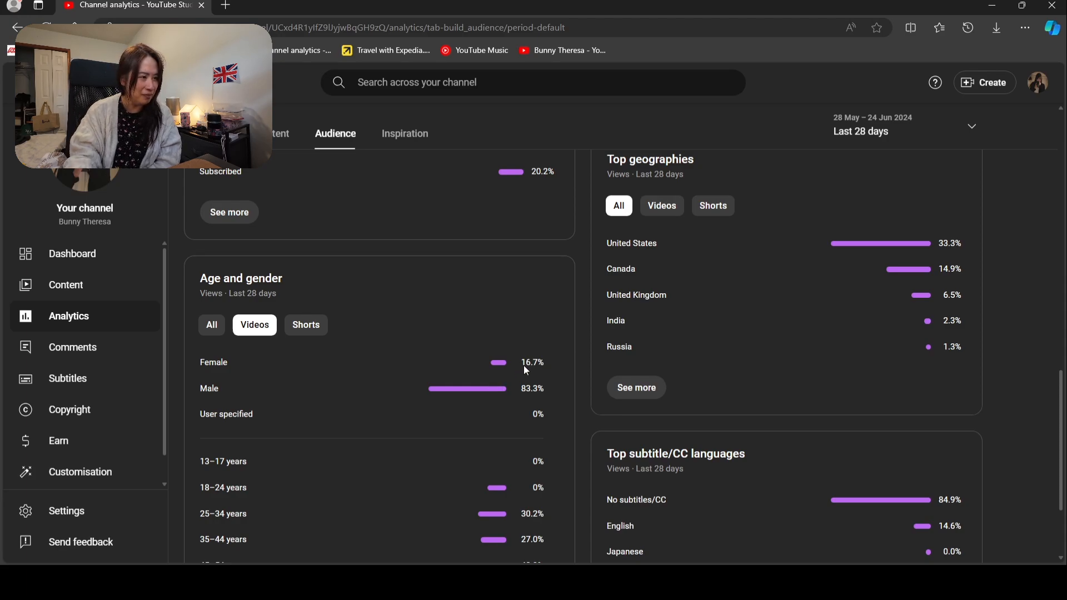
scroll("down", 3)
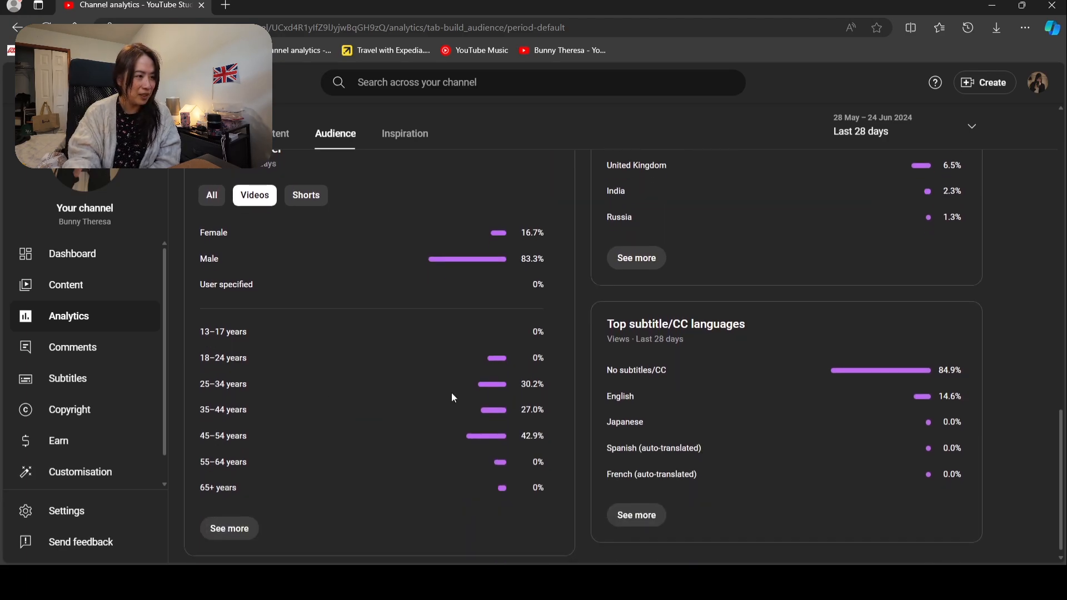
mouse_move(228, 366)
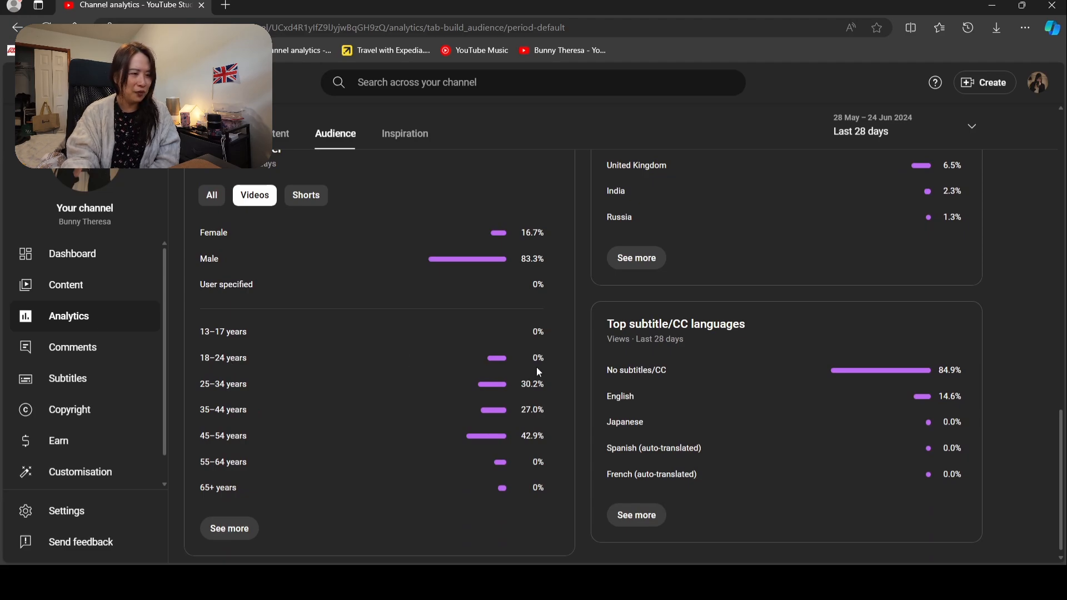
mouse_move(494, 397)
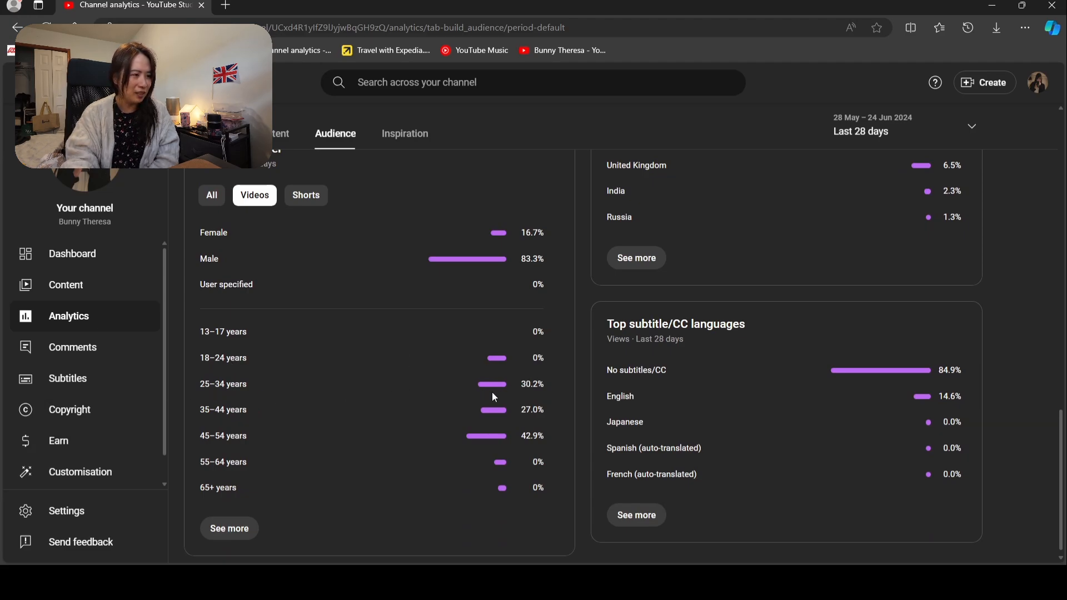
mouse_move(227, 420)
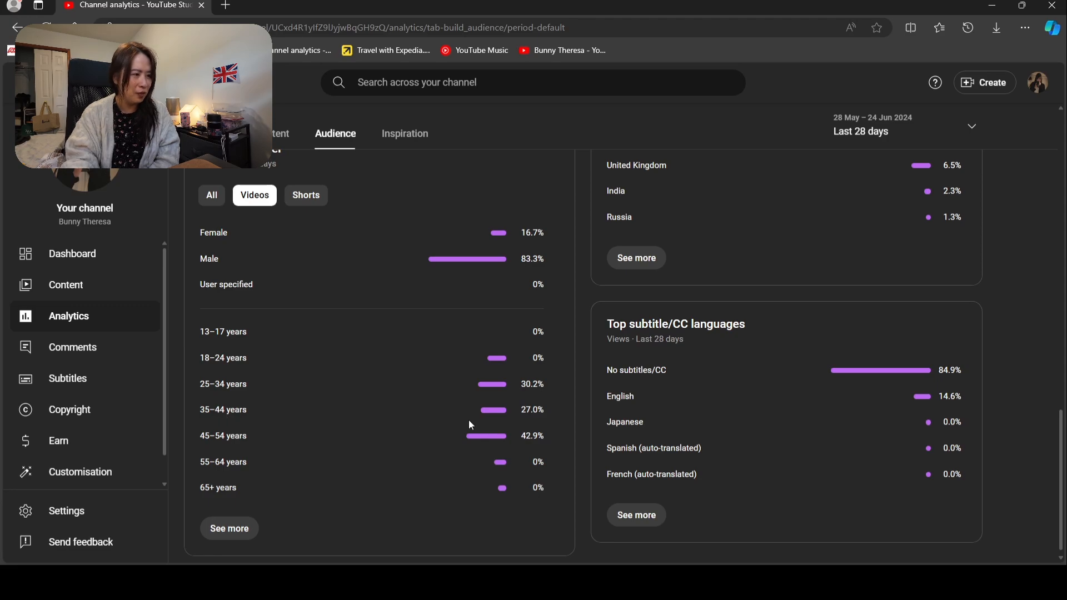
mouse_move(240, 447)
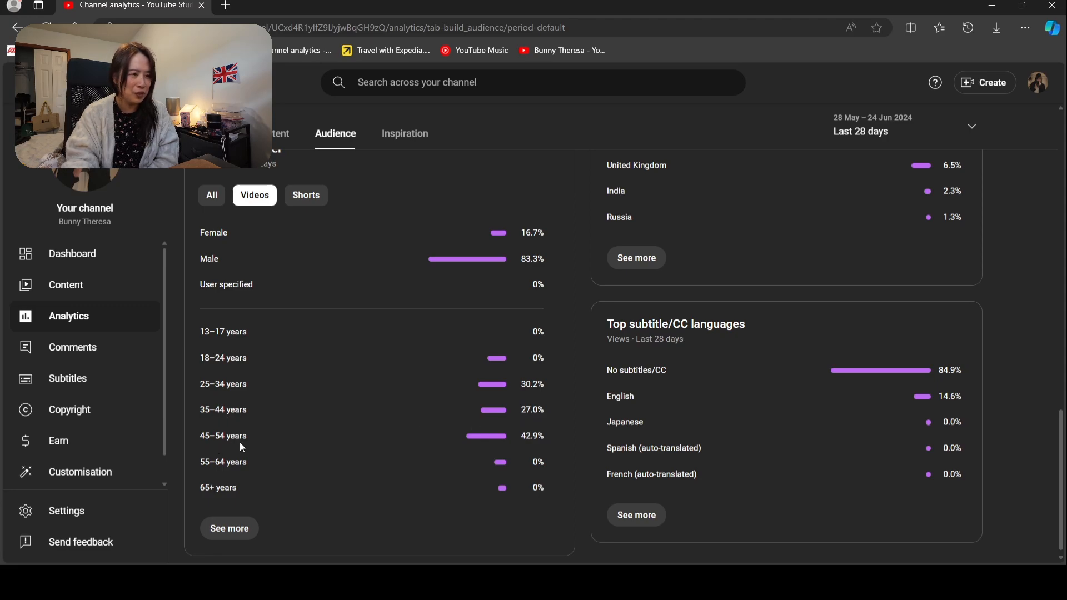
mouse_move(538, 450)
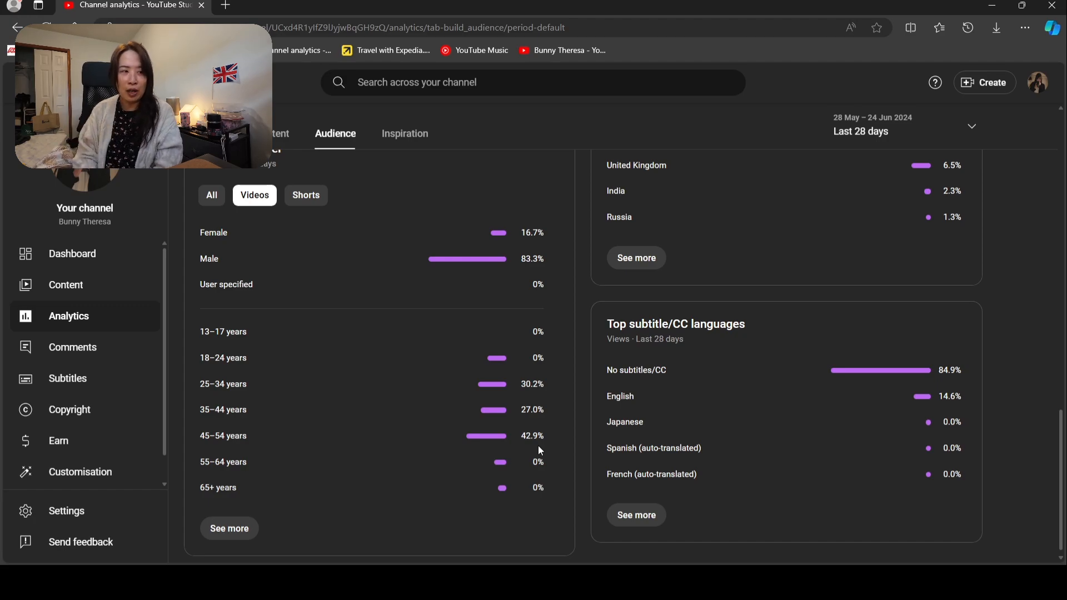
mouse_move(564, 429)
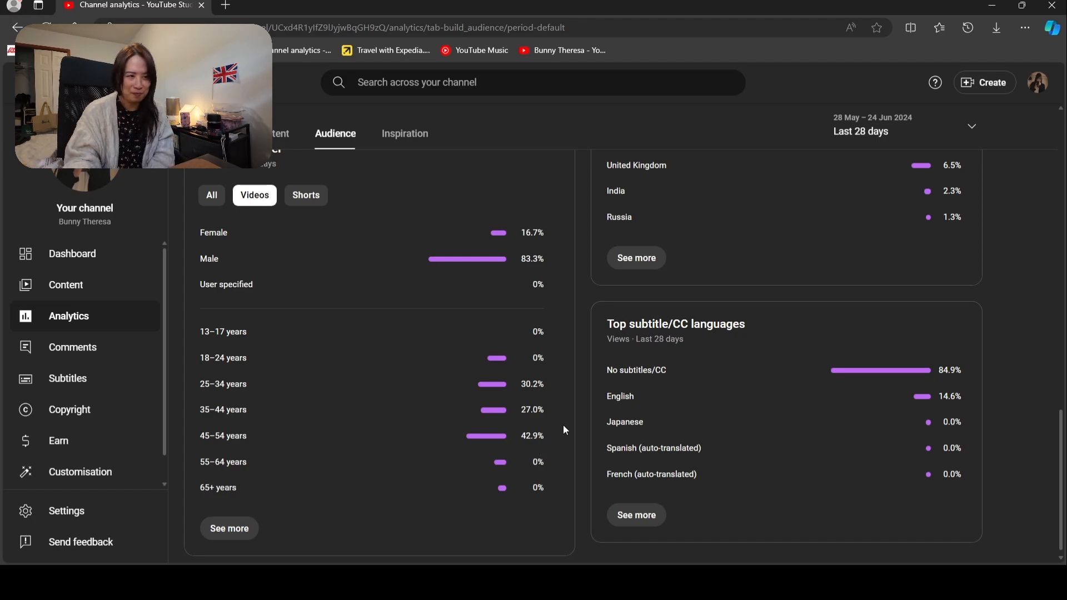
mouse_move(792, 462)
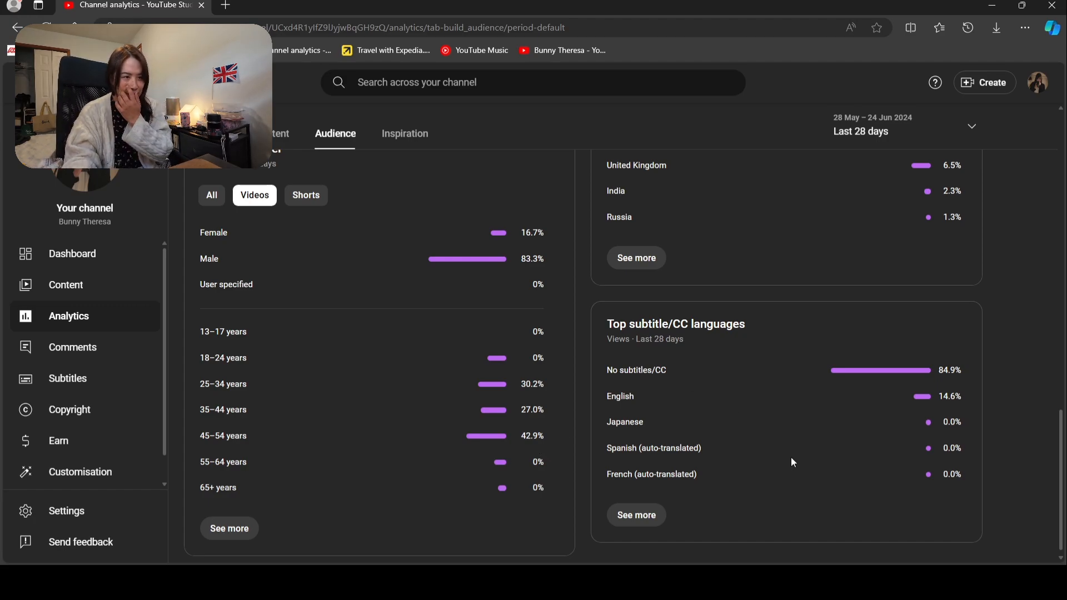
scroll("up", 3)
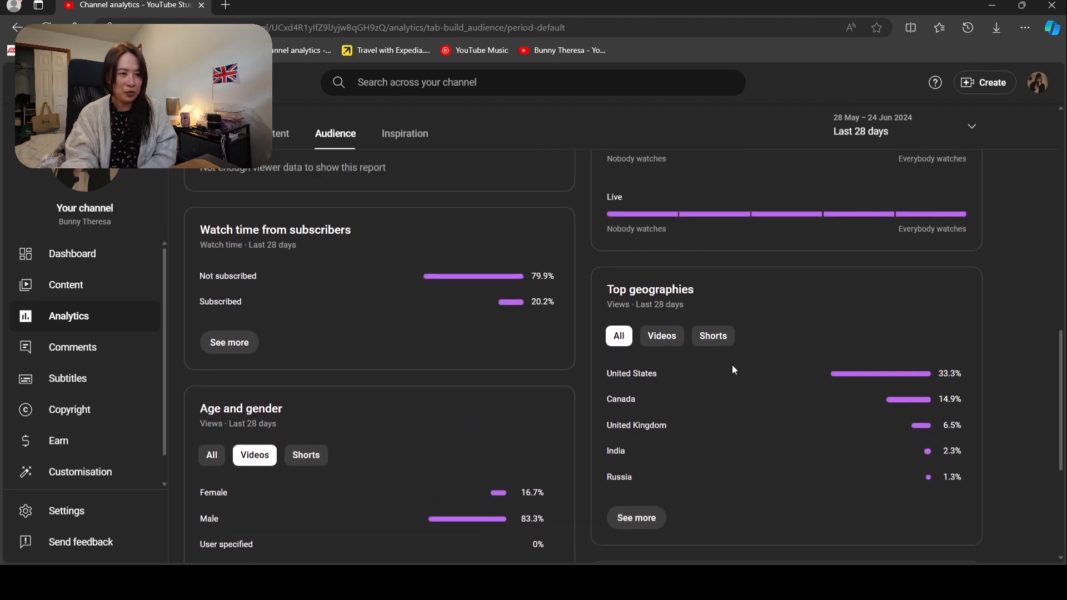
mouse_move(614, 397)
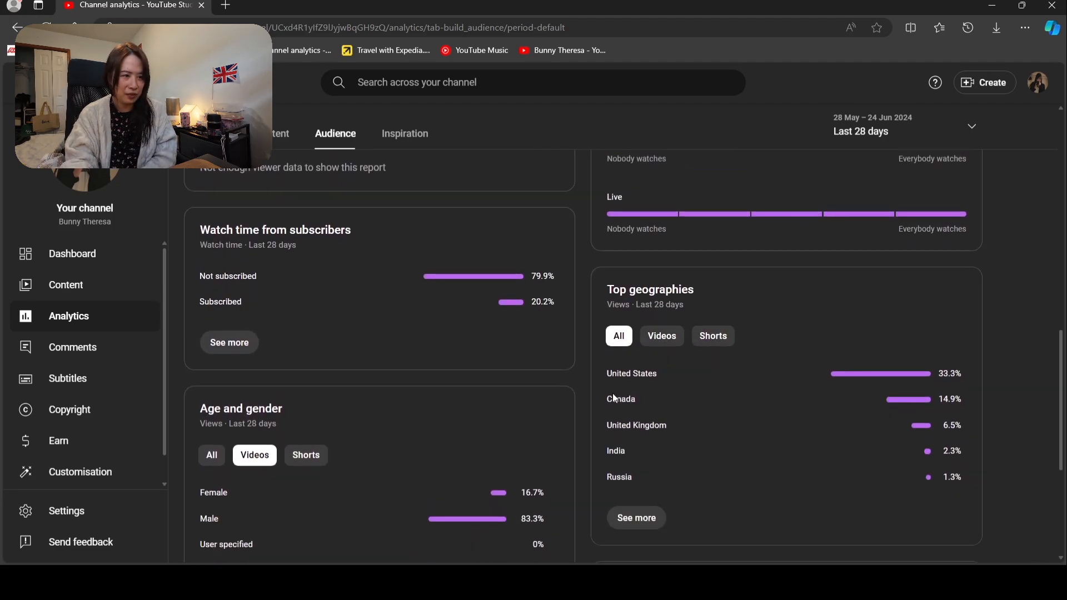
mouse_move(1017, 391)
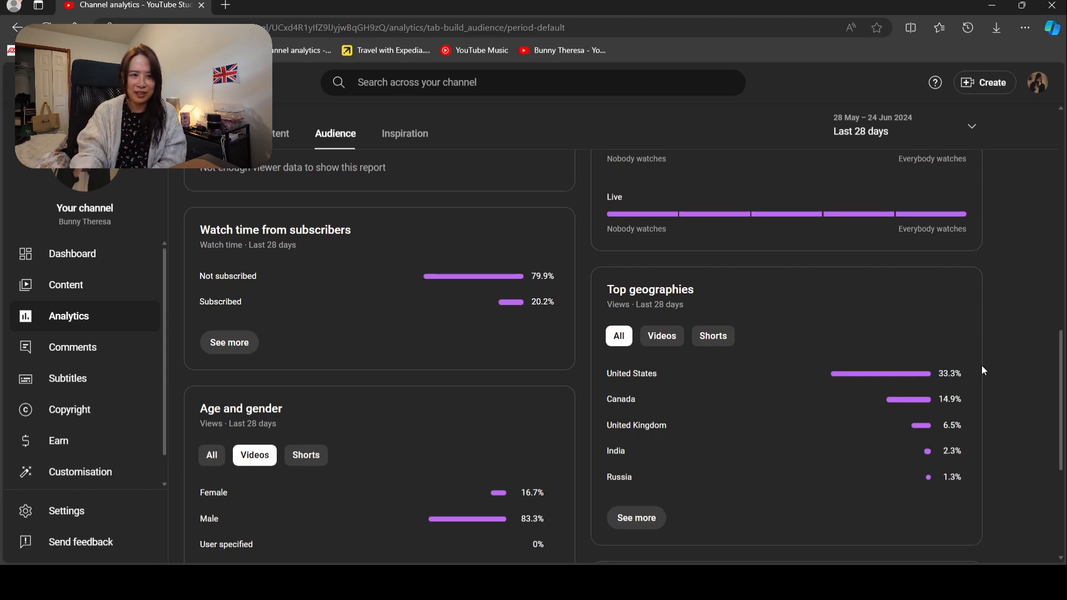
mouse_move(1011, 353)
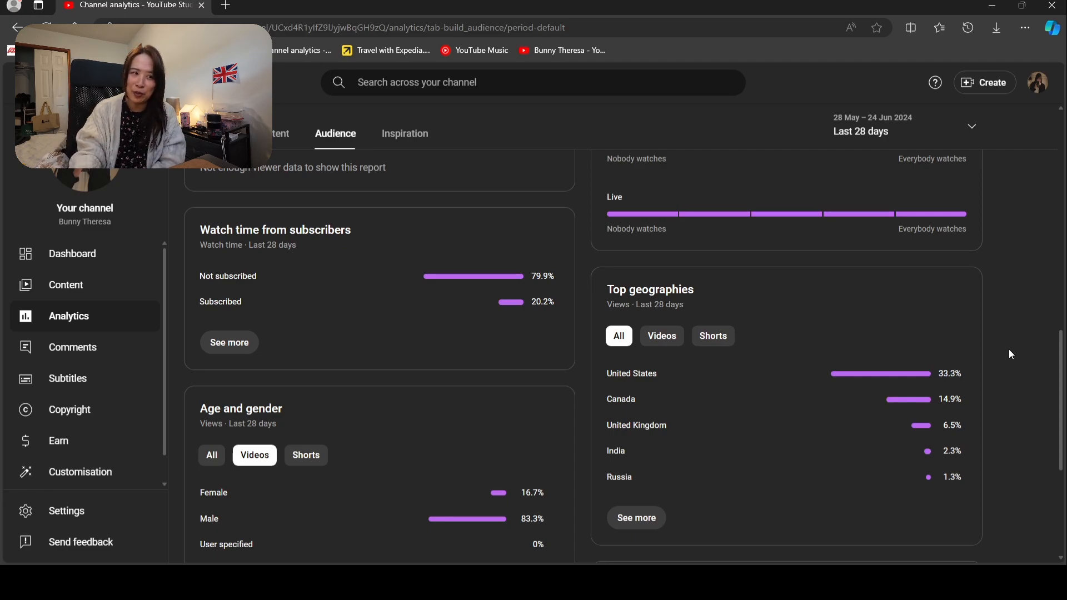
mouse_move(1033, 368)
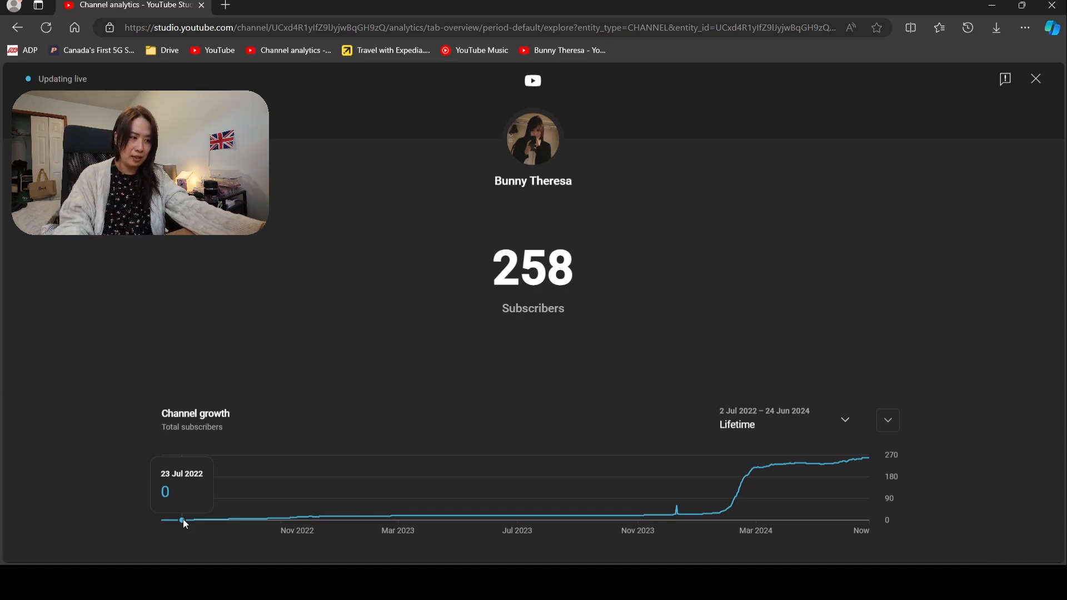
mouse_move(187, 522)
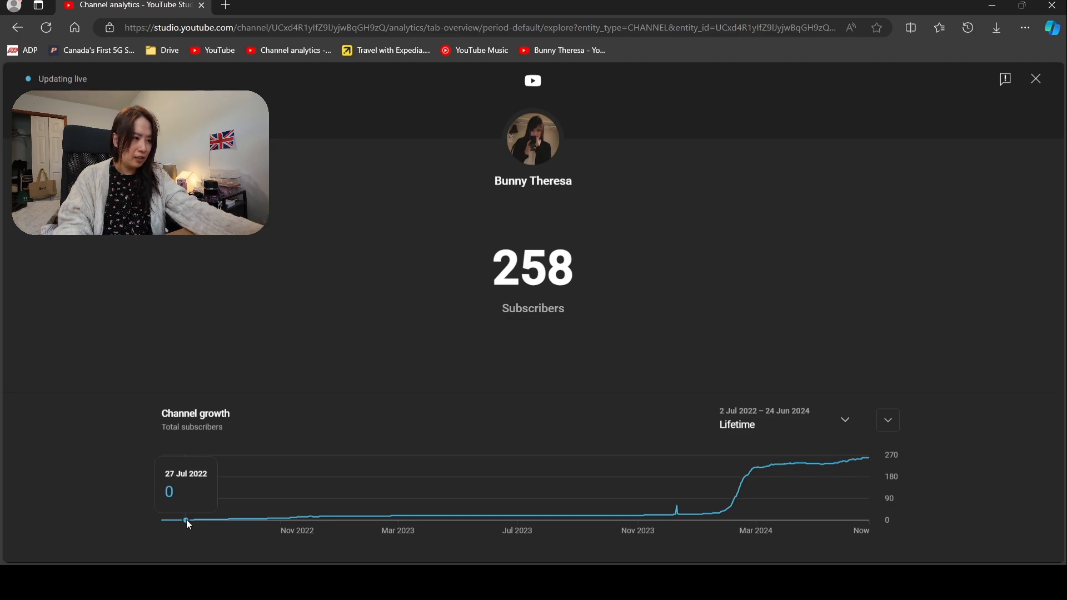
mouse_move(189, 521)
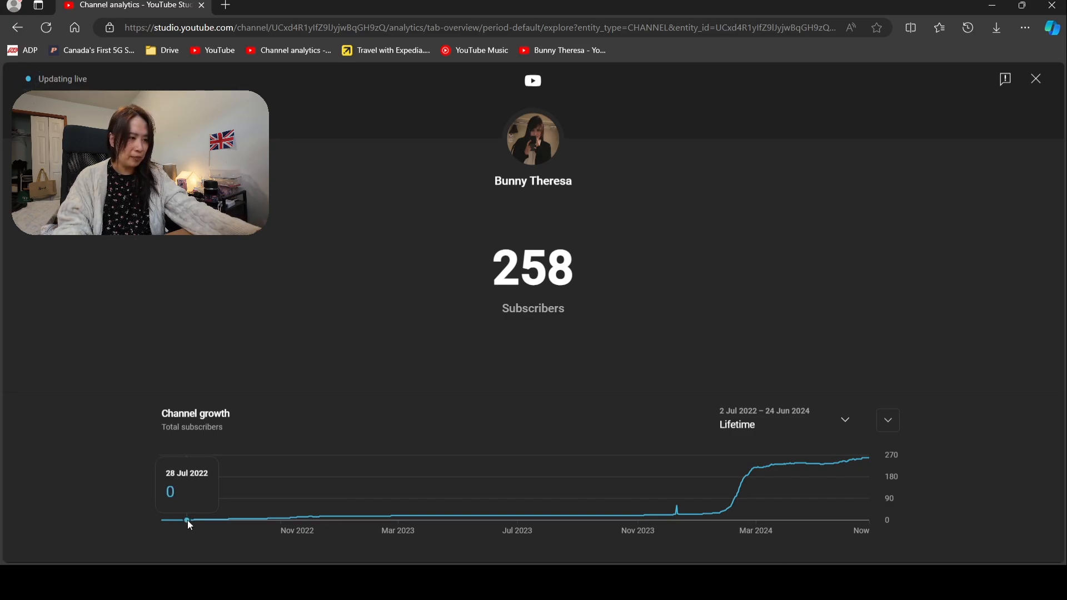
mouse_move(190, 521)
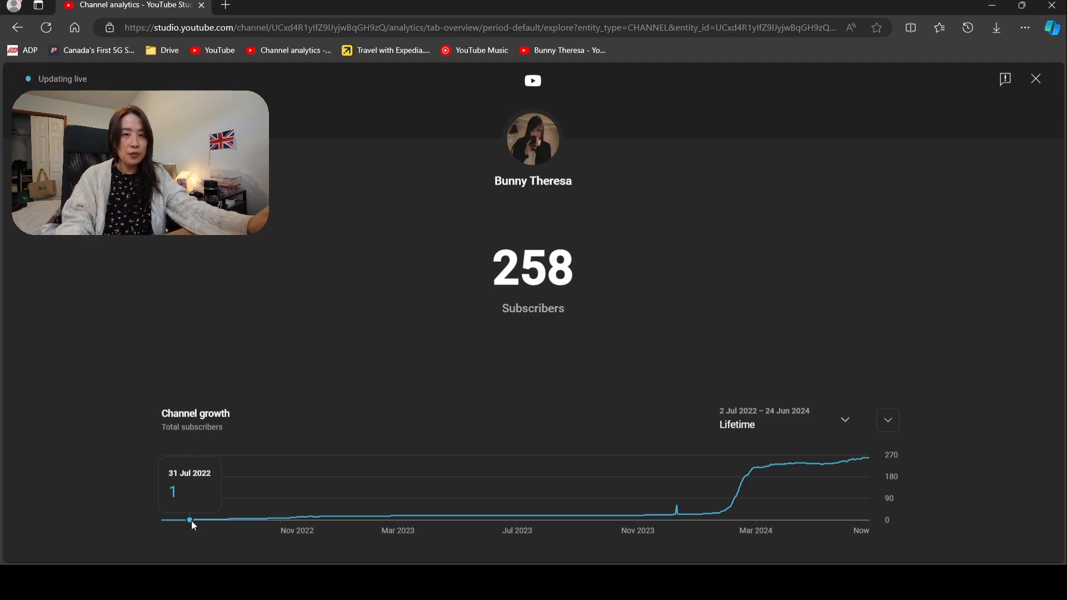
mouse_move(201, 523)
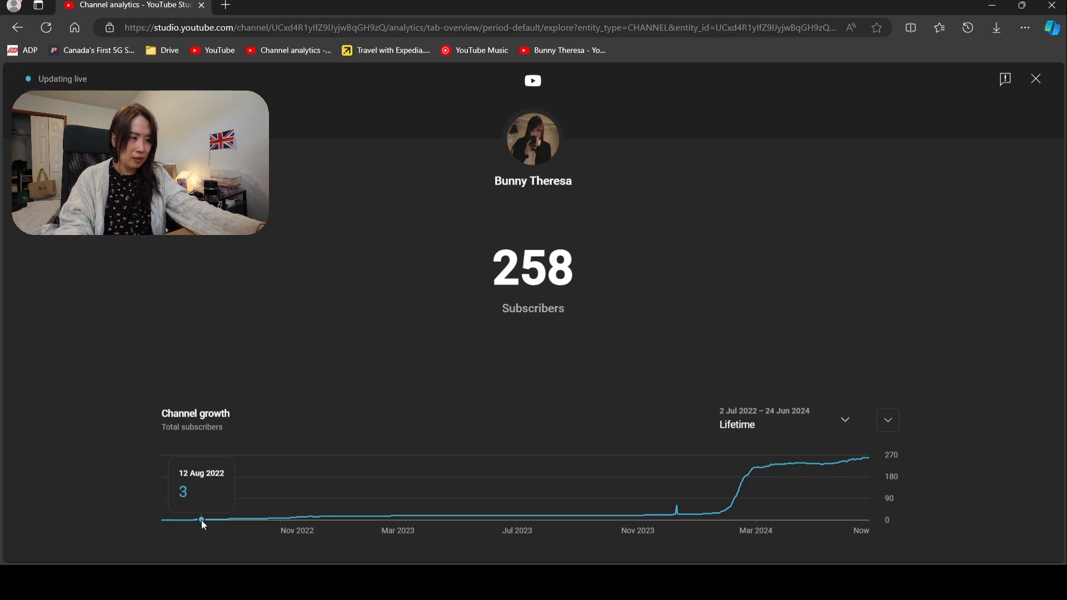
mouse_move(212, 520)
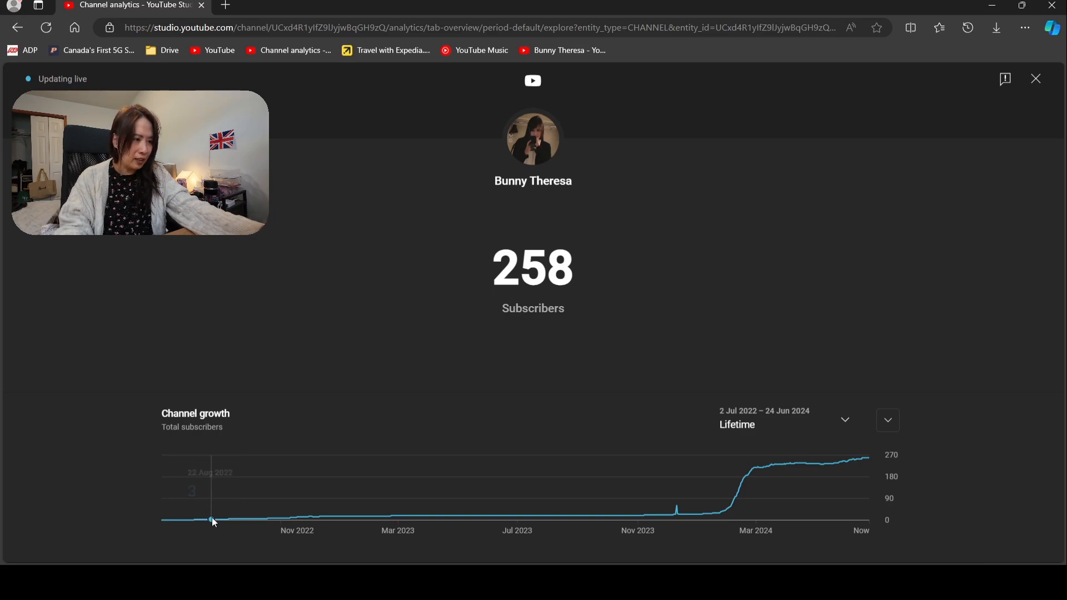
mouse_move(229, 520)
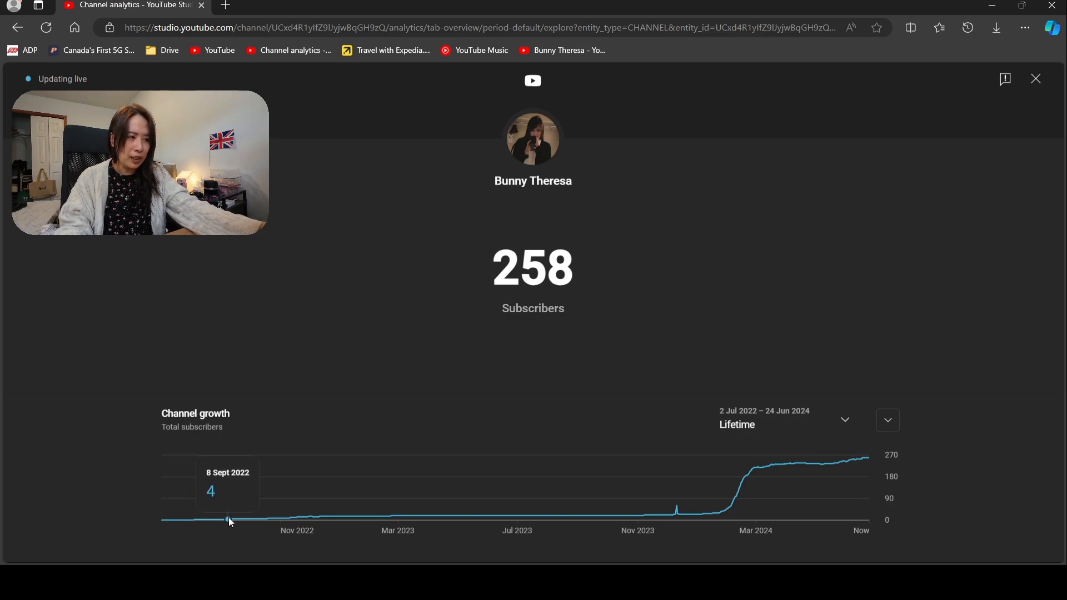
mouse_move(245, 520)
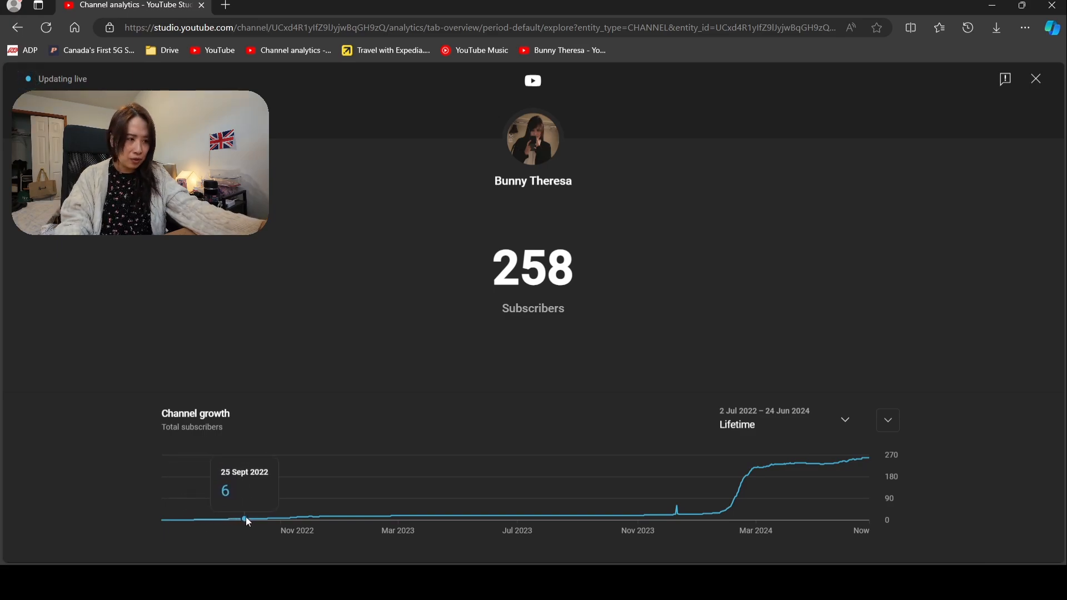
mouse_move(279, 519)
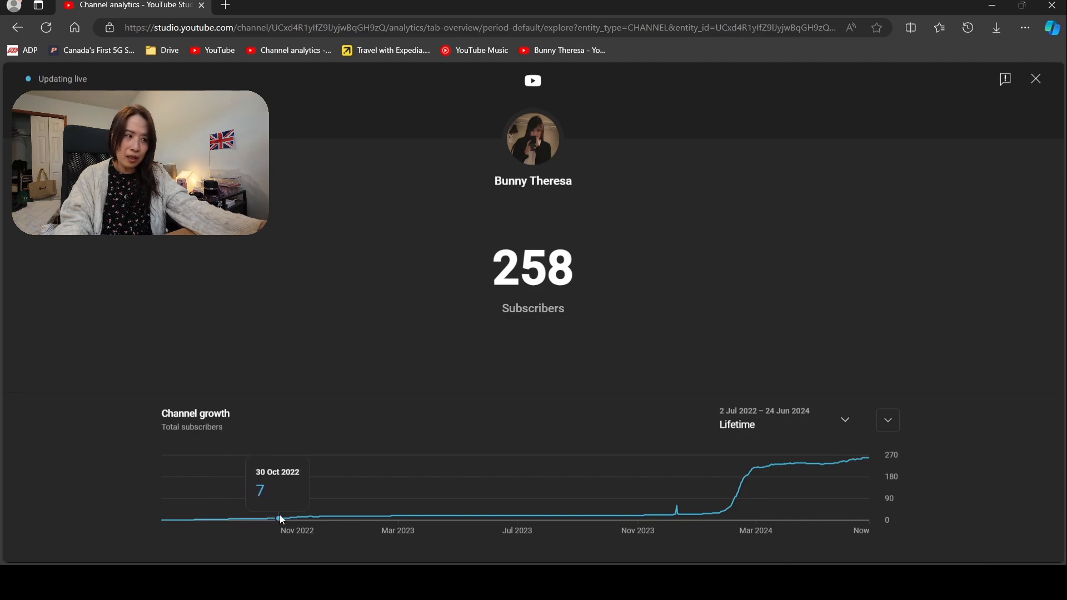
mouse_move(307, 519)
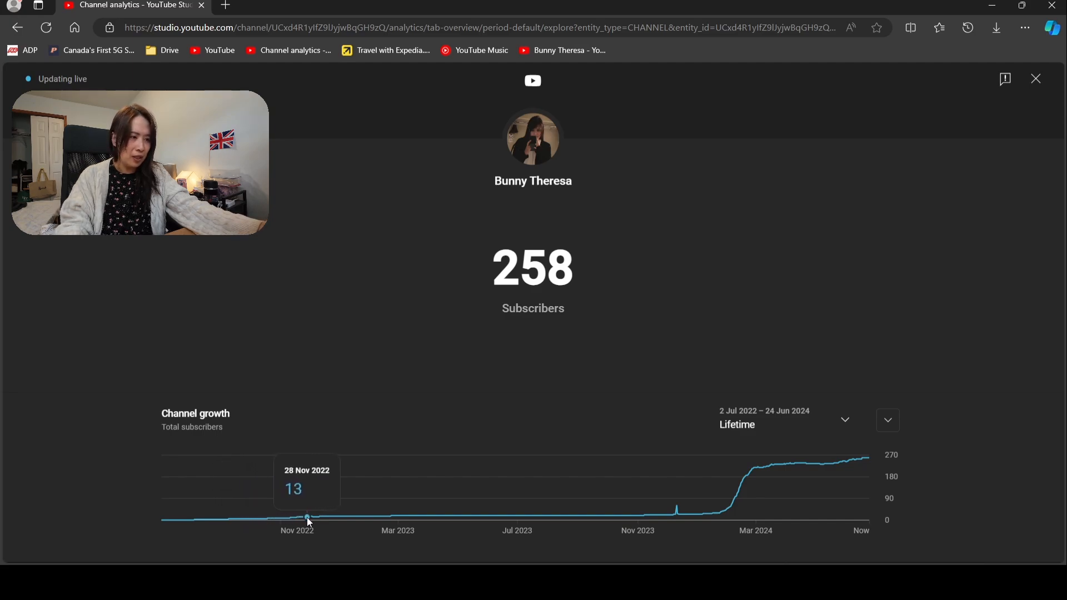
mouse_move(319, 517)
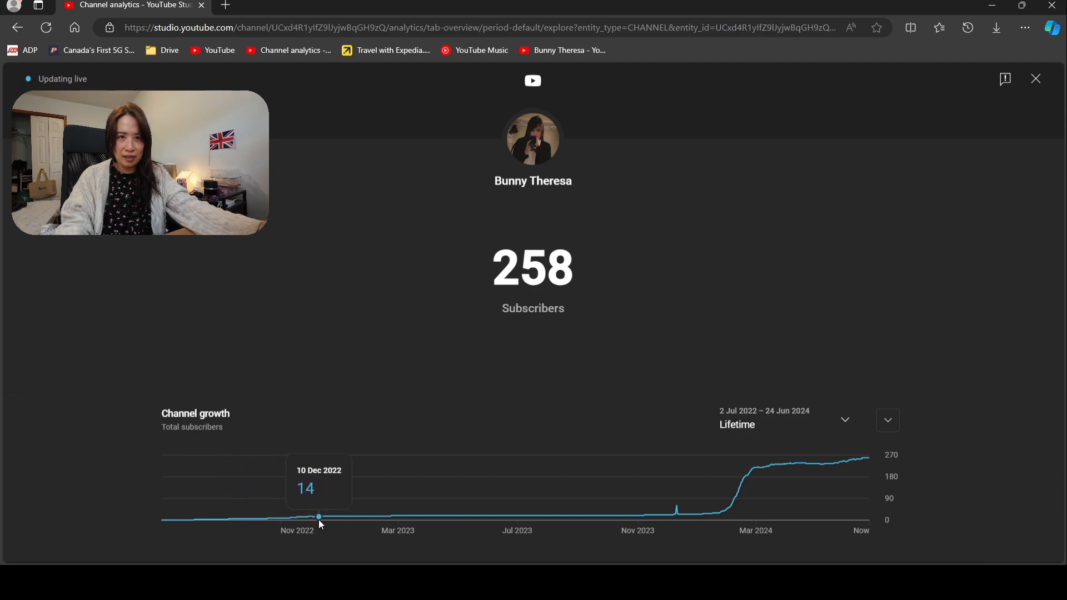
mouse_move(324, 517)
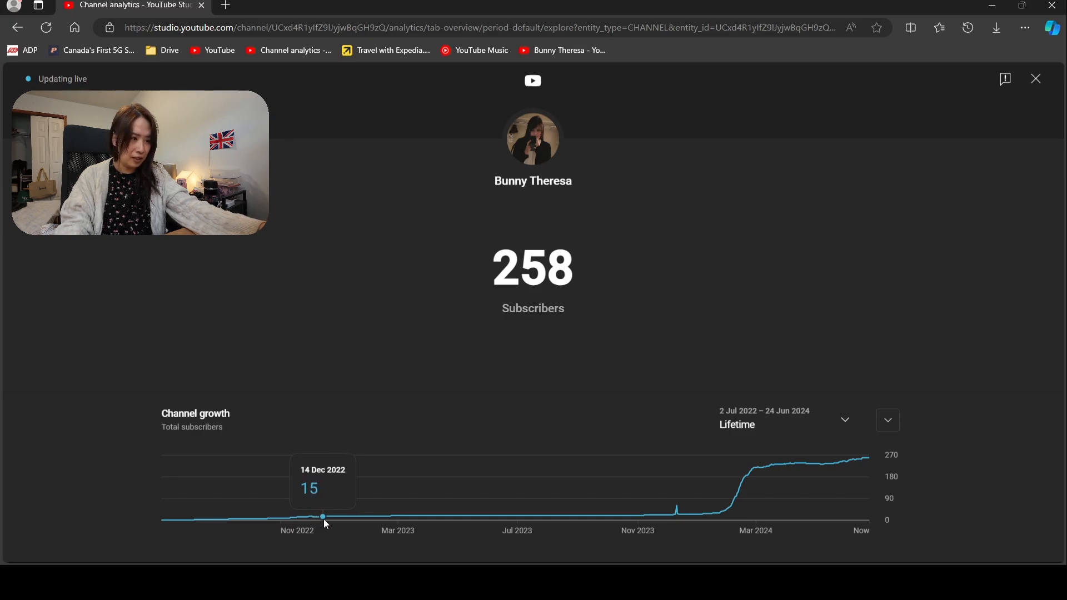
mouse_move(368, 517)
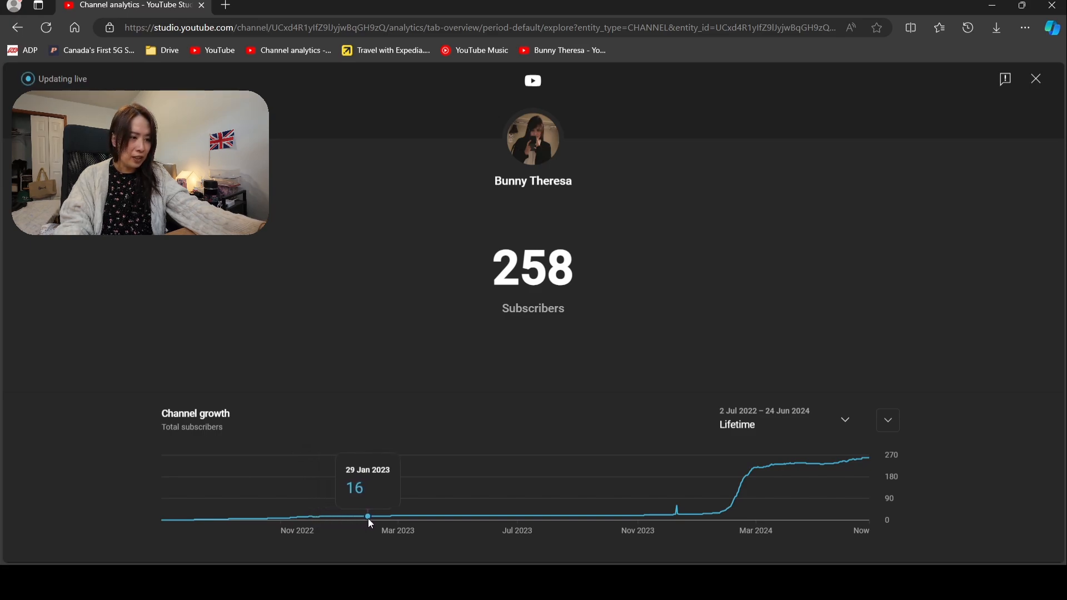
mouse_move(395, 516)
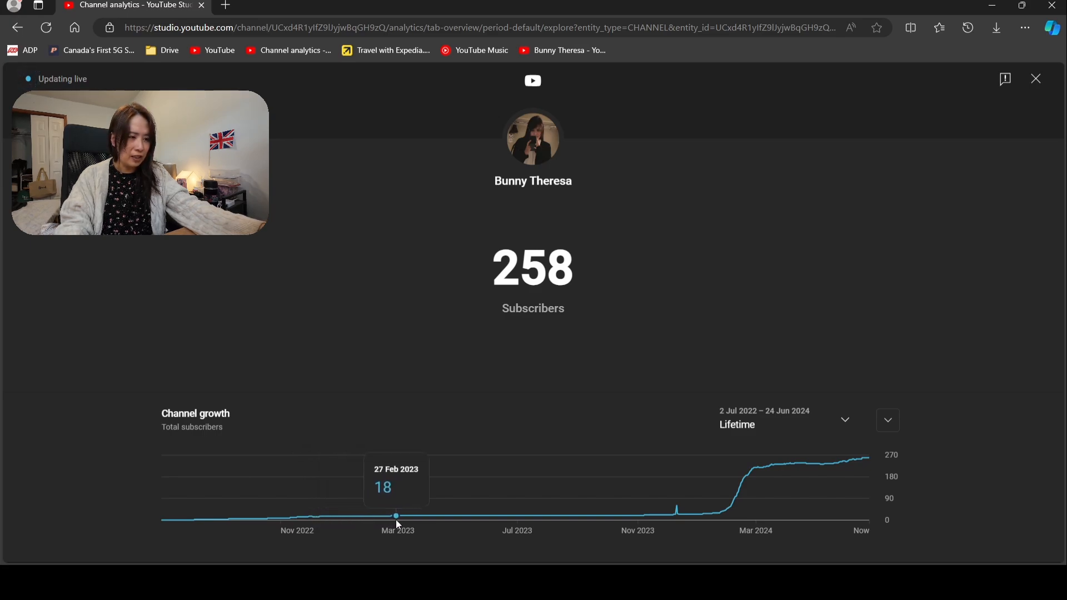
mouse_move(459, 515)
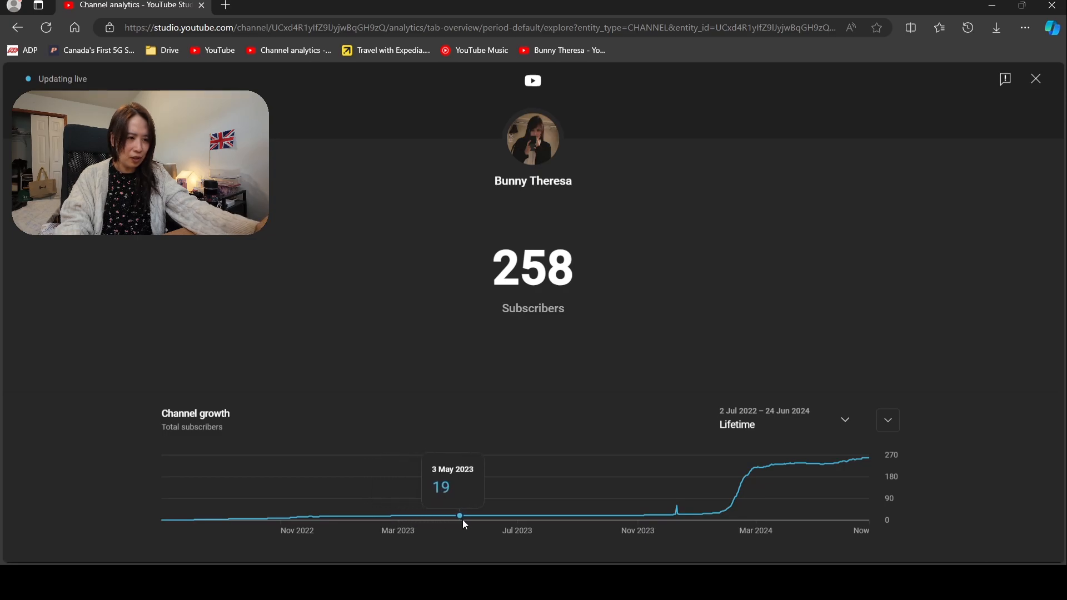
mouse_move(523, 515)
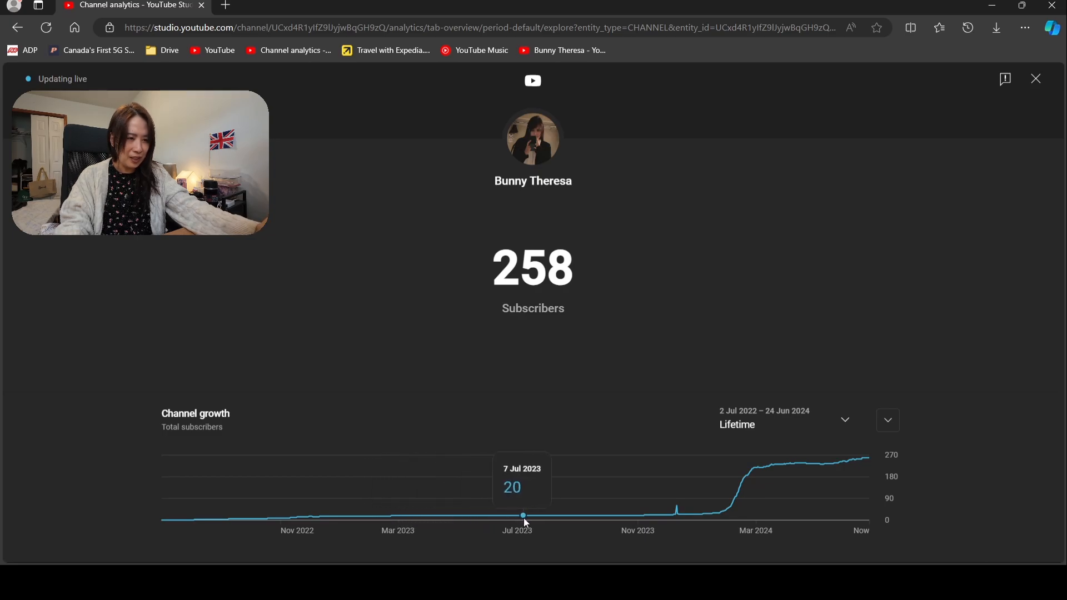
mouse_move(524, 516)
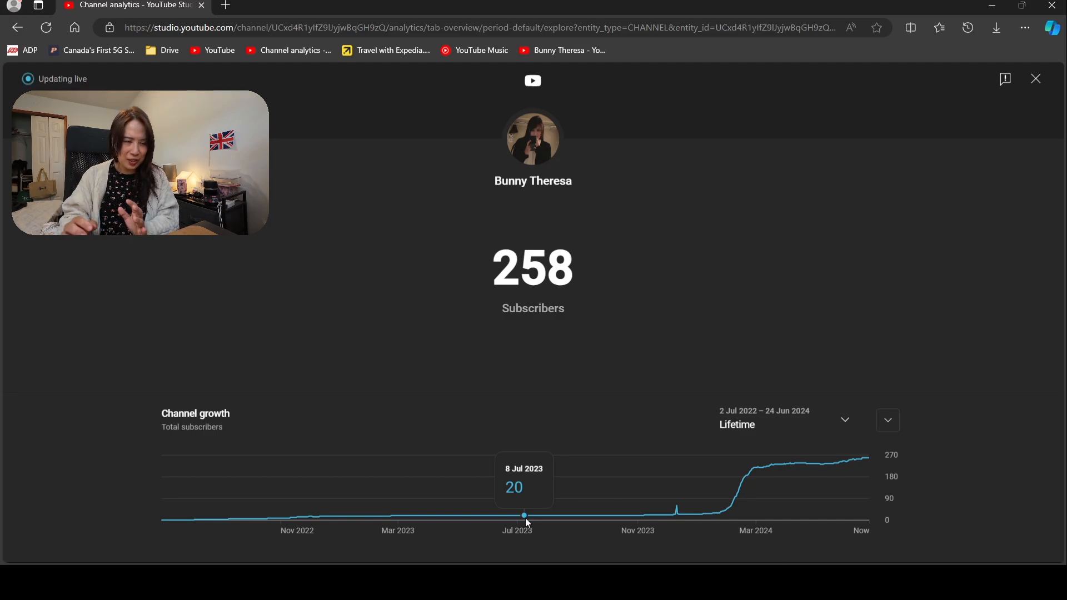
mouse_move(538, 521)
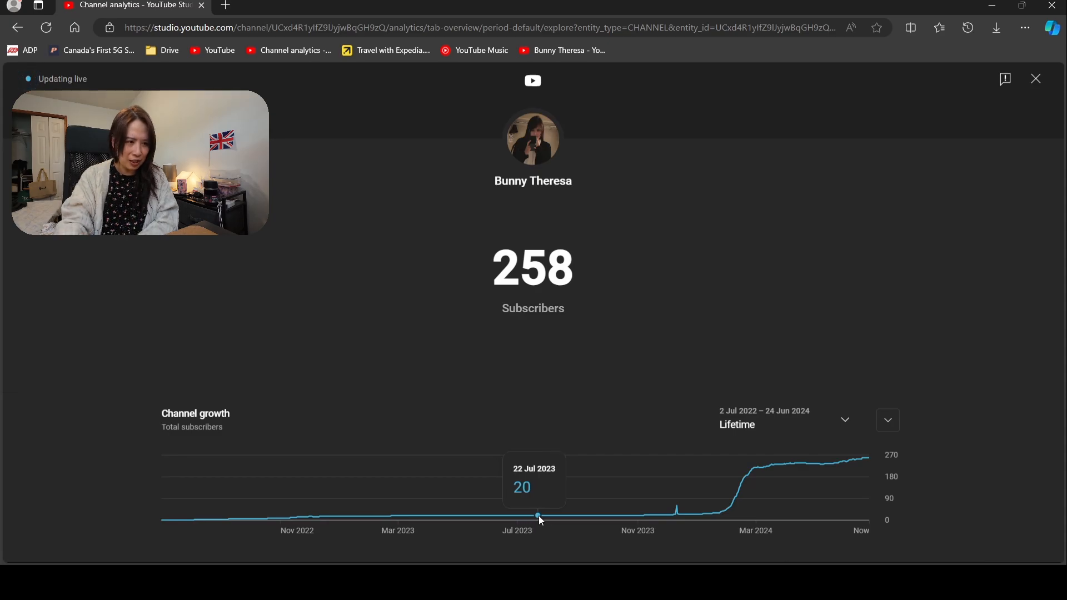
mouse_move(609, 517)
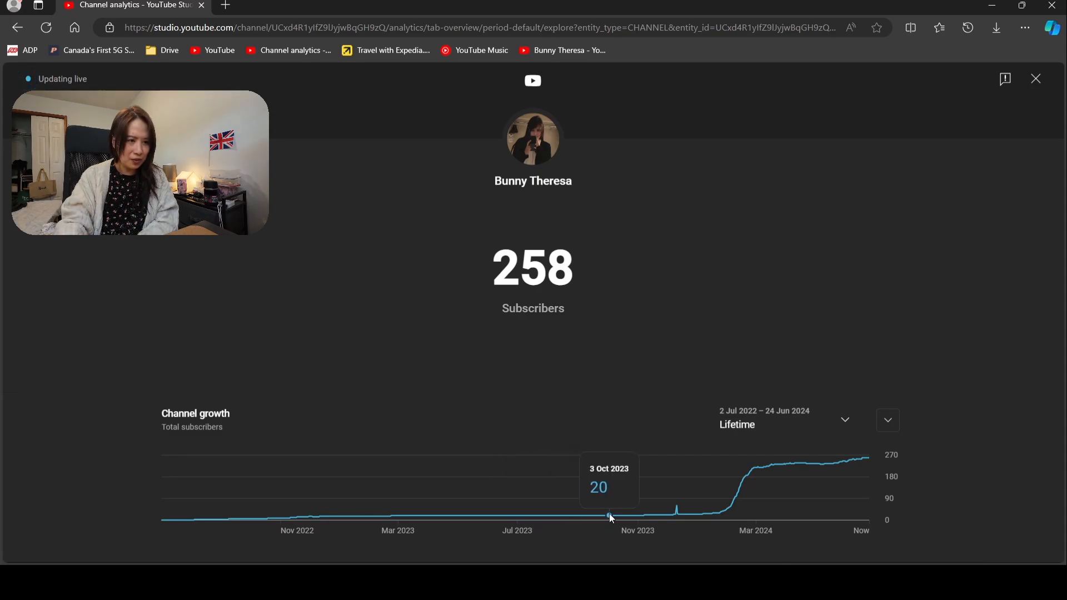
mouse_move(584, 511)
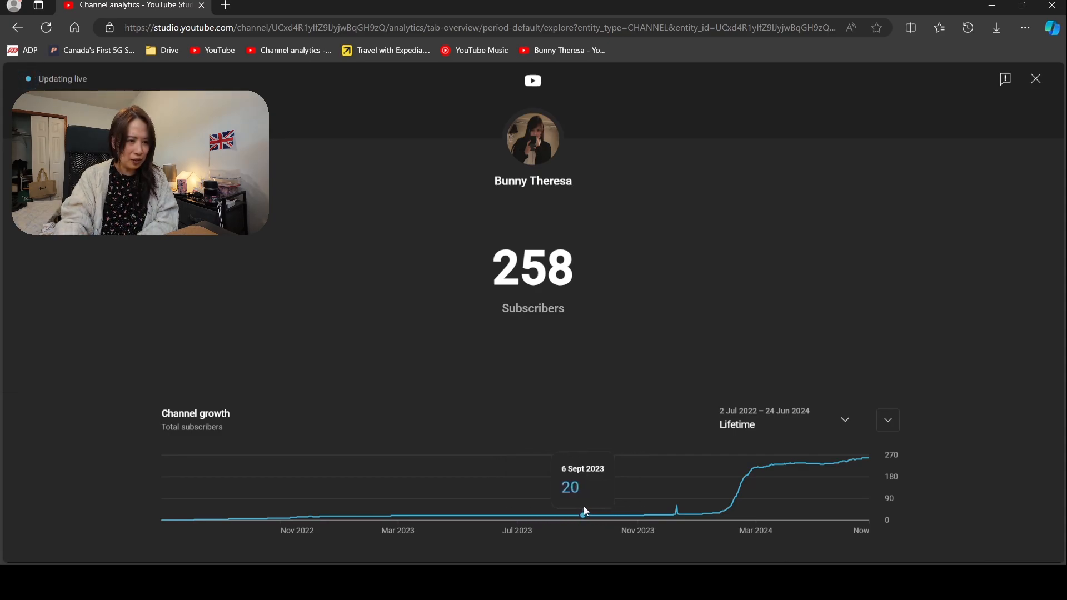
mouse_move(558, 515)
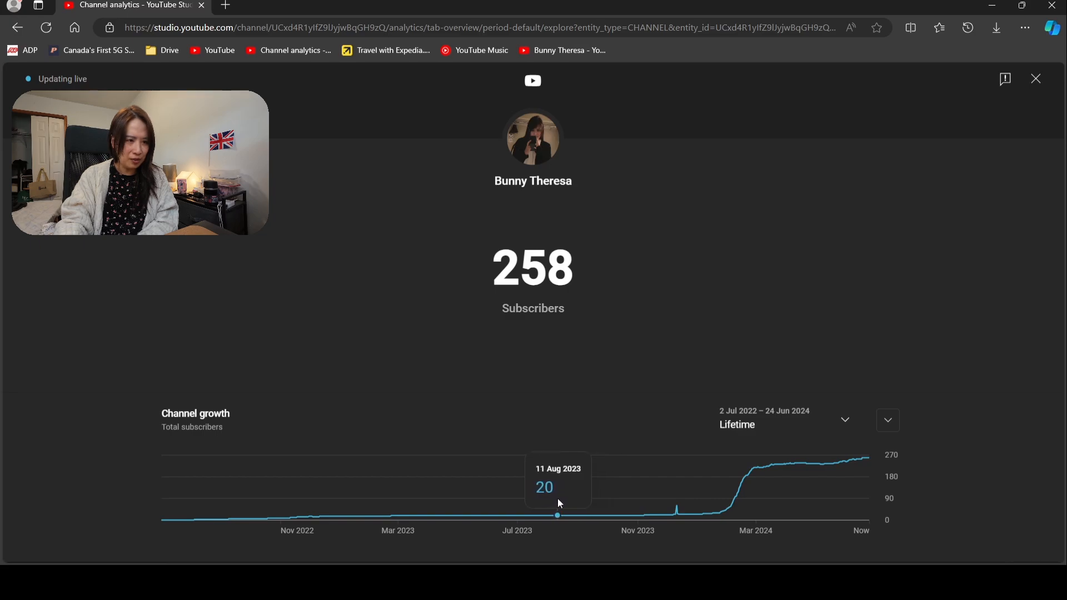
mouse_move(563, 515)
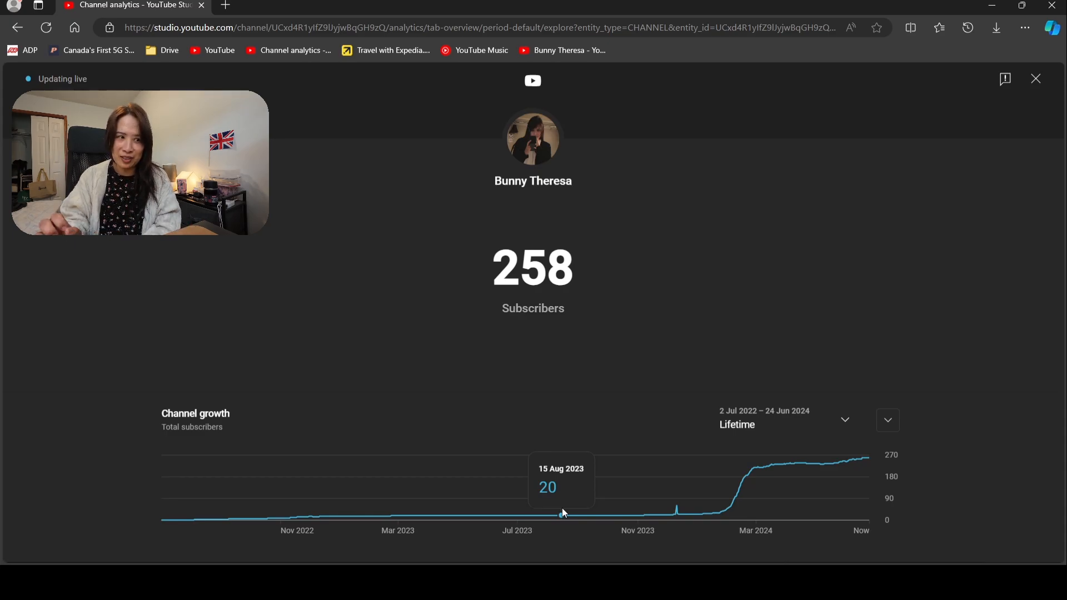
mouse_move(575, 515)
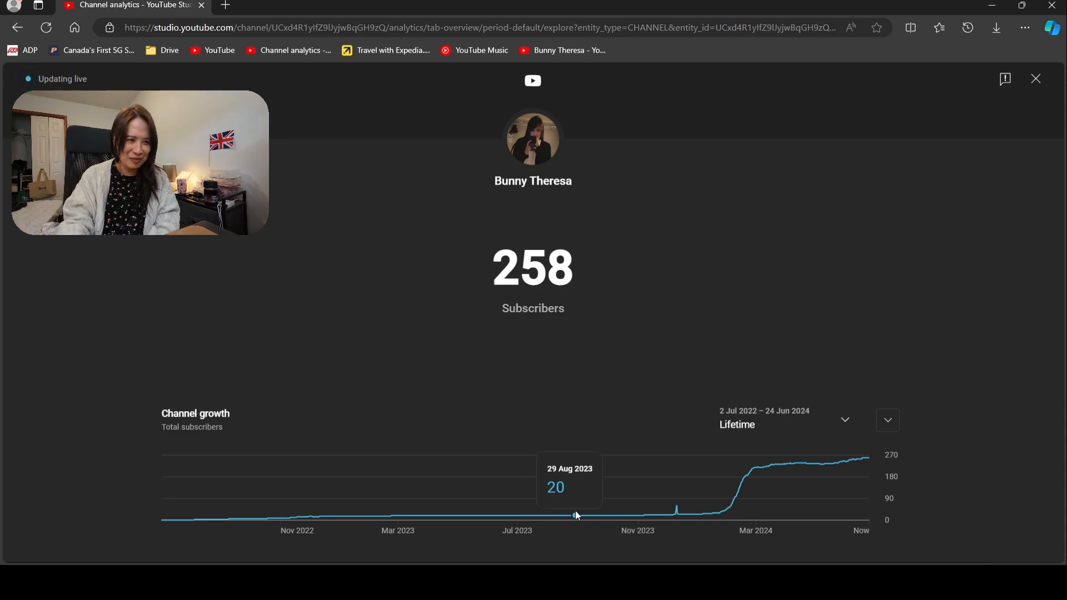
mouse_move(659, 519)
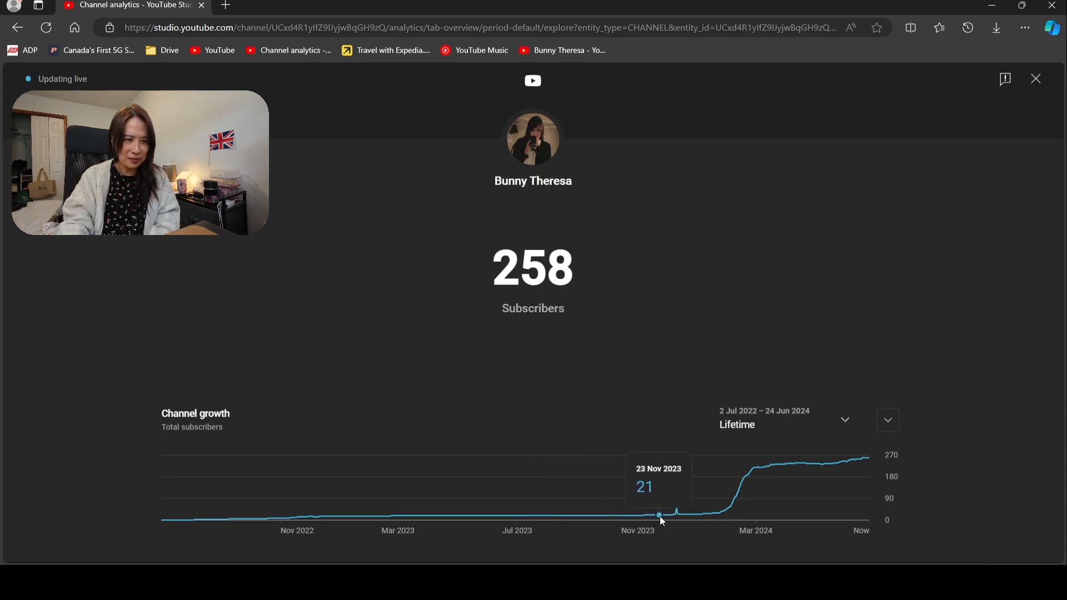
mouse_move(675, 514)
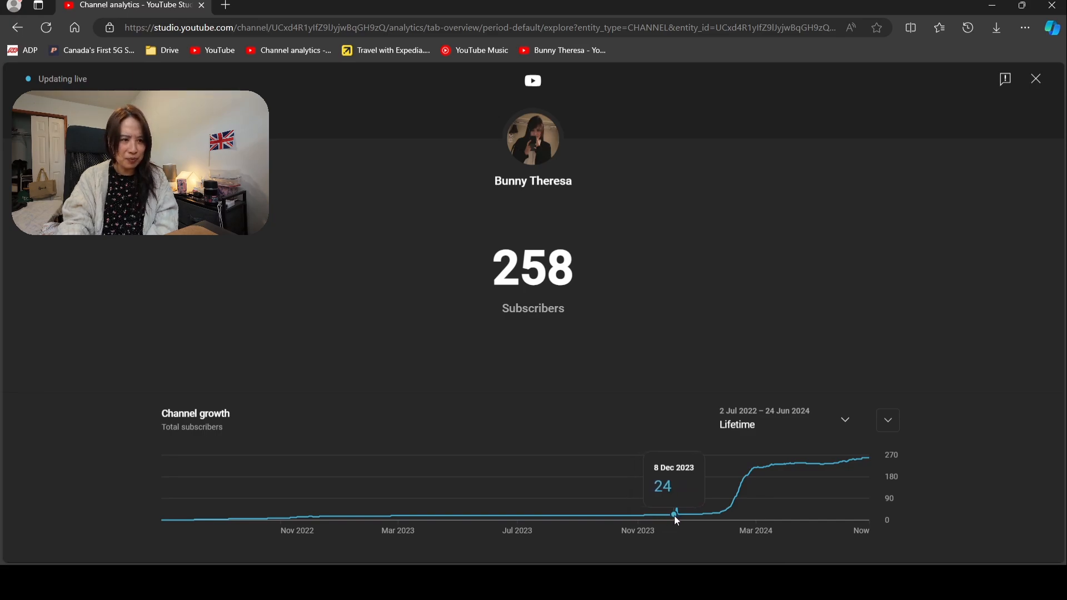
mouse_move(678, 515)
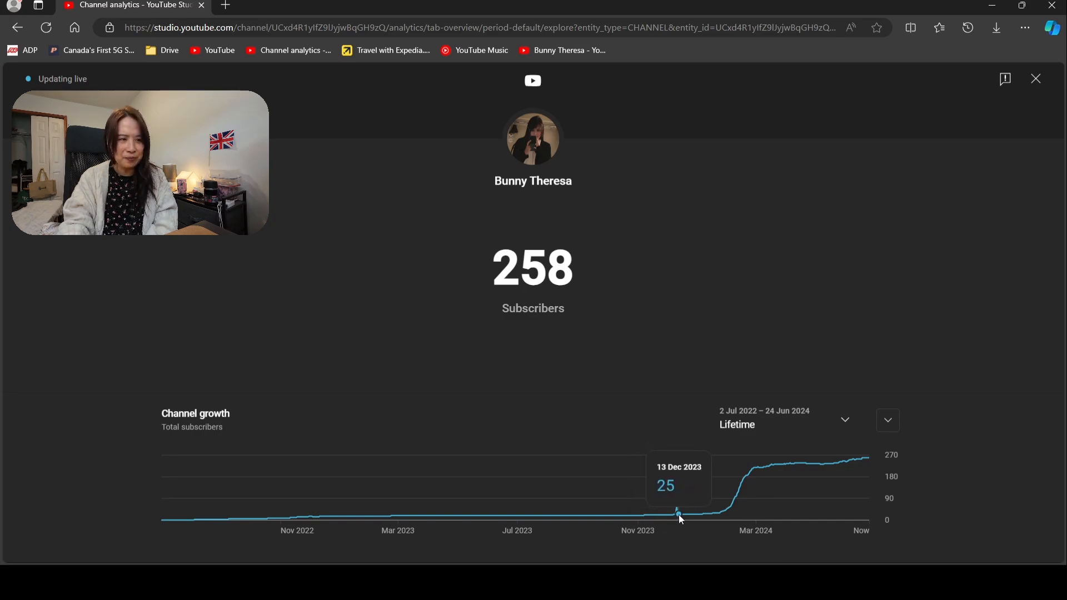
mouse_move(677, 512)
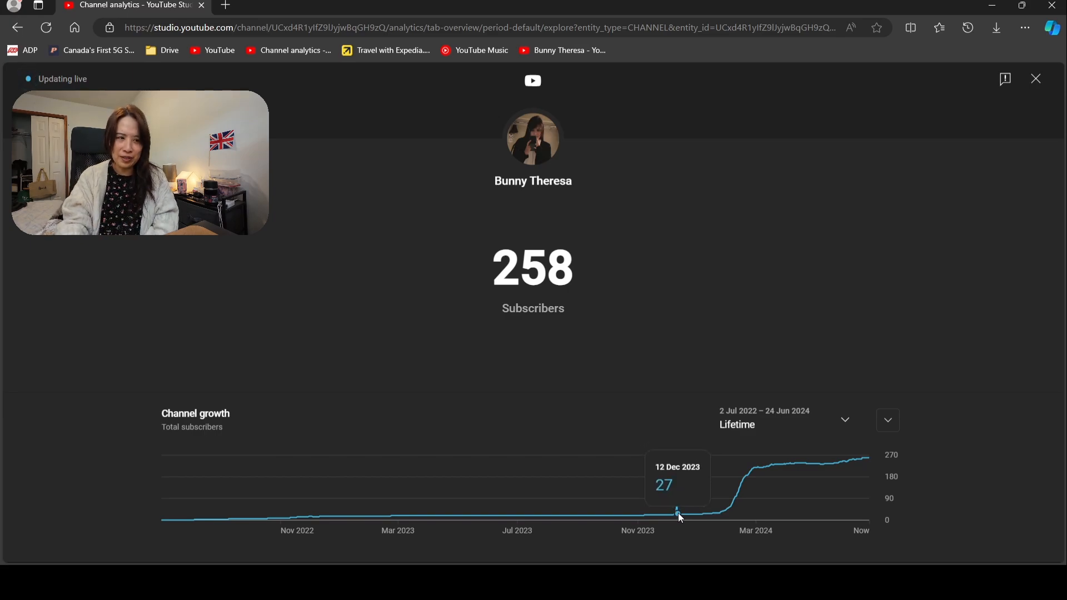
mouse_move(677, 511)
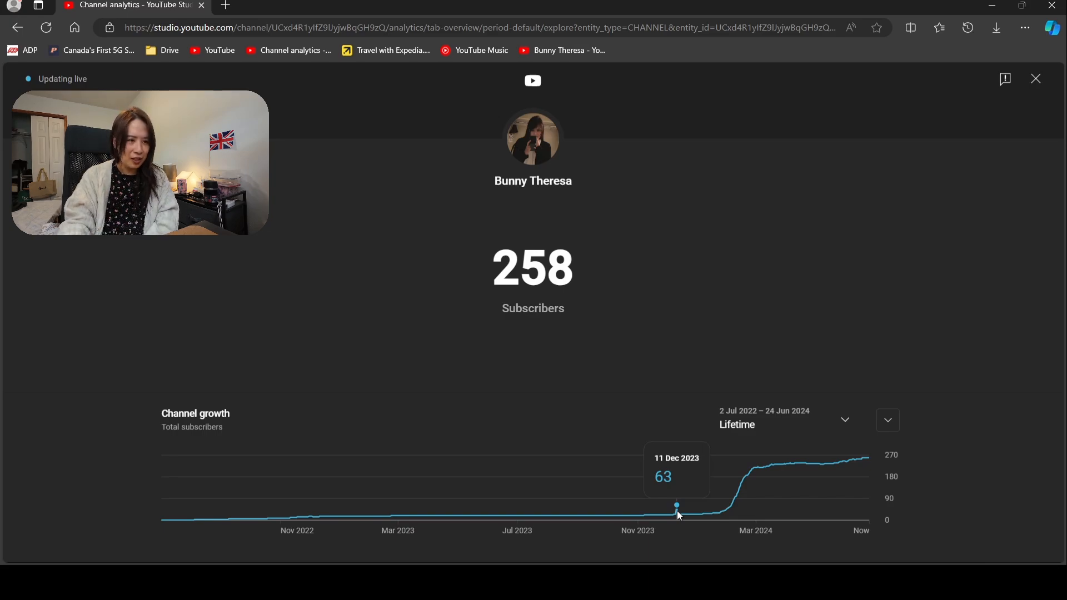
mouse_move(680, 510)
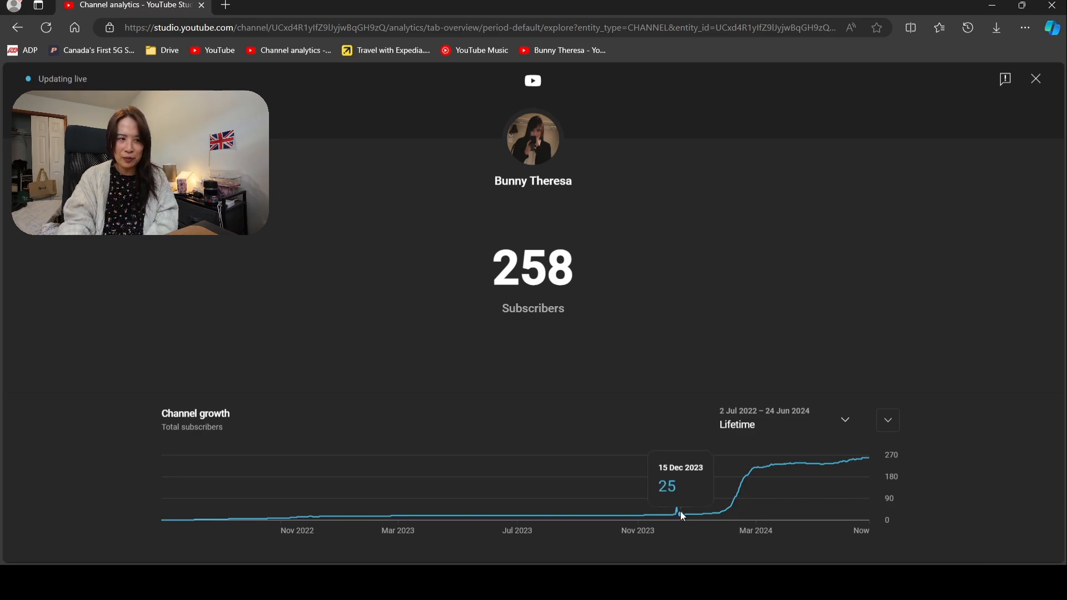
mouse_move(683, 514)
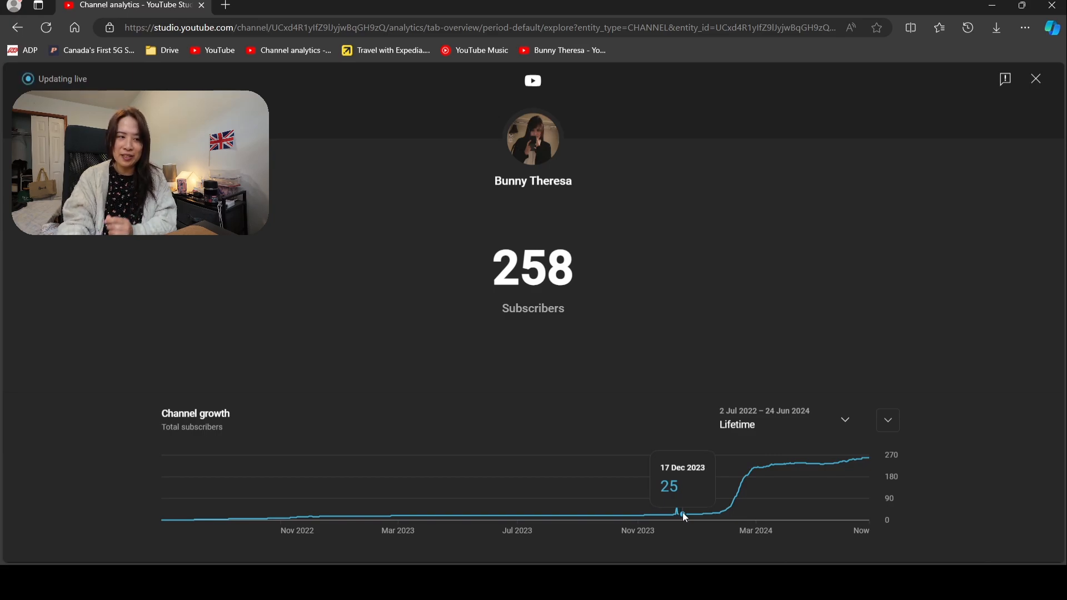
mouse_move(679, 513)
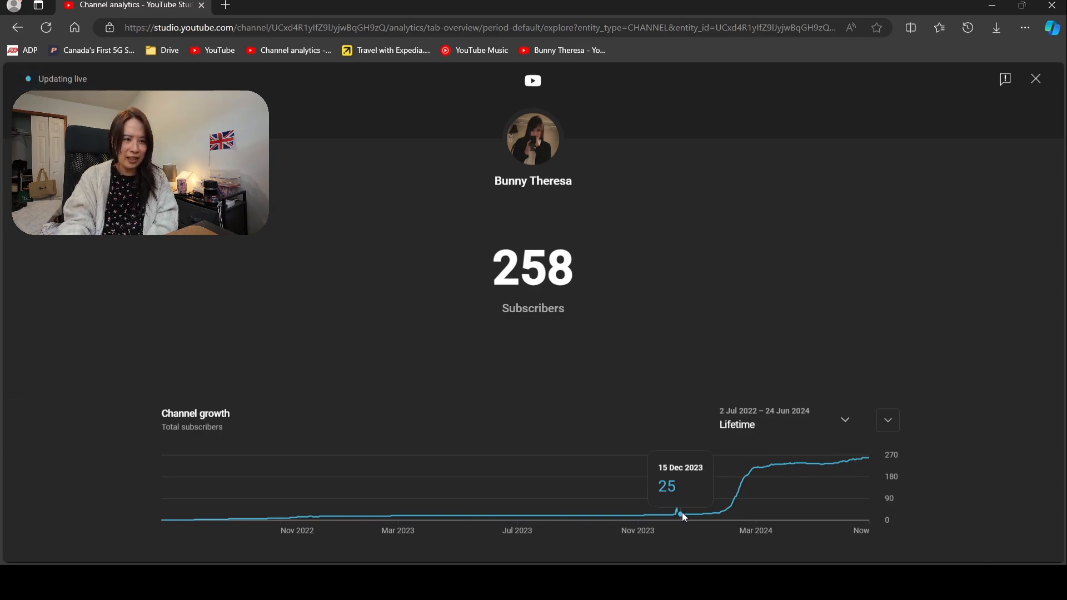
mouse_move(717, 514)
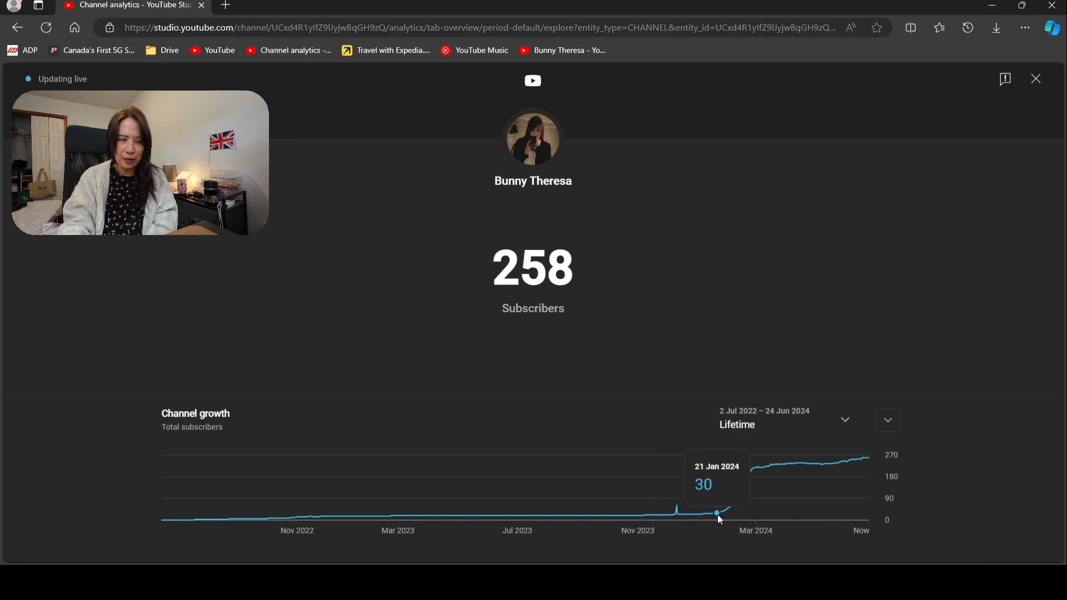
mouse_move(729, 507)
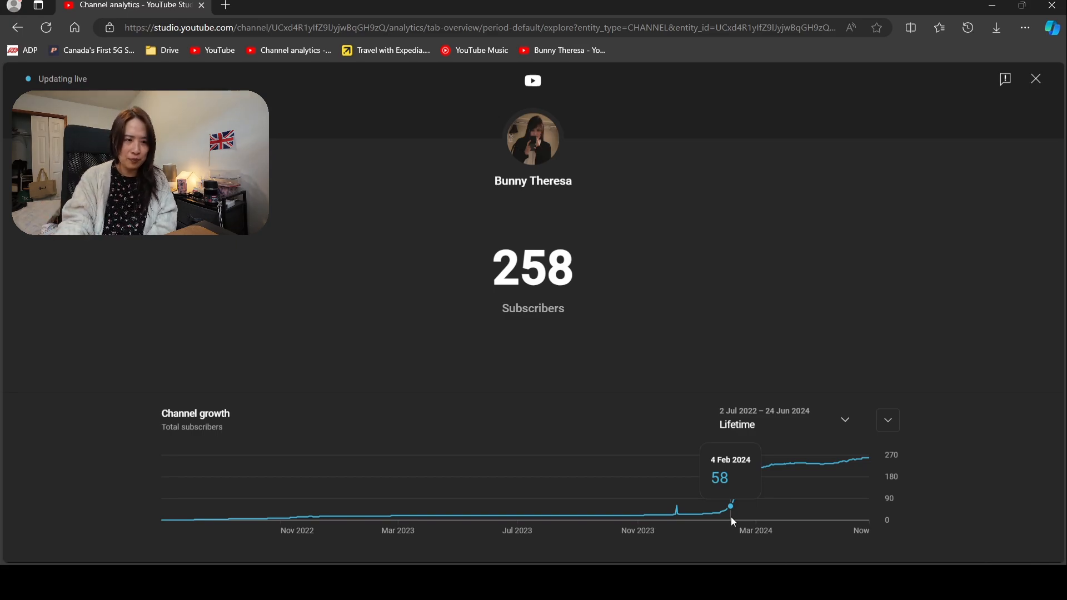
mouse_move(742, 484)
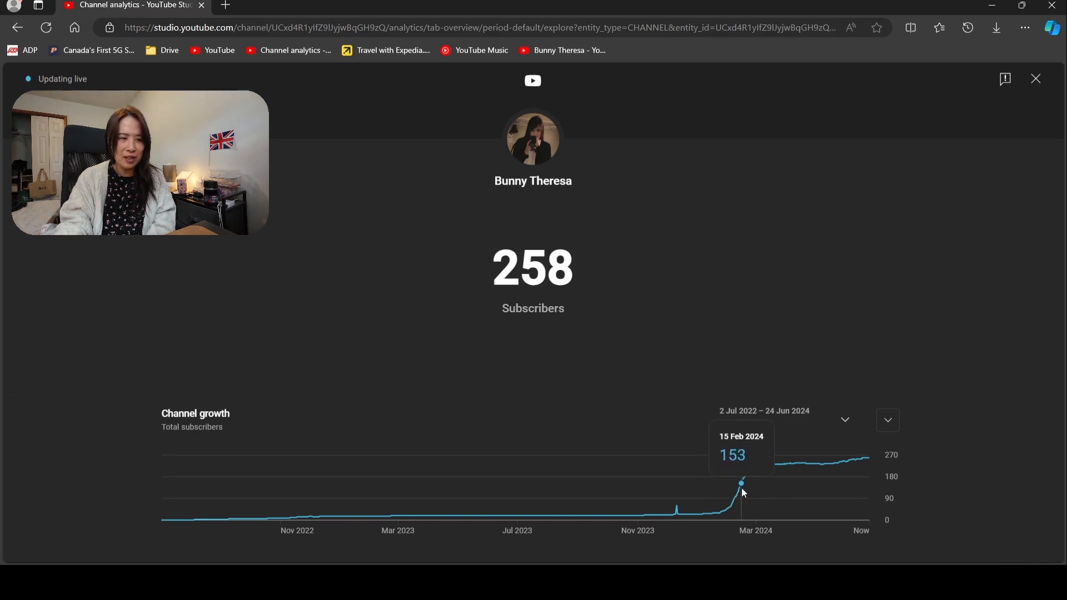
mouse_move(743, 484)
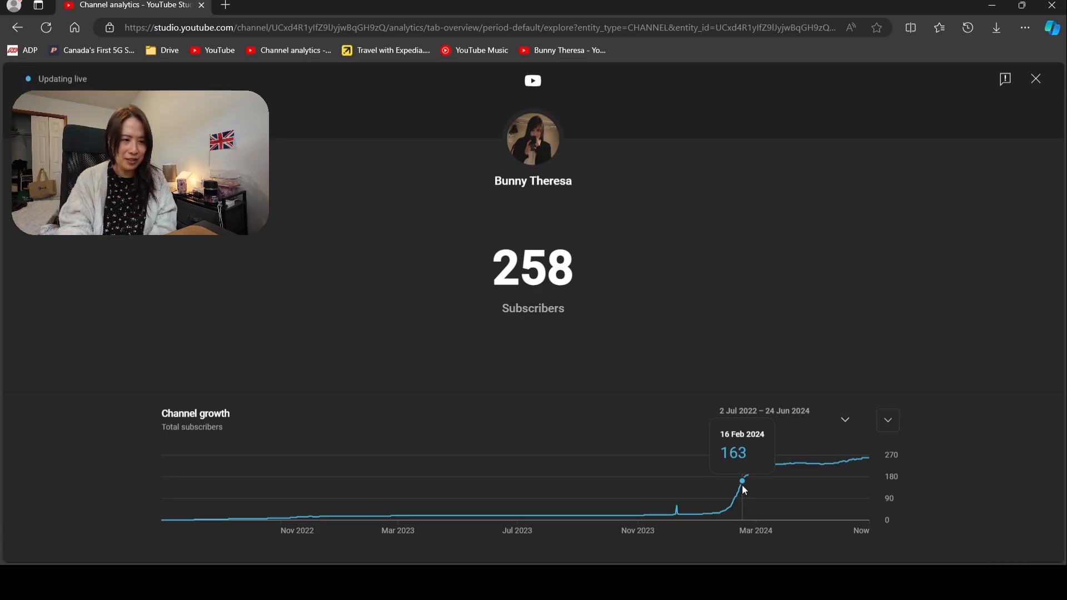
mouse_move(757, 478)
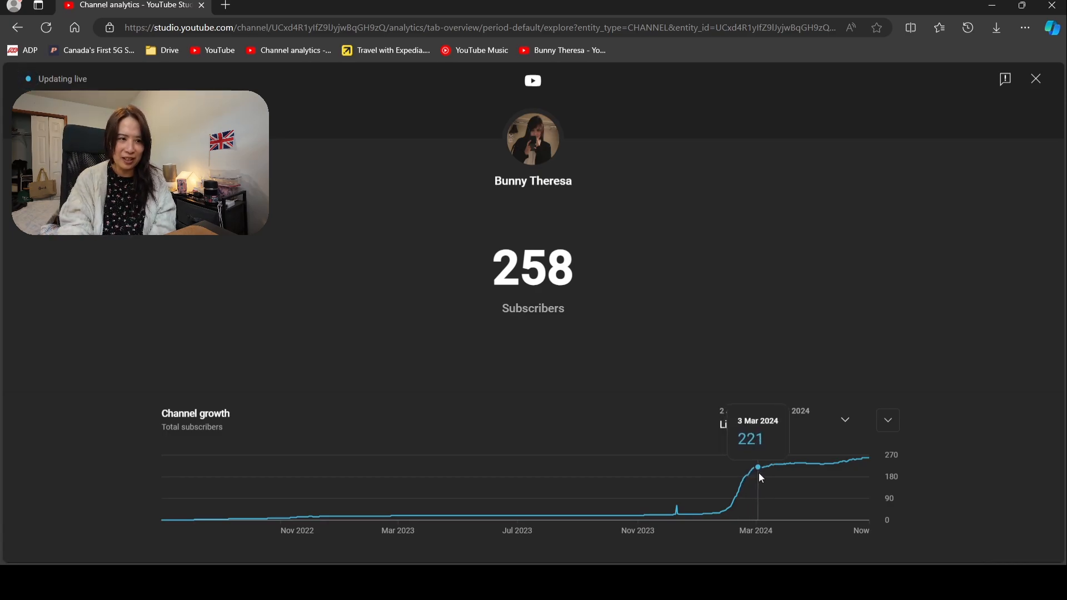
mouse_move(753, 469)
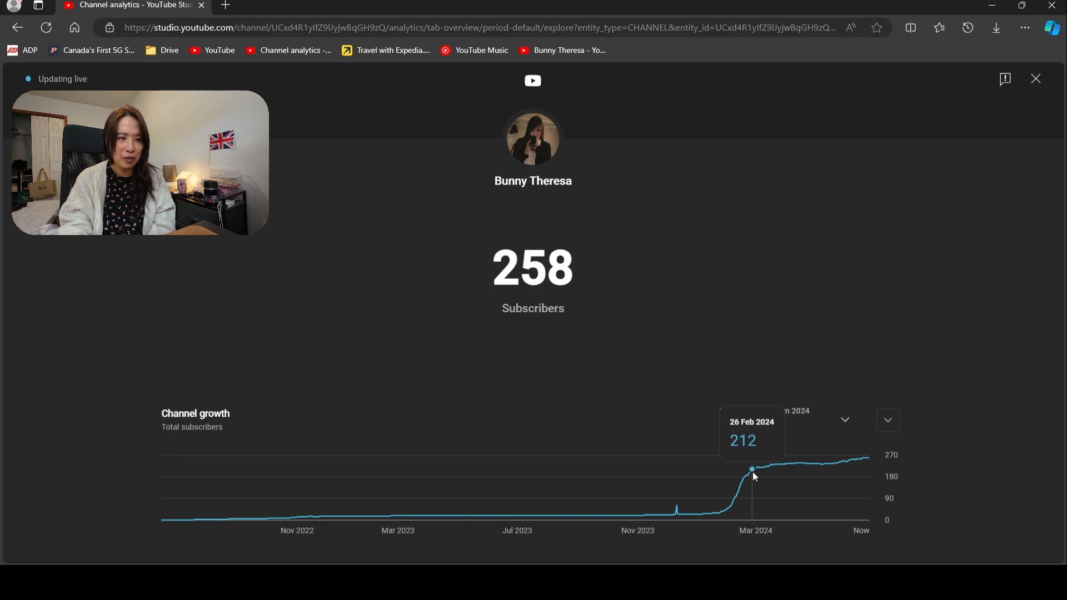
mouse_move(759, 469)
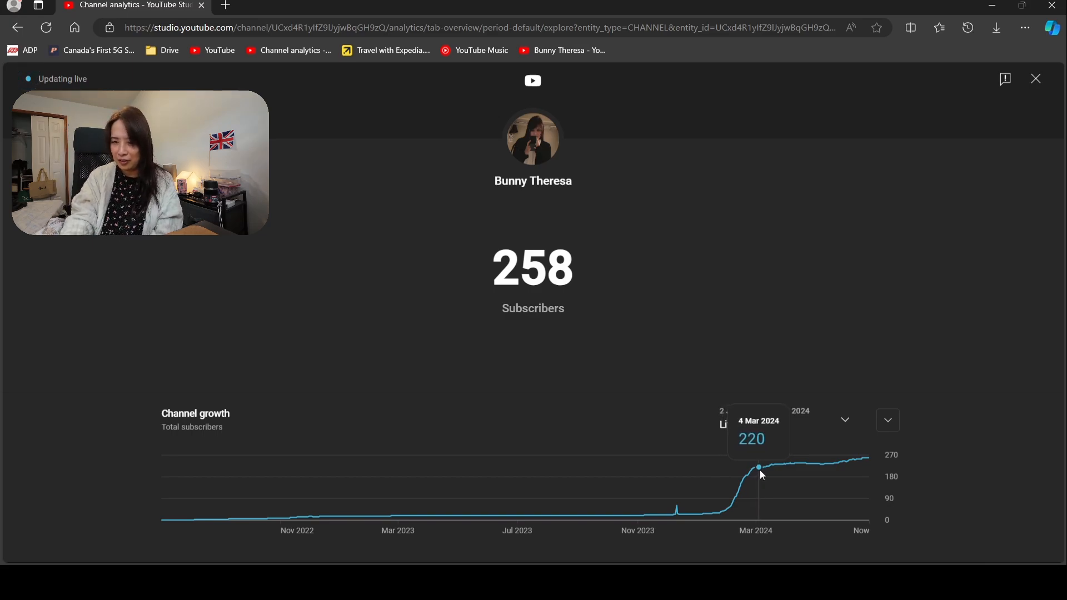
mouse_move(773, 474)
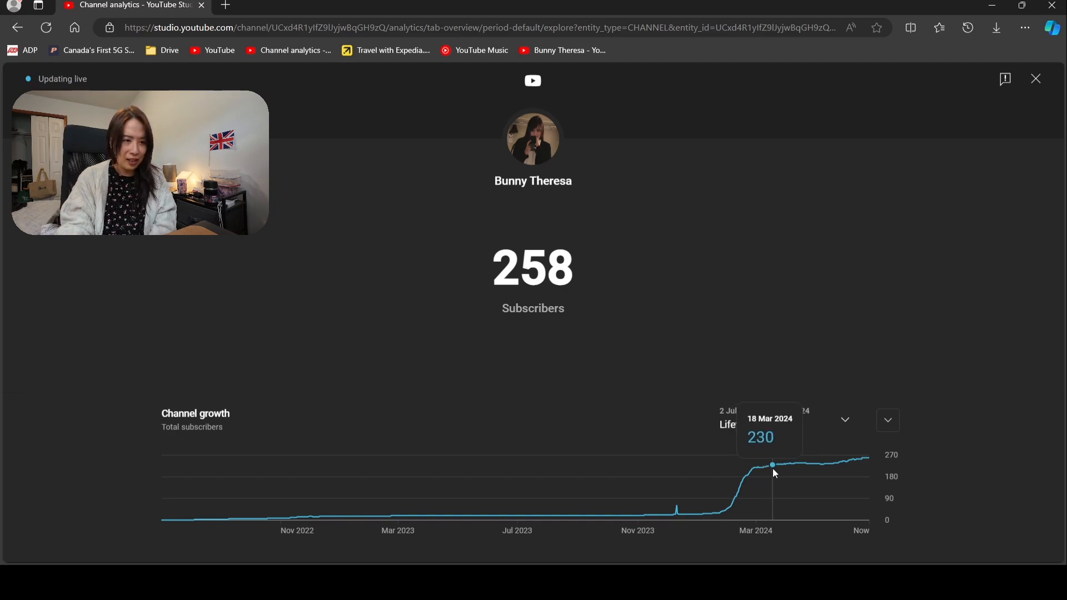
mouse_move(798, 468)
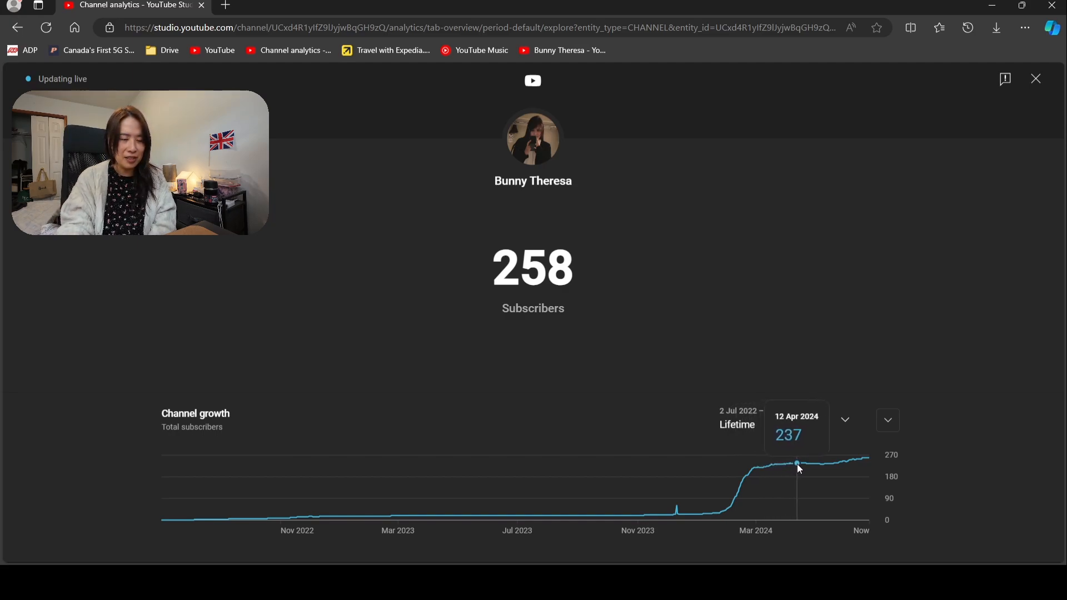
mouse_move(789, 467)
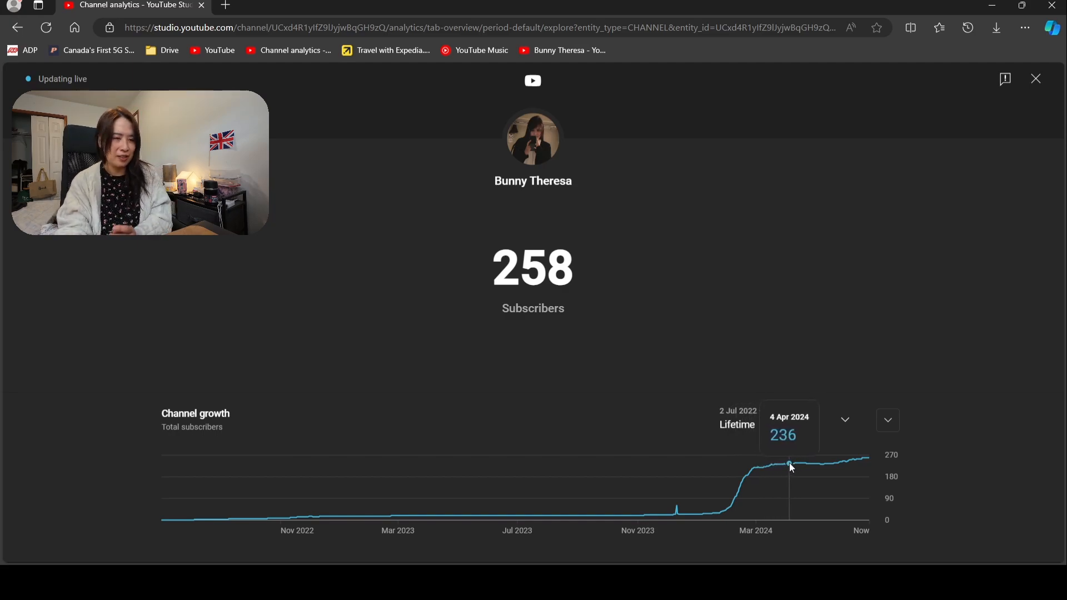
mouse_move(795, 468)
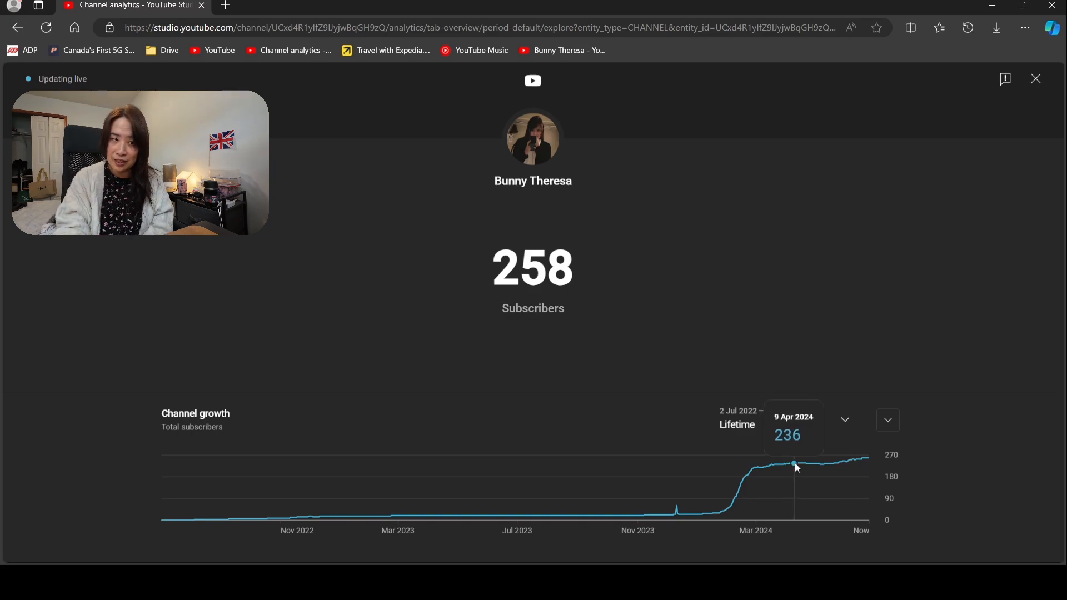
mouse_move(808, 464)
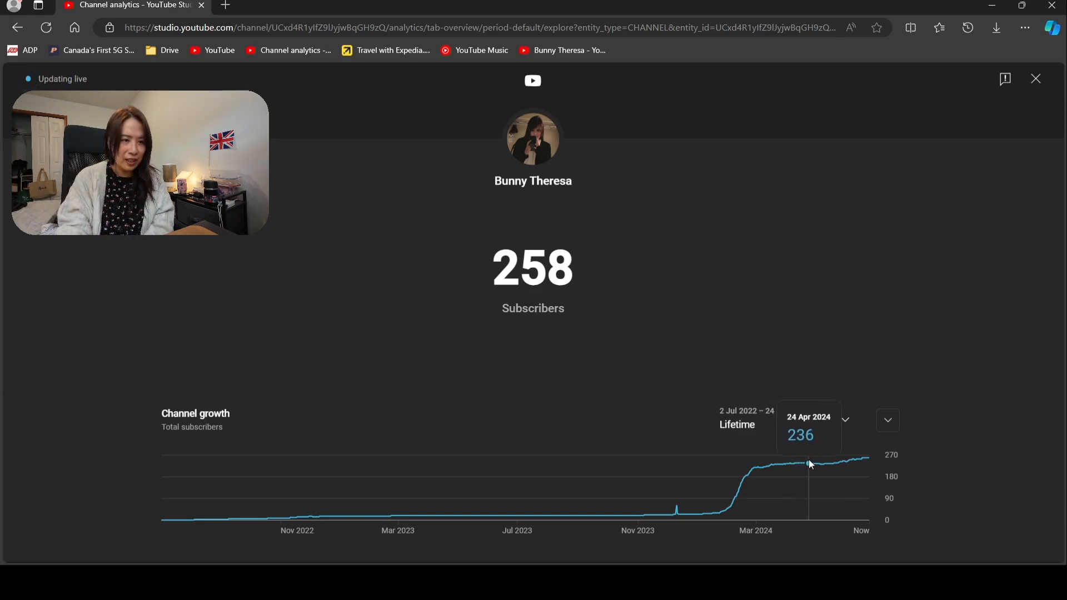
mouse_move(844, 461)
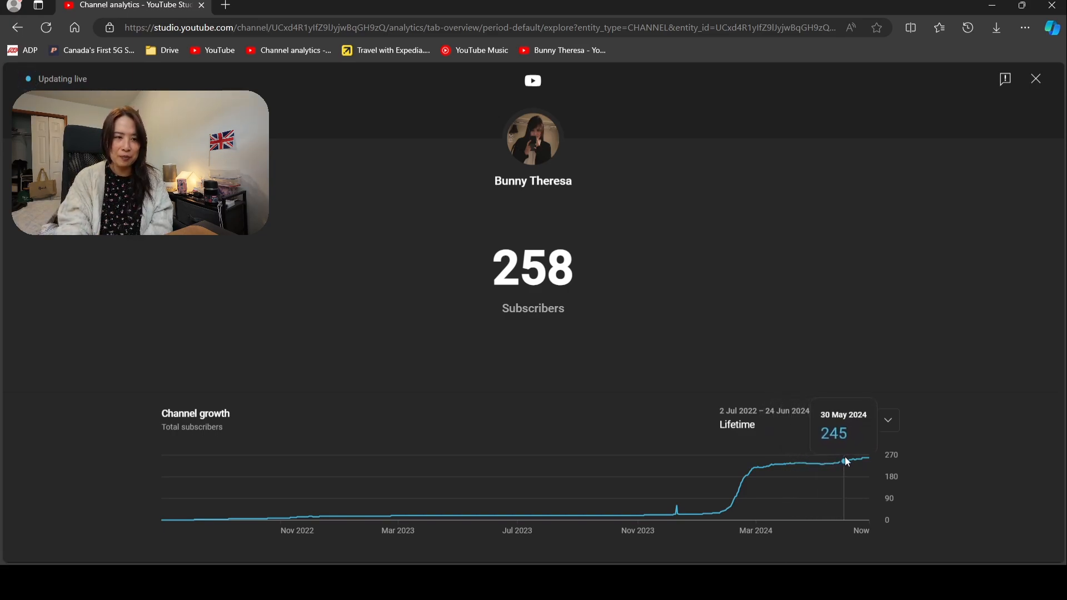
mouse_move(870, 461)
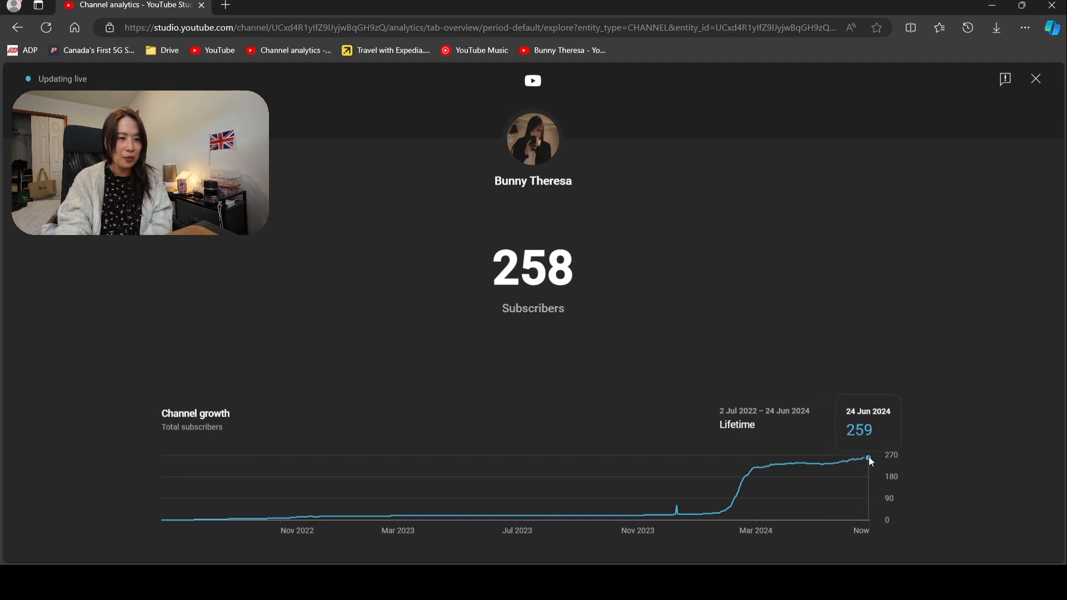
mouse_move(703, 513)
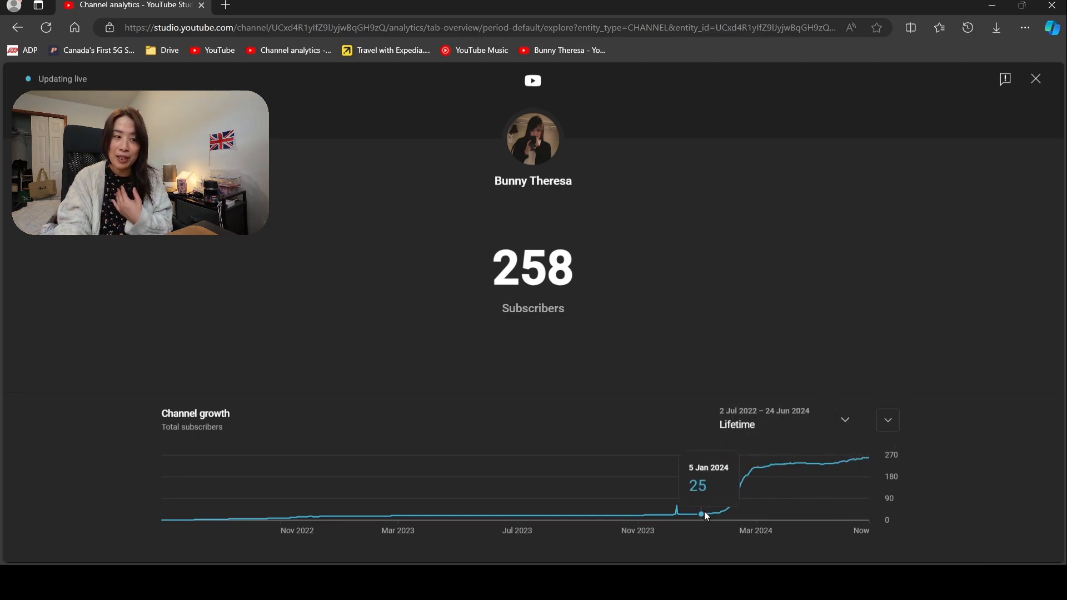
mouse_move(745, 501)
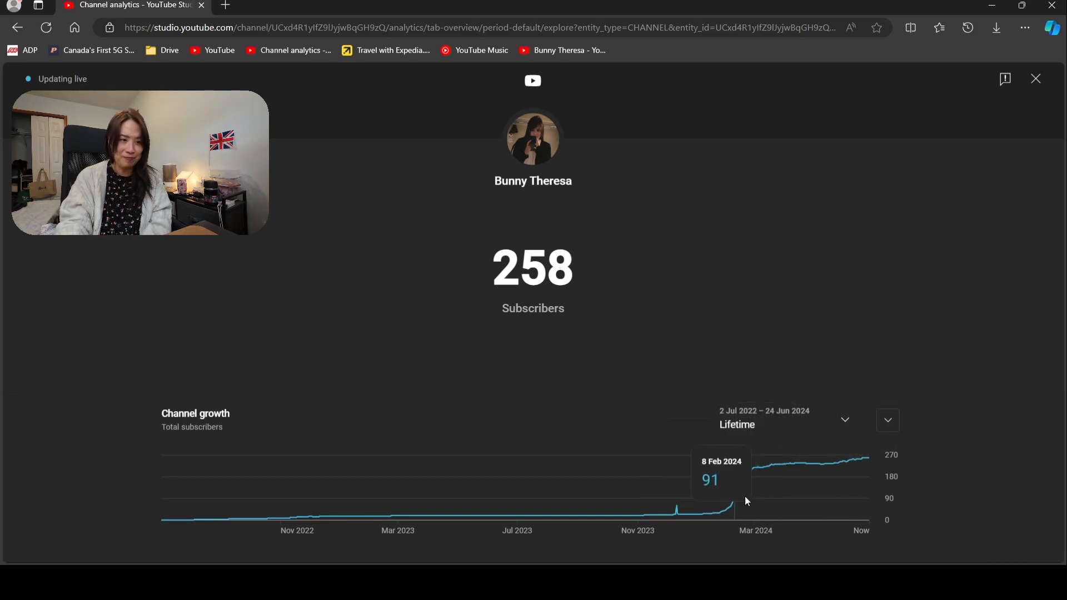
Close the live subscriber count, returning to the lifetime views chart starting 11 Jul 2022
left_click(1035, 79)
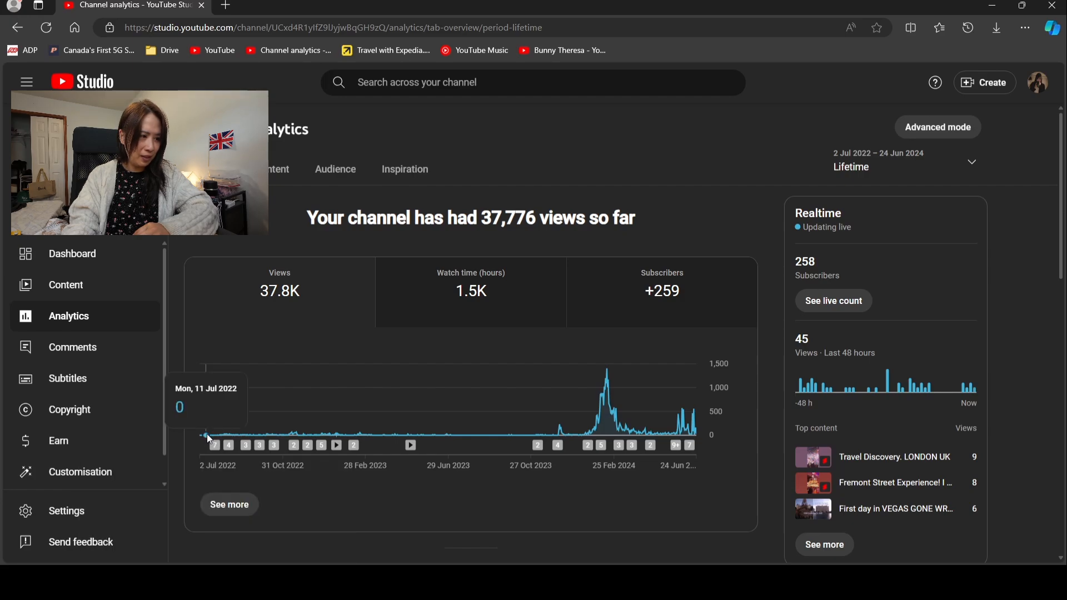
mouse_move(218, 438)
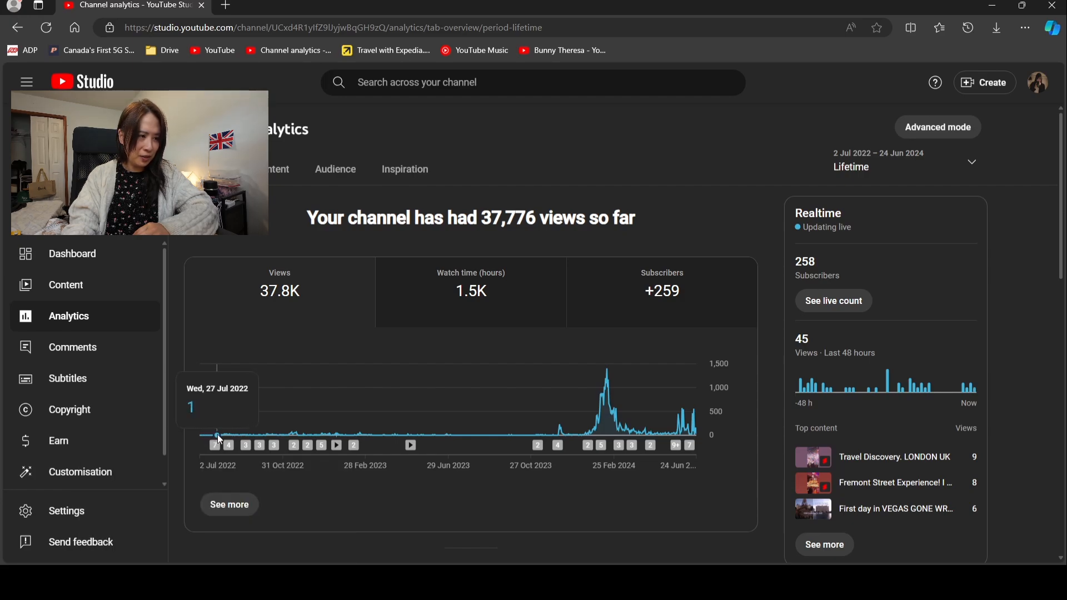
mouse_move(226, 436)
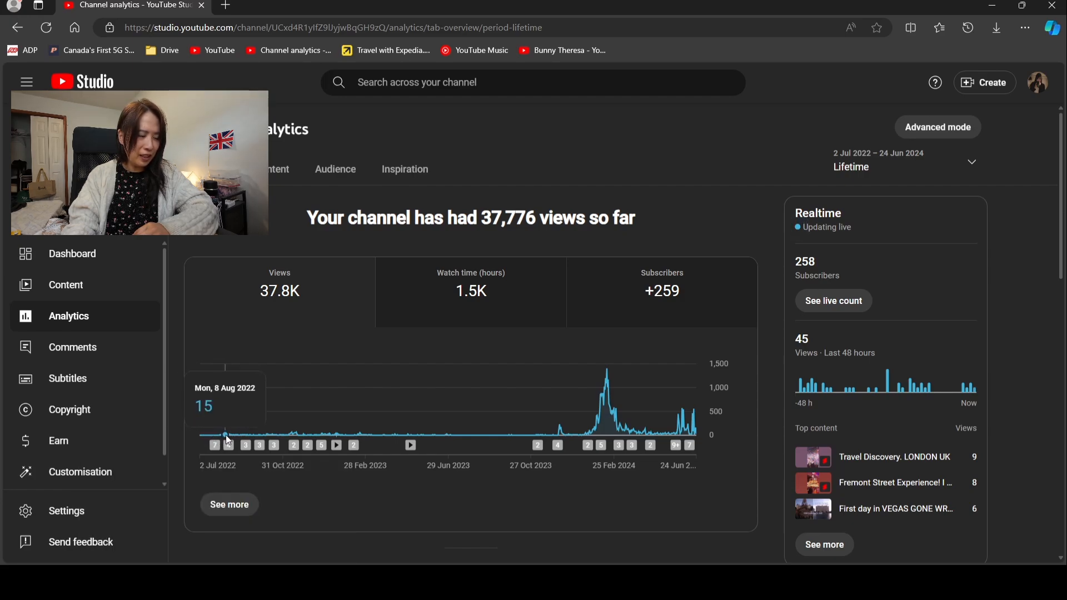
mouse_move(234, 437)
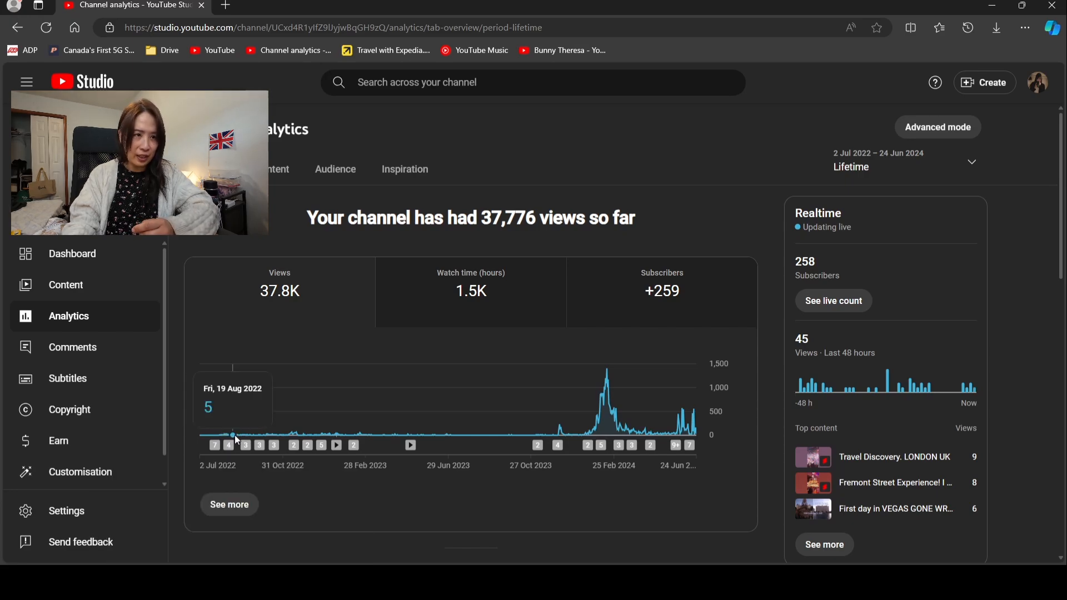
mouse_move(238, 436)
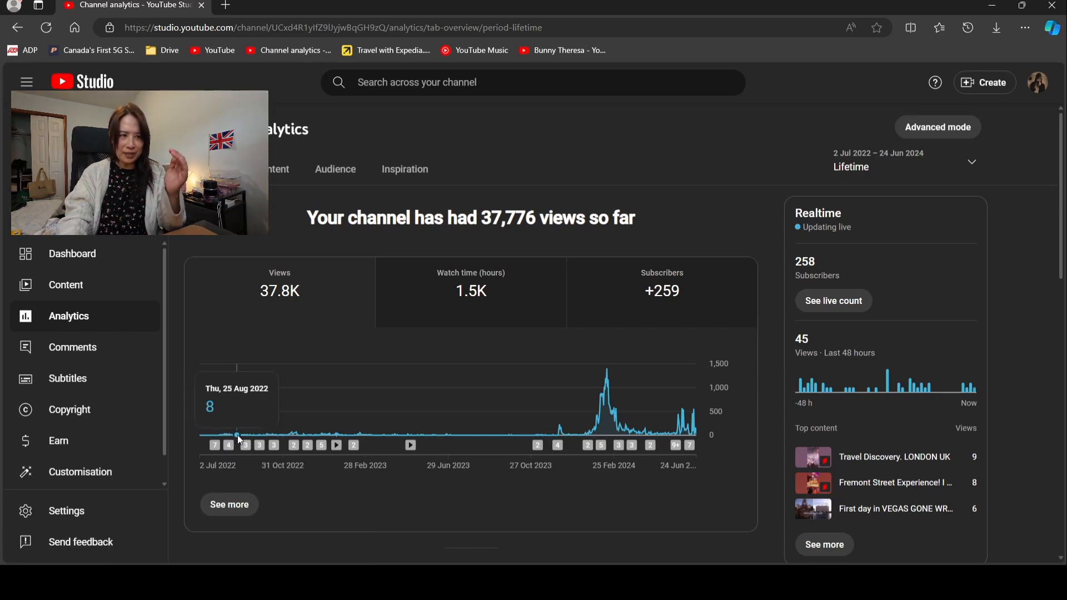
mouse_move(231, 436)
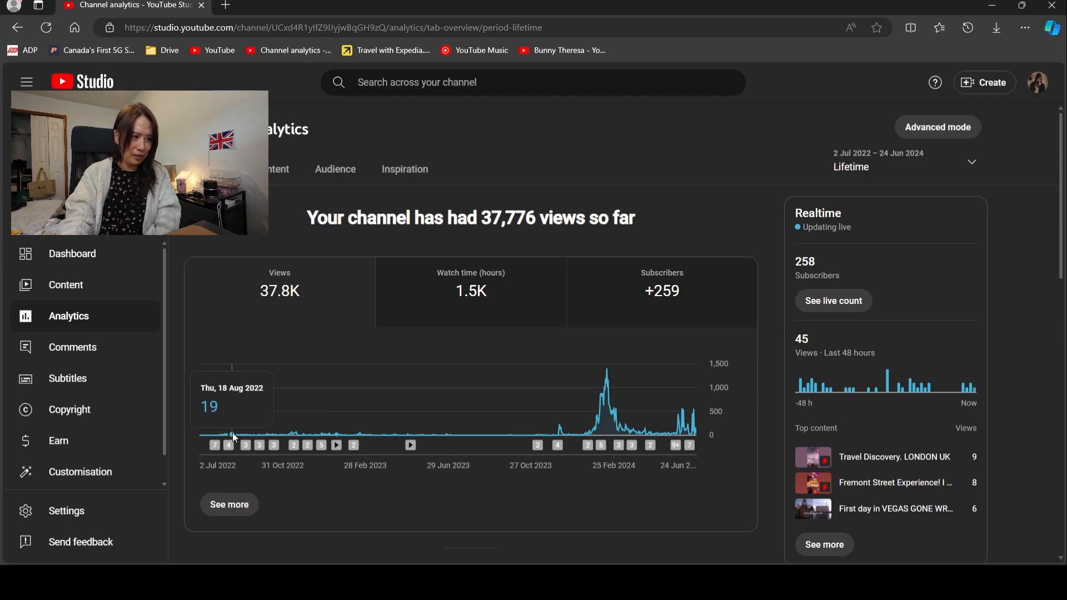
mouse_move(239, 435)
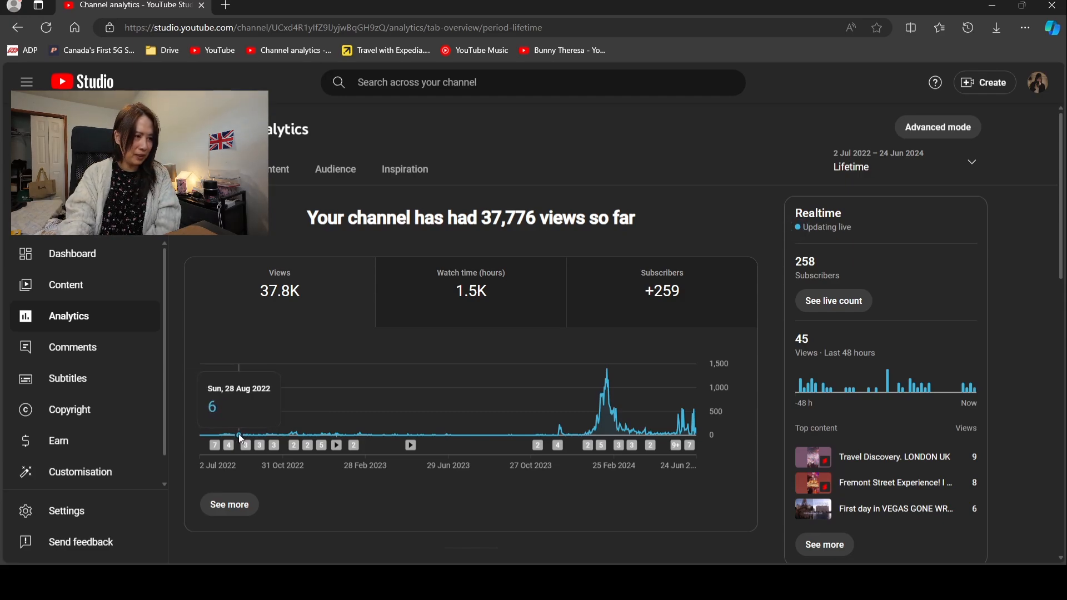
mouse_move(243, 436)
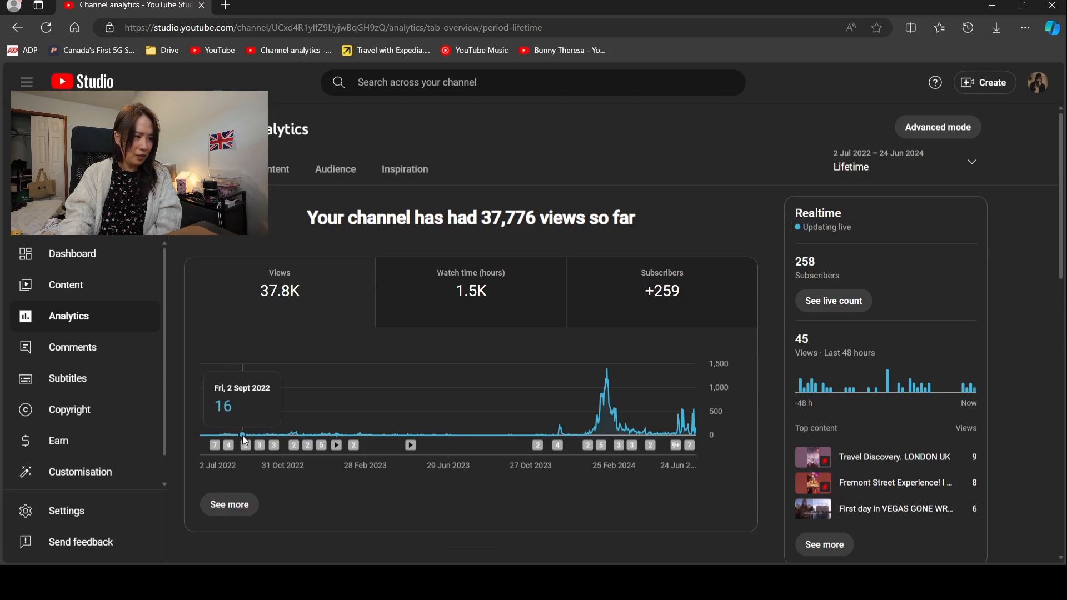
mouse_move(248, 436)
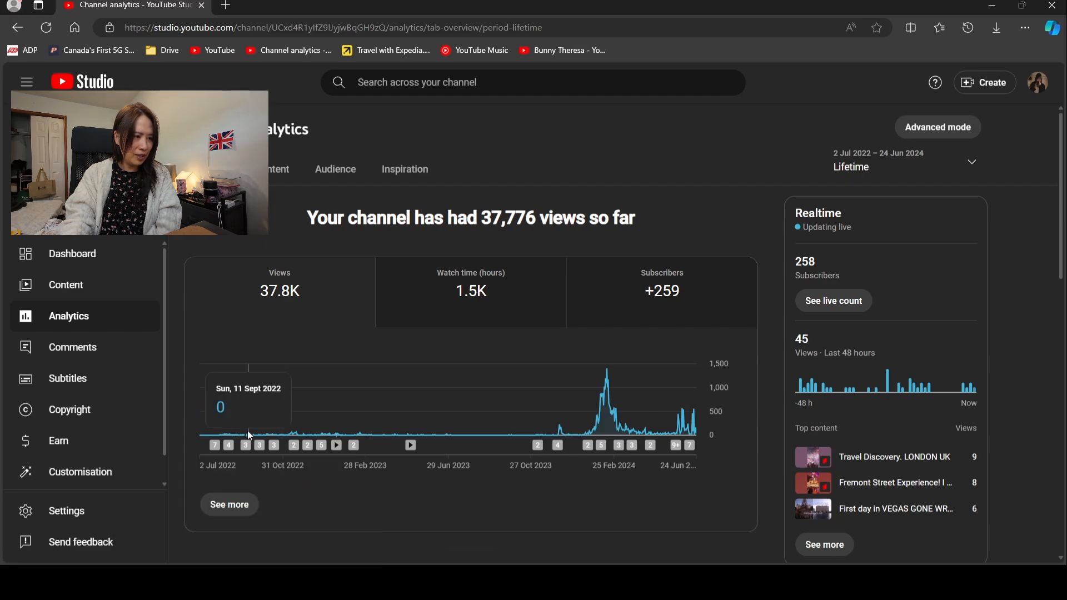
mouse_move(259, 436)
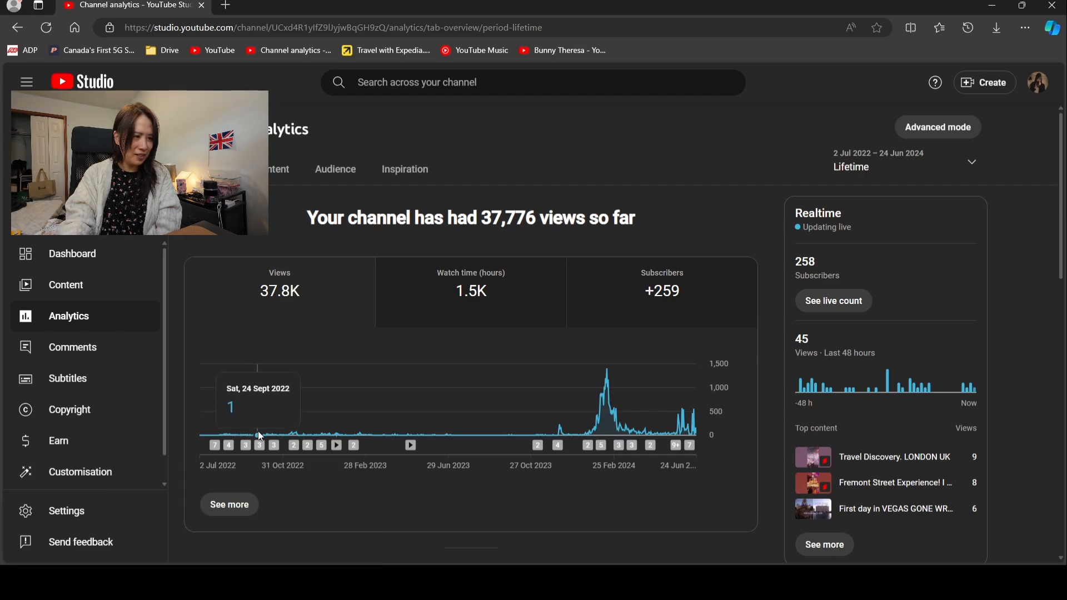
mouse_move(263, 436)
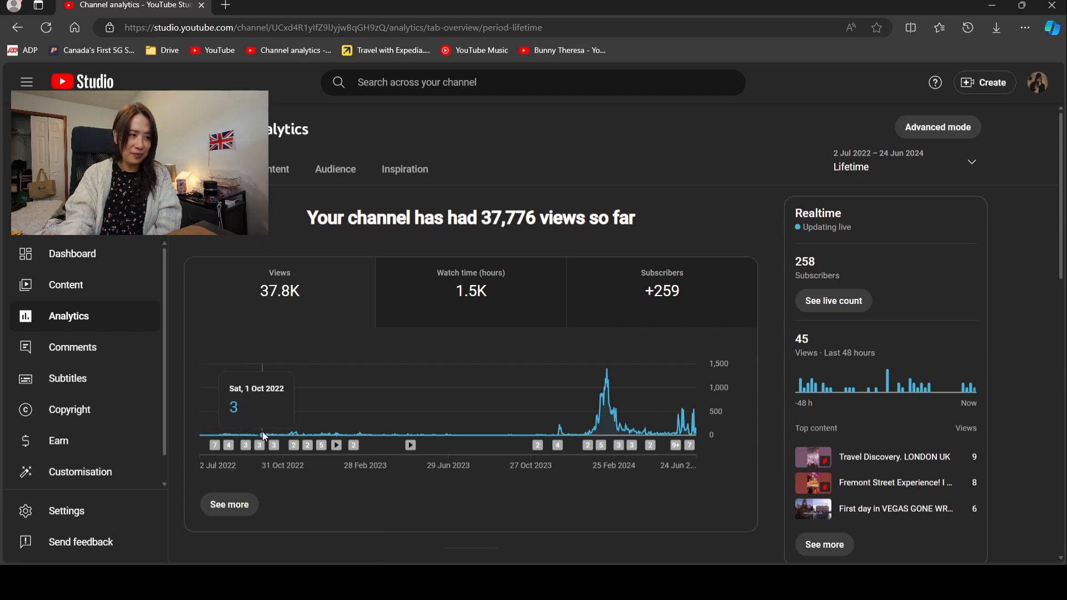
mouse_move(272, 436)
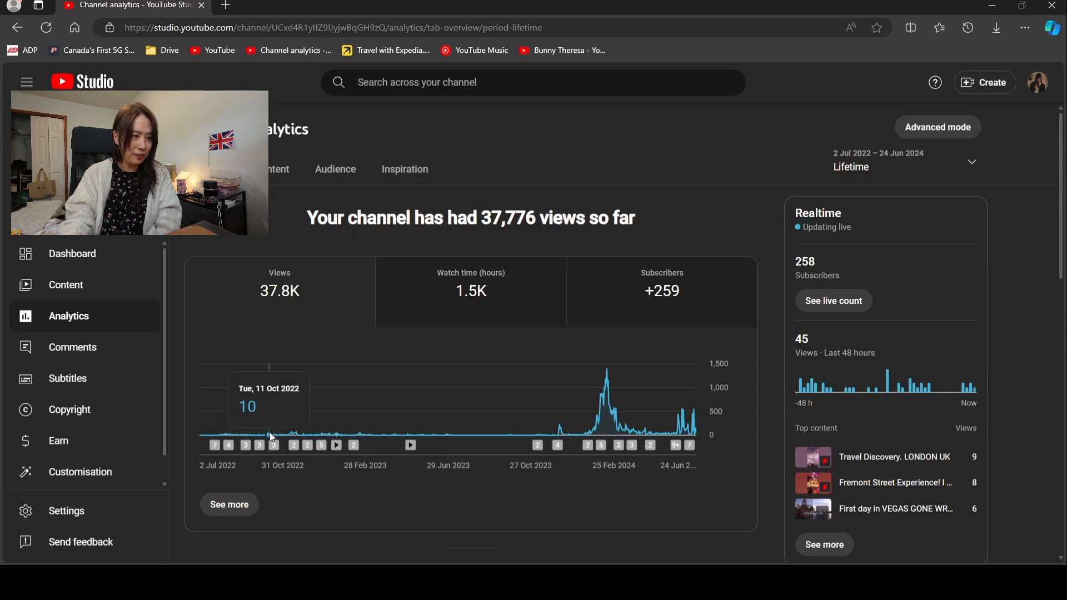
mouse_move(286, 437)
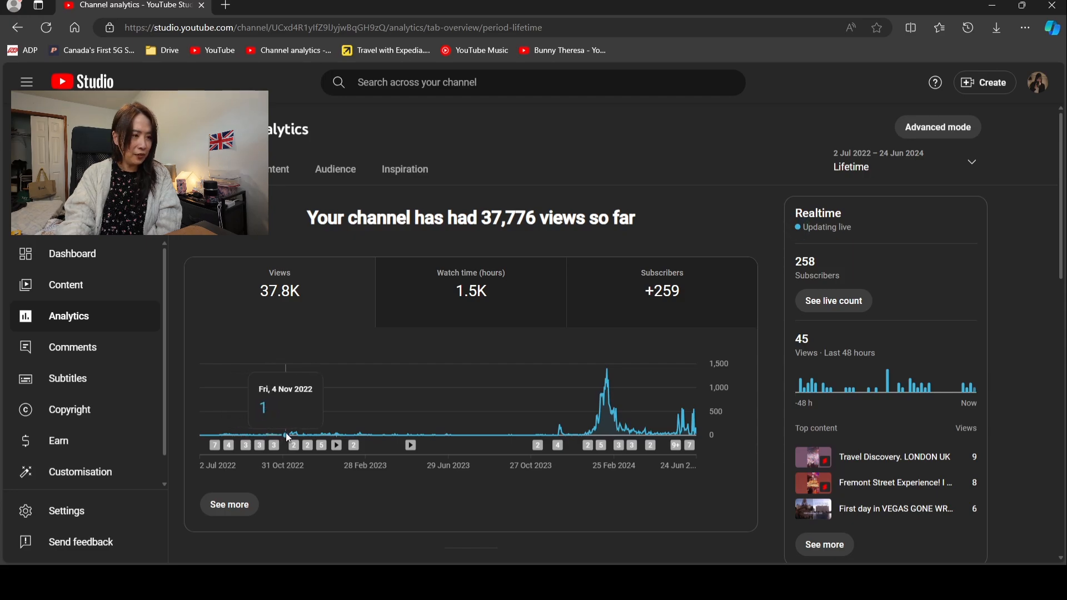
mouse_move(292, 435)
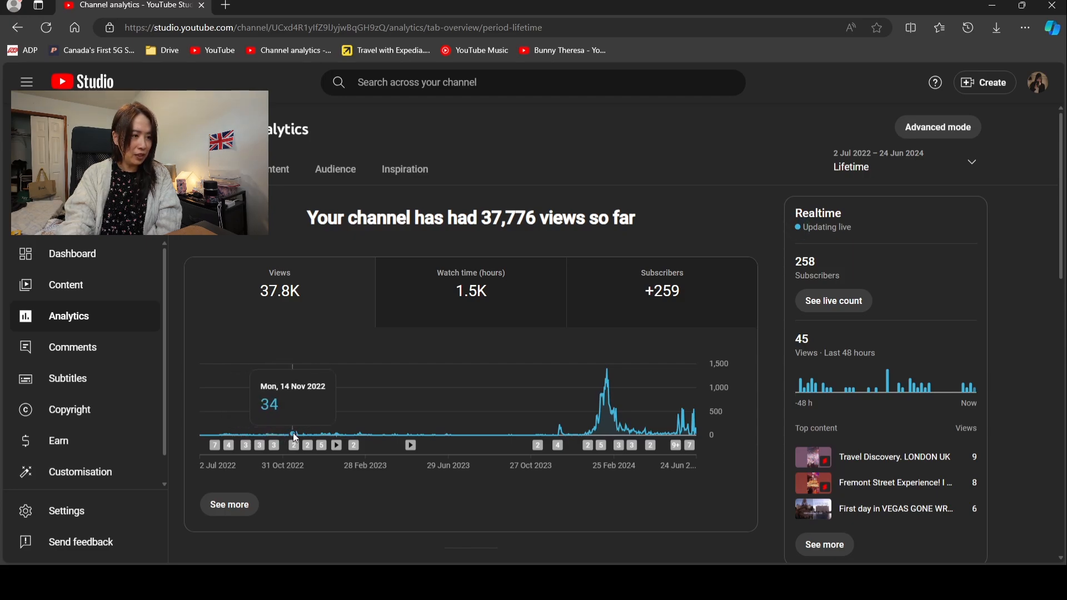
mouse_move(308, 437)
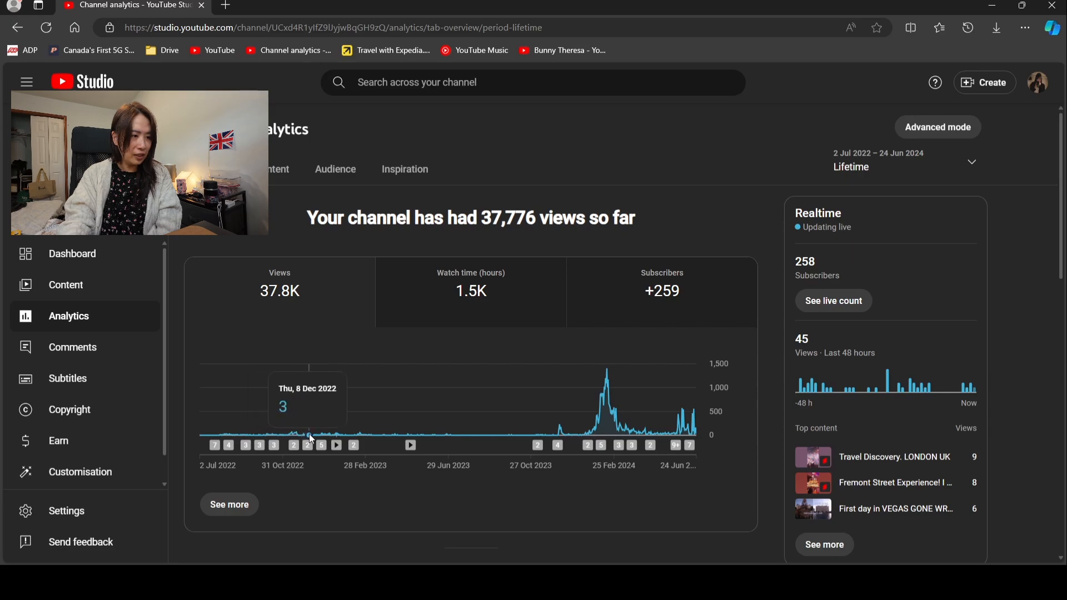
mouse_move(325, 438)
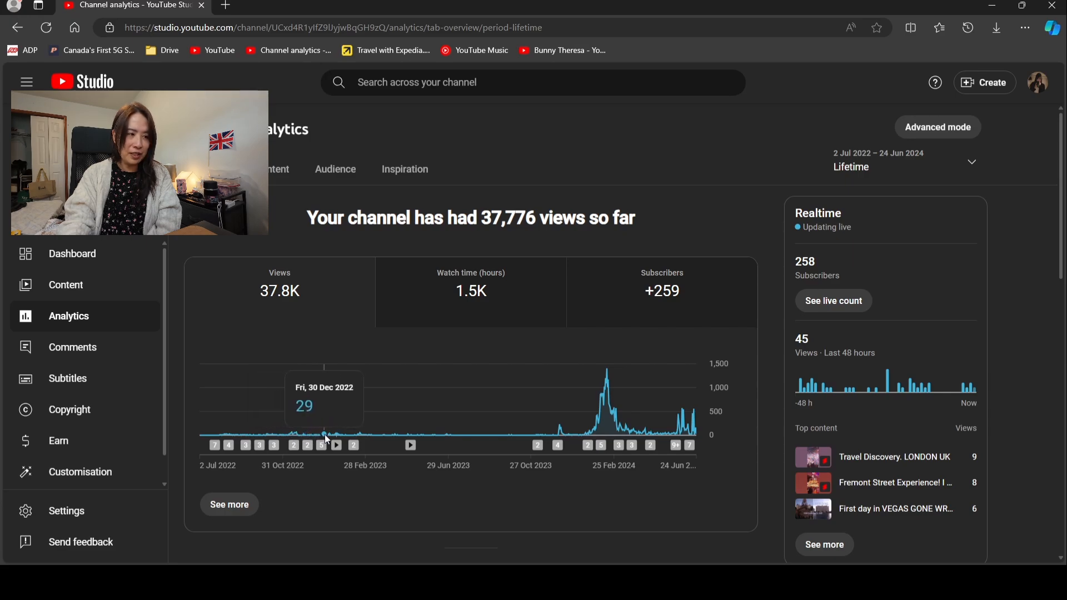
mouse_move(331, 436)
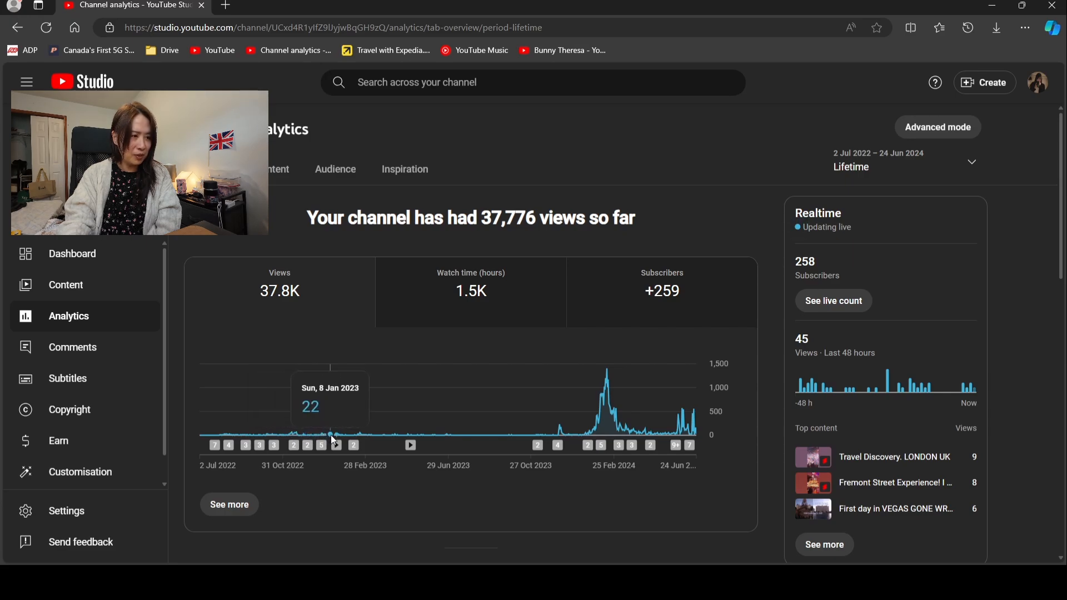
mouse_move(335, 439)
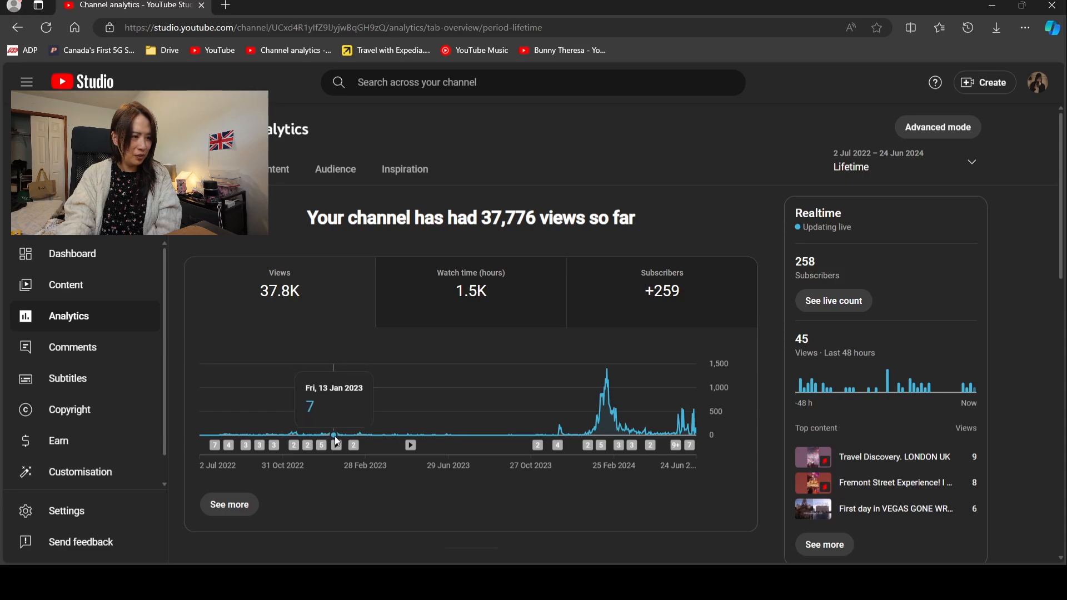
mouse_move(332, 436)
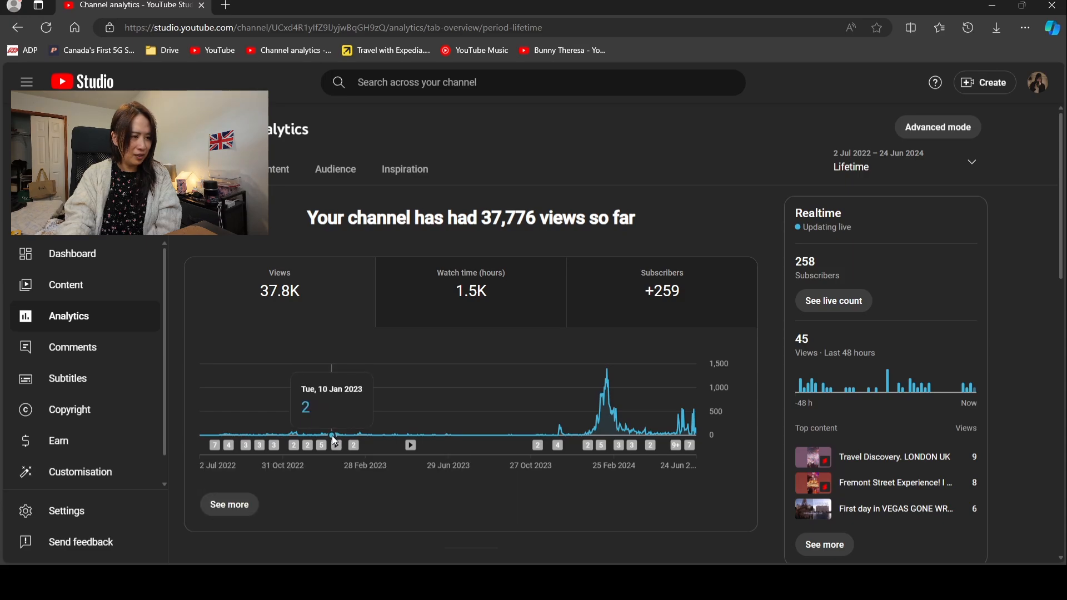
mouse_move(338, 435)
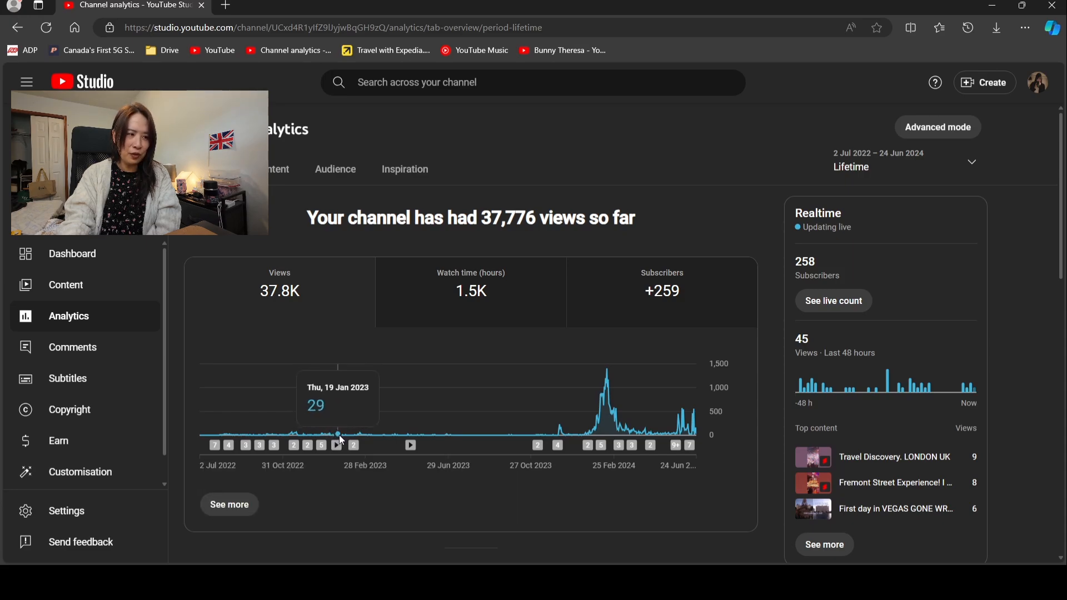
mouse_move(343, 436)
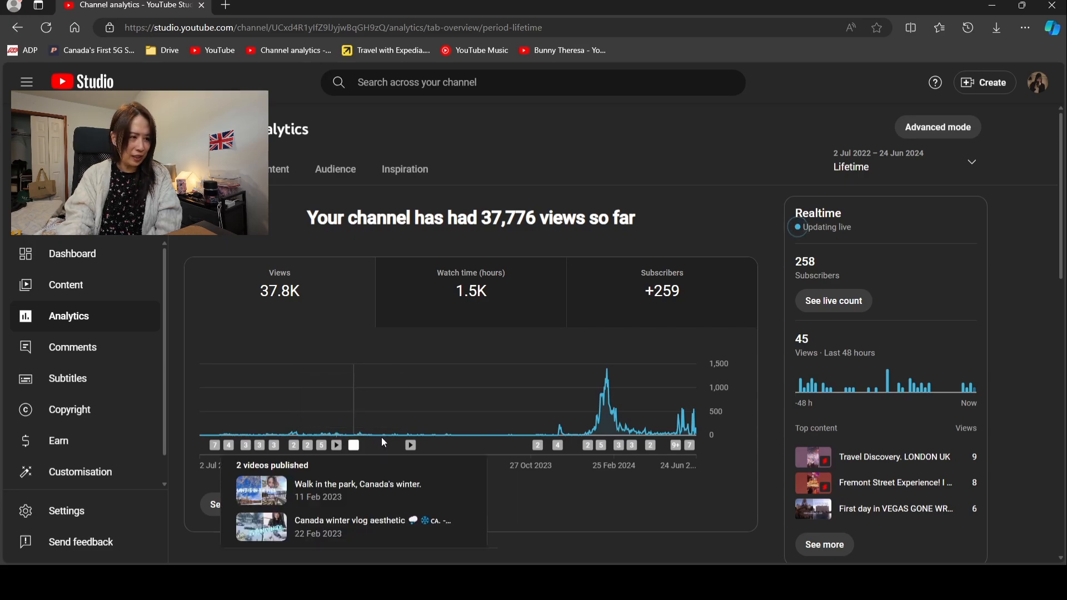
mouse_move(352, 448)
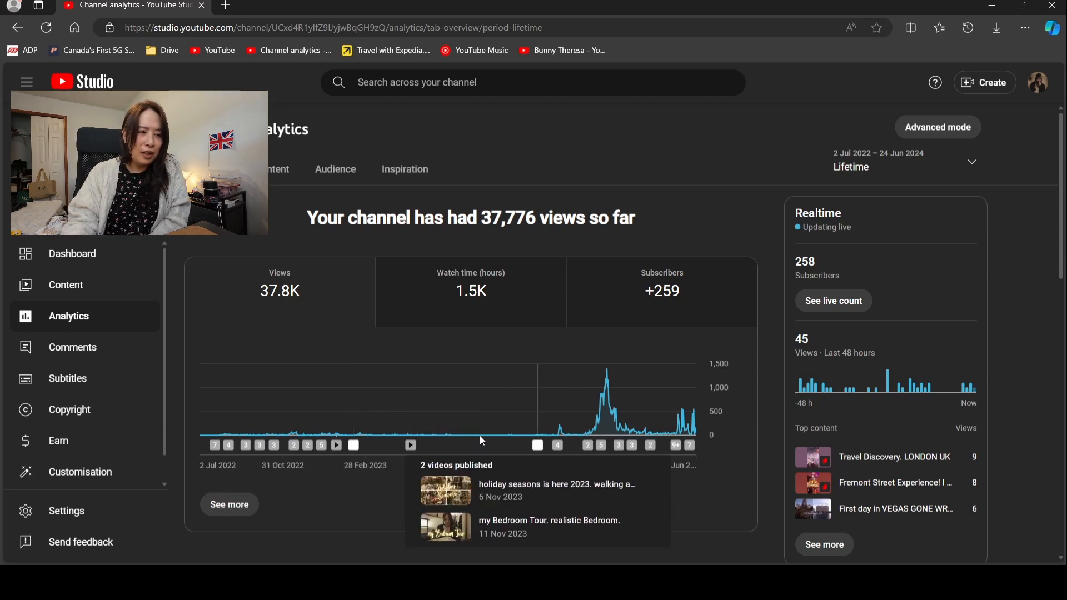
mouse_move(421, 434)
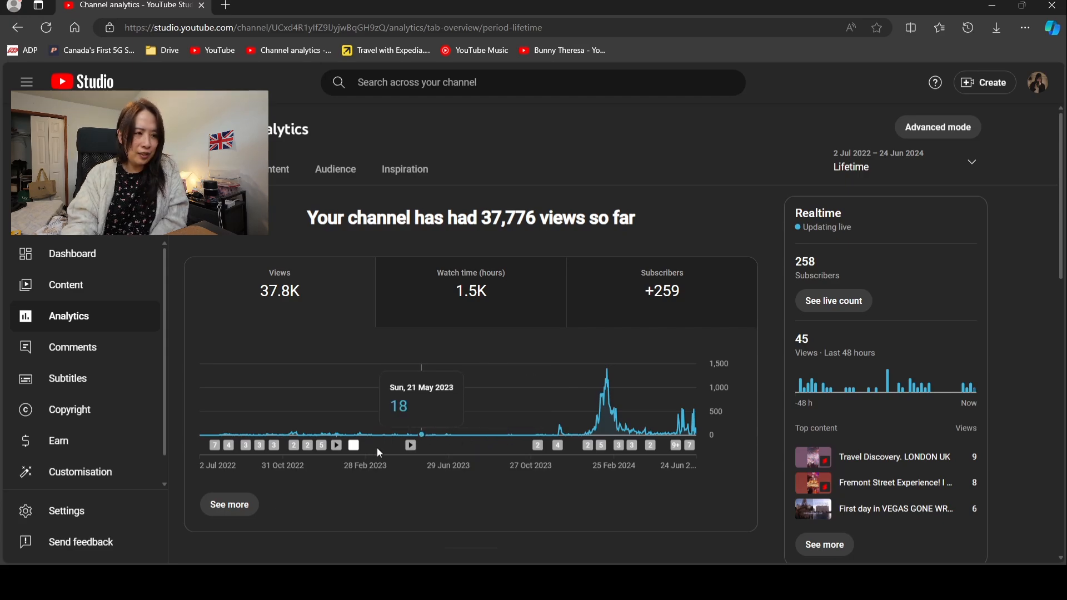
mouse_move(410, 433)
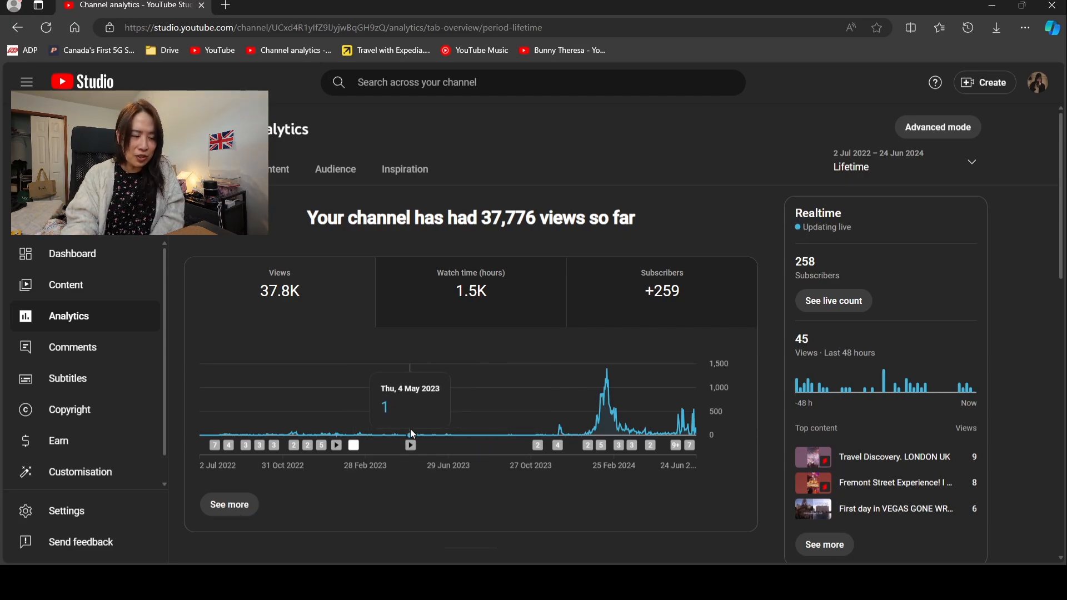
mouse_move(439, 436)
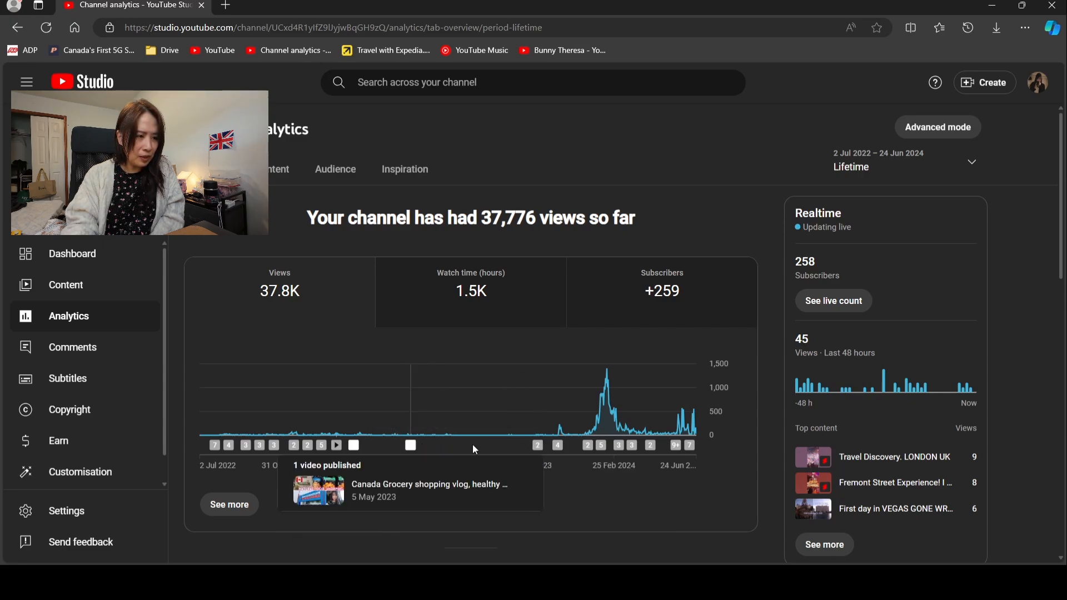
mouse_move(415, 444)
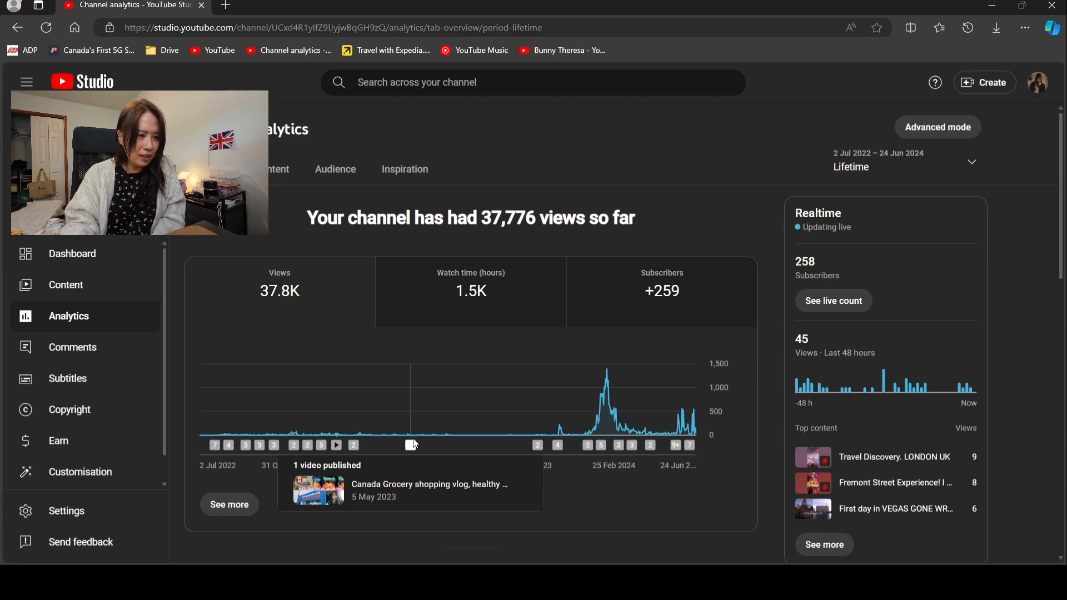
mouse_move(437, 442)
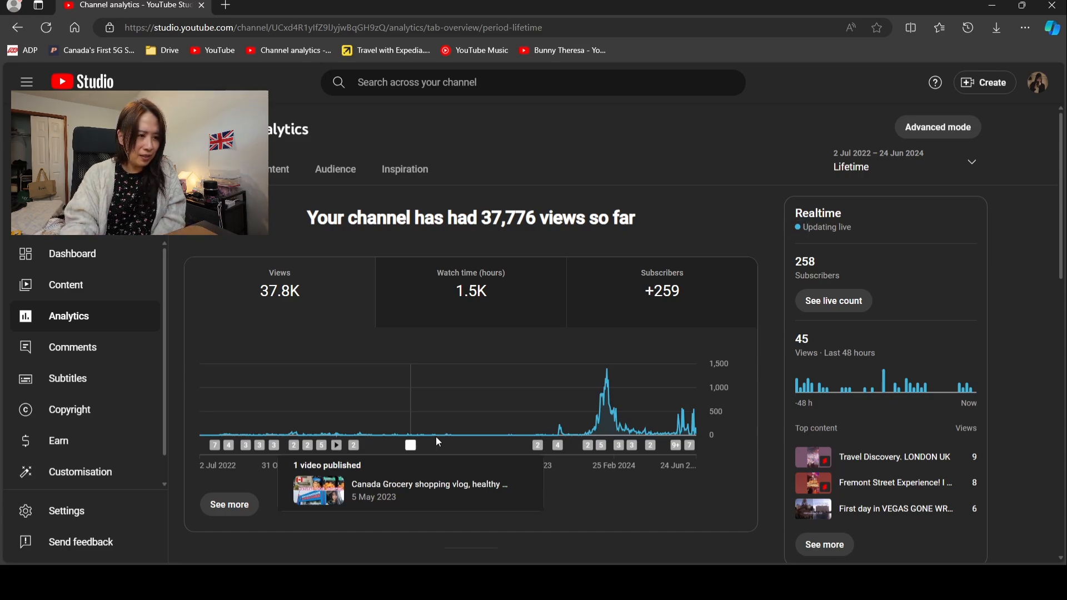
mouse_move(477, 436)
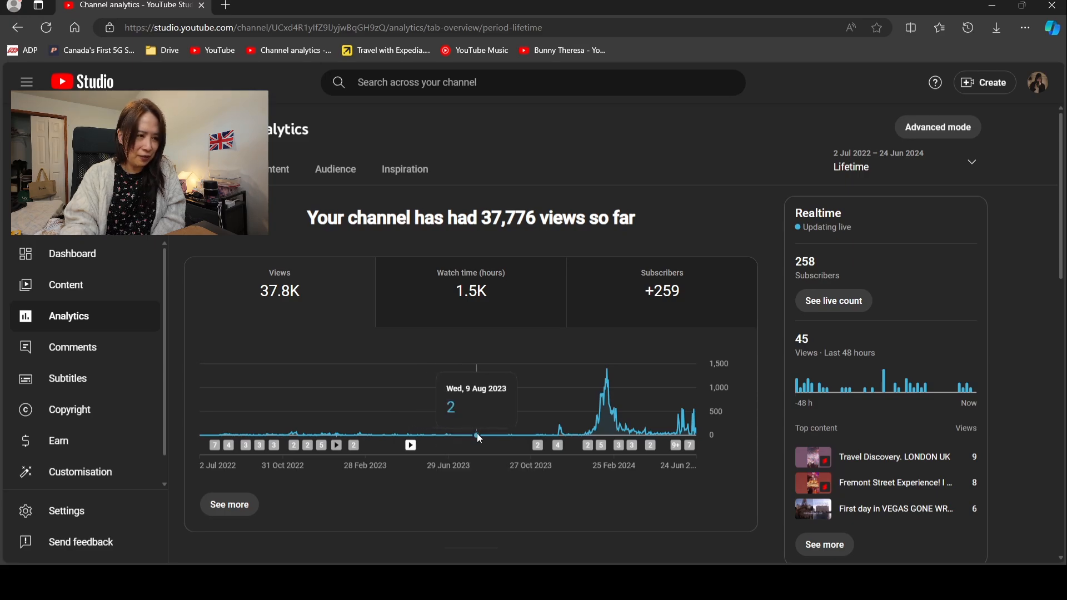
mouse_move(496, 436)
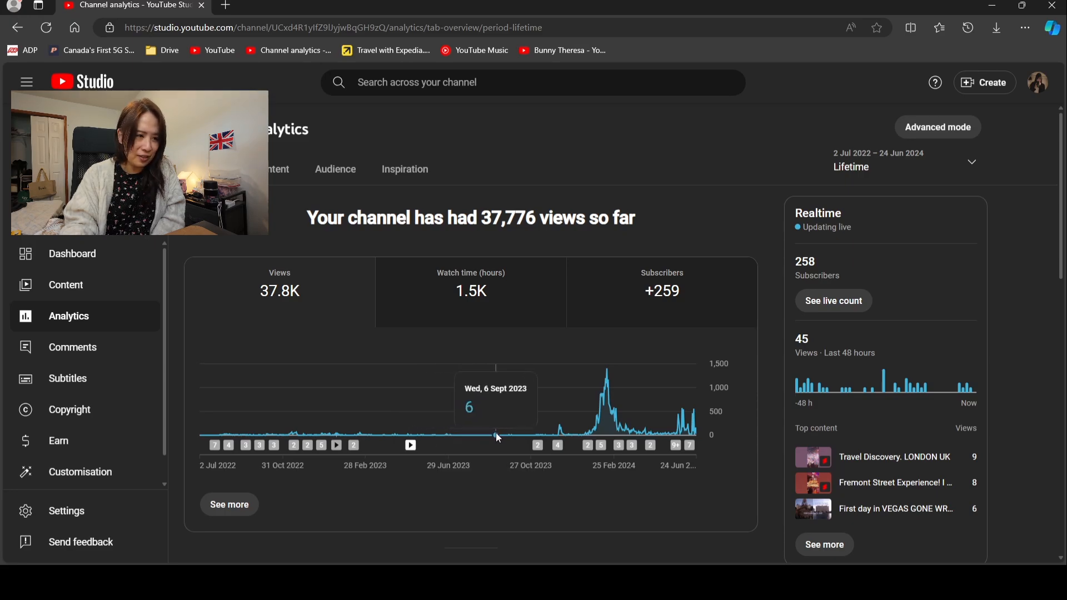
mouse_move(525, 437)
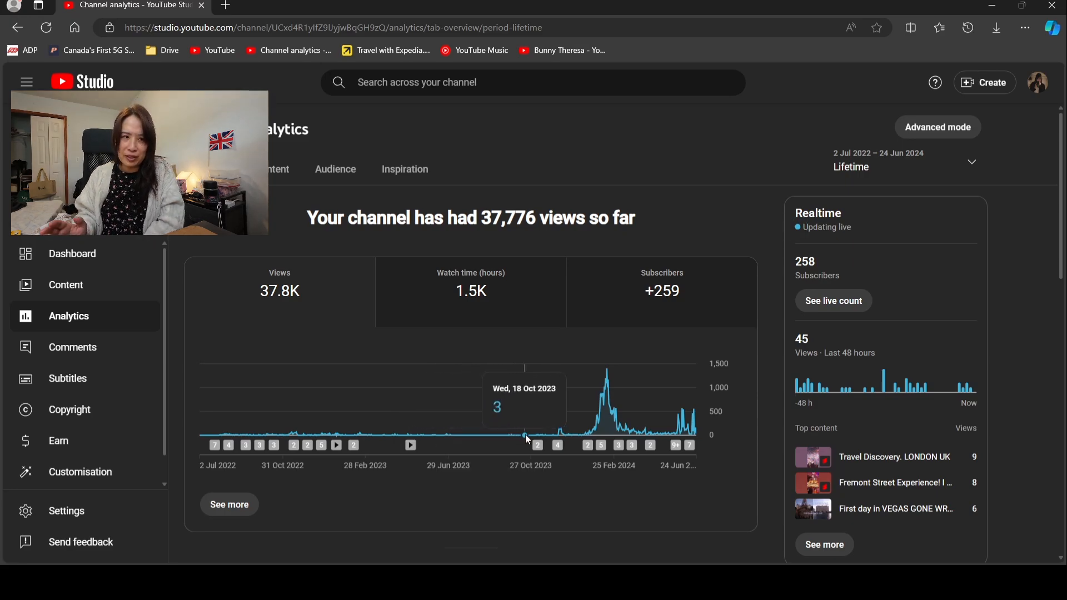
mouse_move(529, 436)
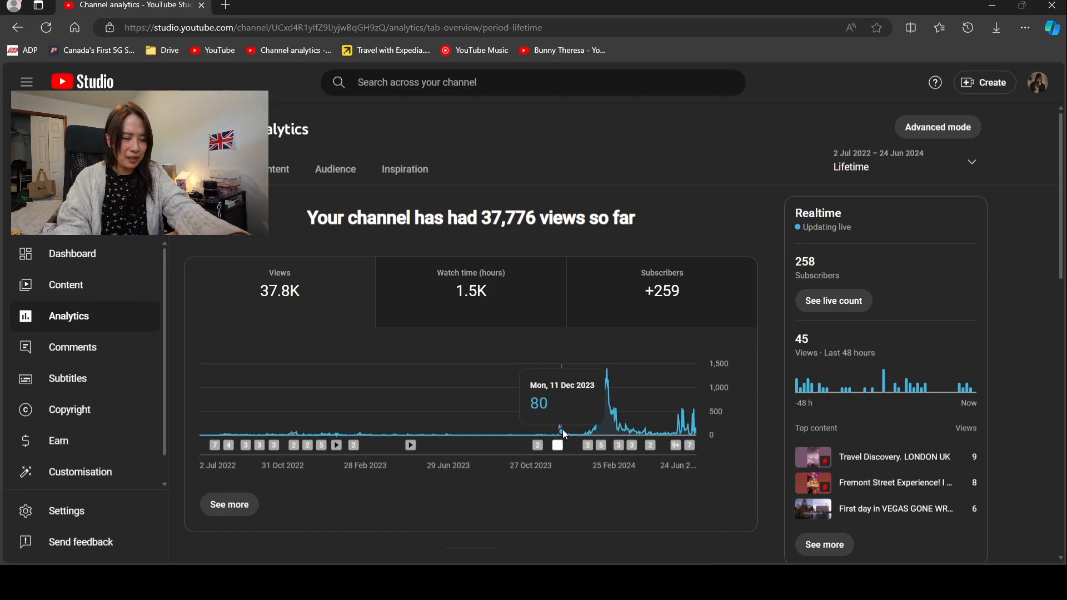
mouse_move(568, 439)
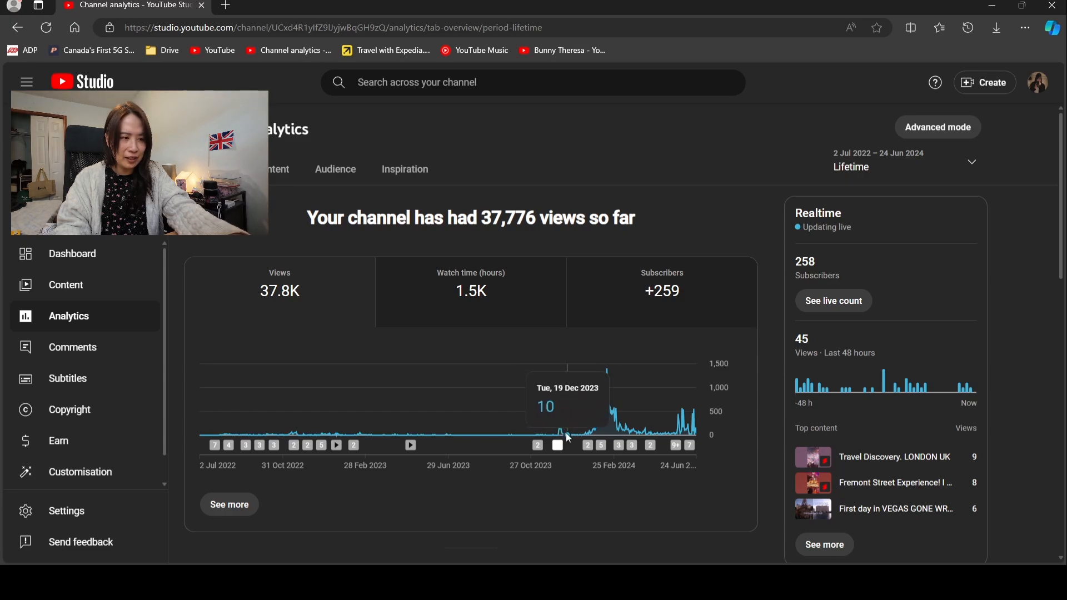
mouse_move(578, 435)
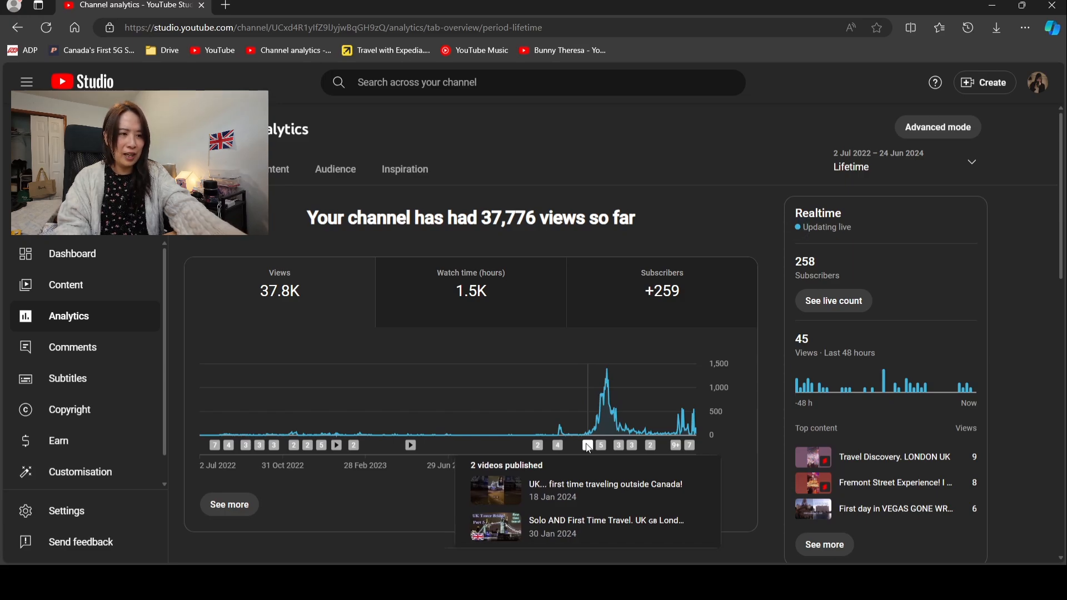
mouse_move(592, 429)
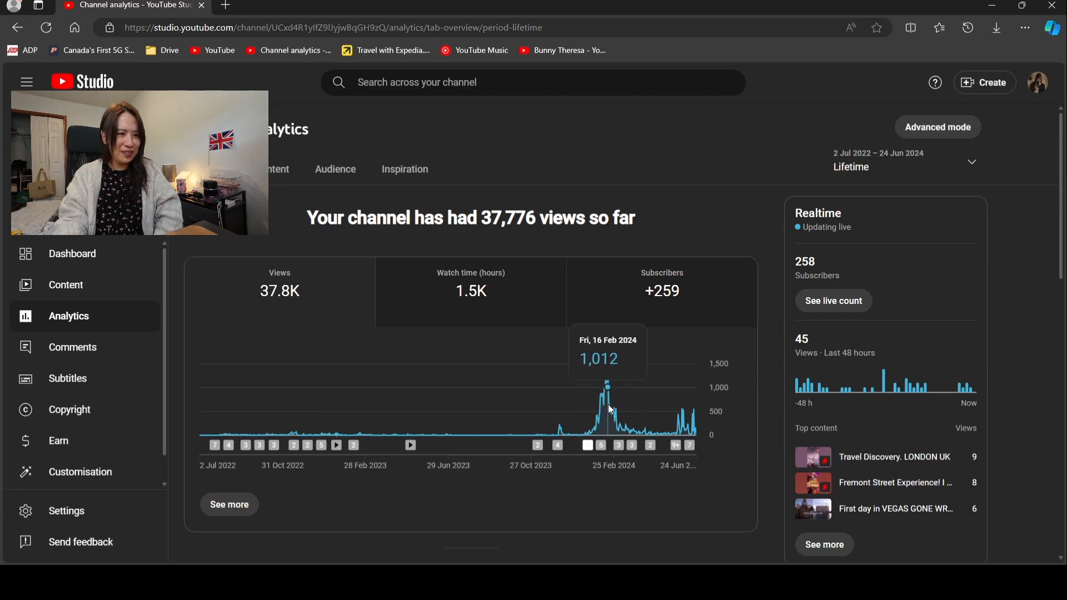
mouse_move(602, 392)
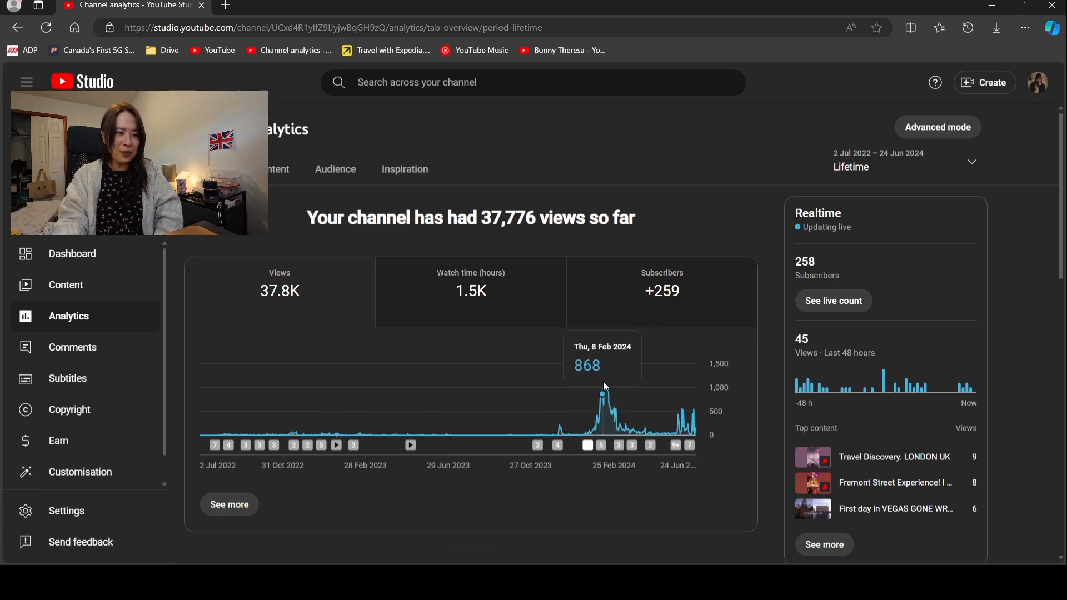
mouse_move(603, 400)
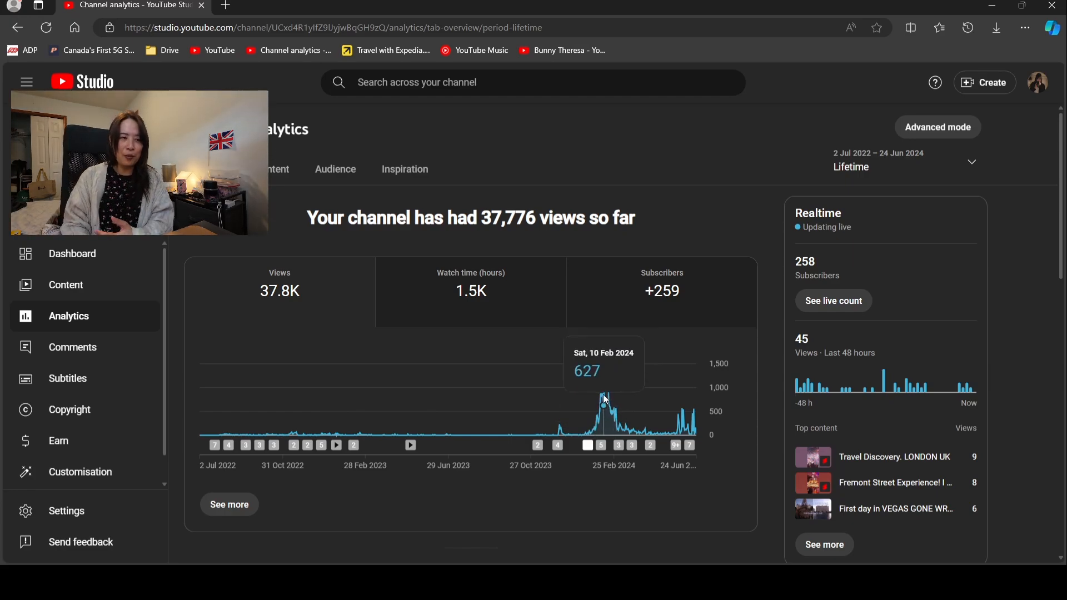
mouse_move(604, 408)
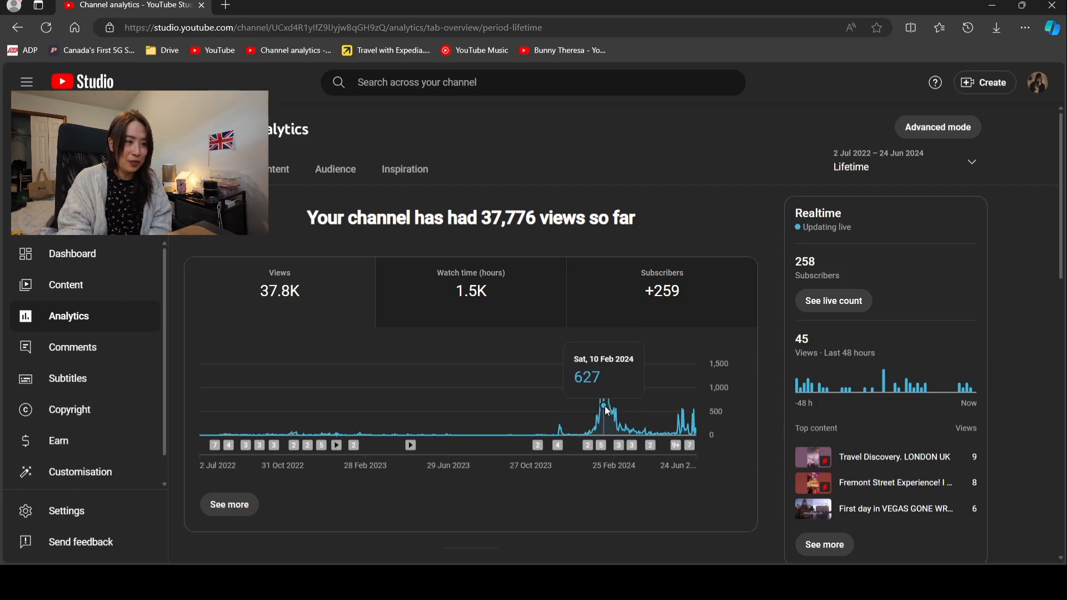
mouse_move(605, 405)
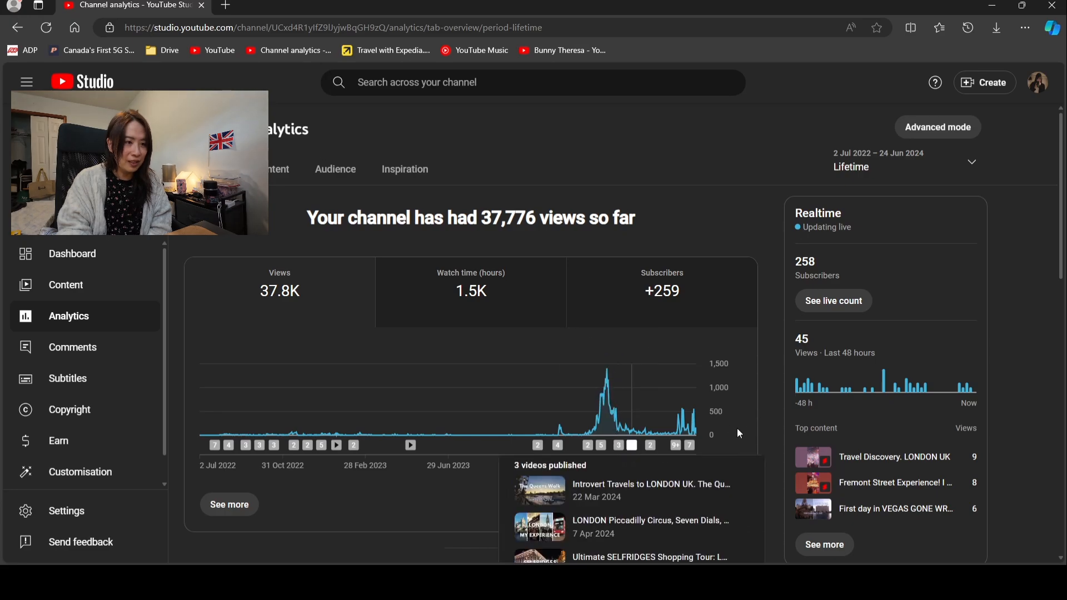
mouse_move(616, 427)
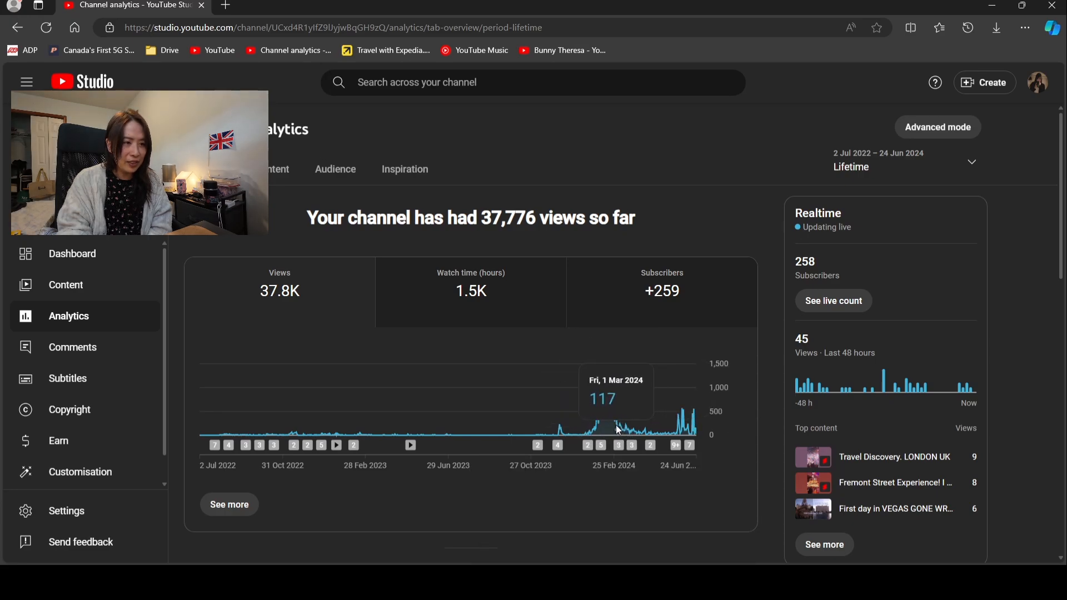
mouse_move(622, 429)
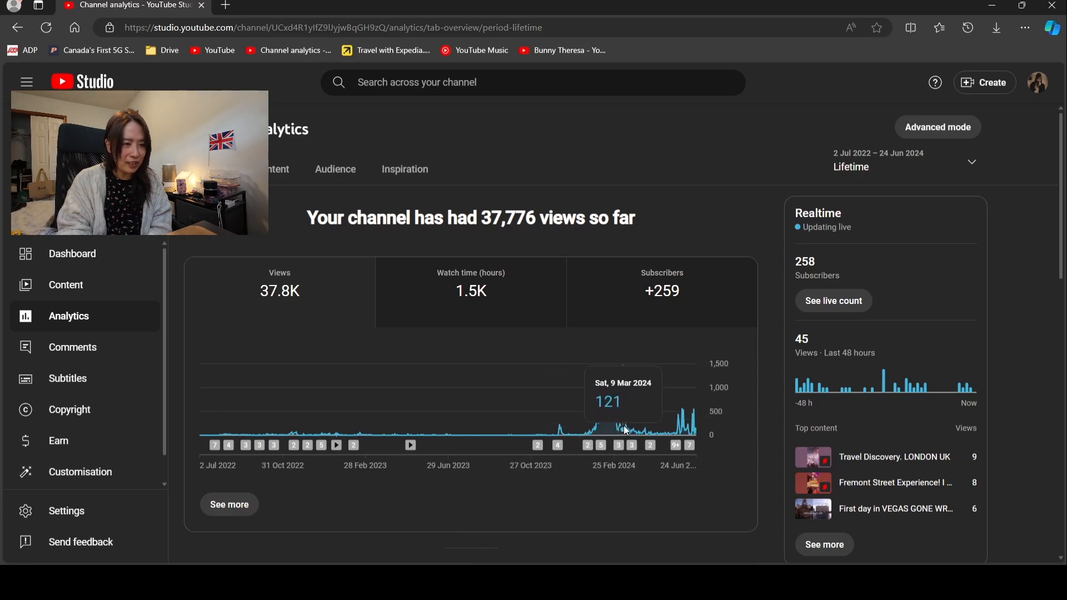
mouse_move(619, 445)
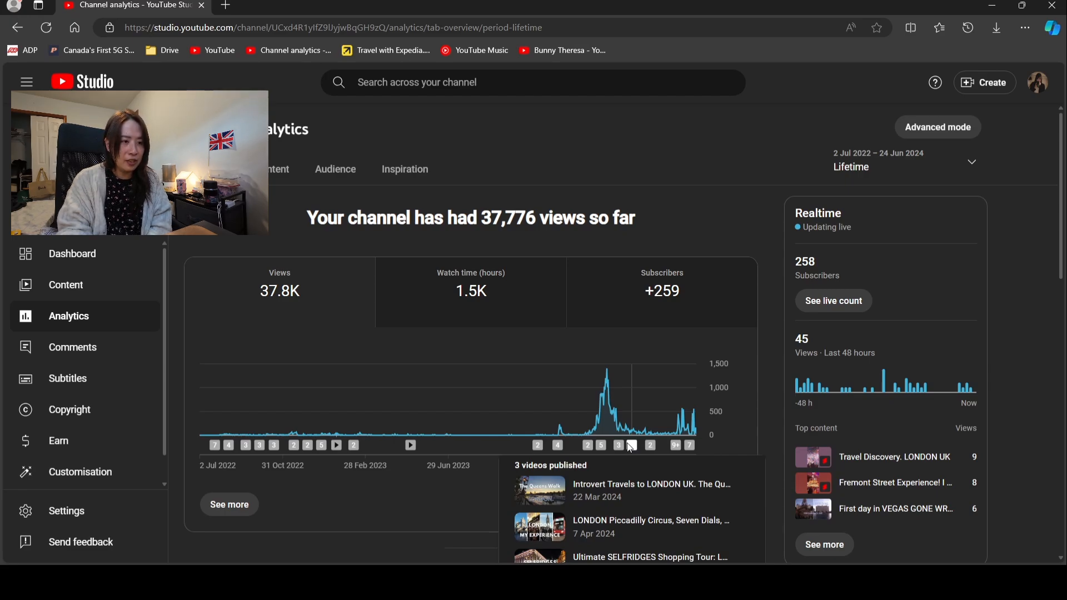
mouse_move(643, 434)
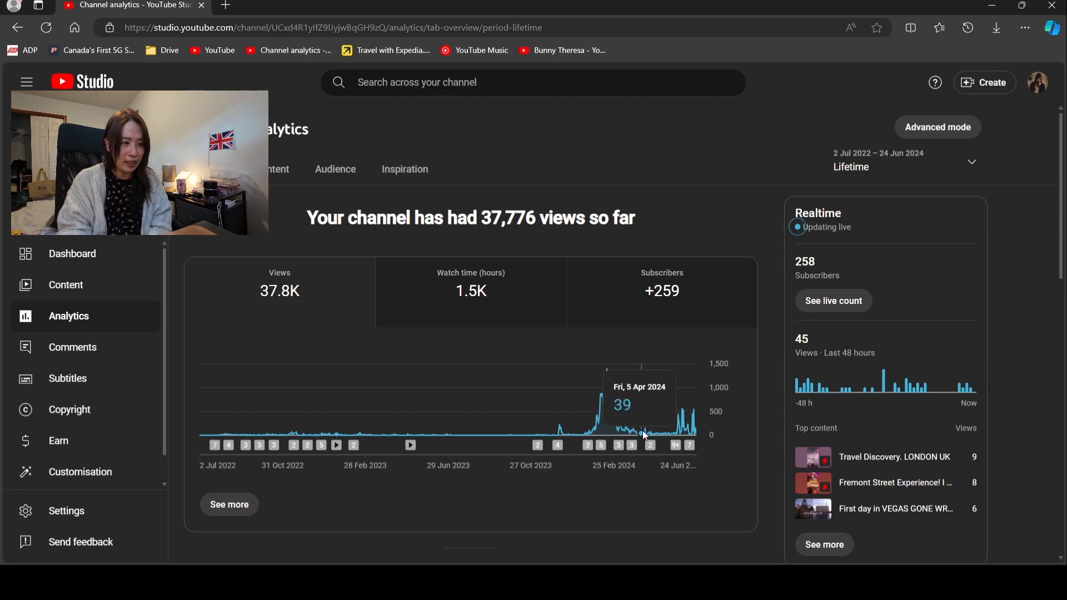
mouse_move(650, 444)
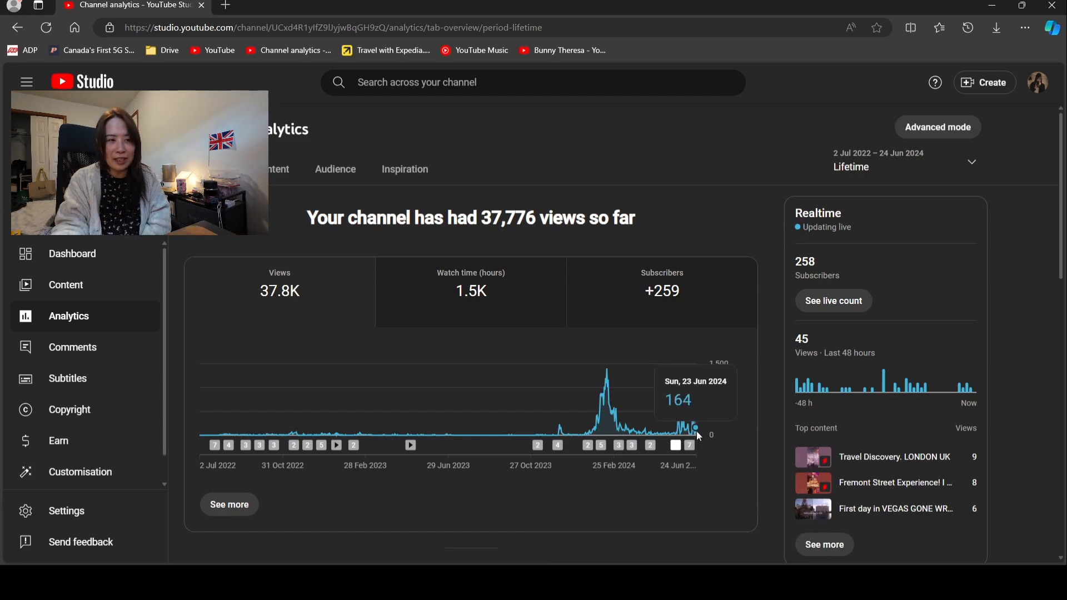
mouse_move(678, 413)
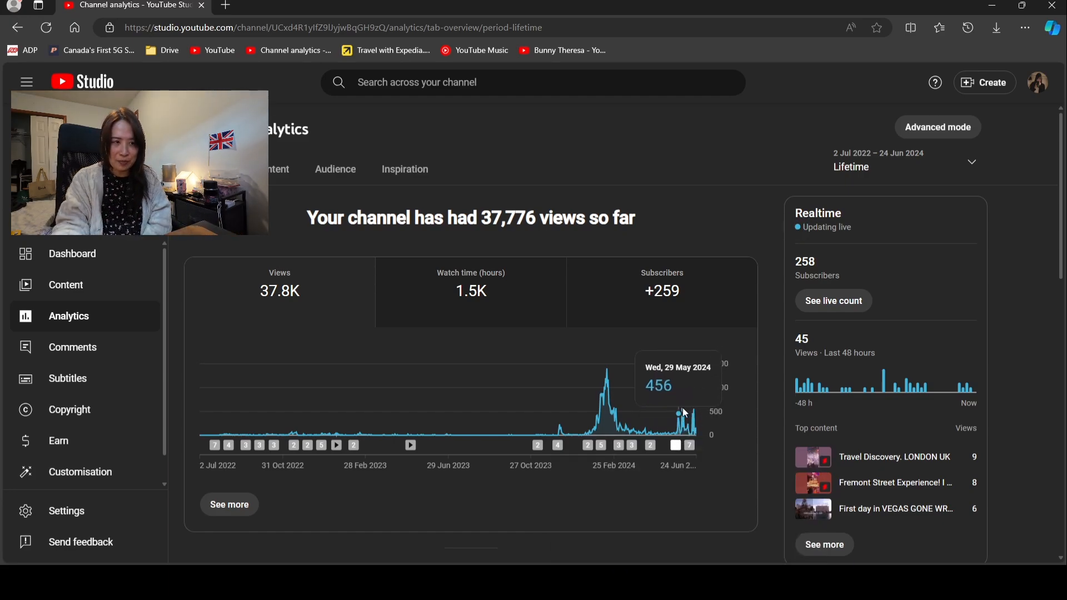
mouse_move(680, 408)
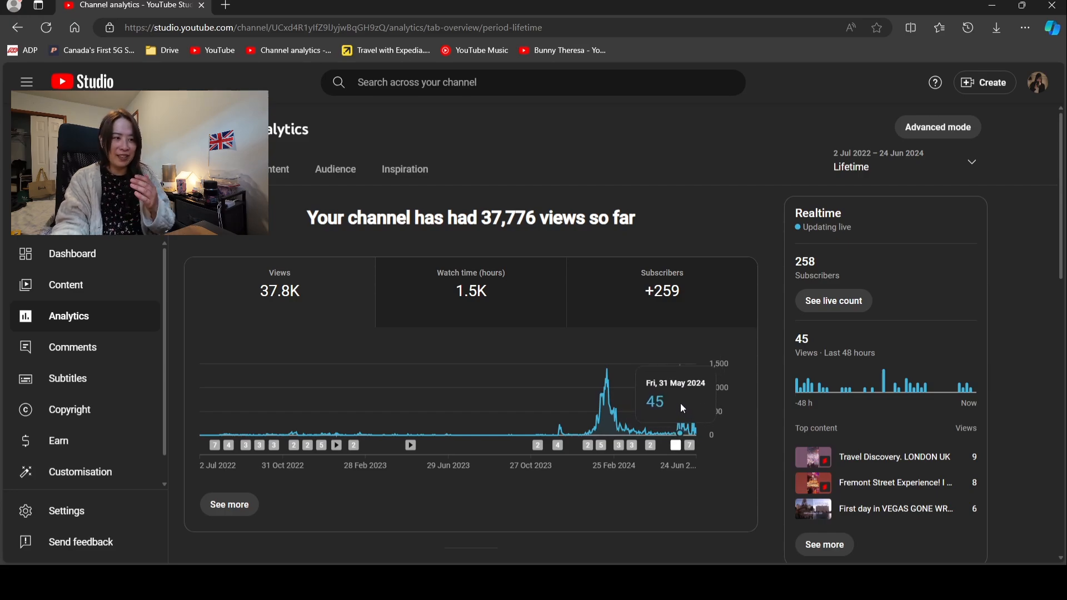
mouse_move(677, 411)
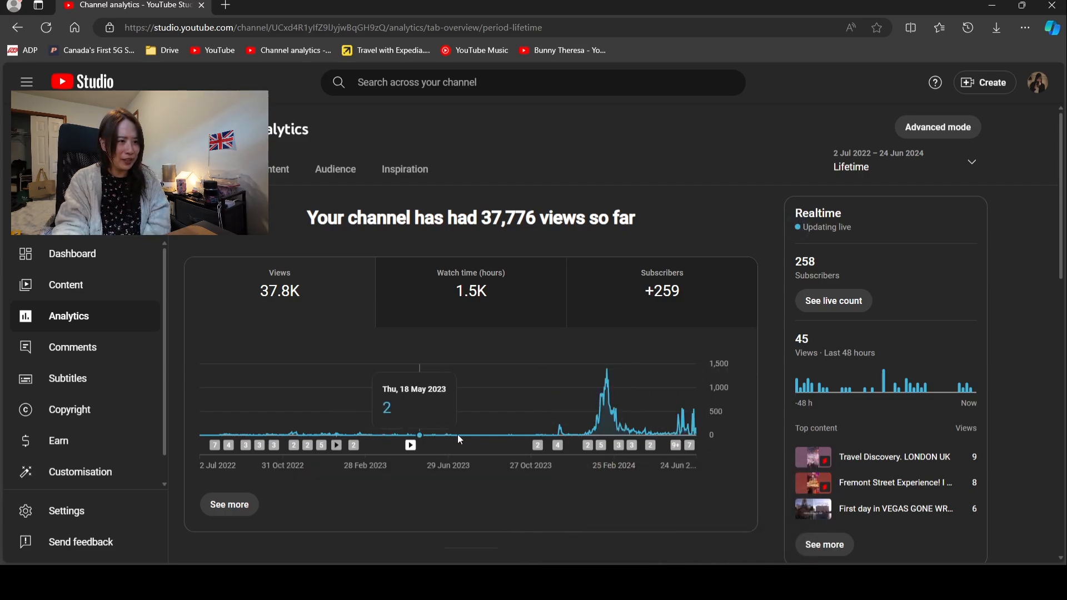
mouse_move(687, 429)
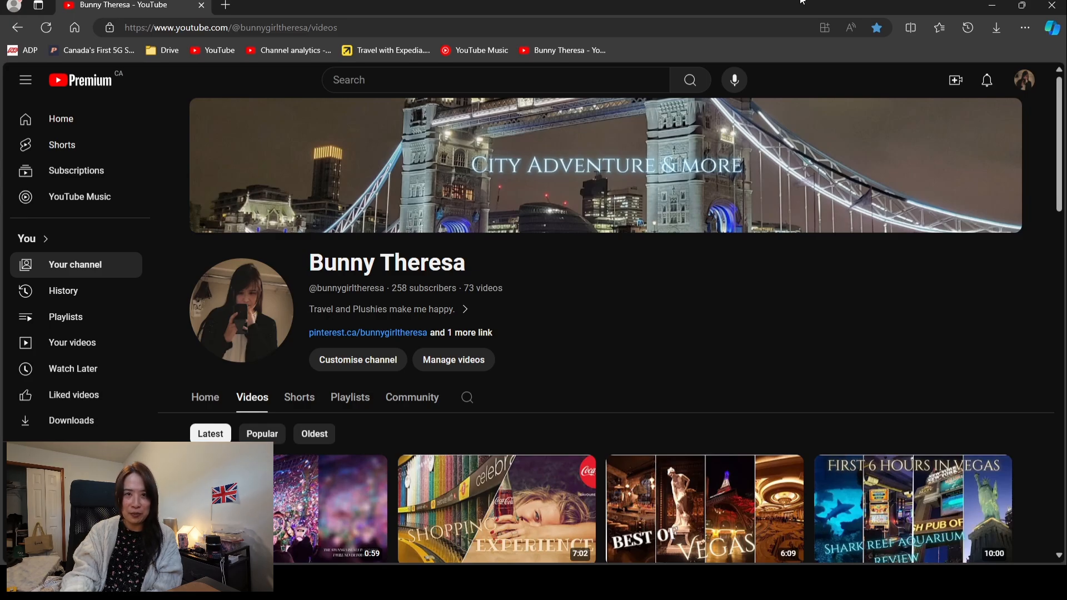
Browse the Videos tab down to year-old uploads like the Costco grocery and Christmas dinner vlogs
scroll("down", 3)
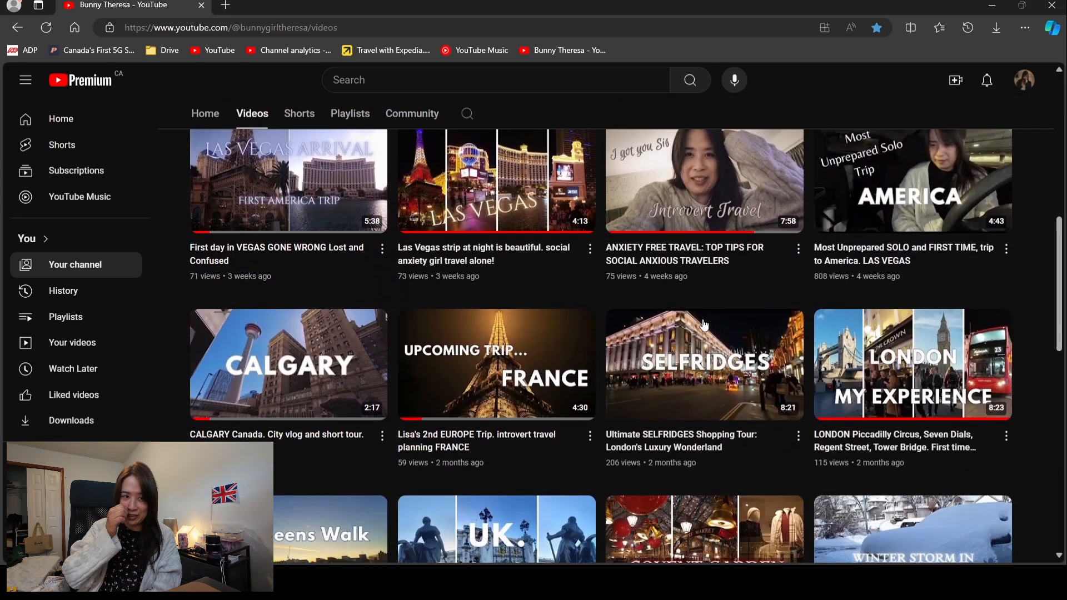
scroll("down", 3)
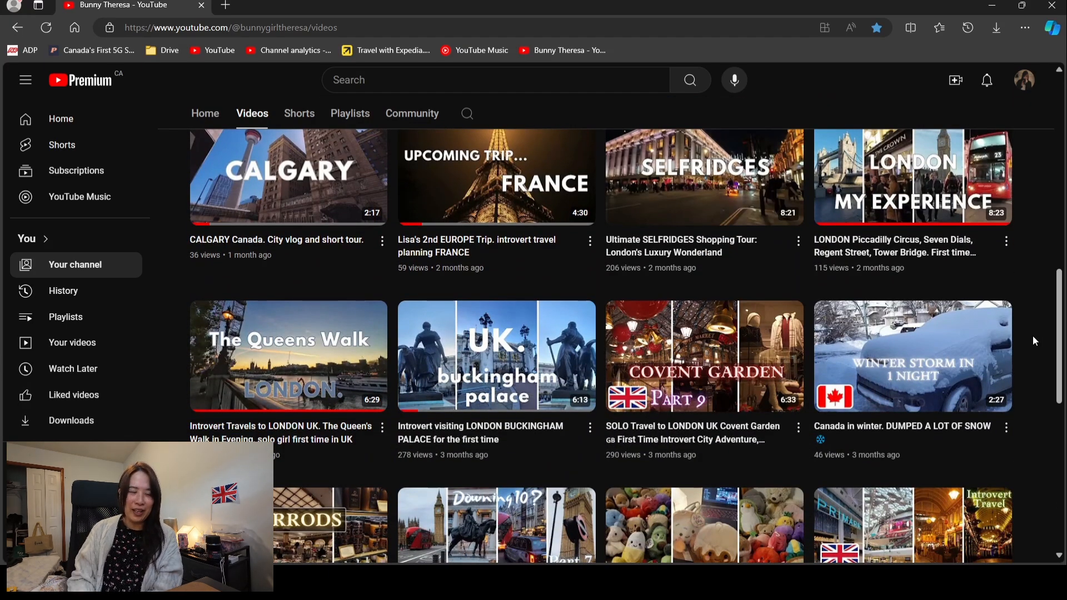
mouse_move(1034, 332)
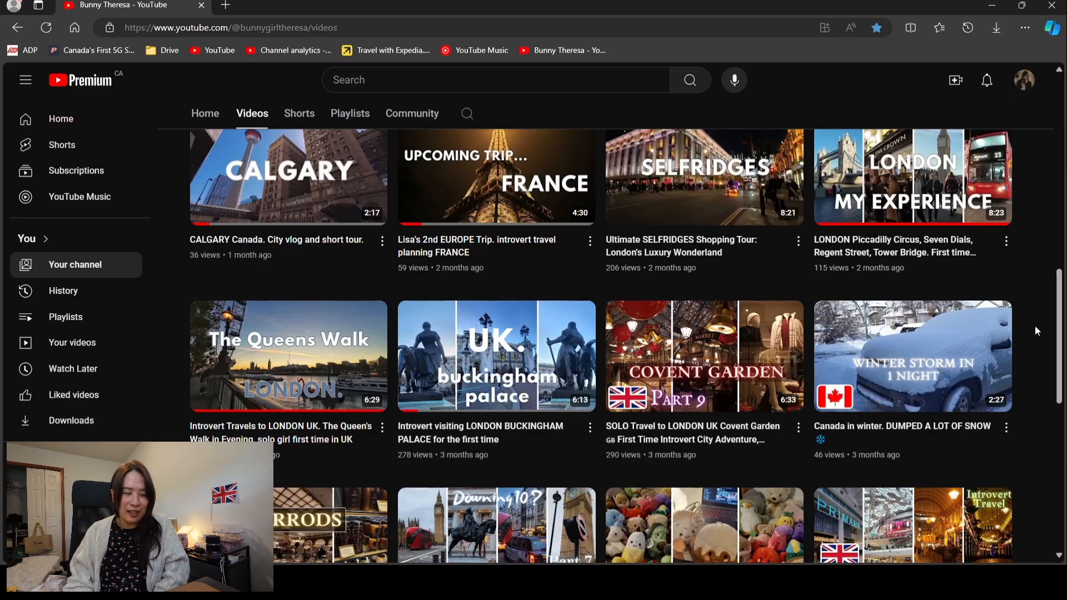
scroll("down", 3)
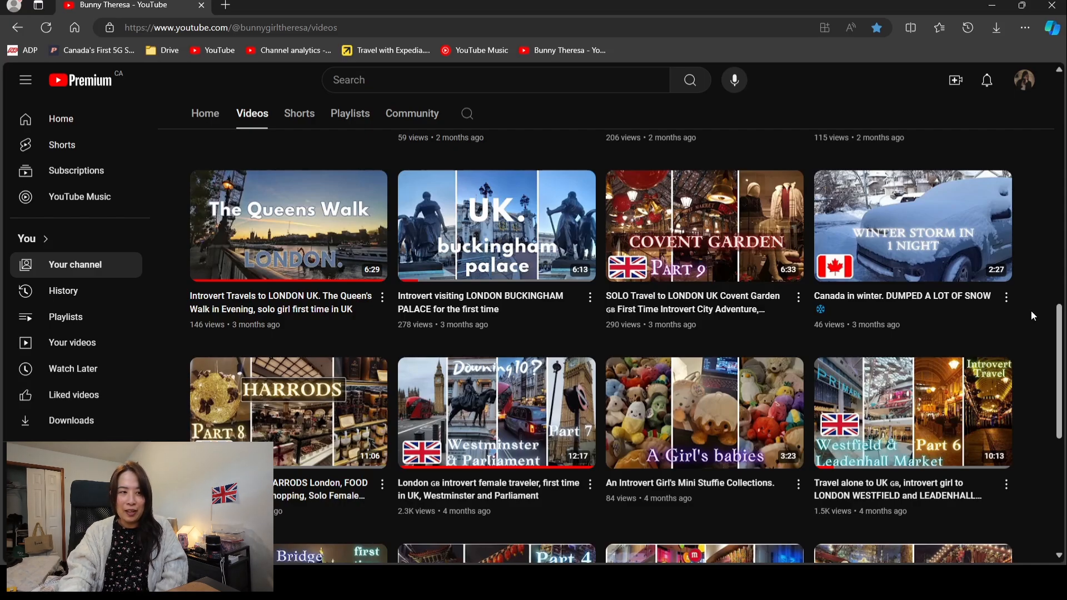
scroll("down", 3)
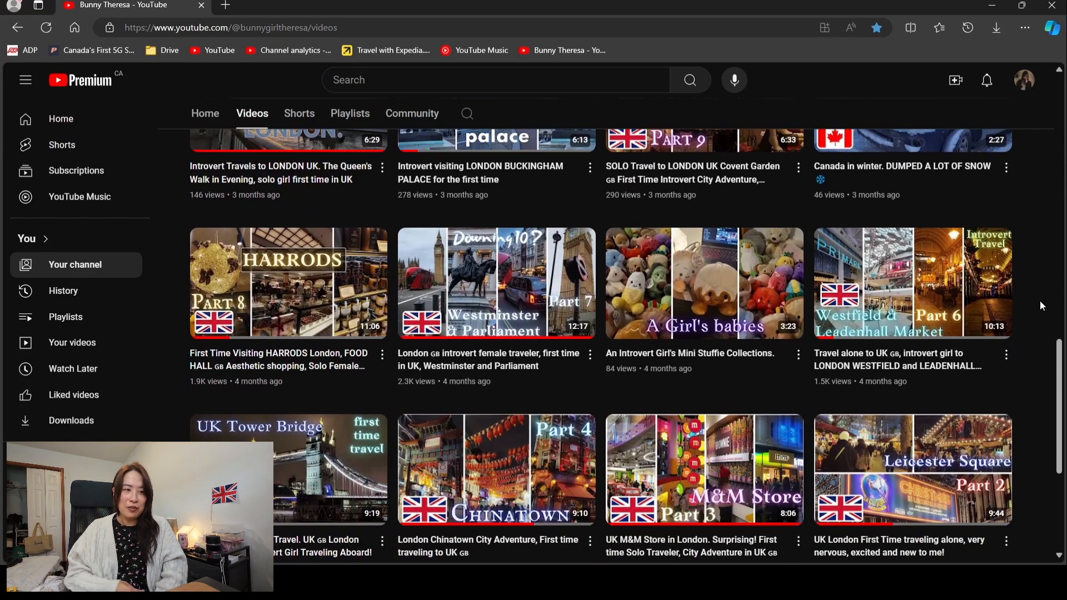
scroll("down", 3)
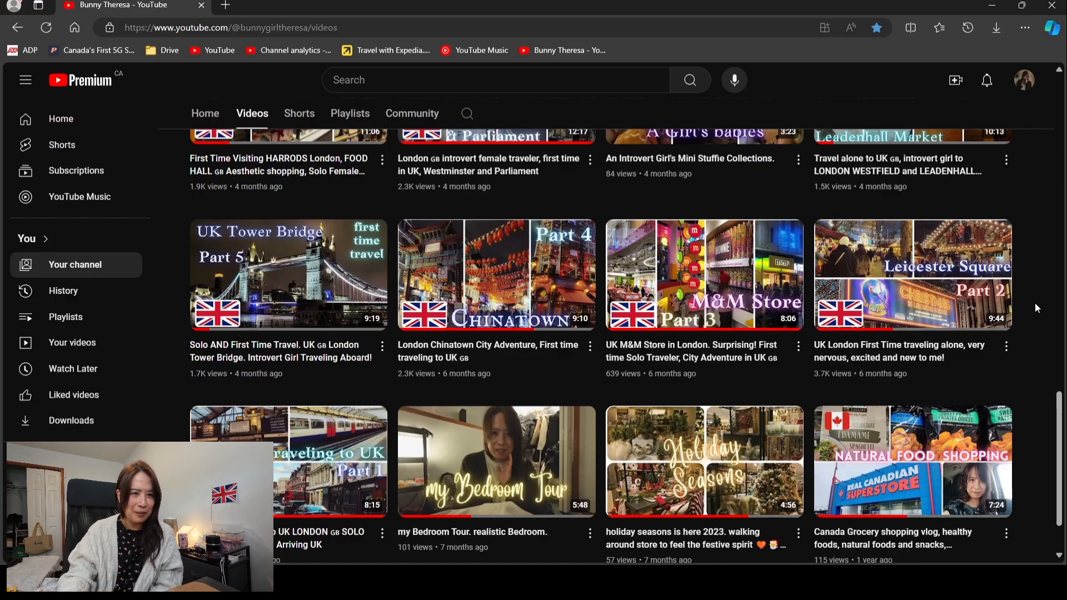
scroll("down", 3)
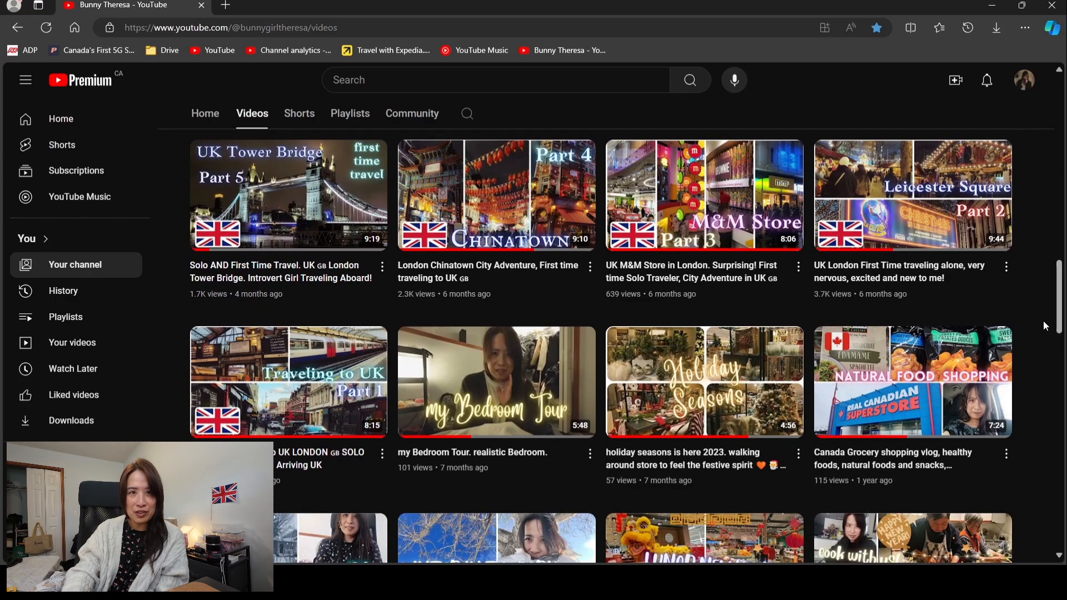
scroll("down", 3)
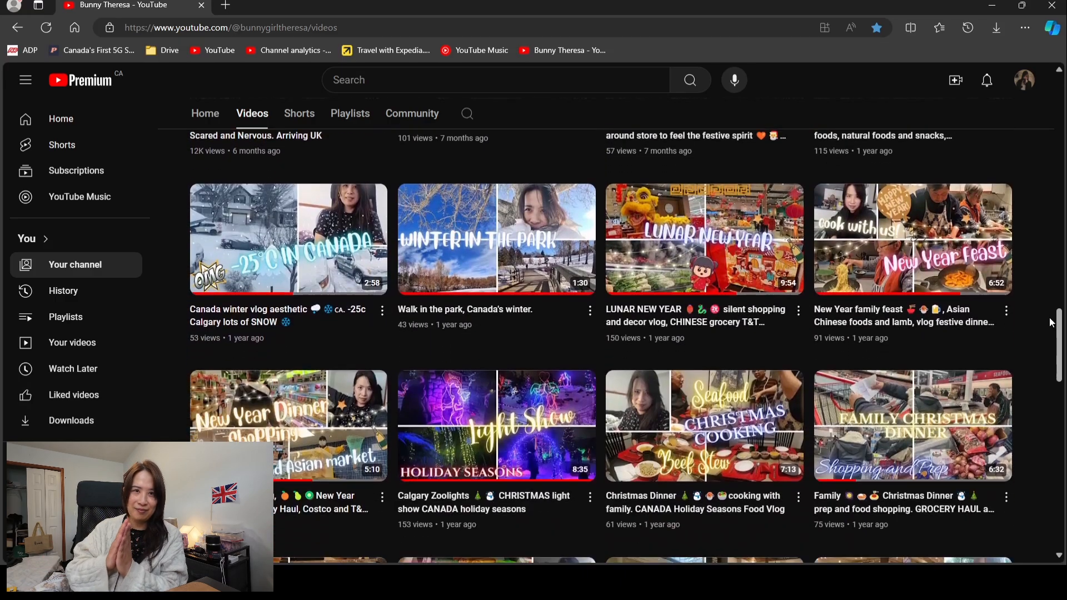
scroll("down", 3)
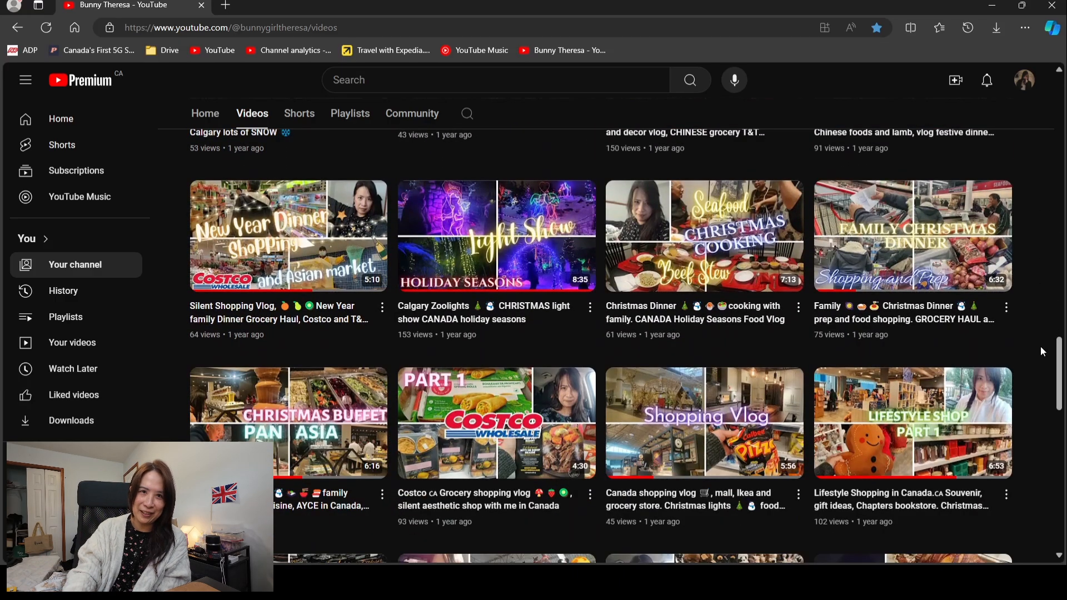